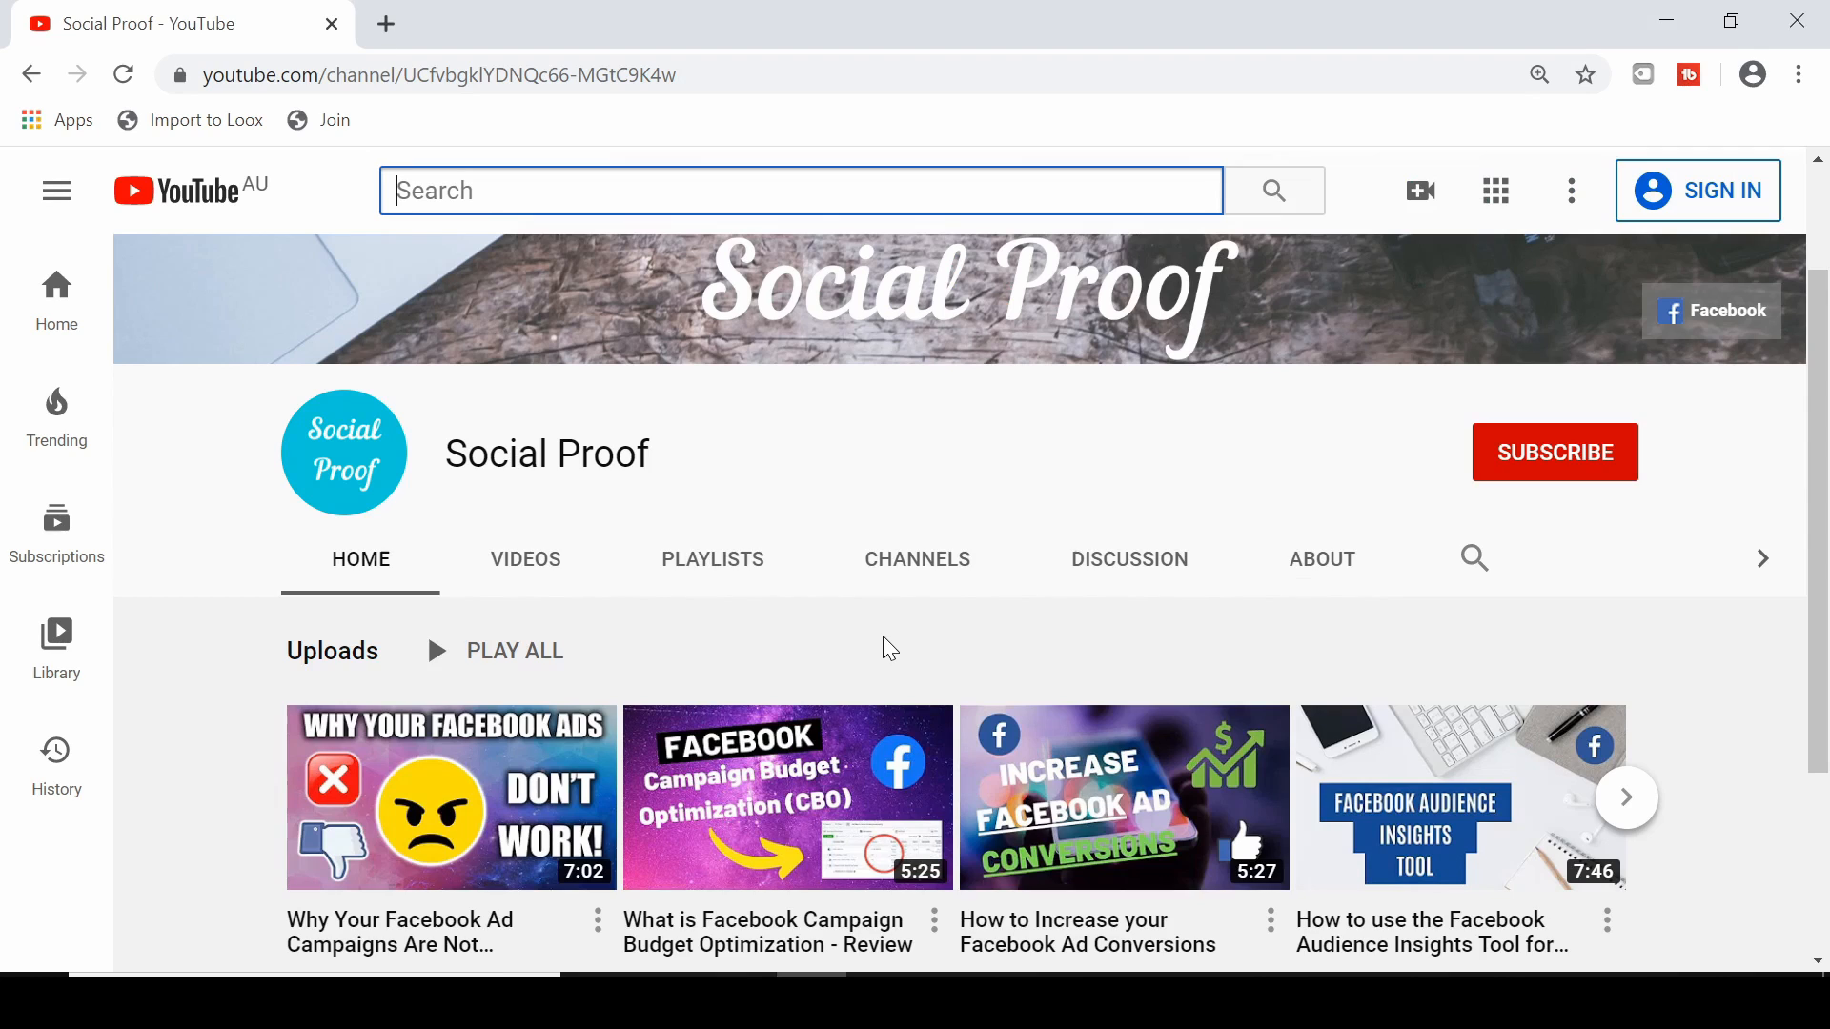
{"action": "mouse_move", "coordinate": [957, 637]}
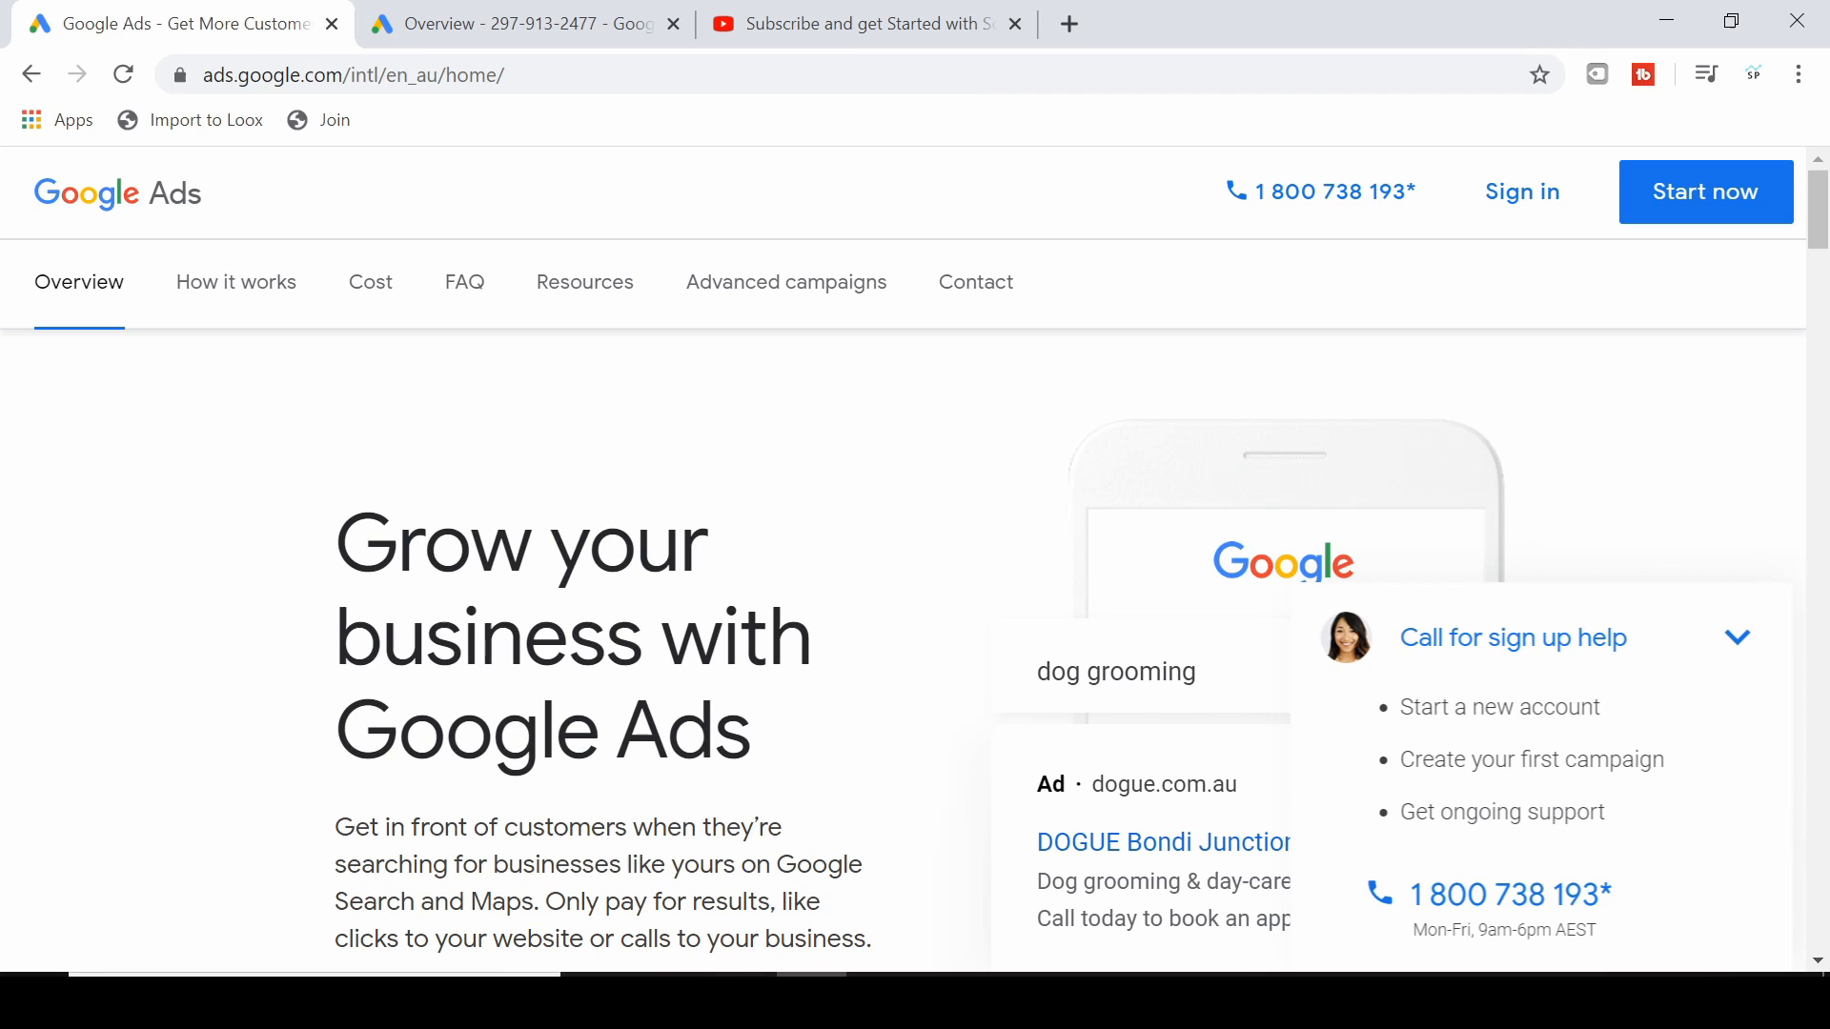
{"action": "mouse_move", "coordinate": [1681, 311]}
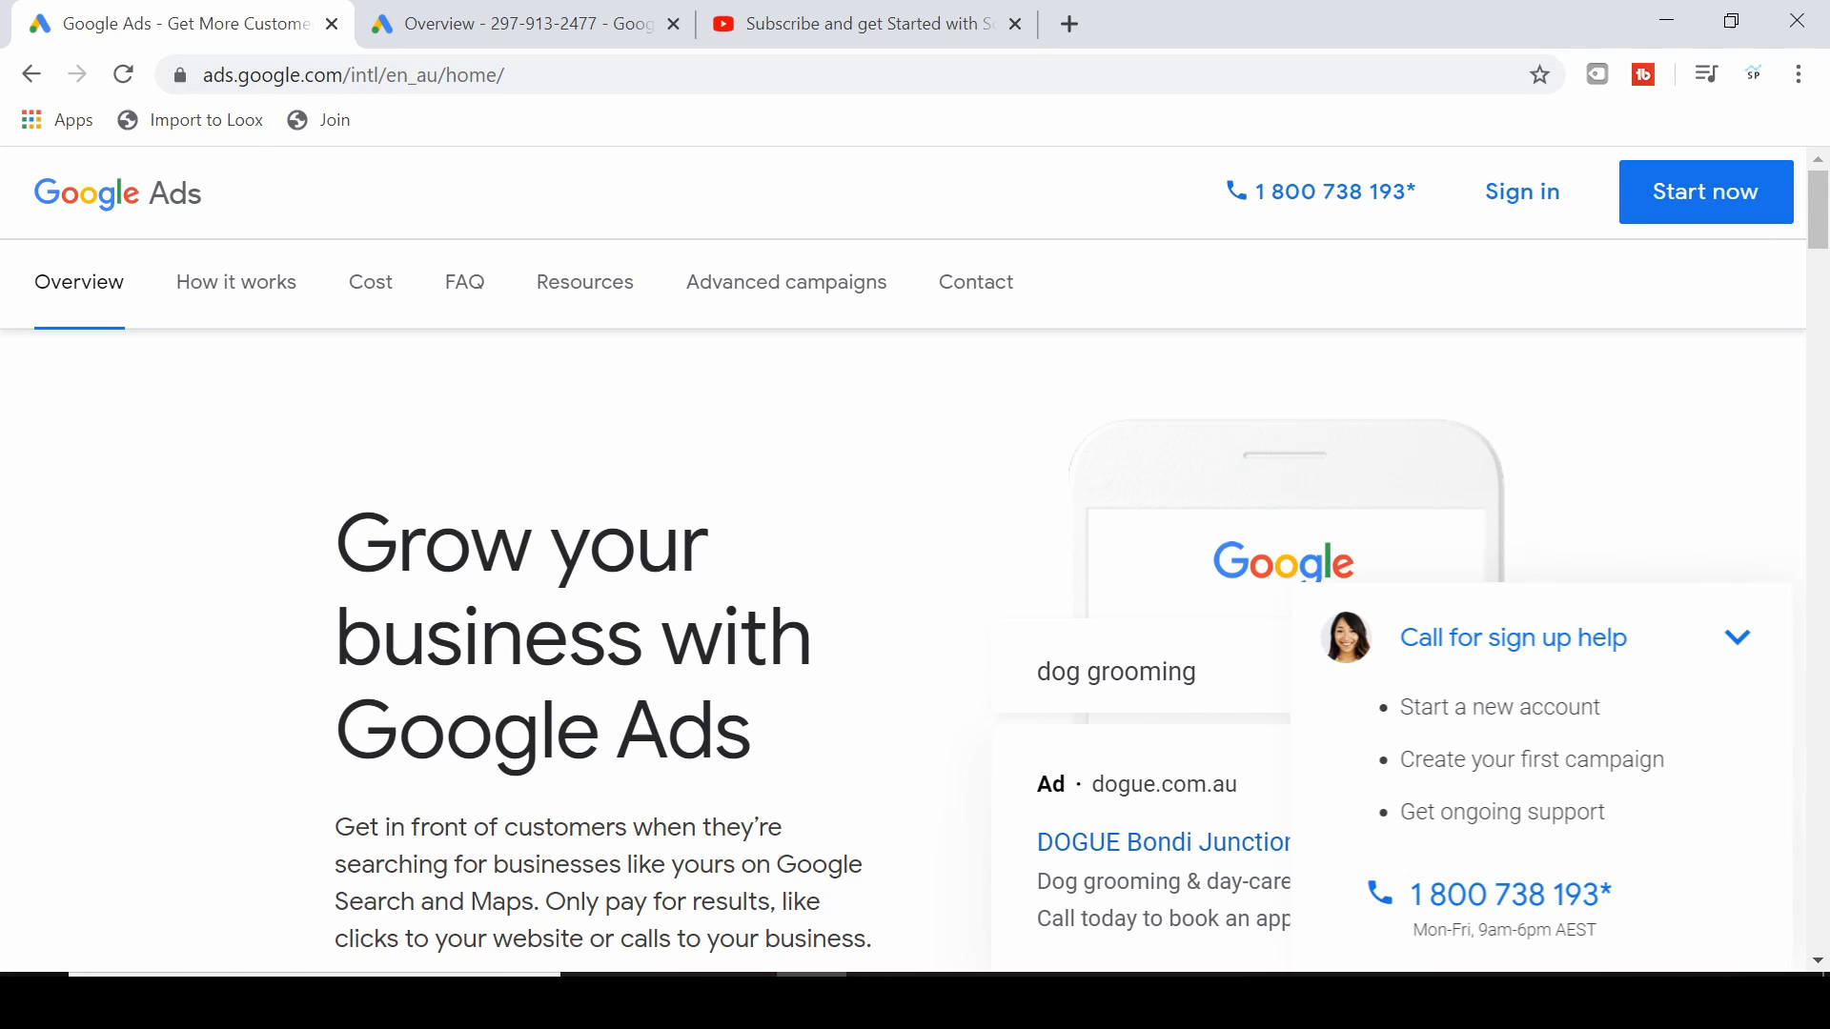
{"action": "mouse_move", "coordinate": [339, 107]}
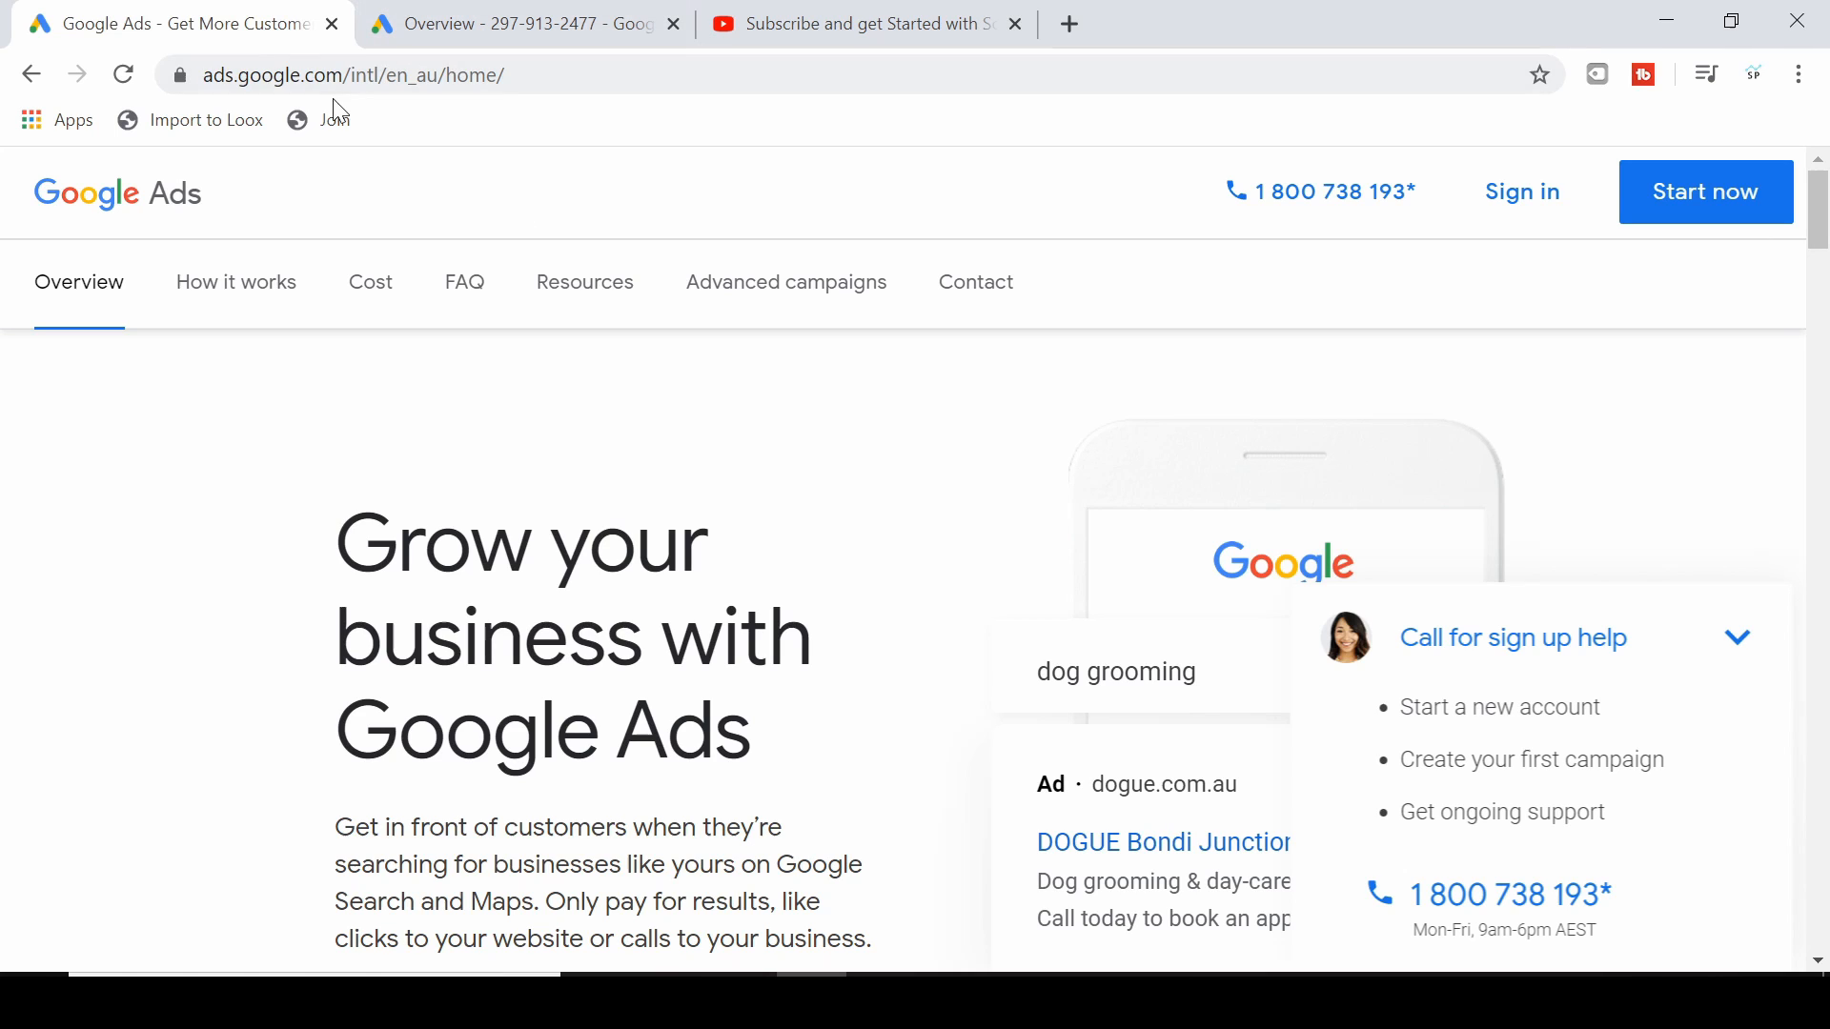
{"action": "mouse_move", "coordinate": [757, 740]}
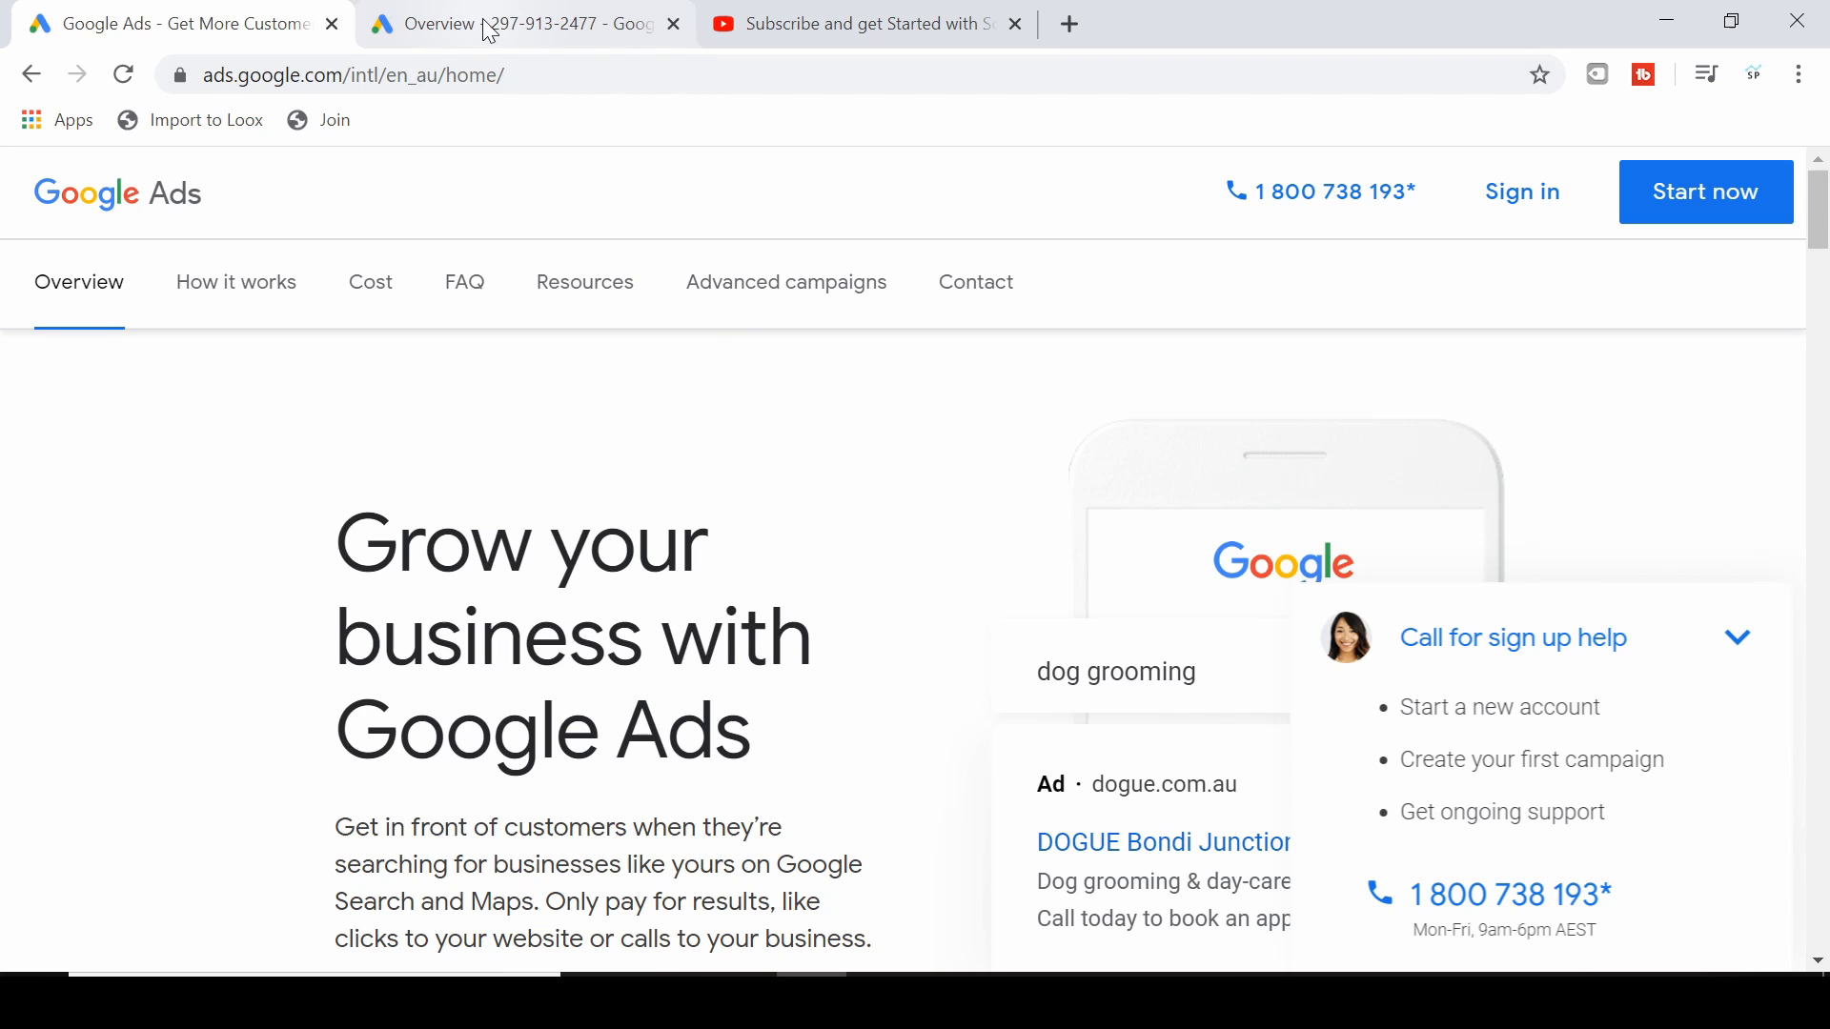
Begin a new Video campaign from the account overview, keeping the Custom video campaign subtype.
{"action": "left_click", "coordinate": [519, 23]}
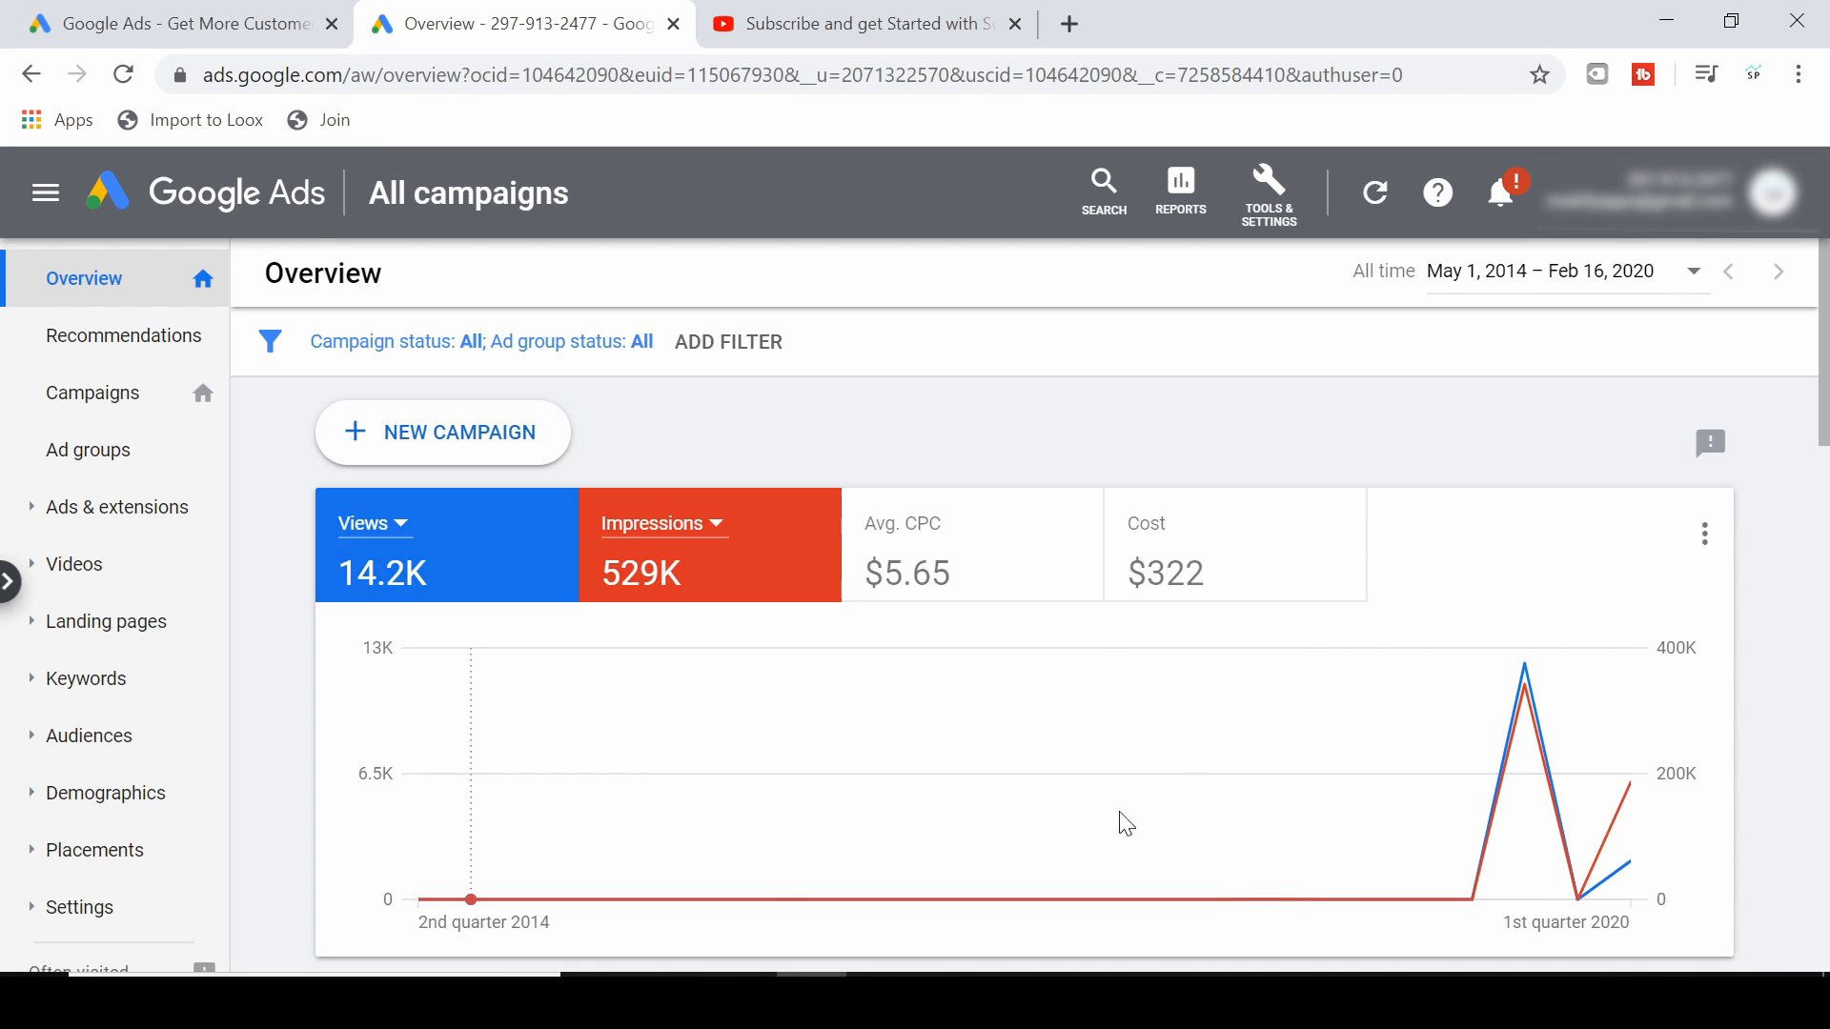
{"action": "mouse_move", "coordinate": [818, 507]}
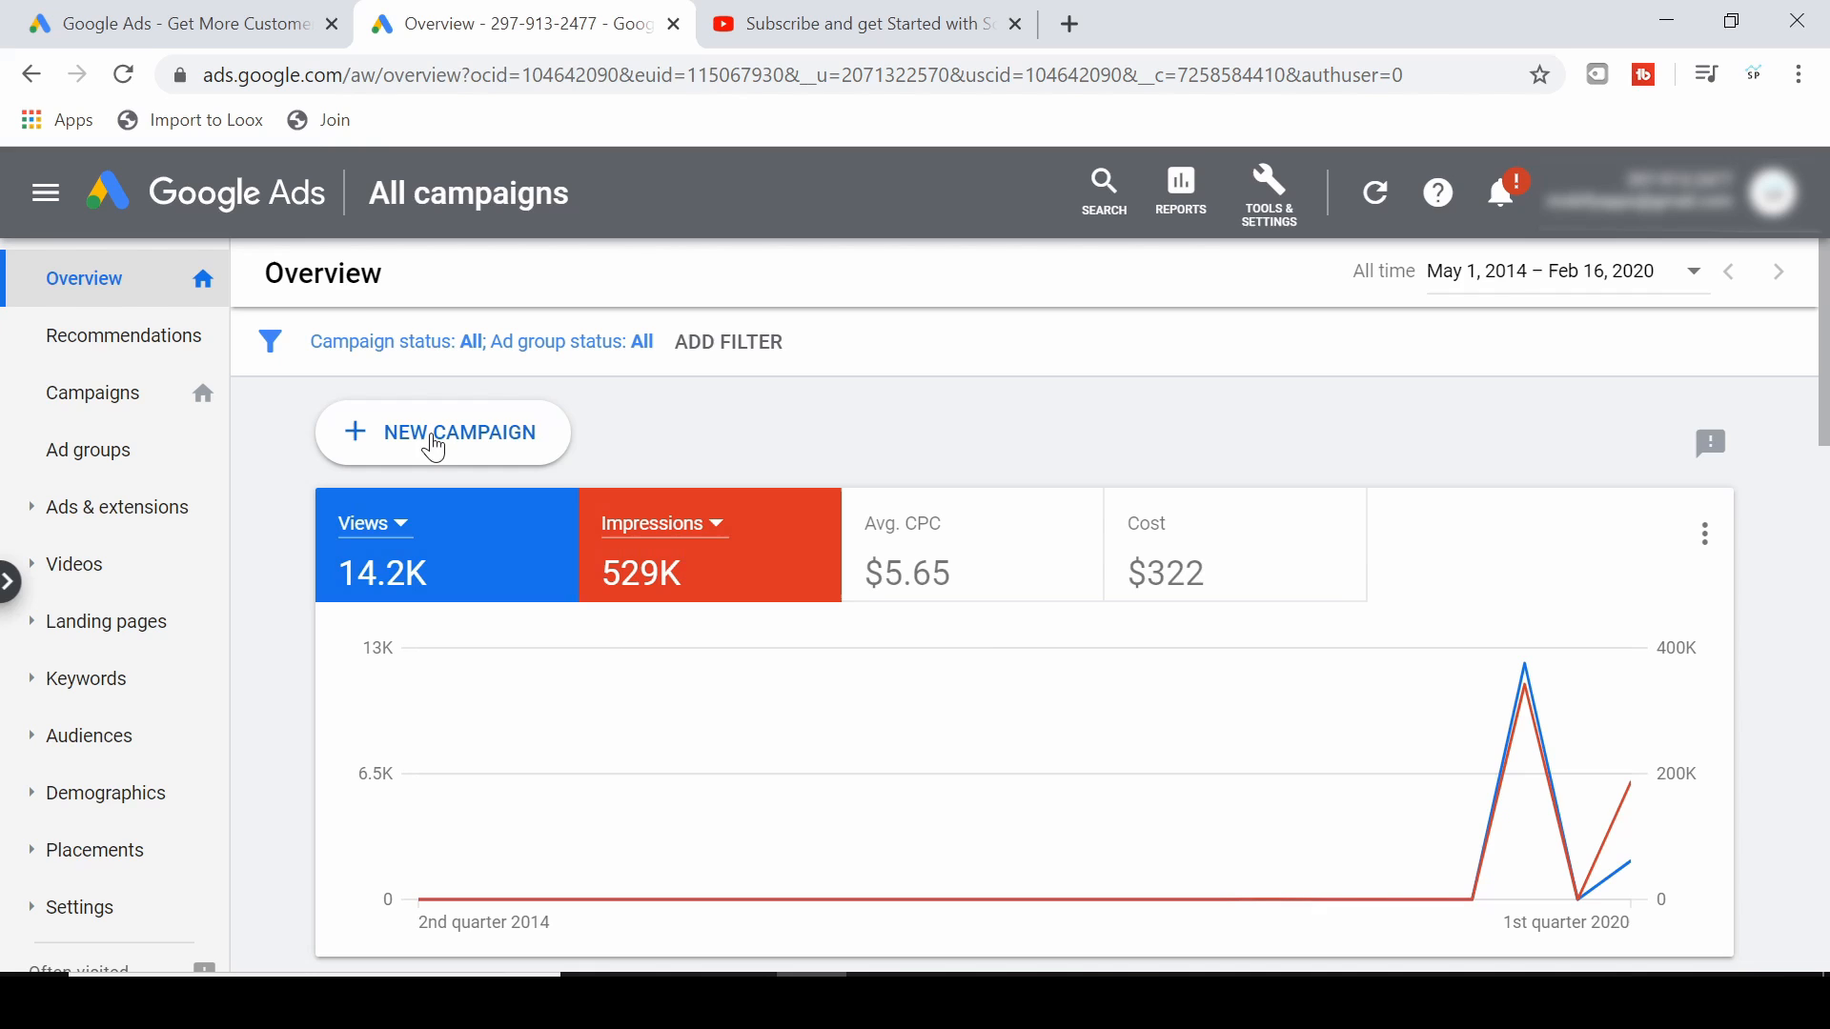
{"action": "left_click", "coordinate": [443, 433]}
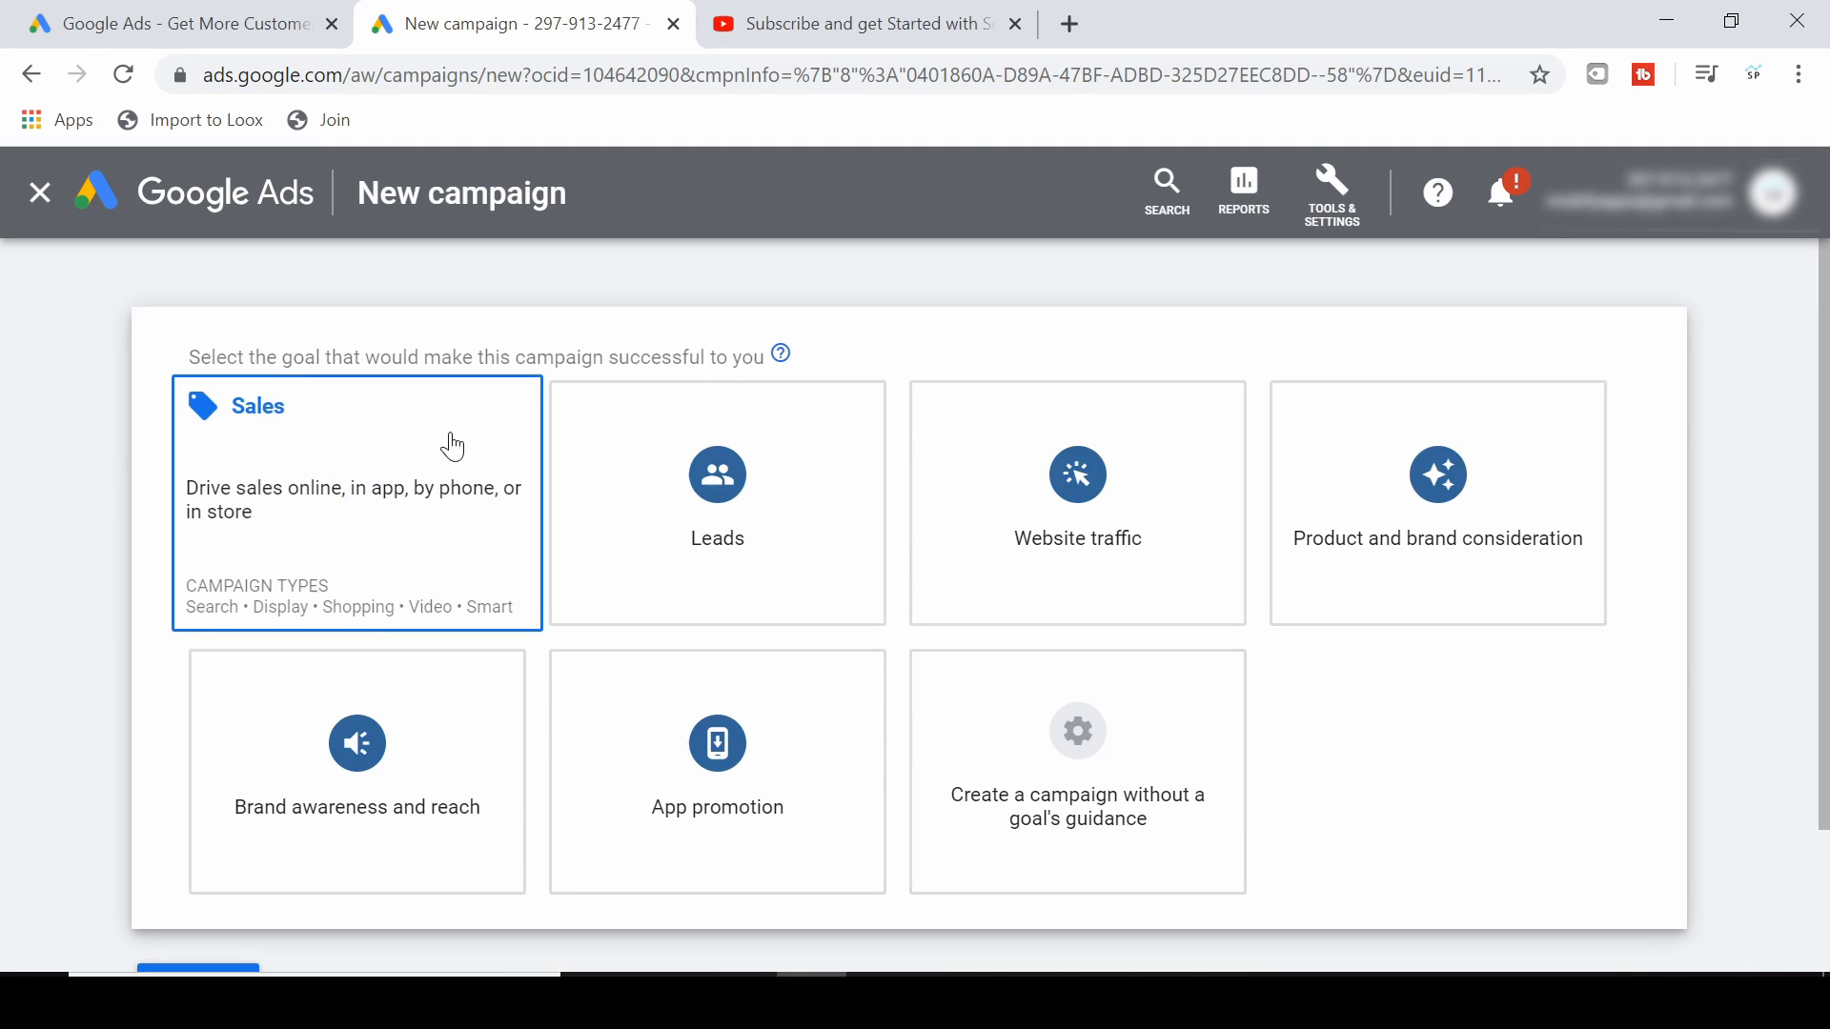
{"action": "left_click", "coordinate": [717, 504]}
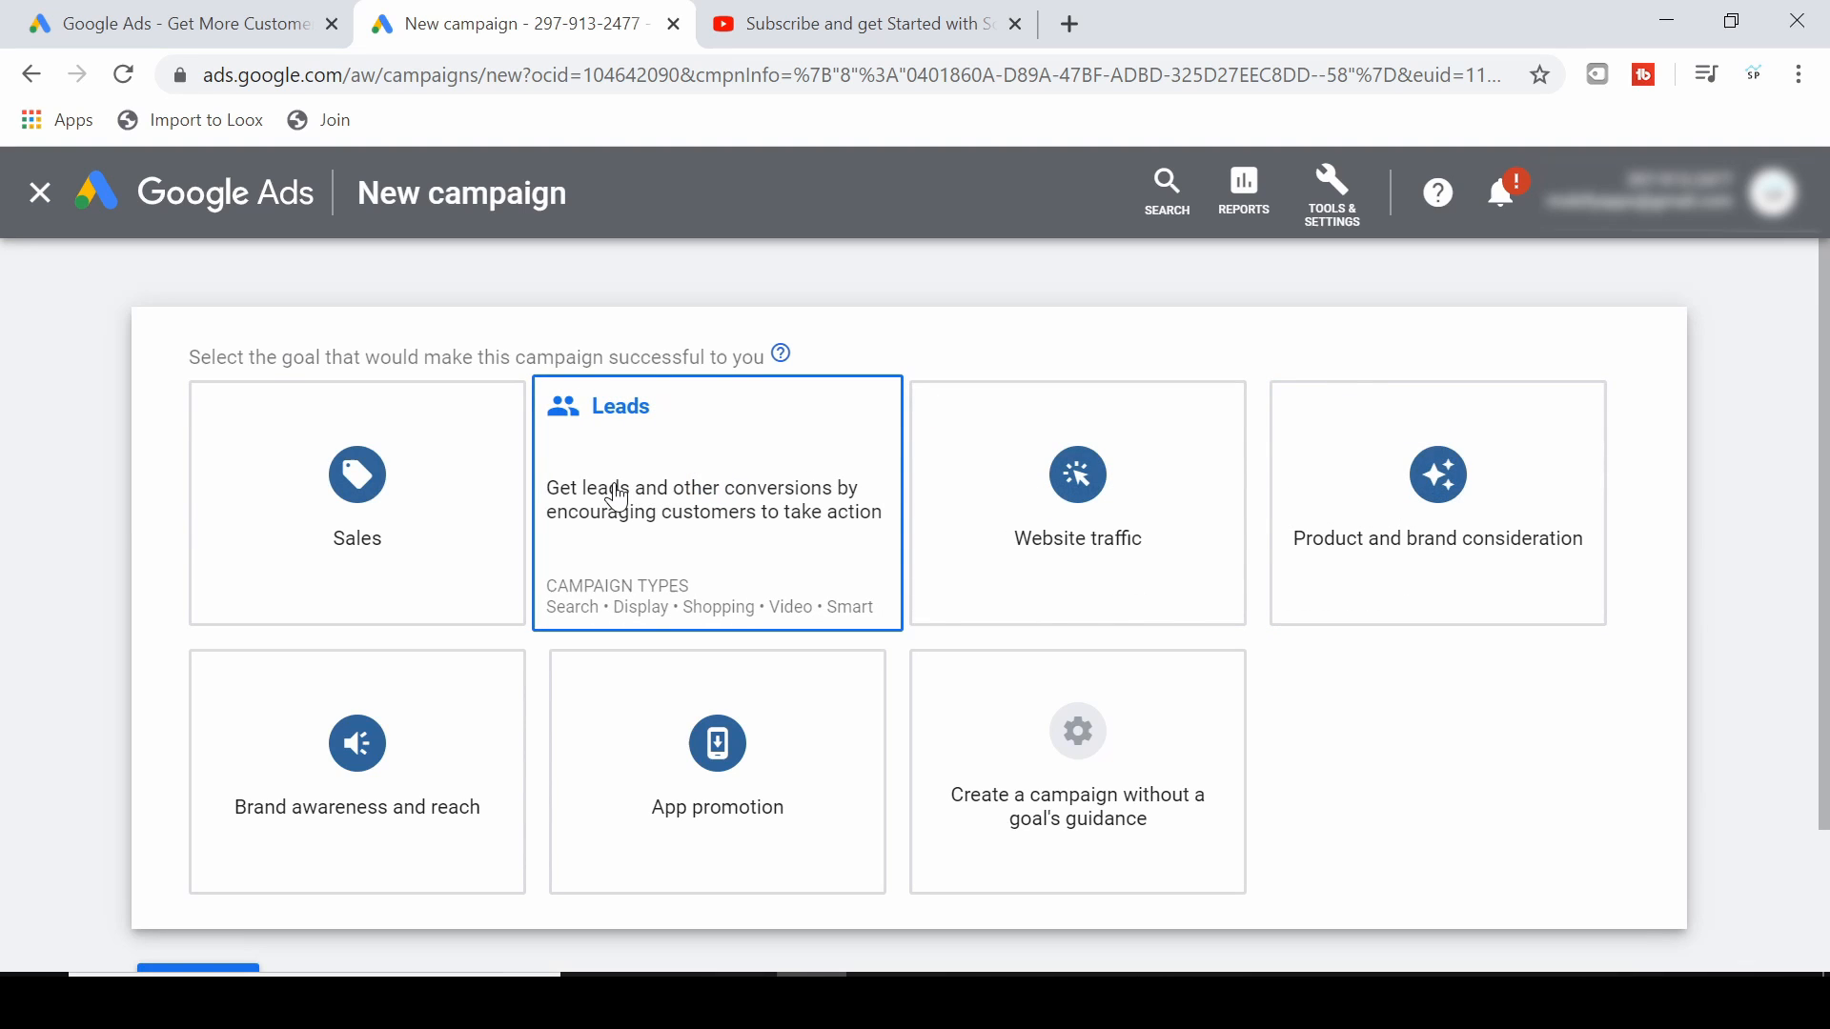
{"action": "left_click", "coordinate": [1075, 770]}
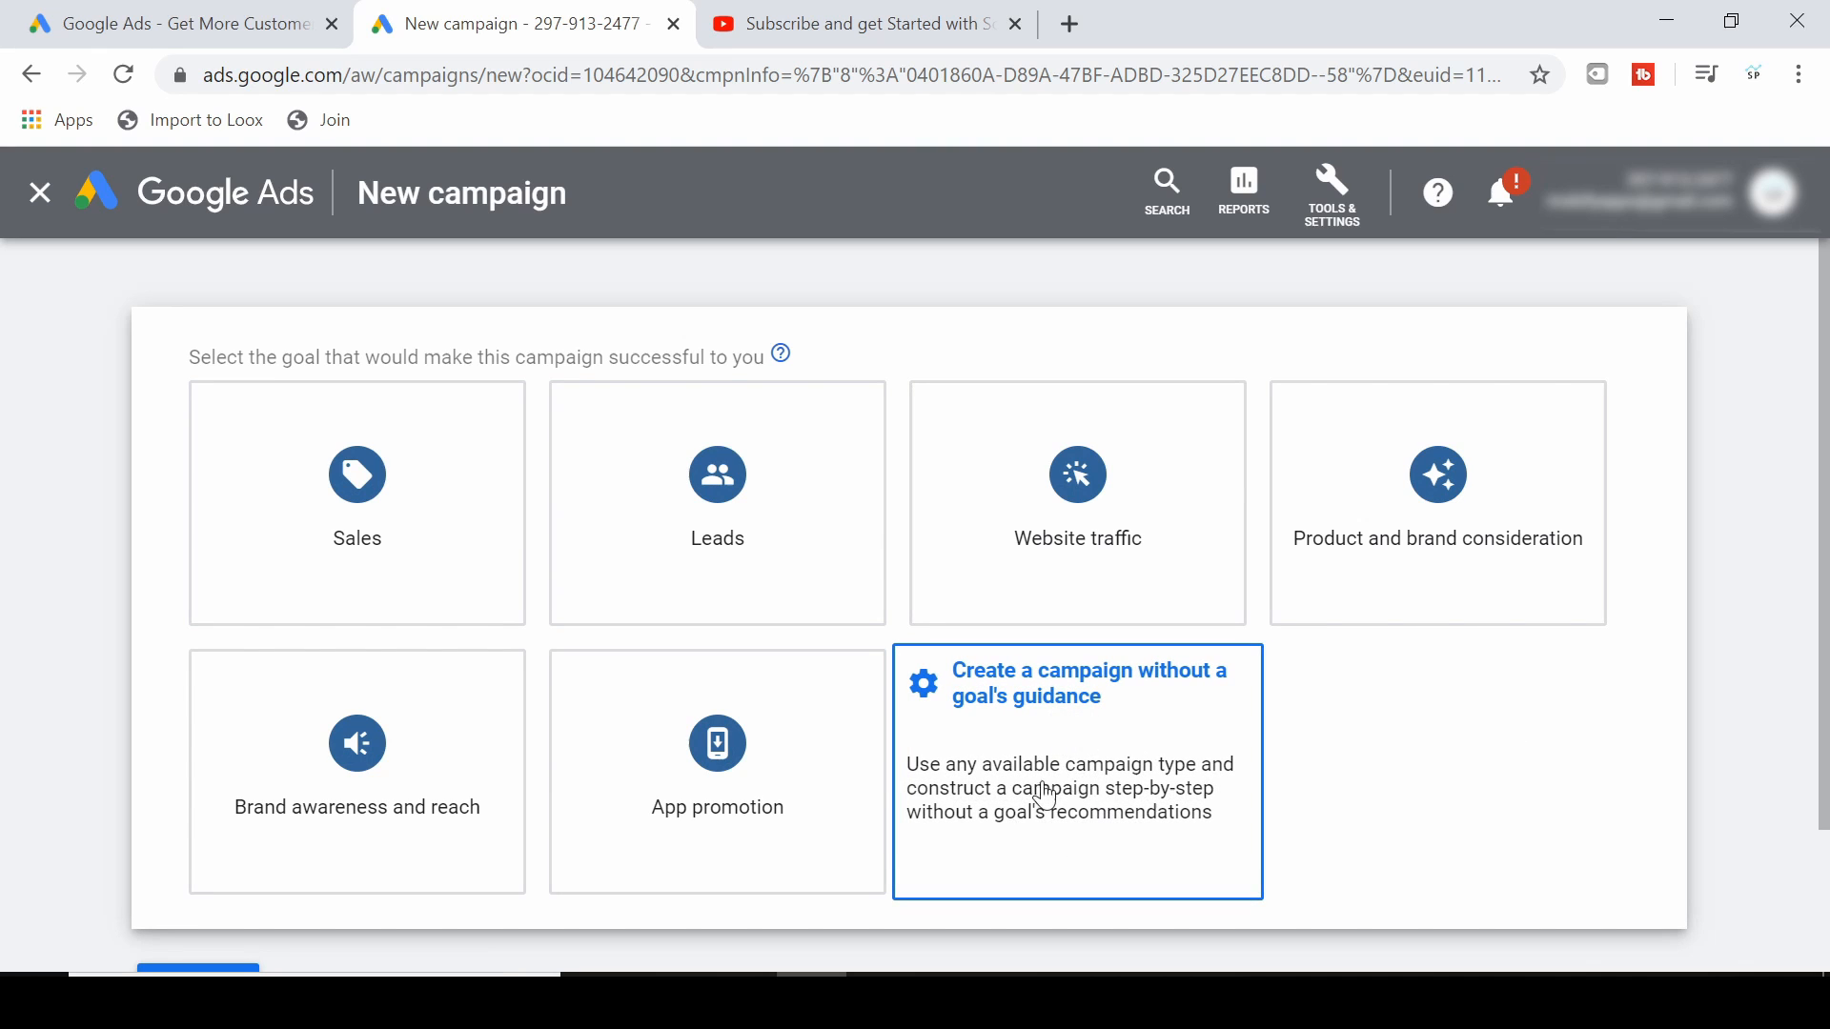
{"action": "mouse_move", "coordinate": [1489, 766]}
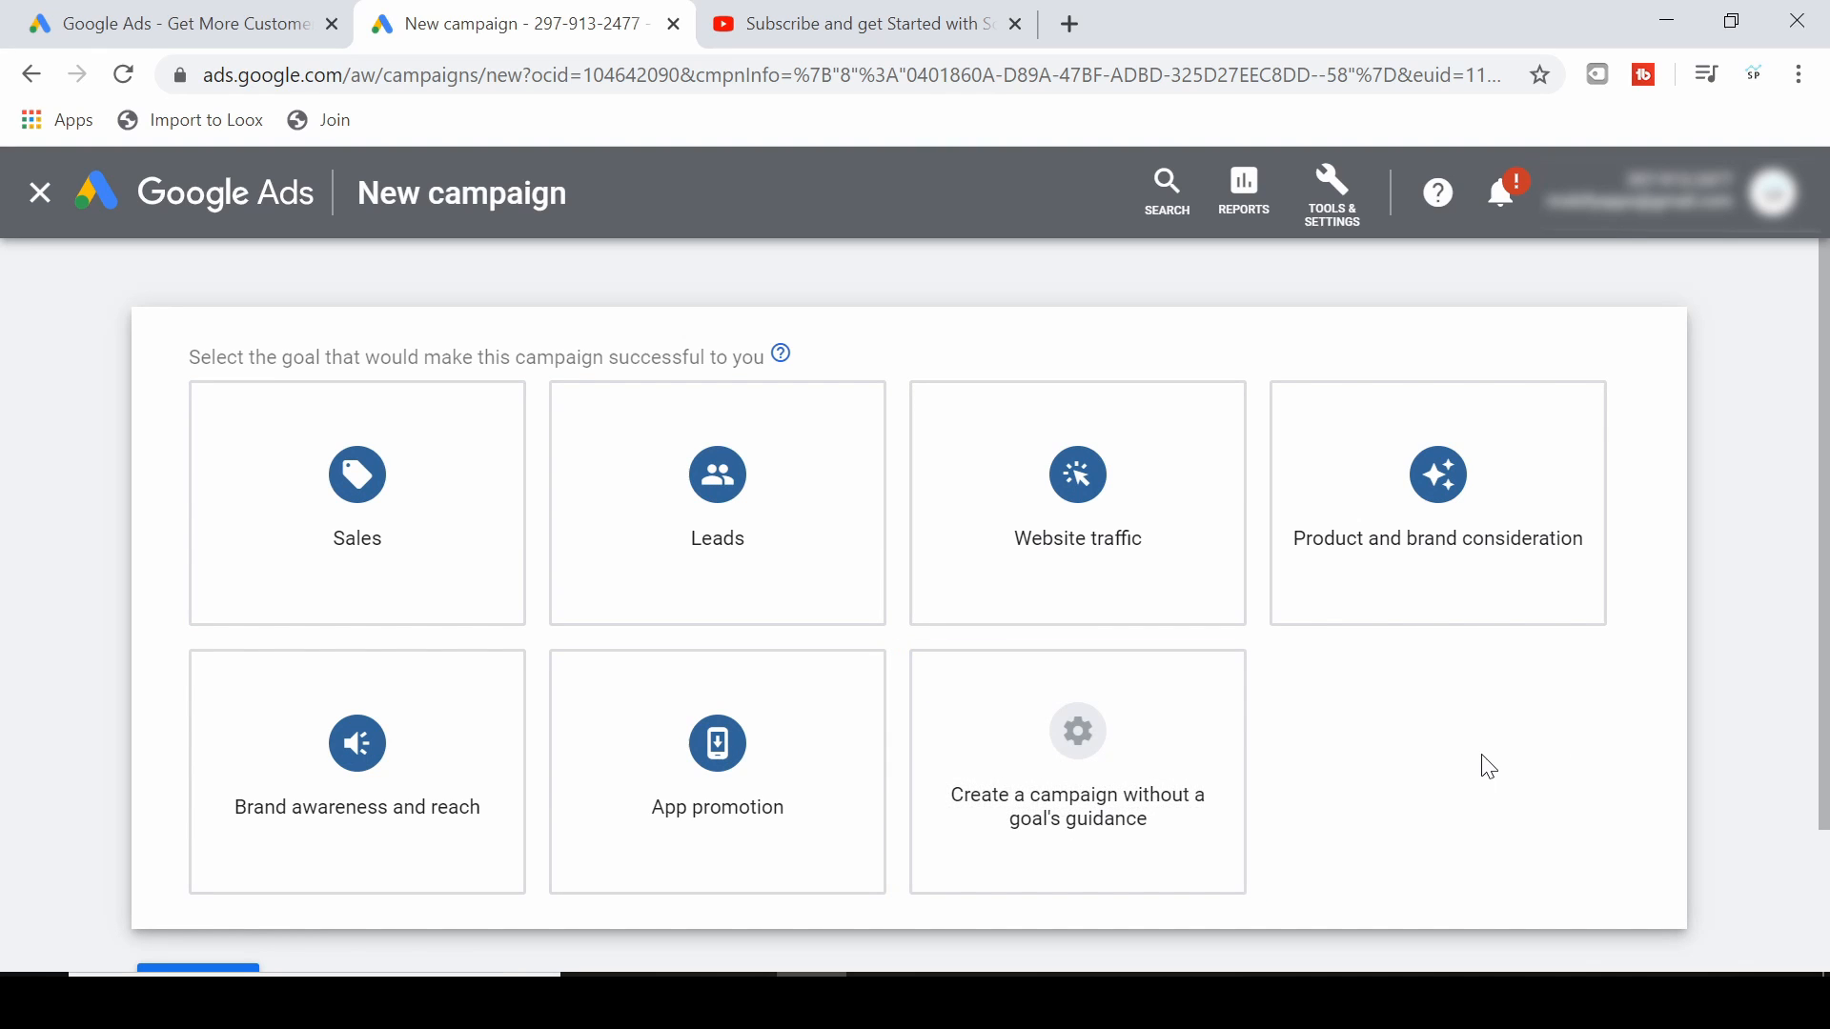
{"action": "mouse_move", "coordinate": [1462, 734]}
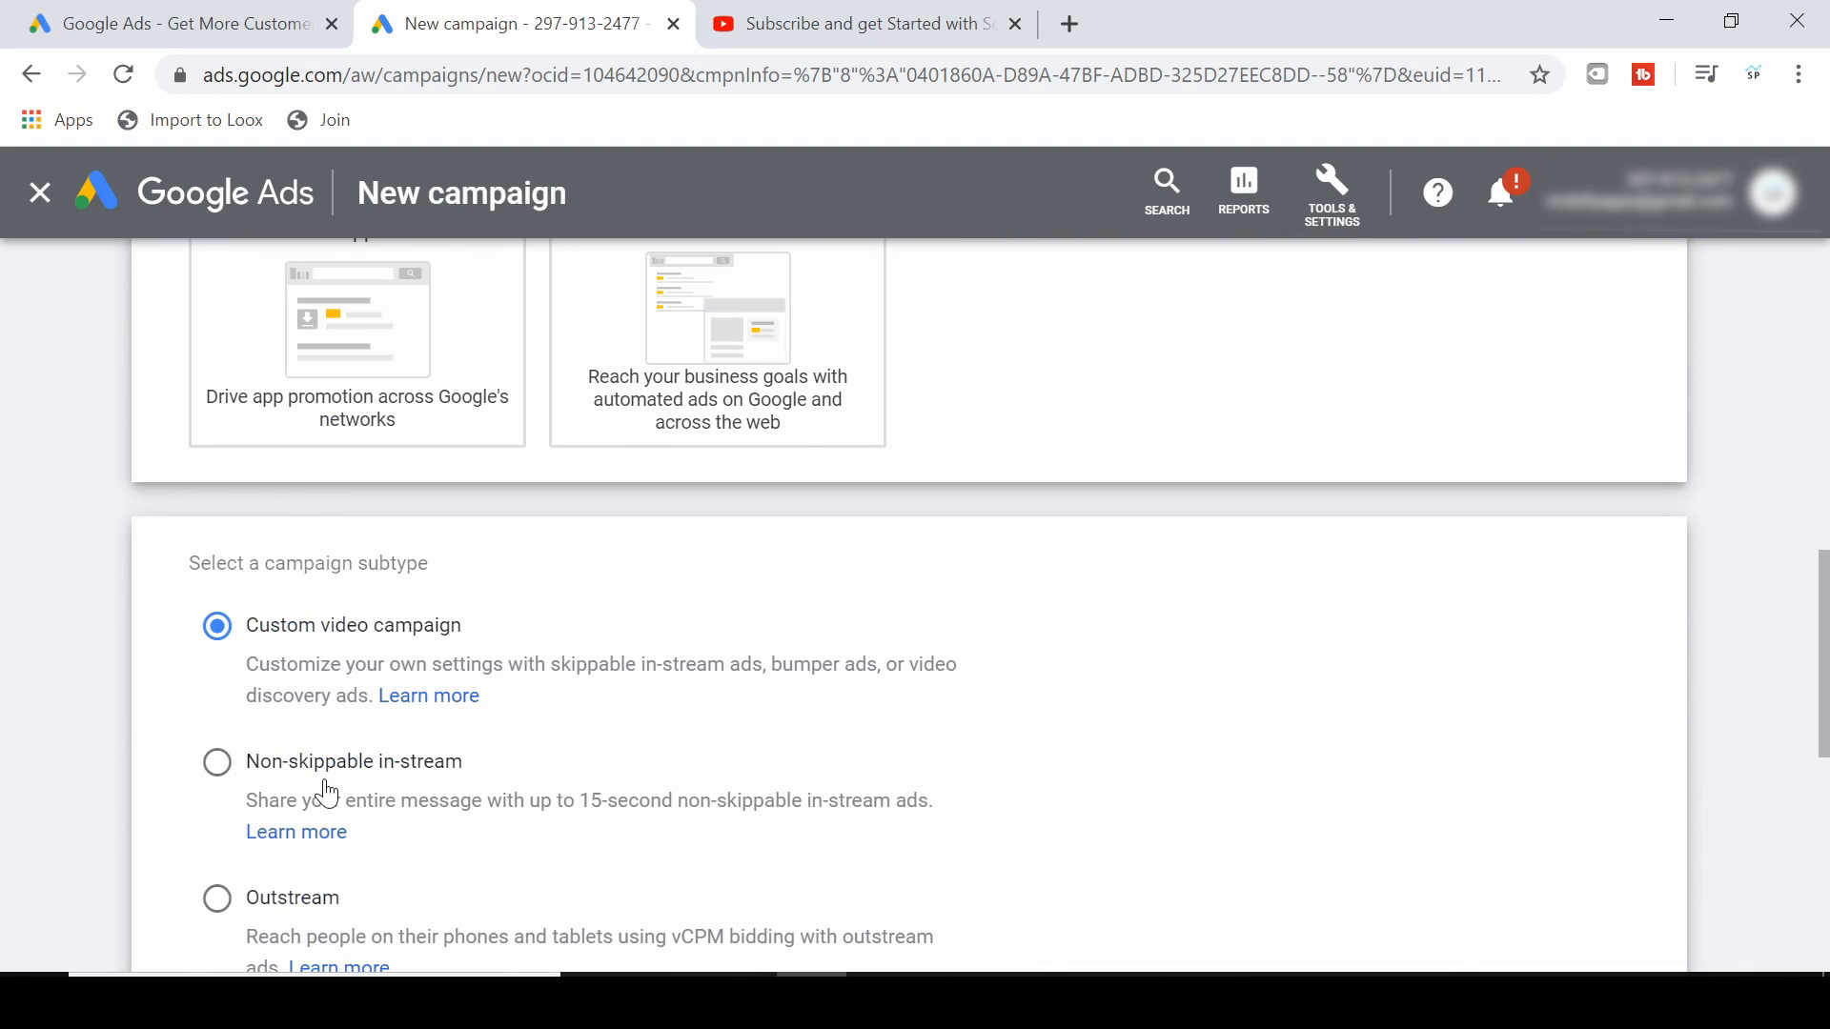
{"action": "mouse_move", "coordinate": [341, 637]}
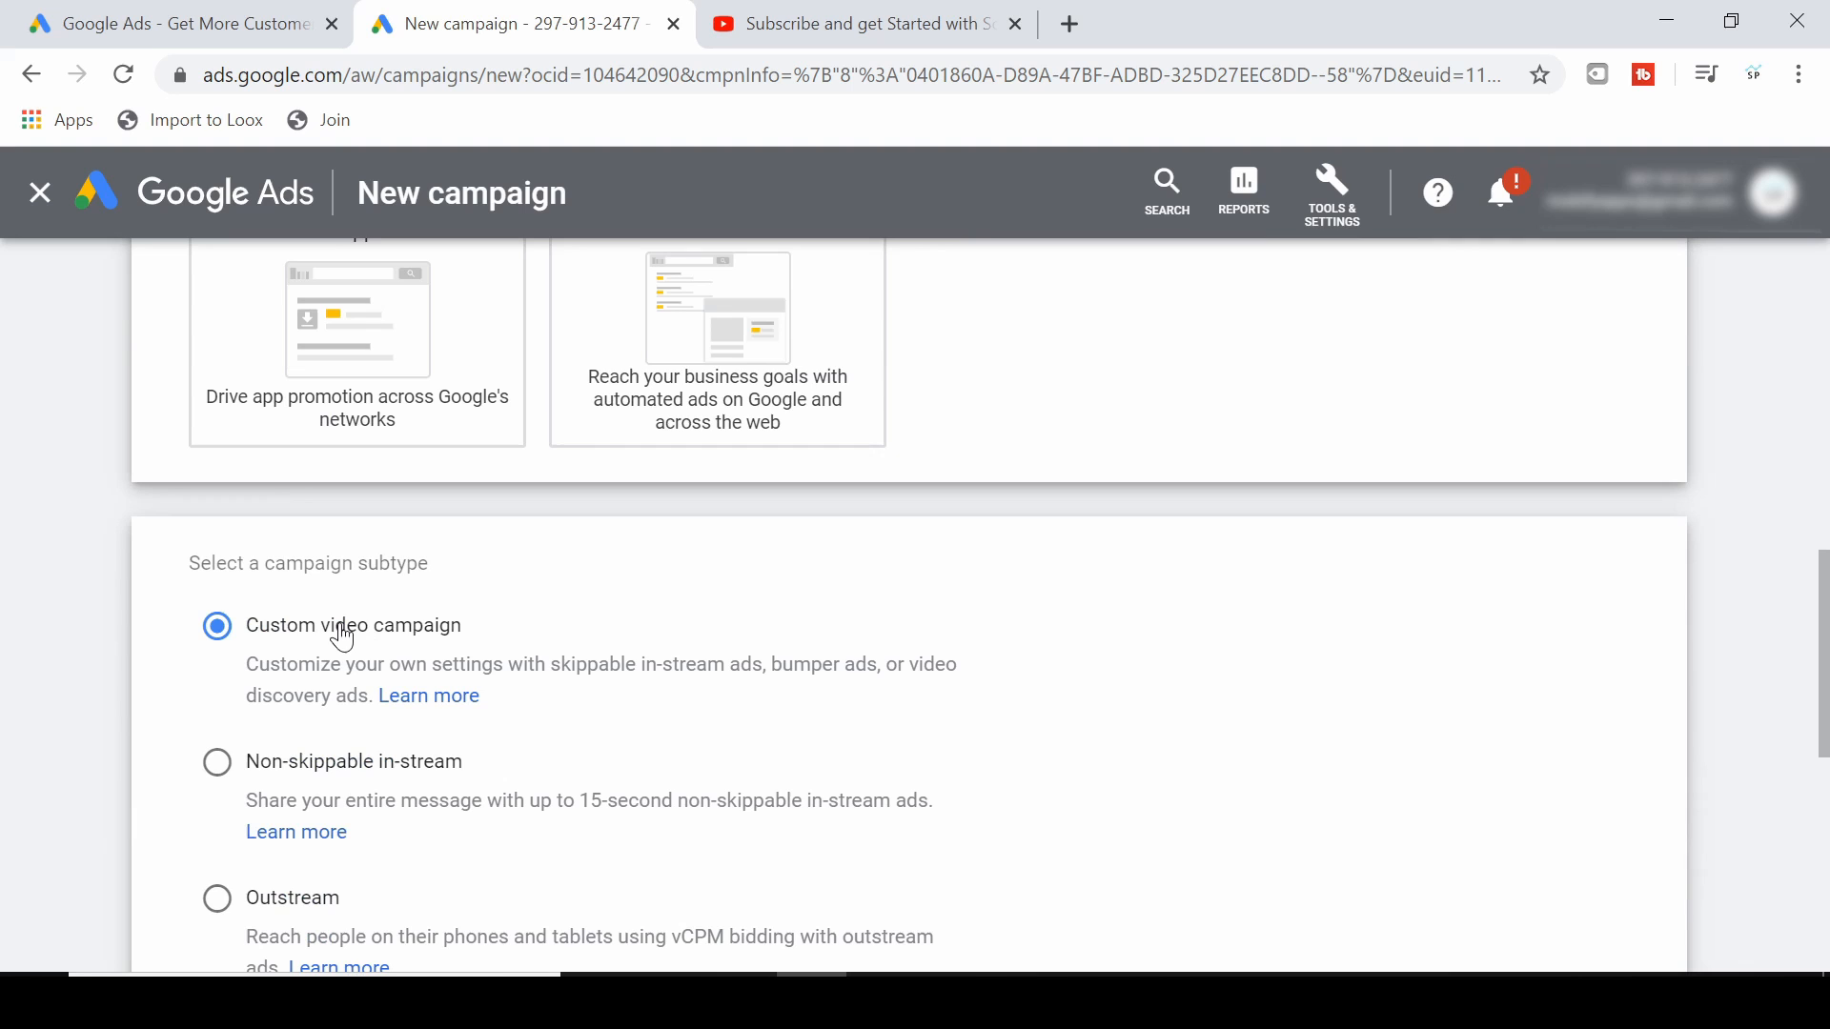
{"action": "scroll", "scroll_direction": "down", "scroll_amount": 3}
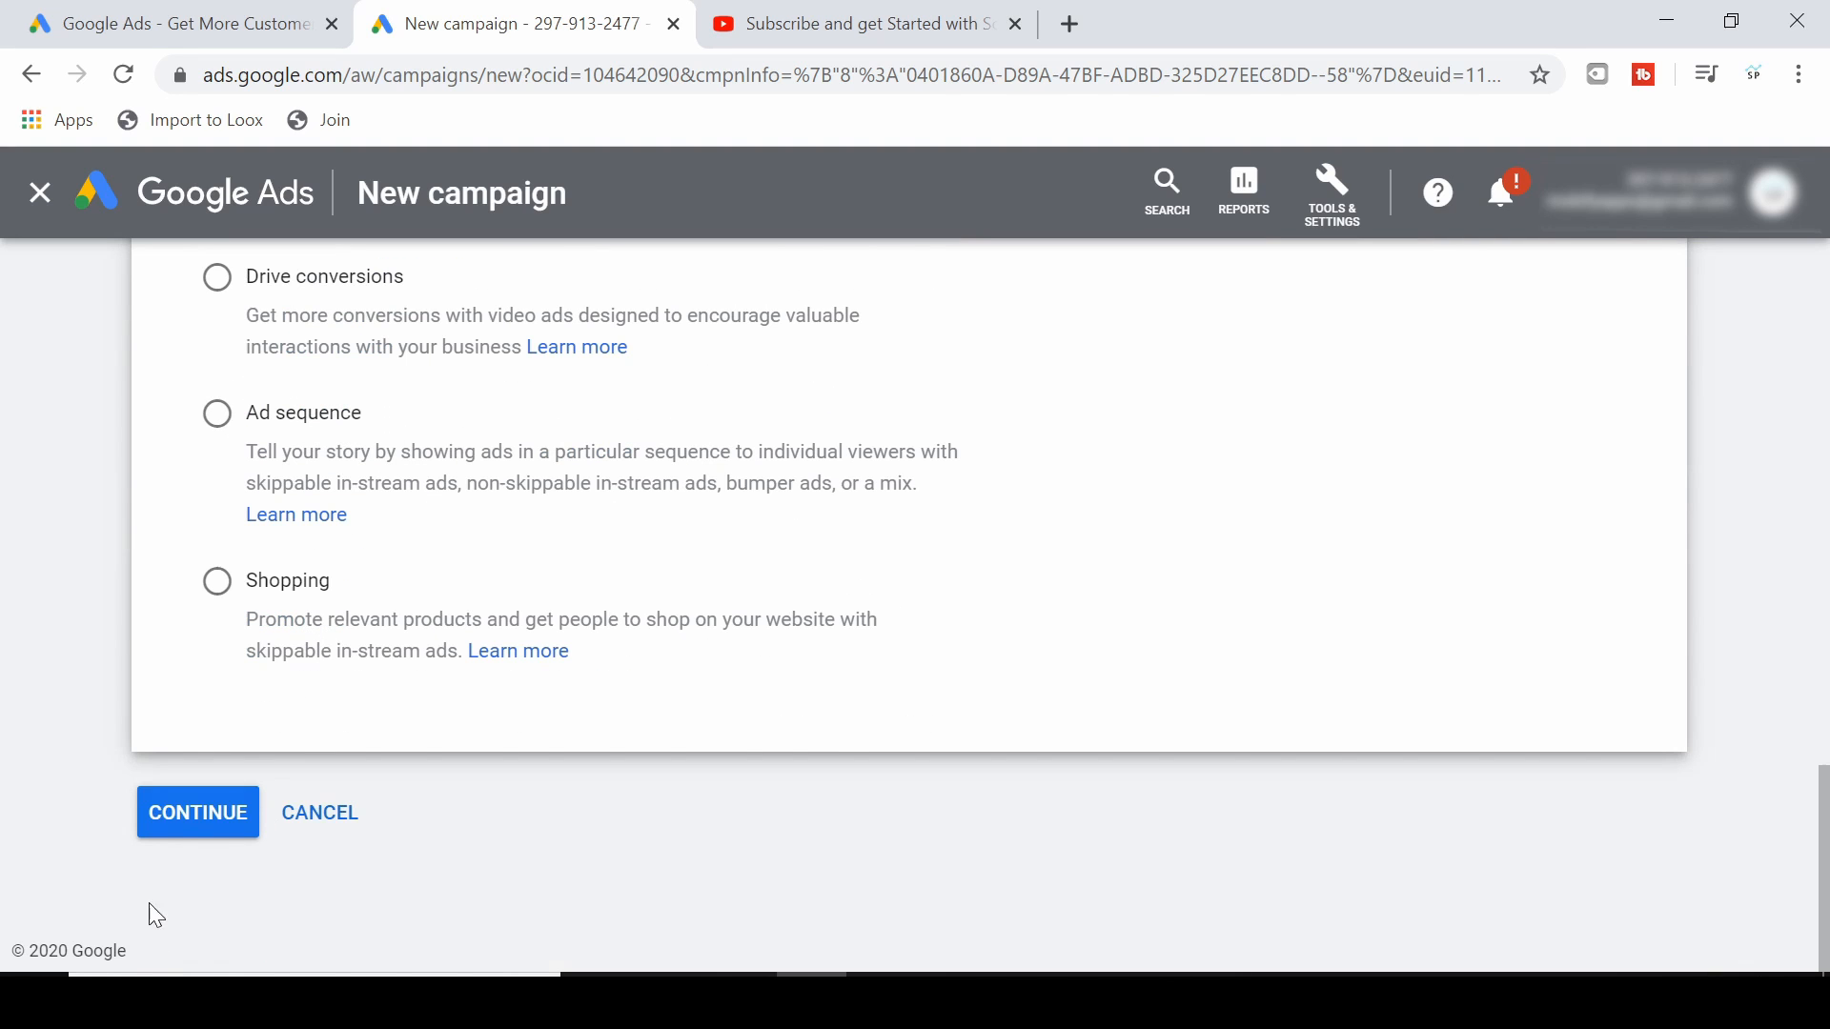
Continue to campaign settings and name the campaign 'Test'.
{"action": "left_click", "coordinate": [196, 812]}
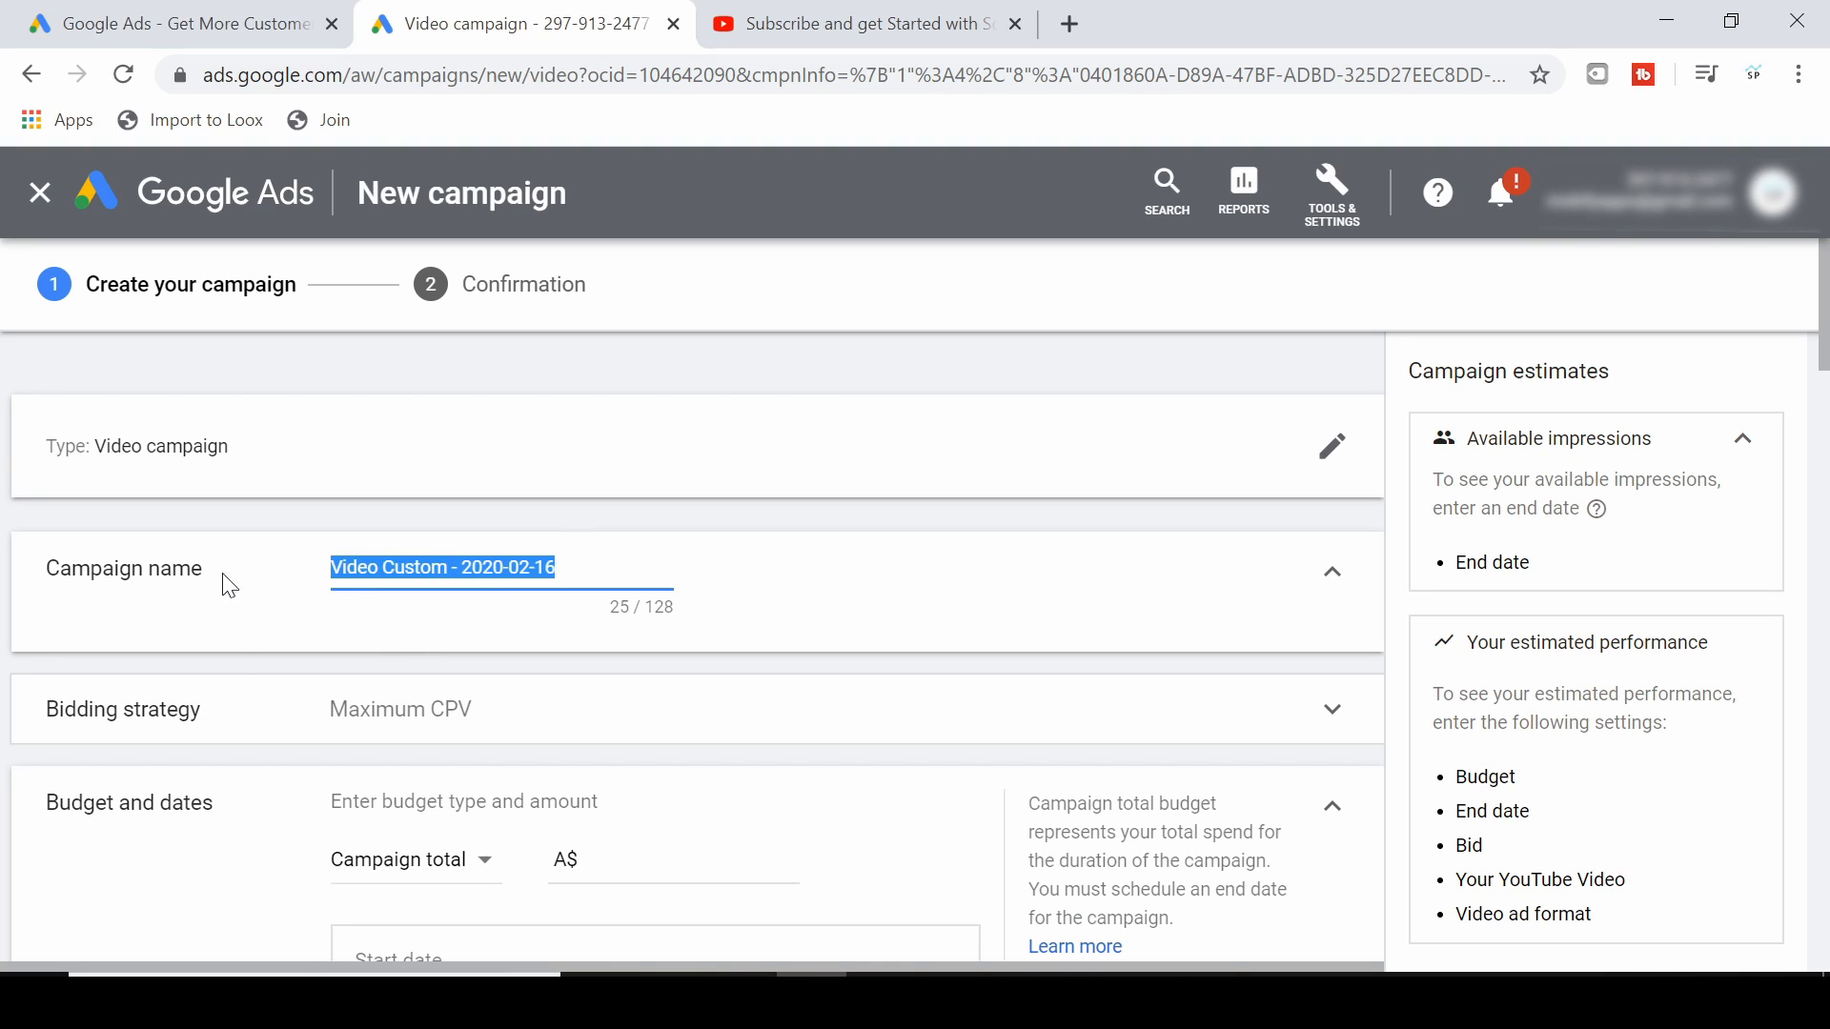
{"action": "type", "text": "Tes"}
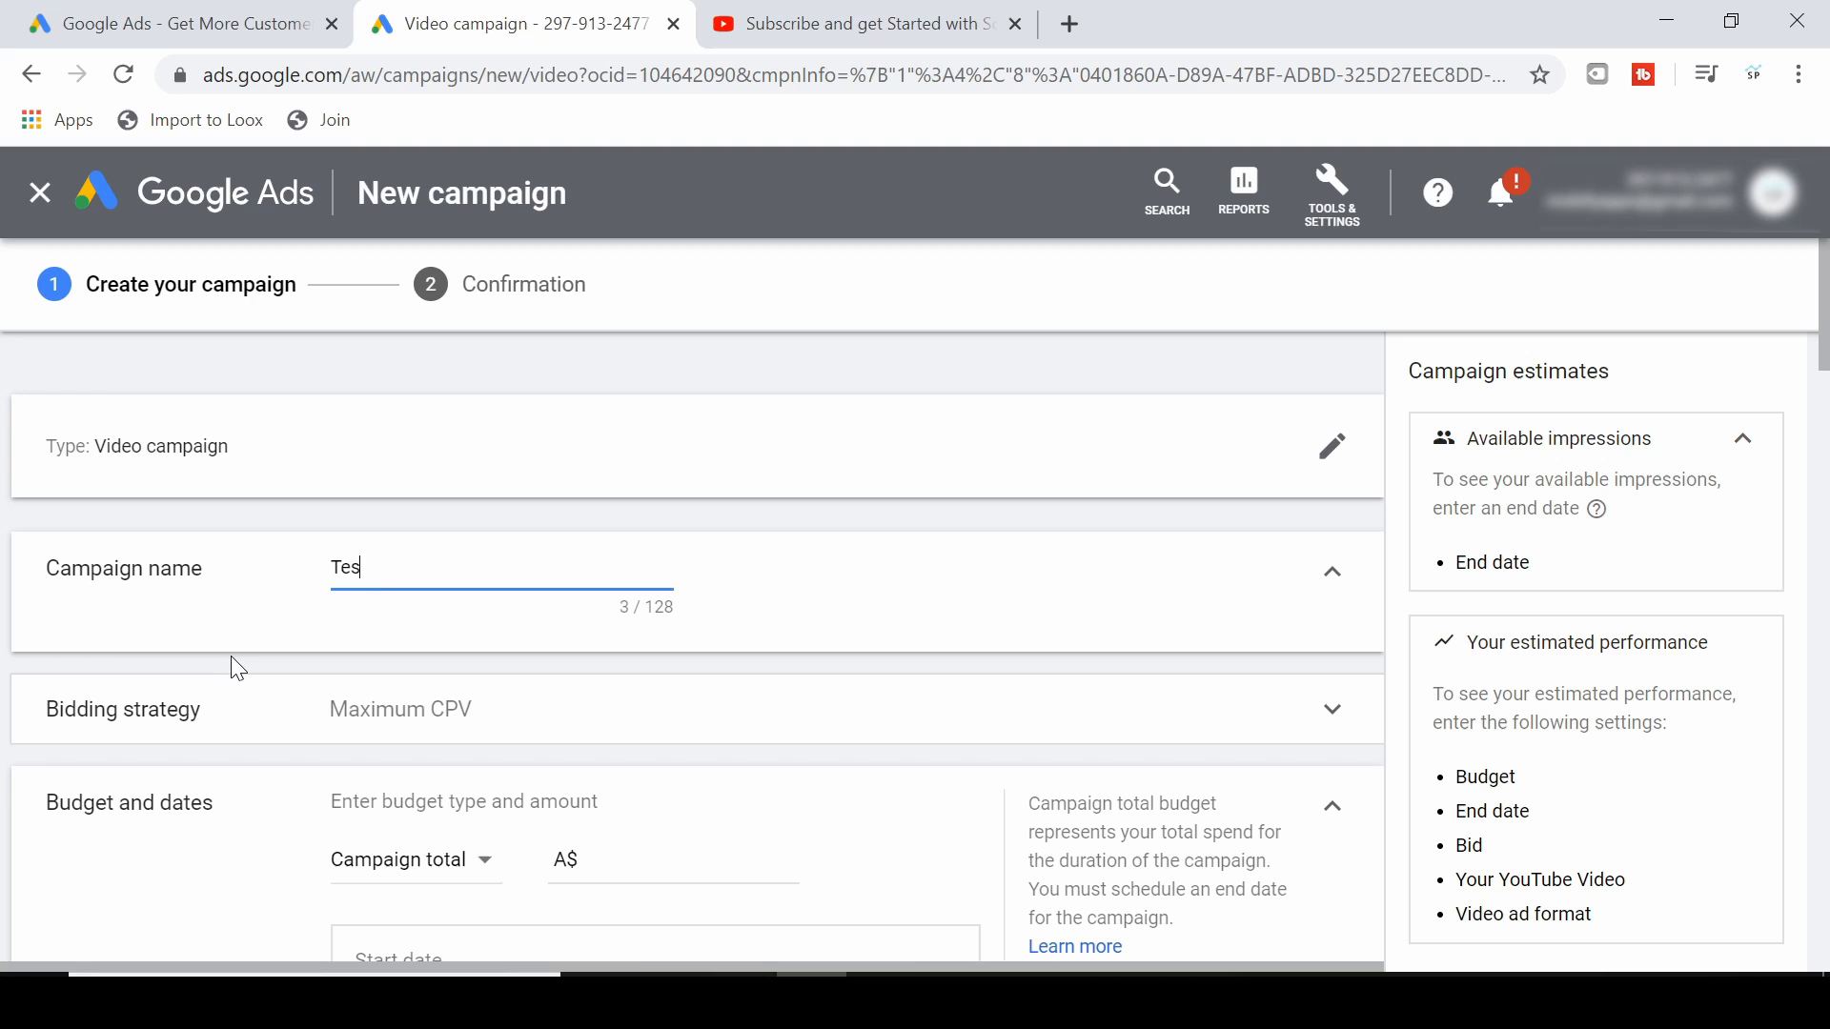
{"action": "type", "text": "t"}
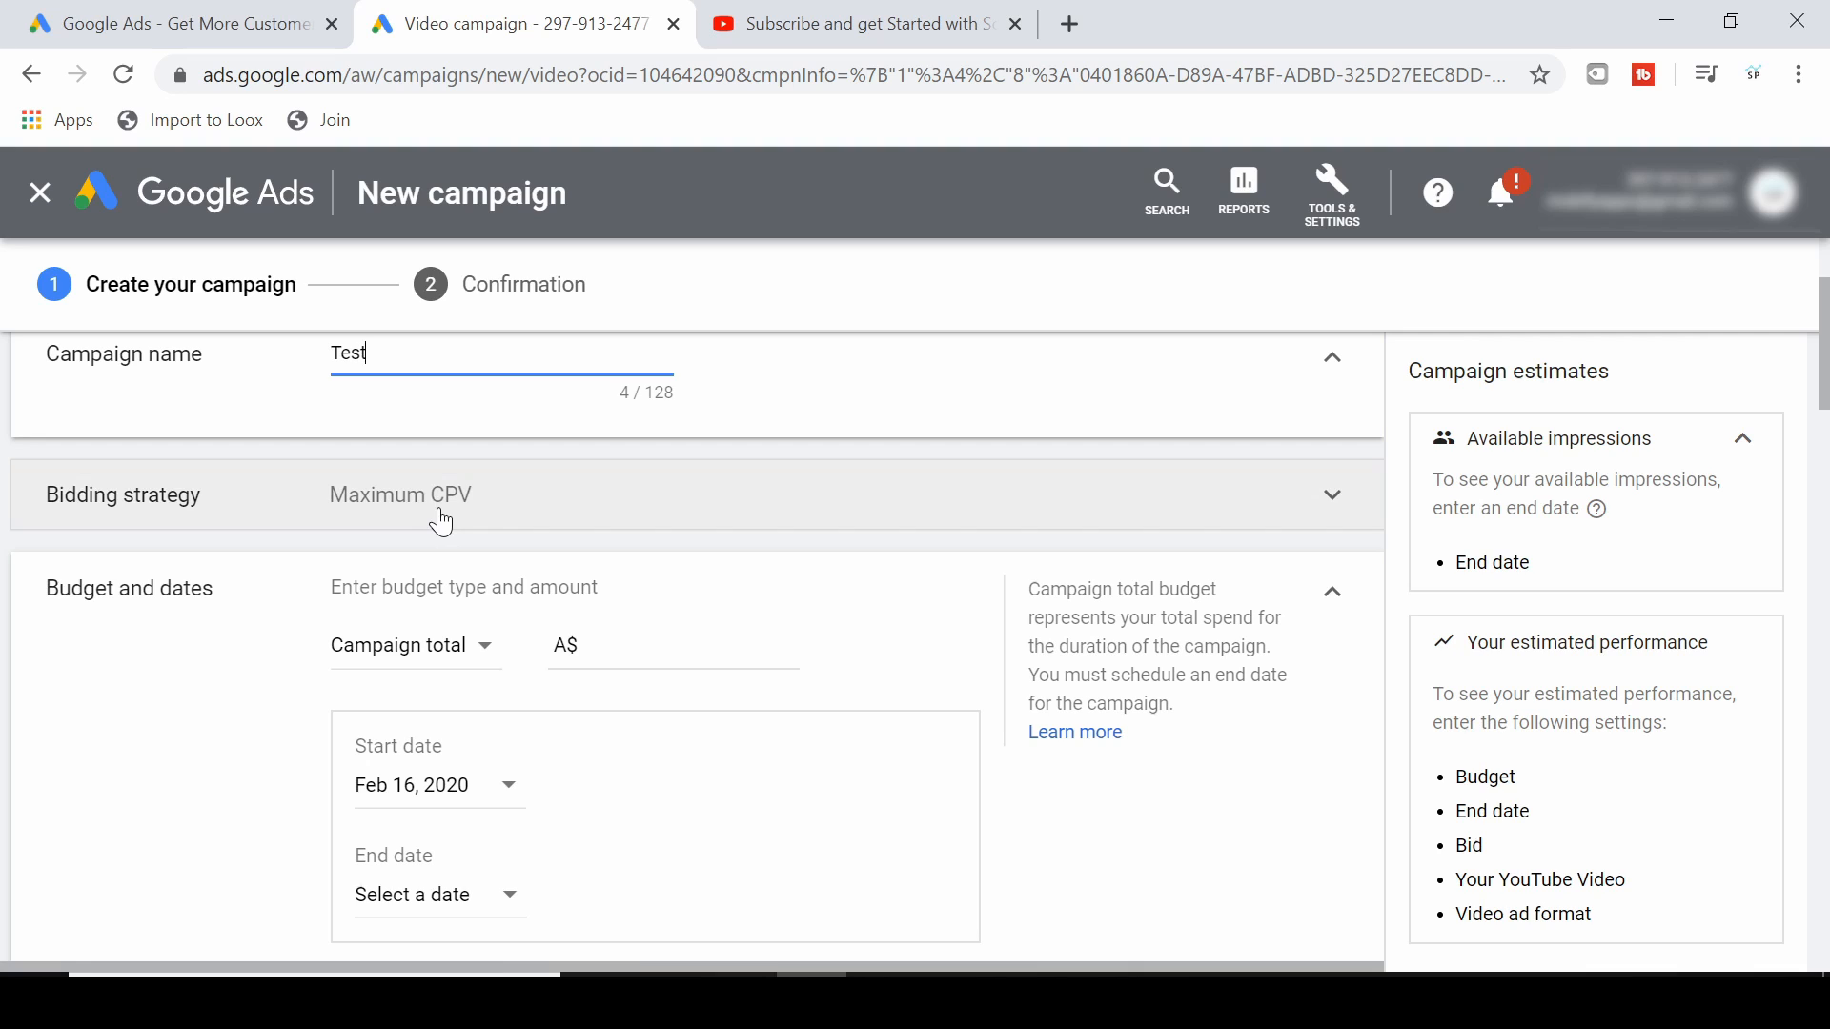
{"action": "mouse_move", "coordinate": [467, 513]}
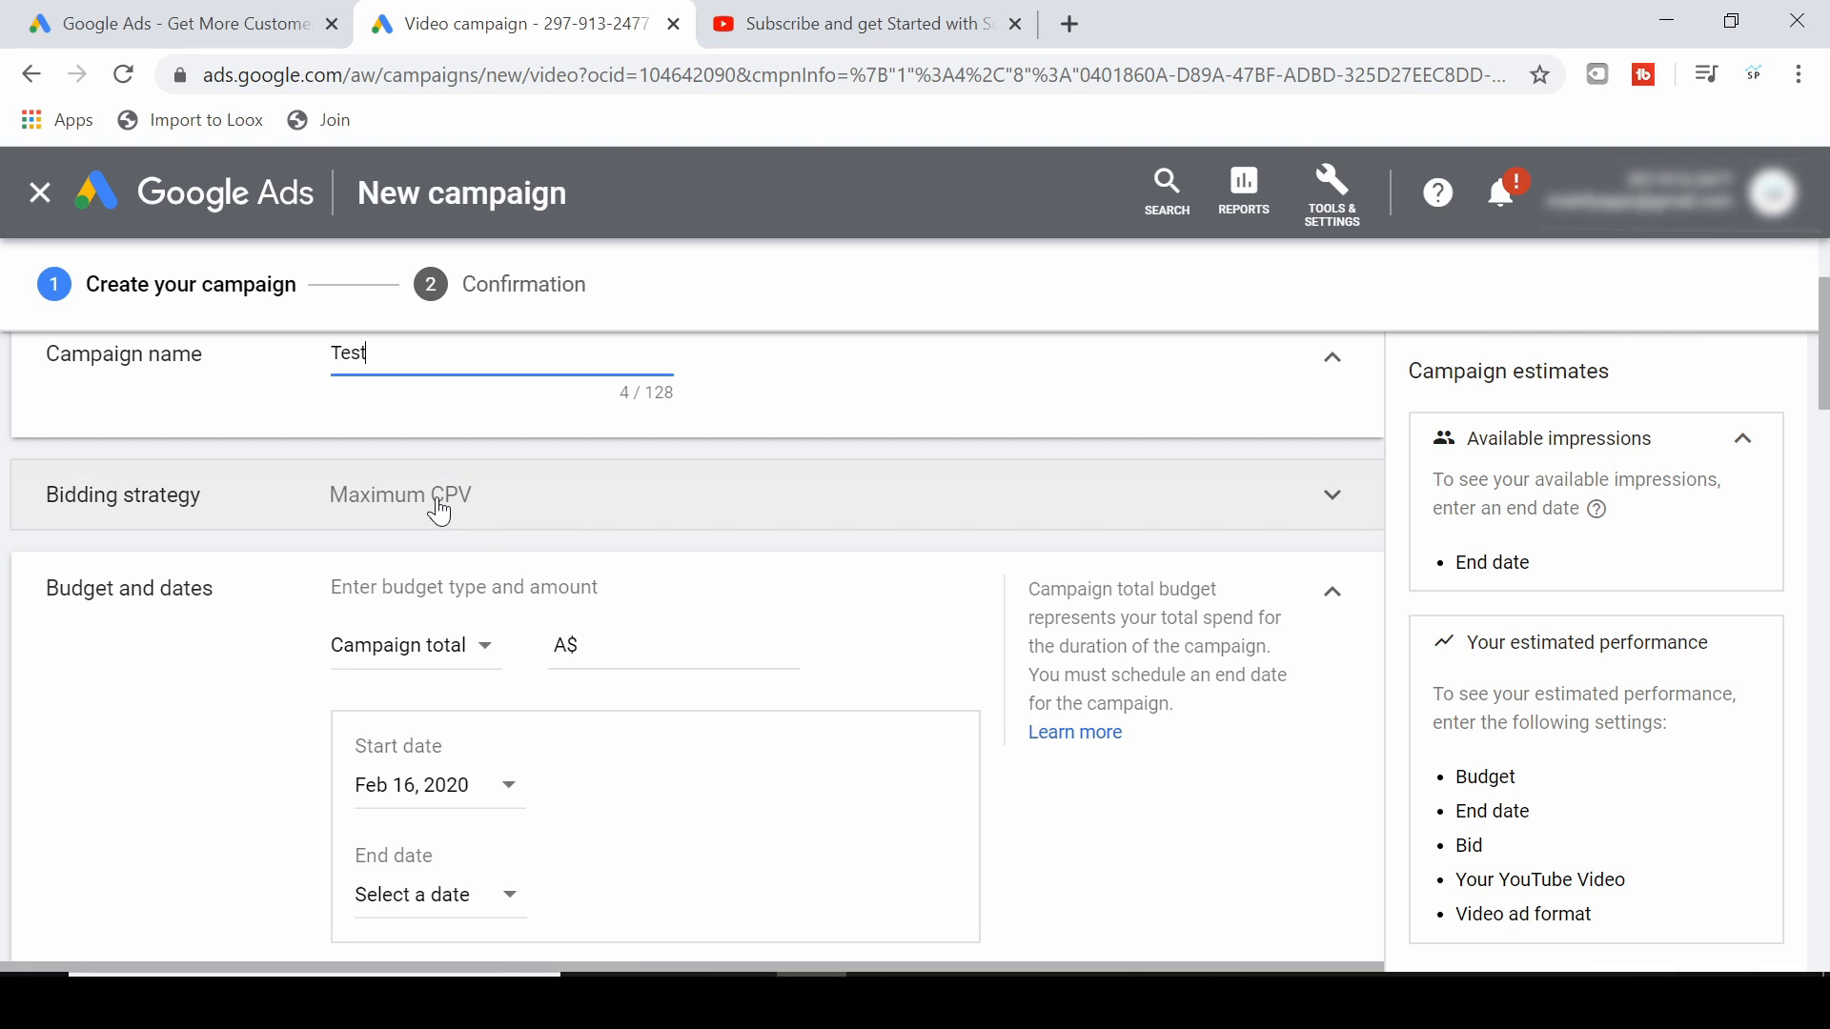
{"action": "mouse_move", "coordinate": [454, 660]}
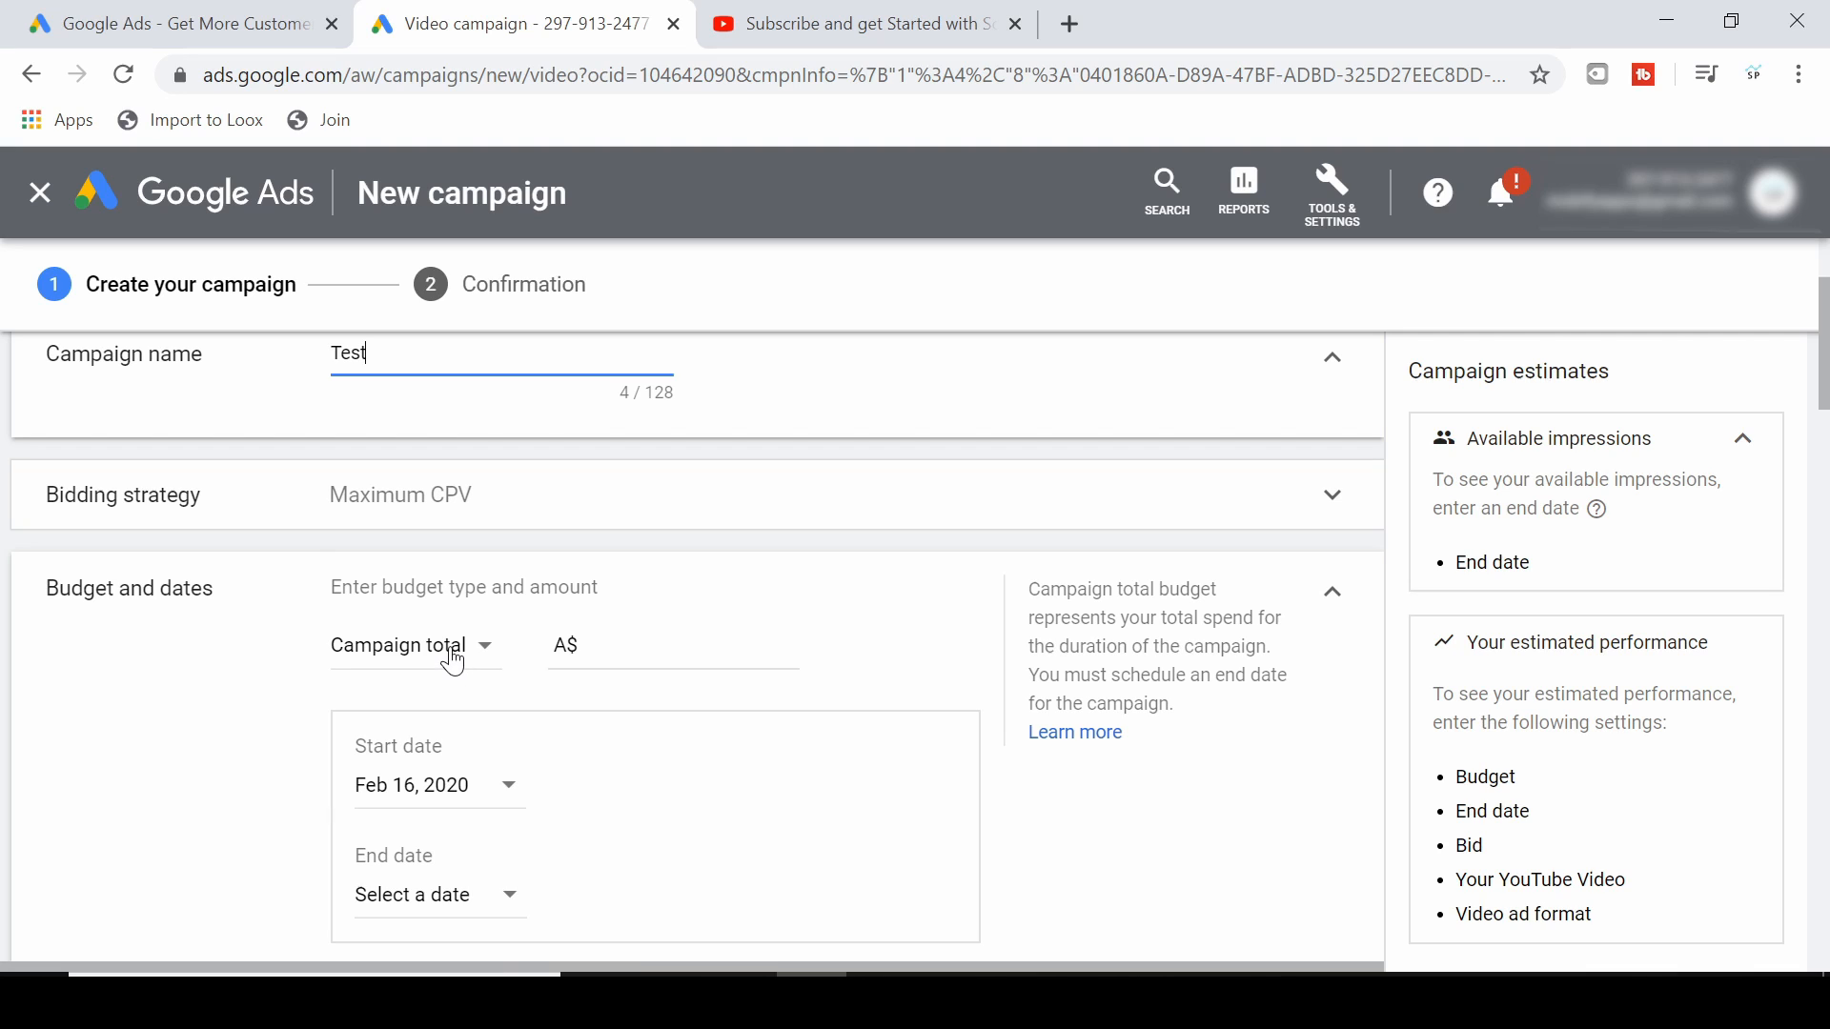
Keep Maximum CPV bidding and set the budget type to Daily.
{"action": "left_click", "coordinate": [408, 646]}
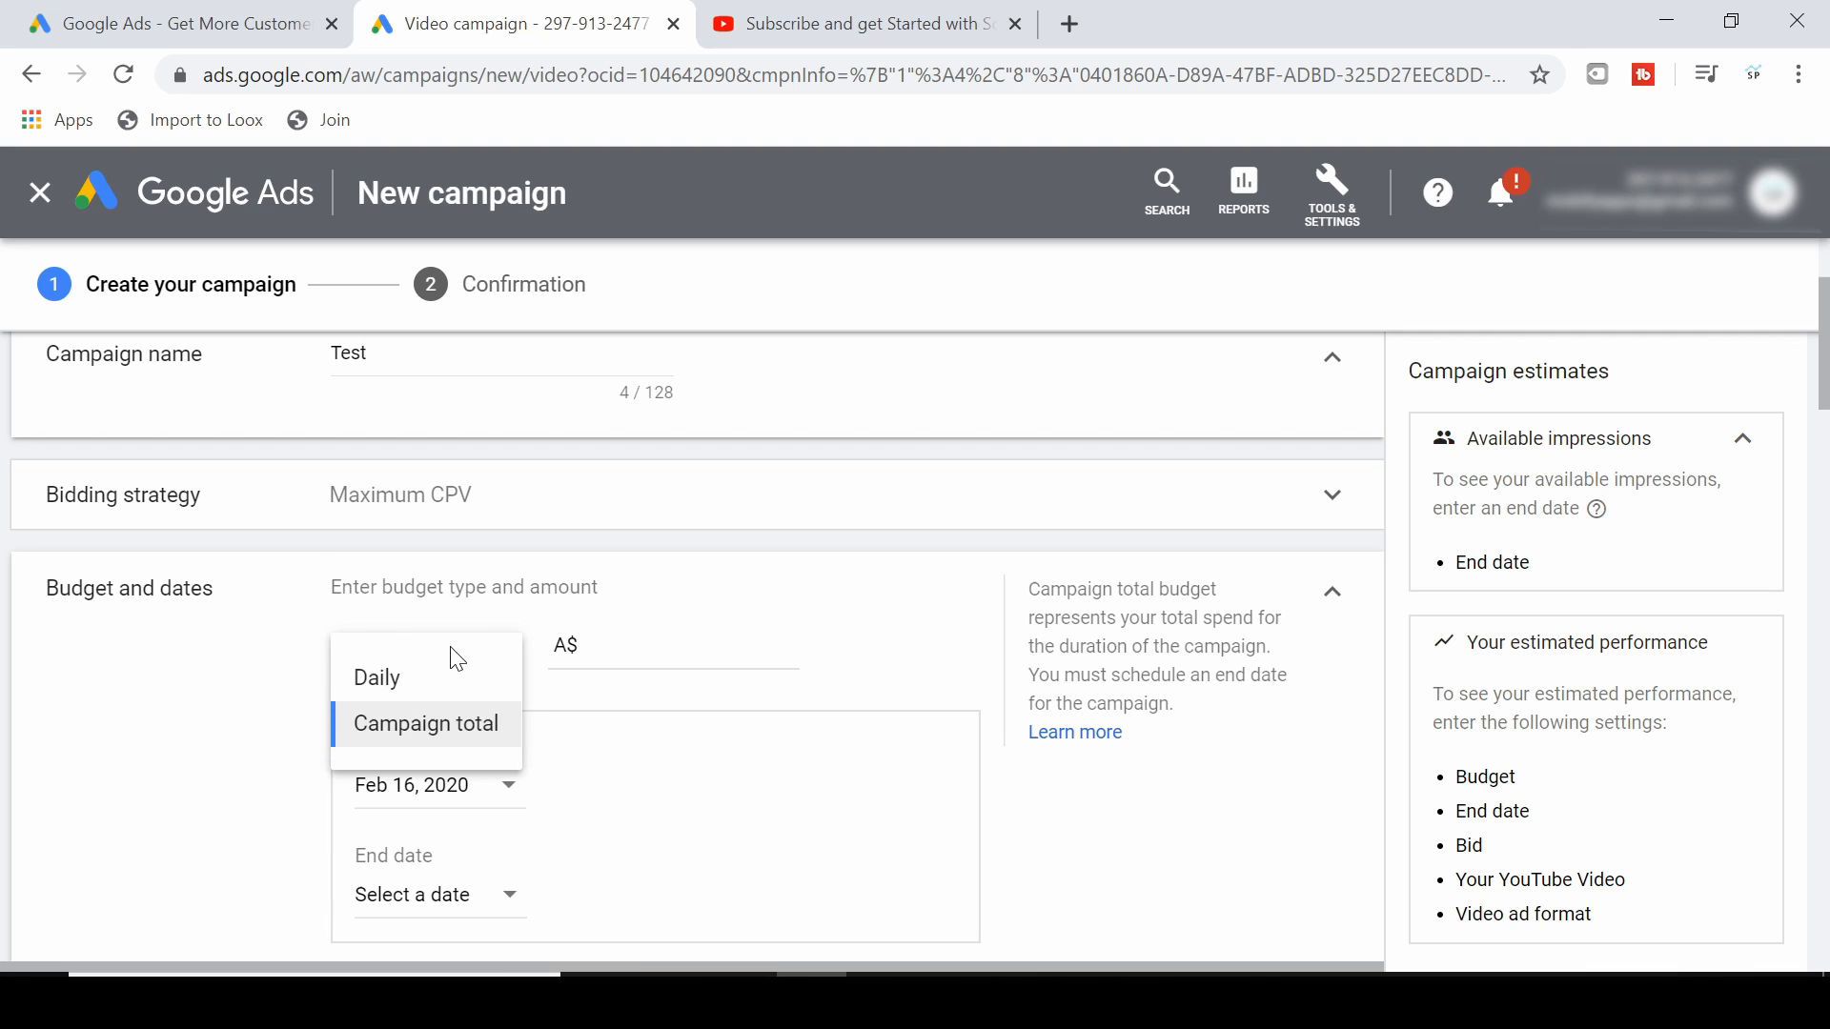
{"action": "left_click", "coordinate": [425, 723]}
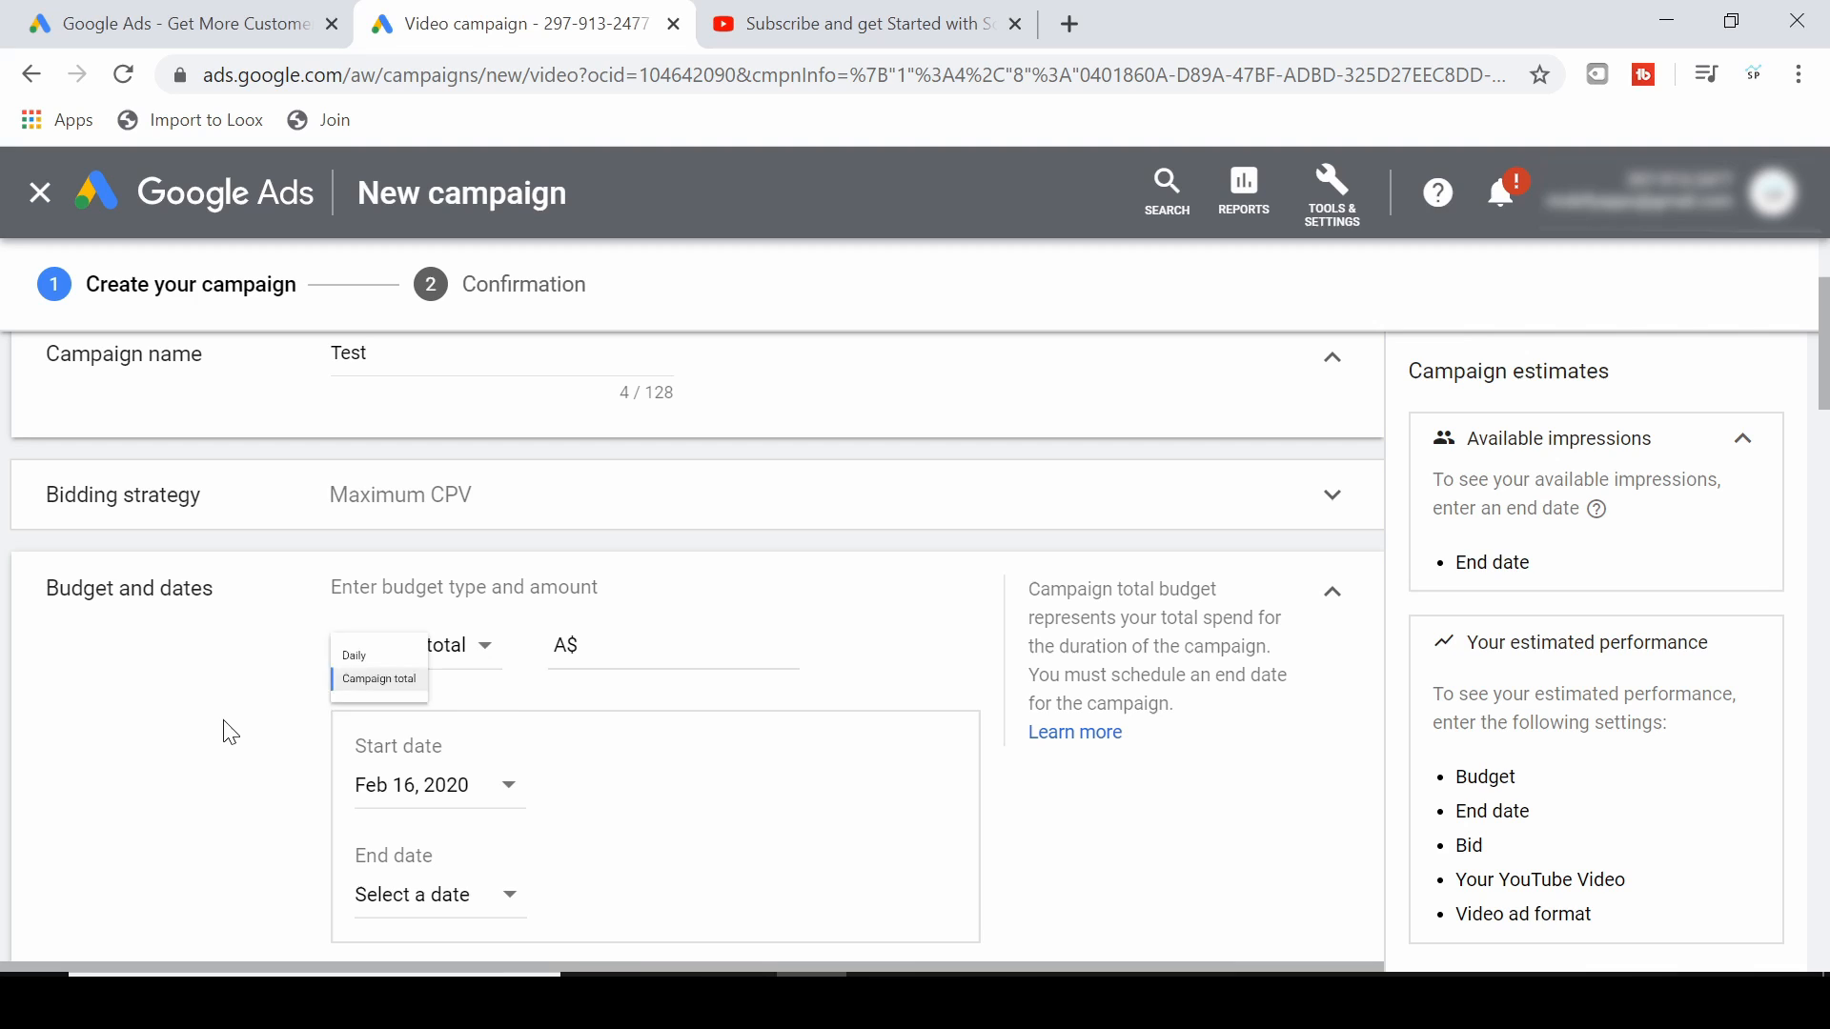
{"action": "left_click", "coordinate": [377, 679]}
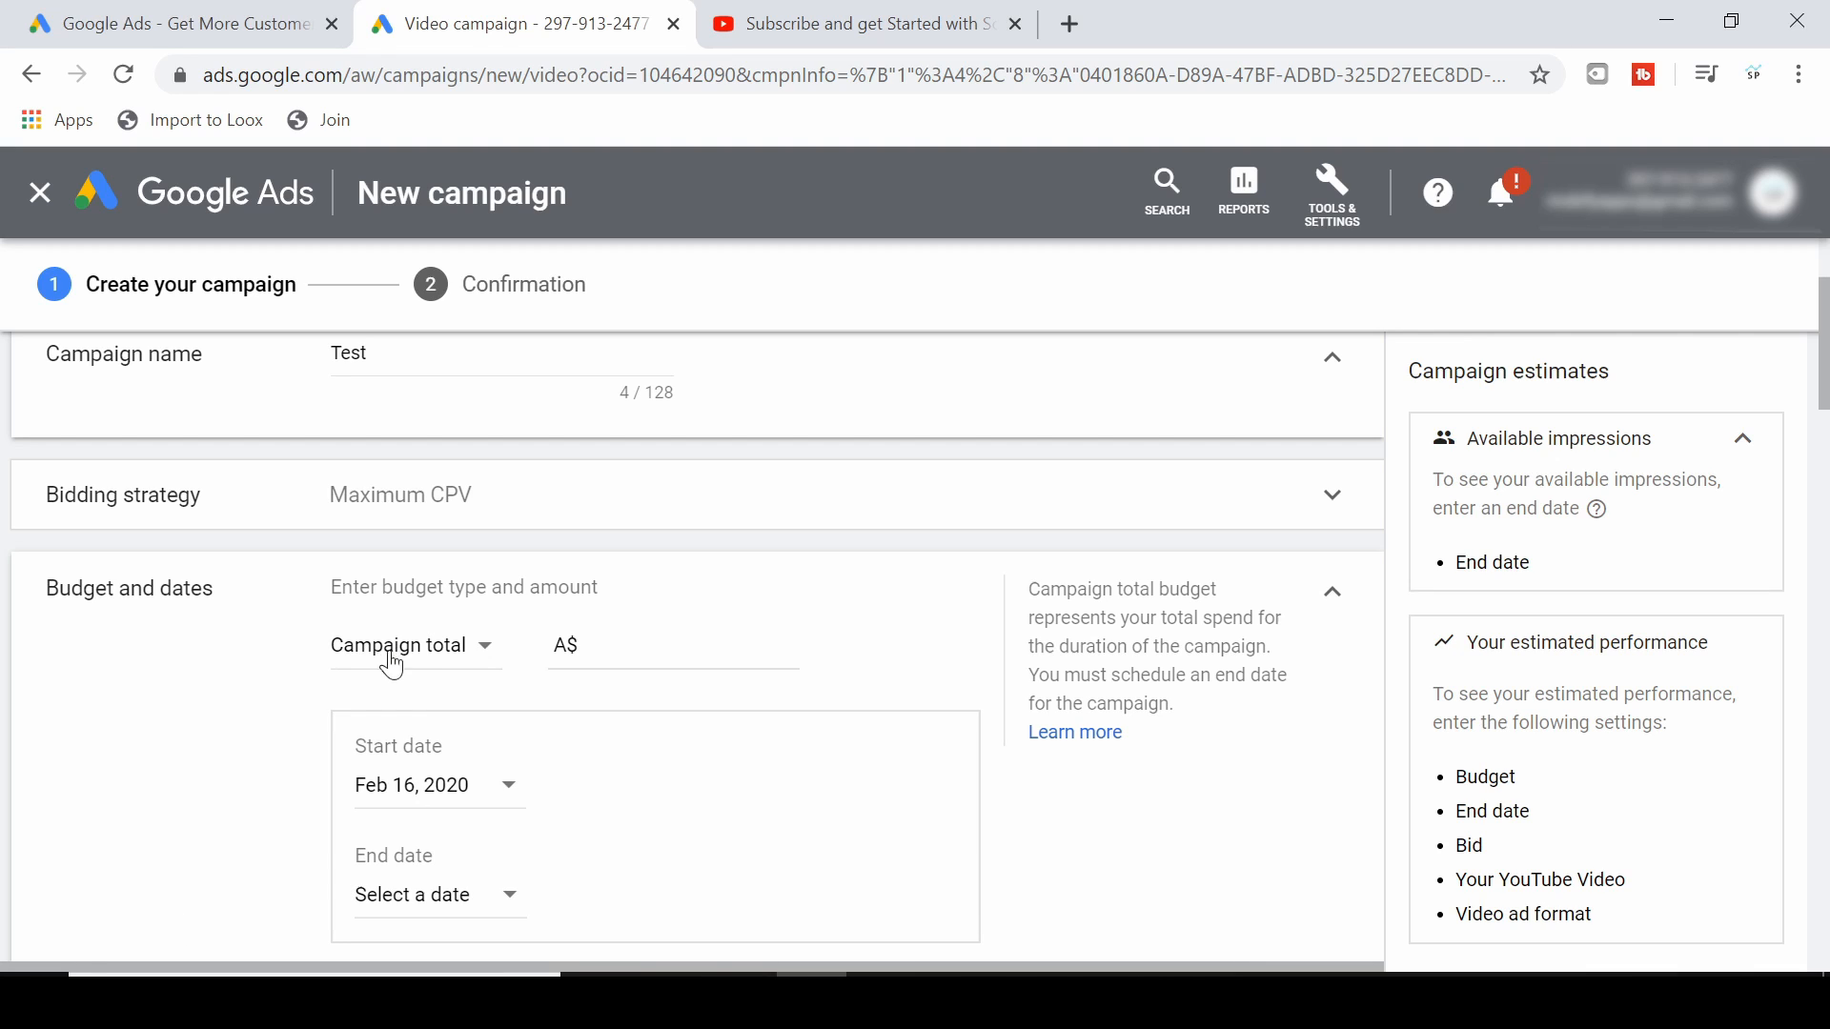
{"action": "mouse_move", "coordinate": [429, 917]}
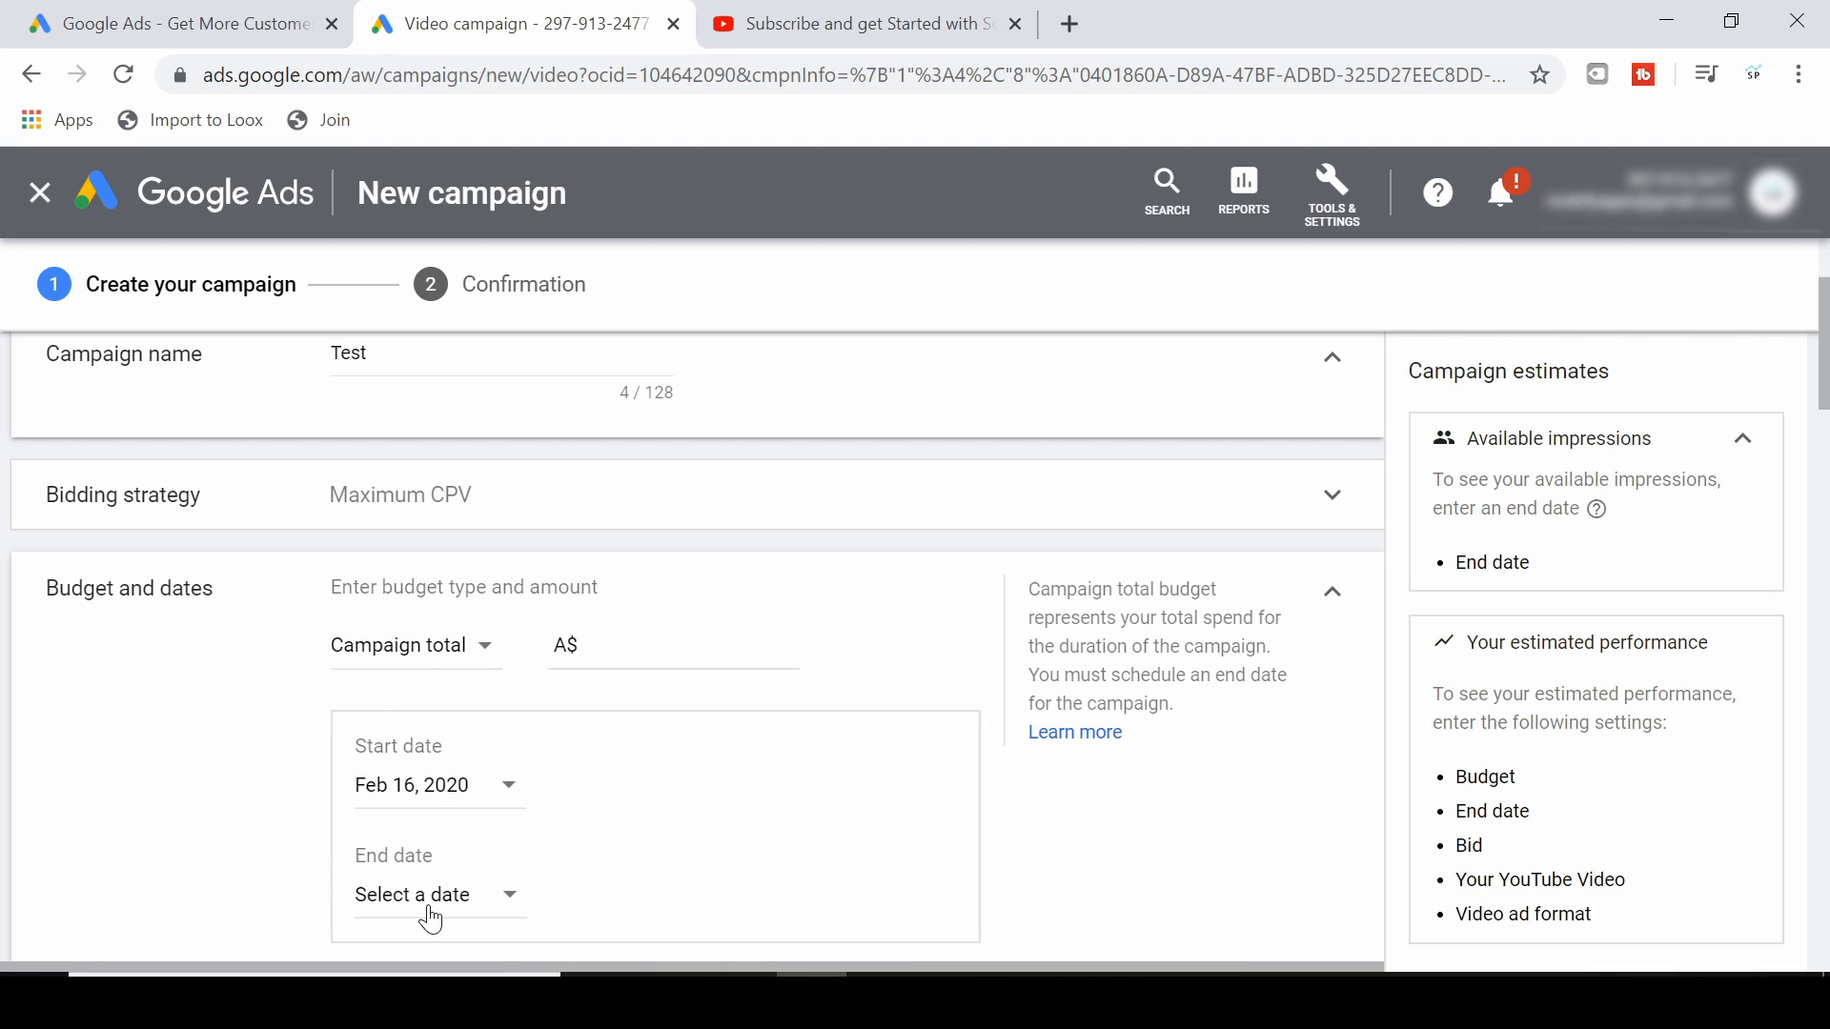
{"action": "mouse_move", "coordinate": [432, 814]}
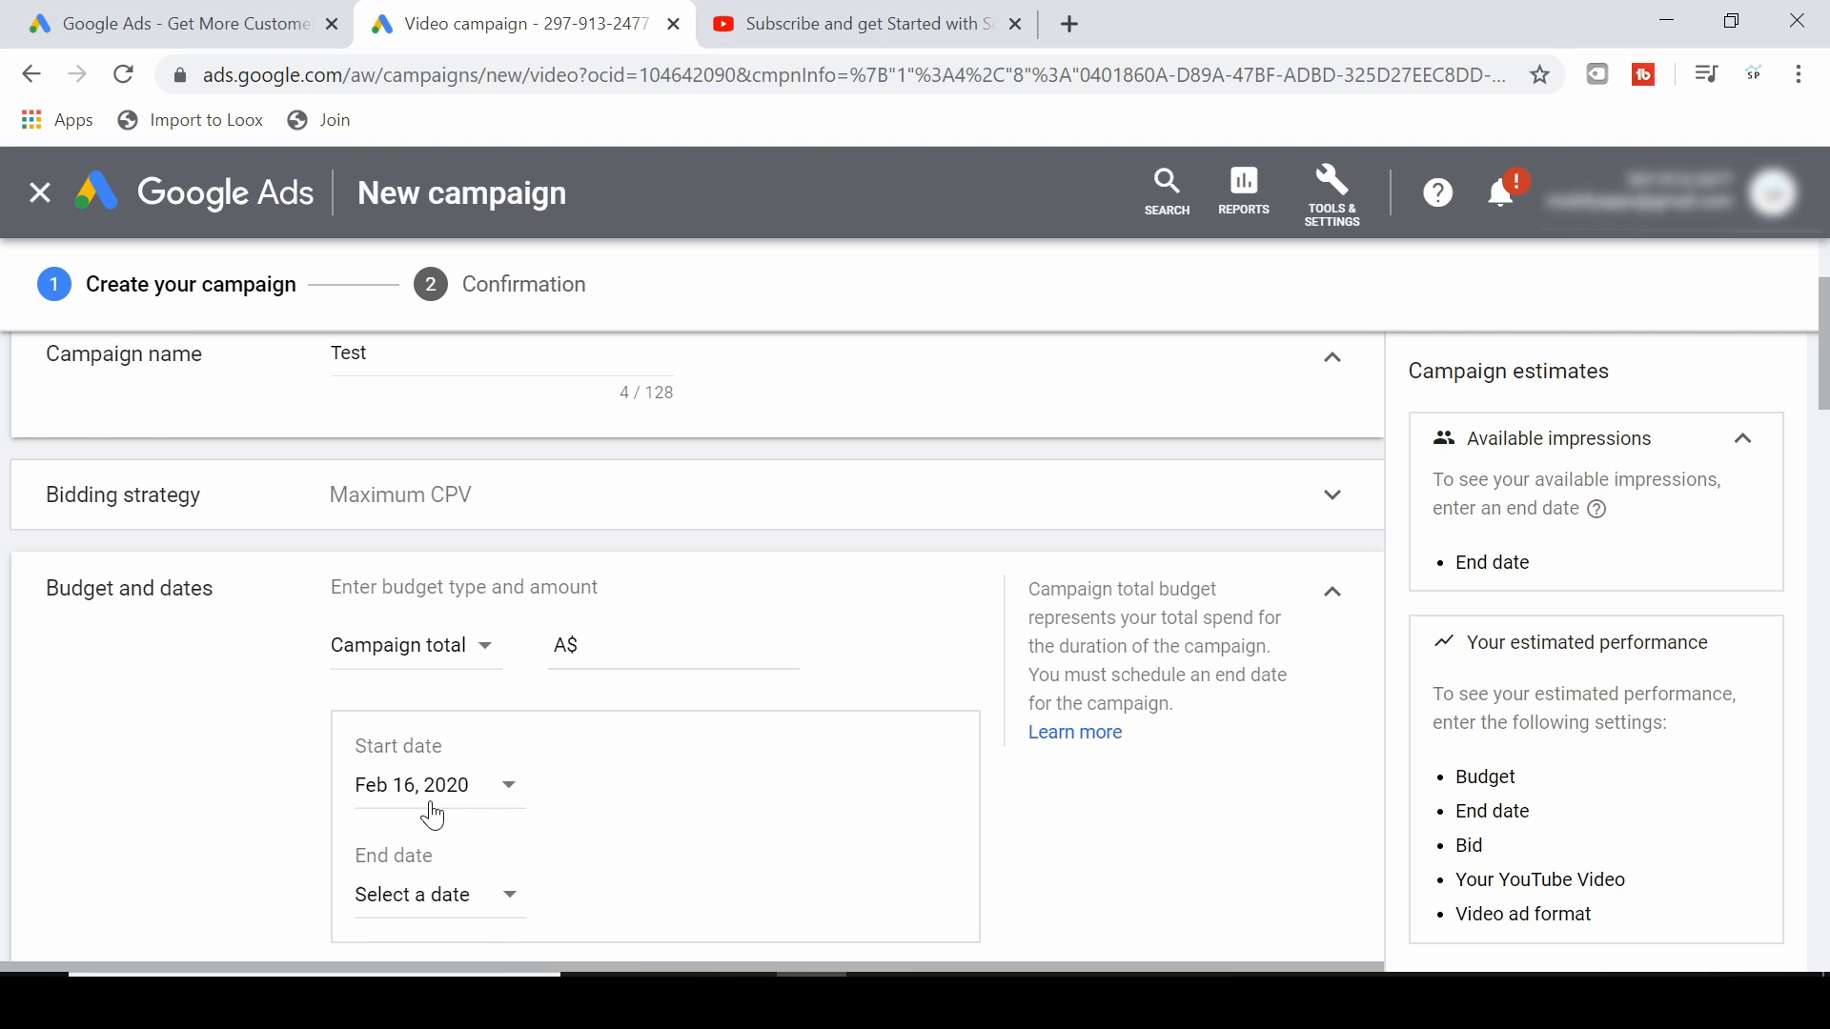
{"action": "left_click", "coordinate": [412, 647]}
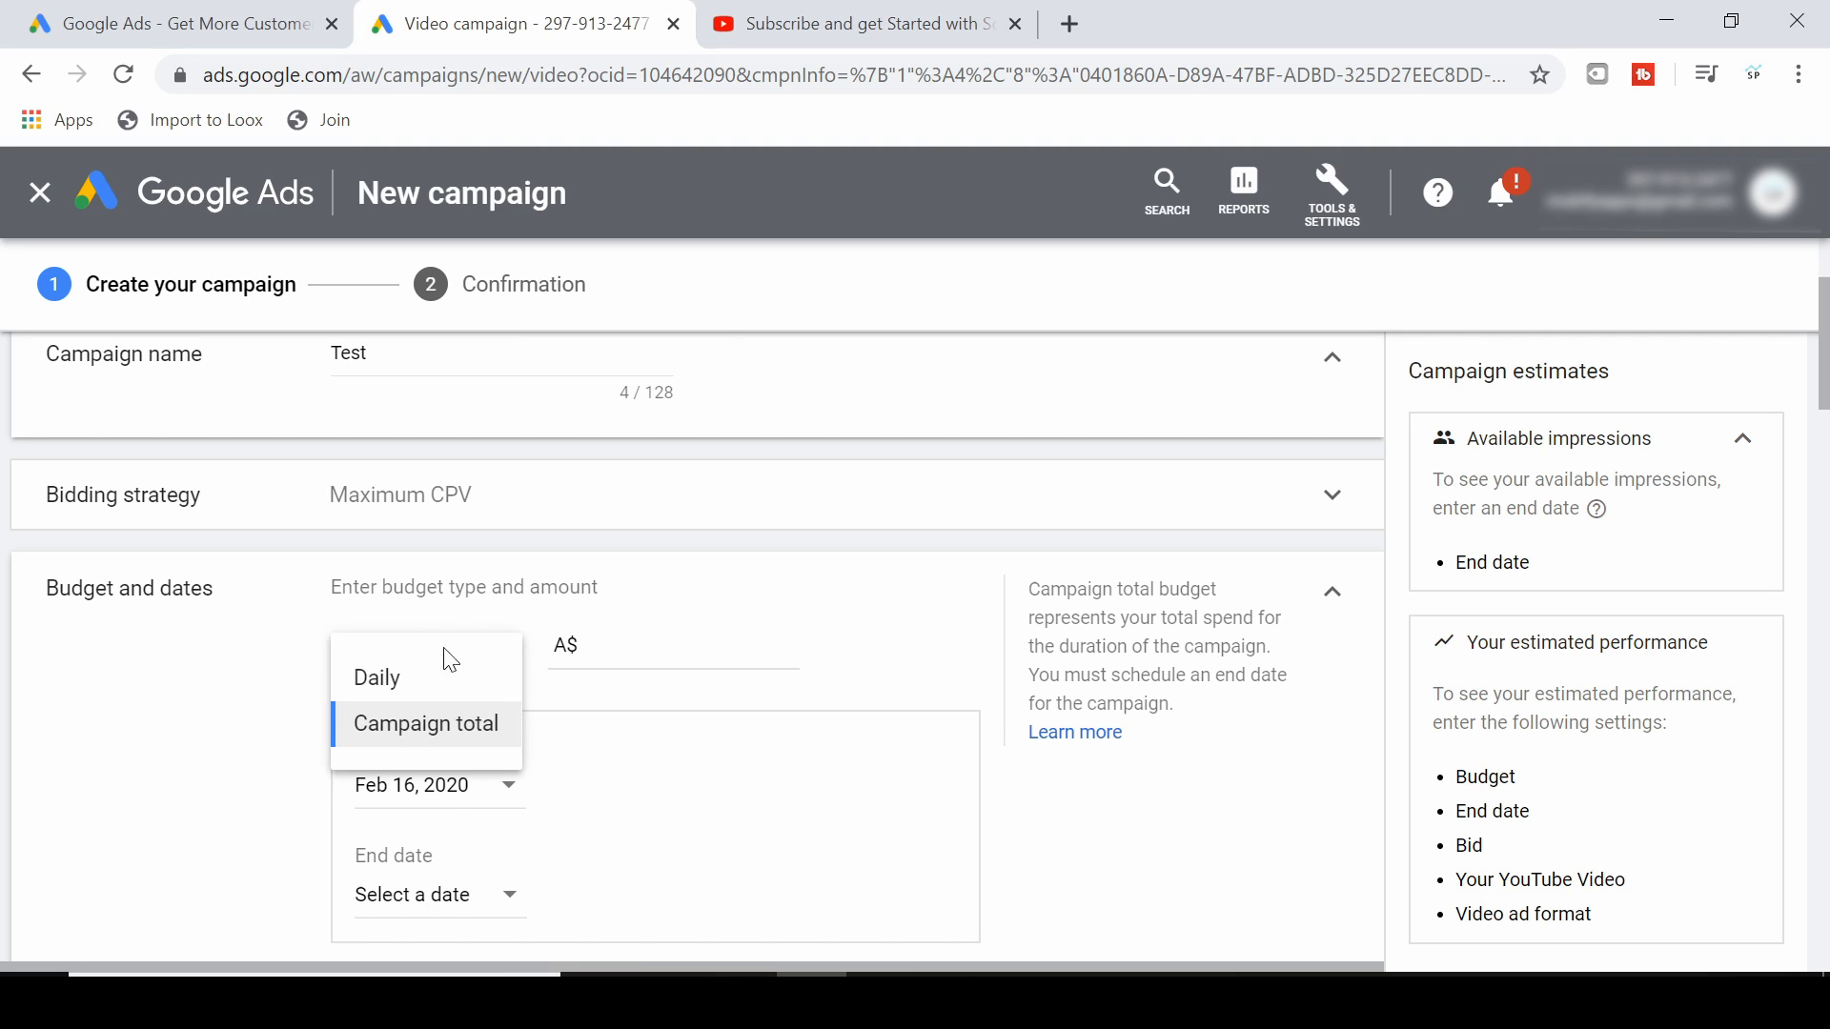
{"action": "left_click", "coordinate": [375, 675]}
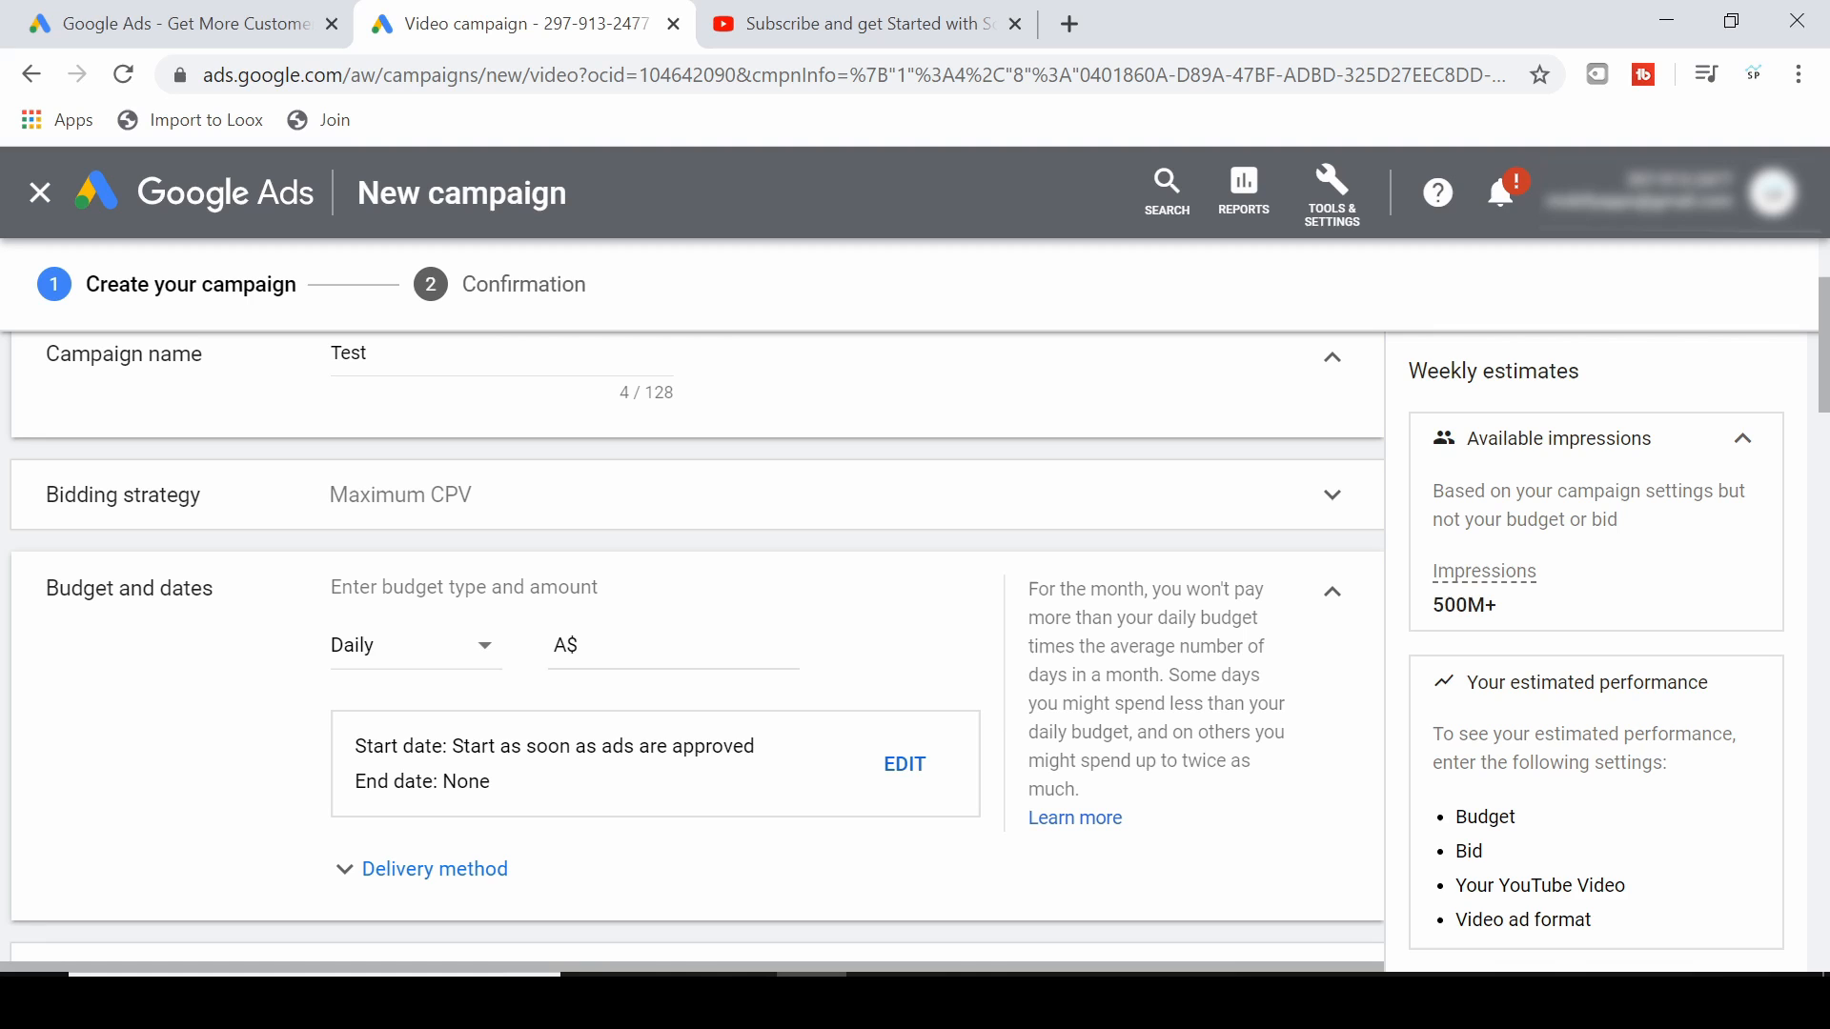
Enter a daily budget of A$5.00 and exclude Video partners on the Display Network.
{"action": "left_click", "coordinate": [673, 647]}
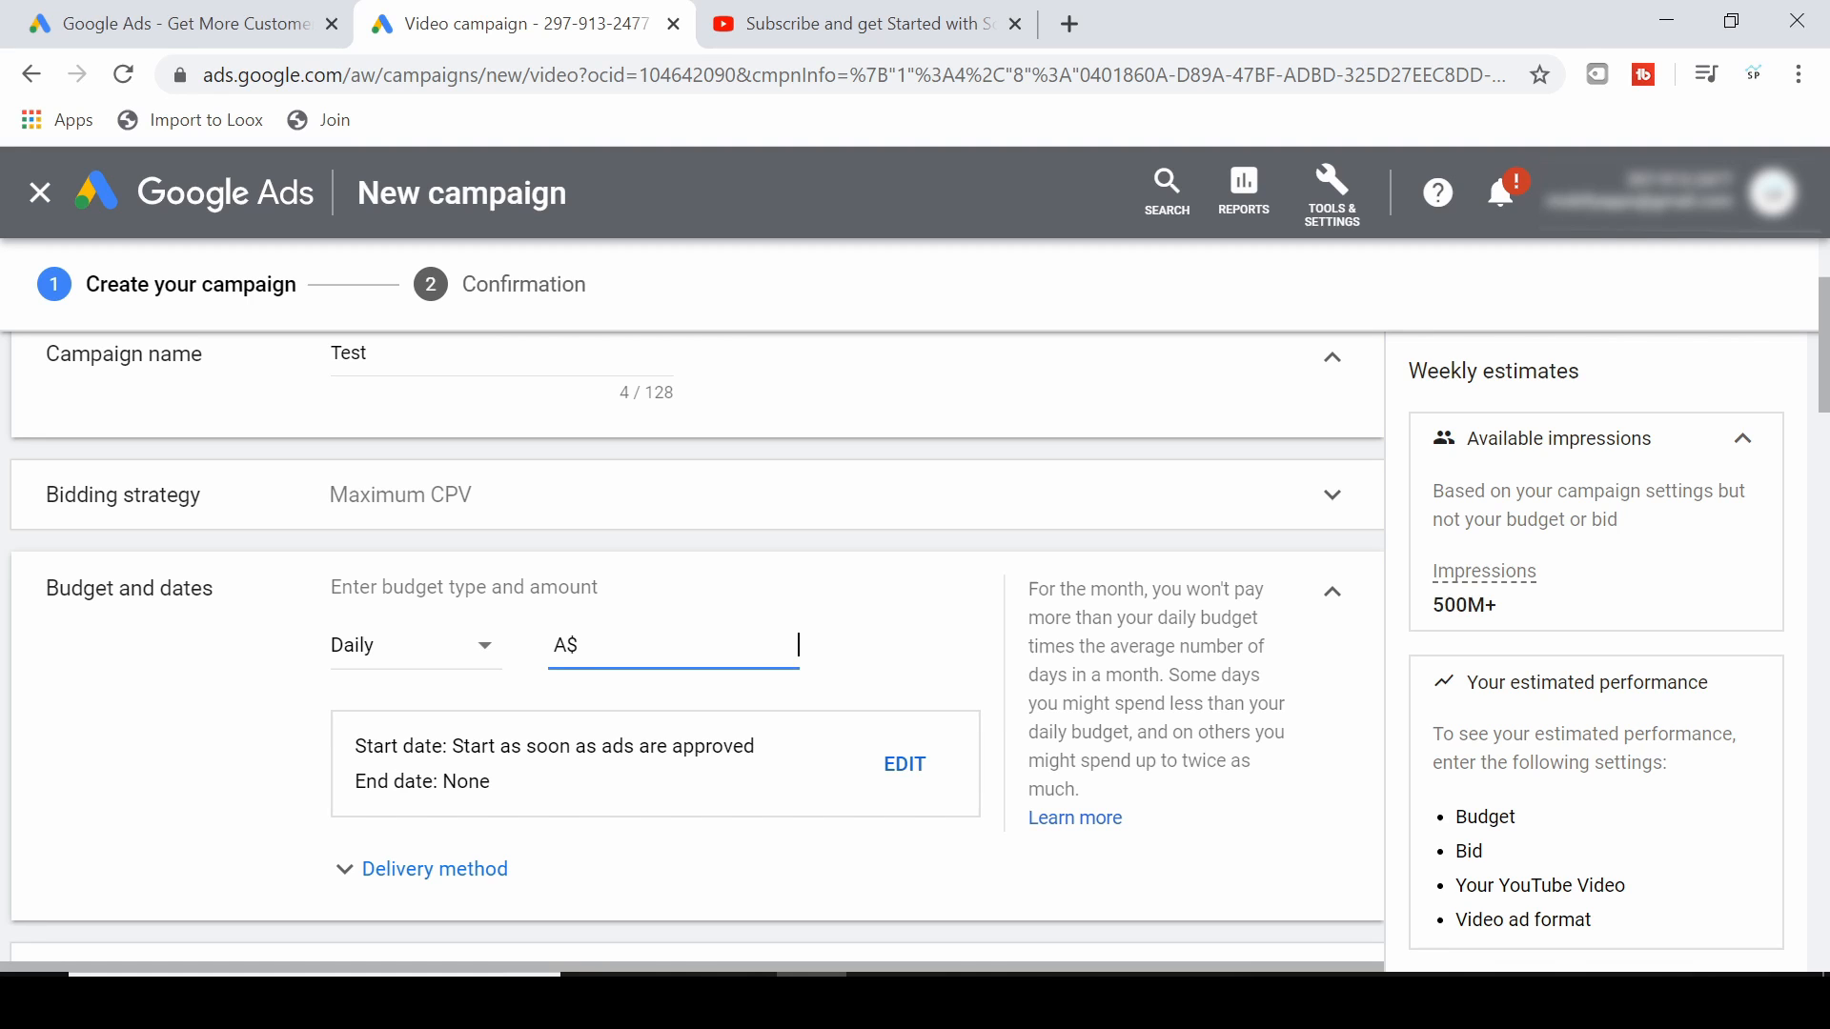
{"action": "type", "text": "5.00"}
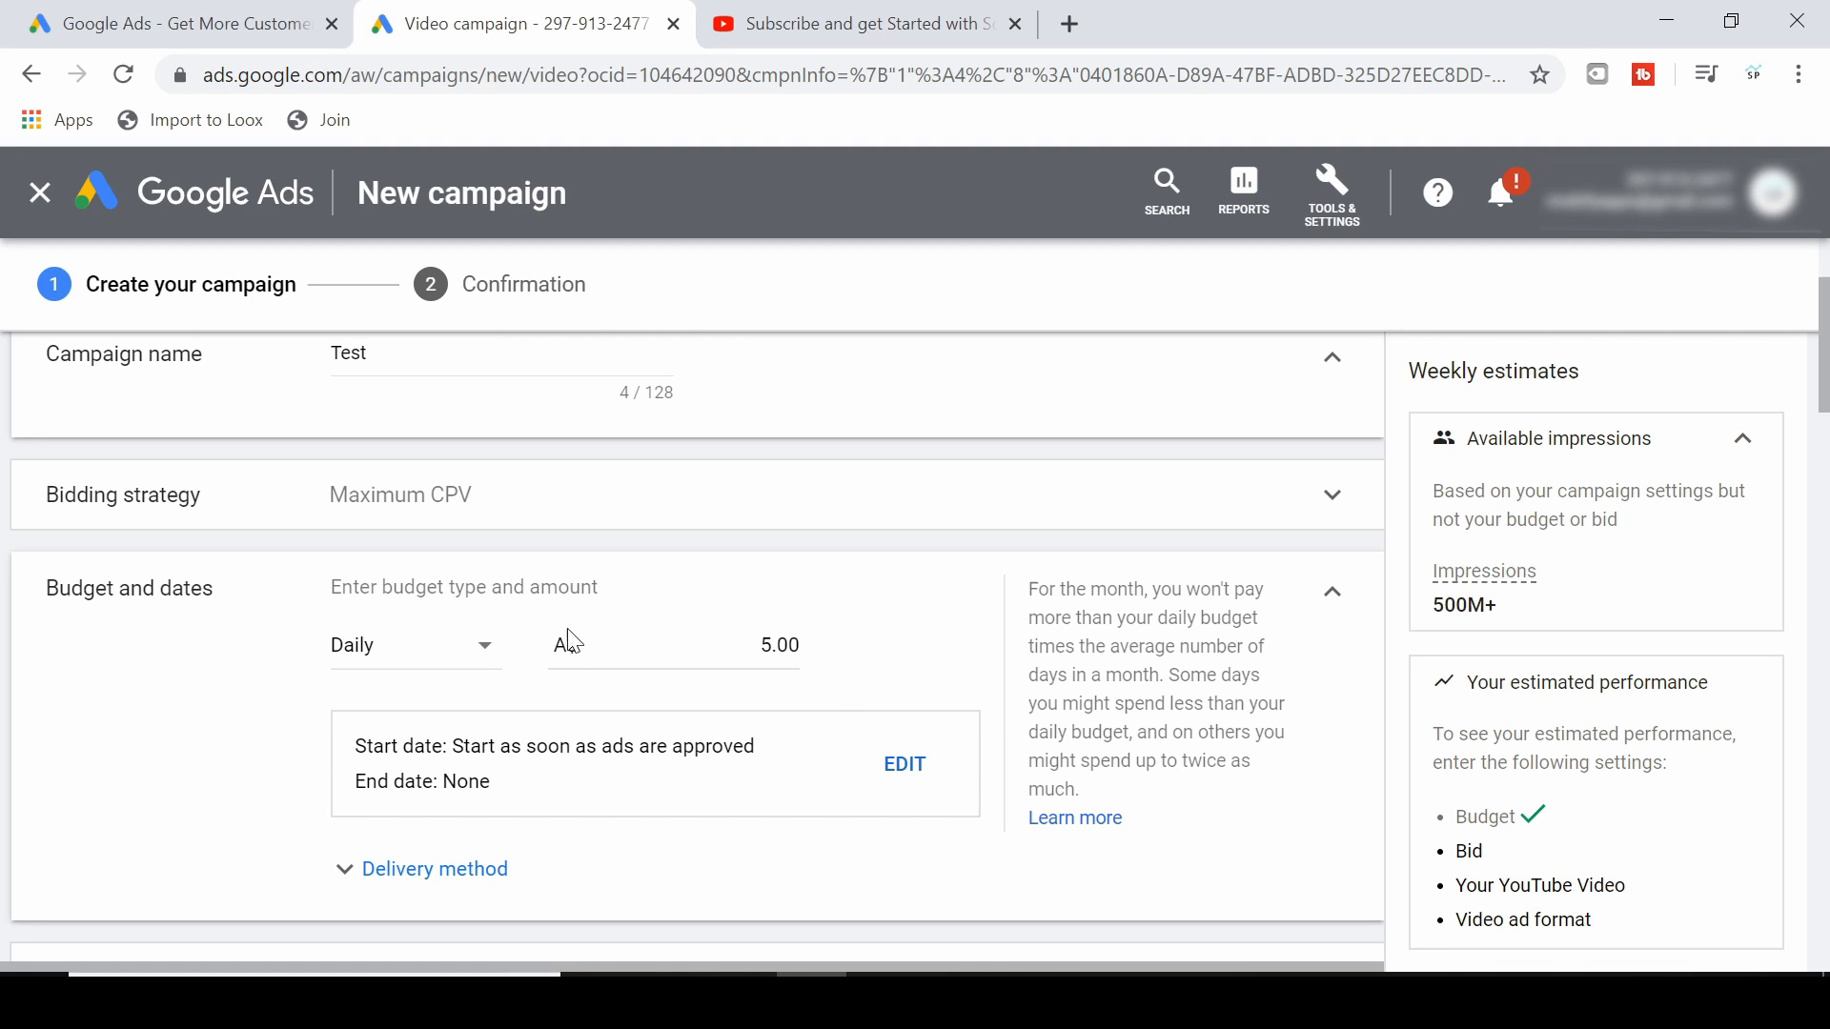
{"action": "scroll", "scroll_direction": "down", "scroll_amount": 3}
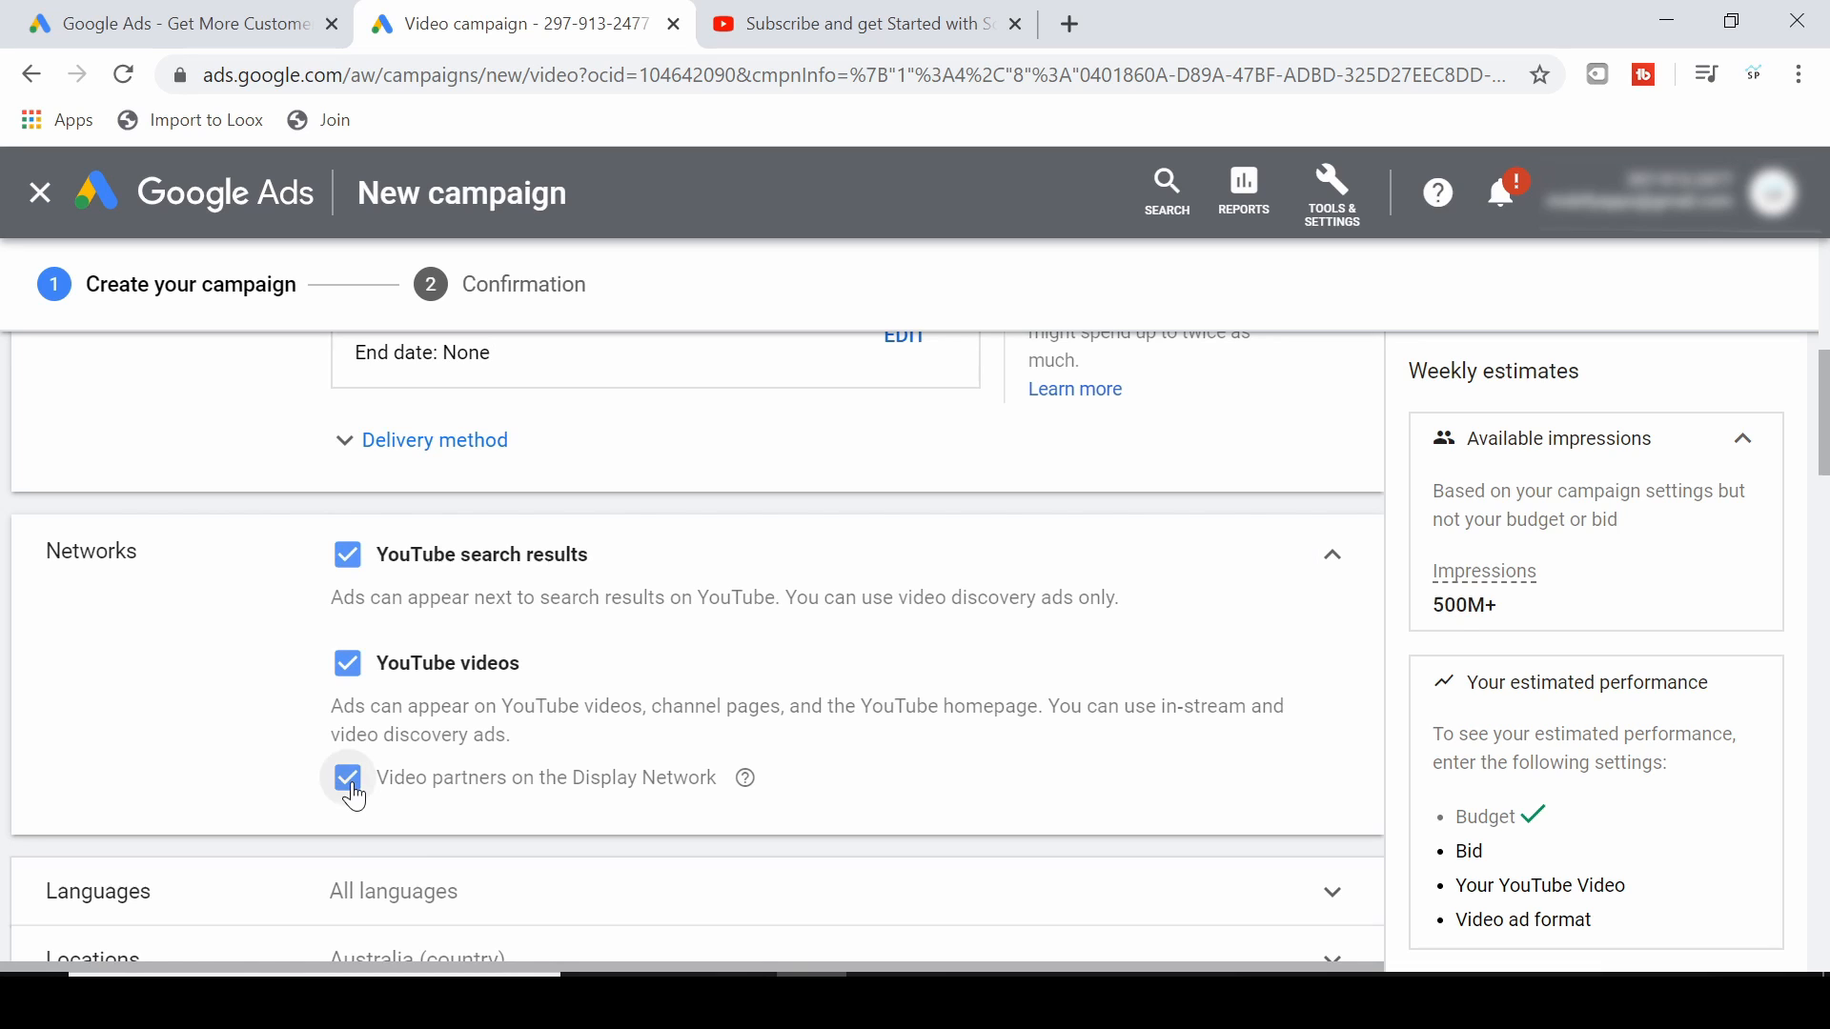
{"action": "left_click", "coordinate": [347, 778]}
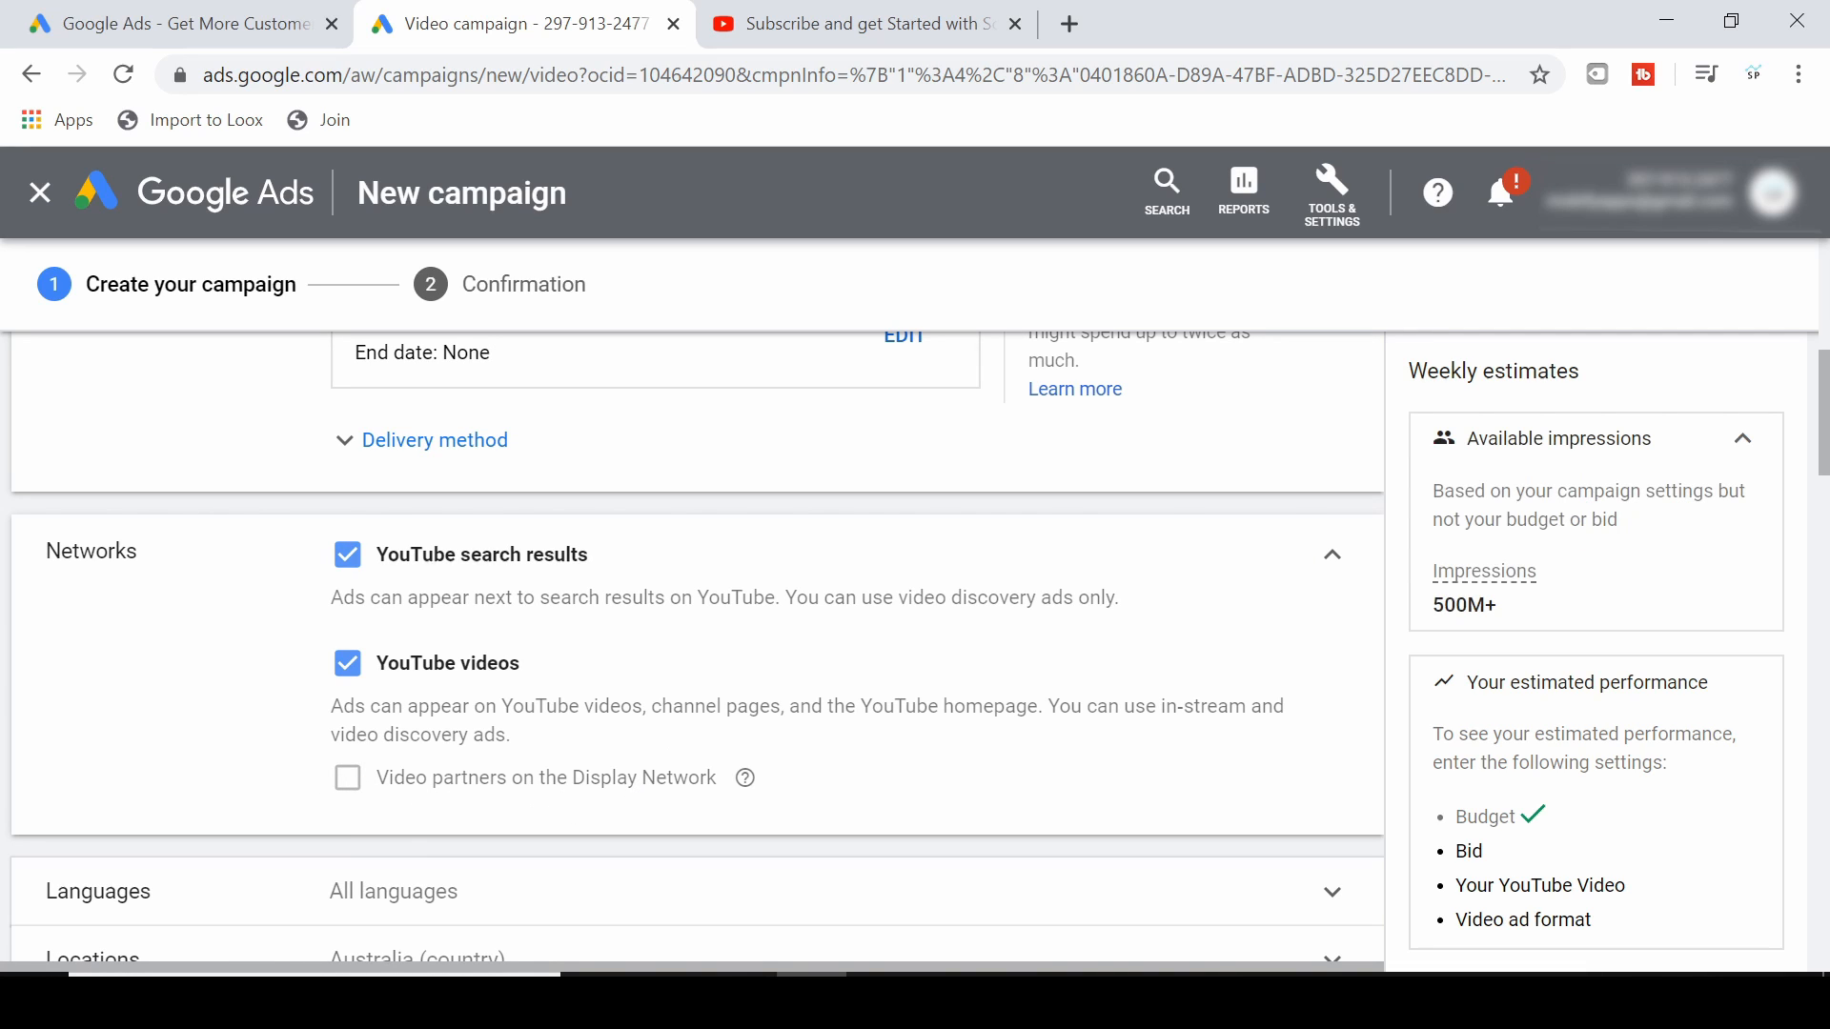
{"action": "mouse_move", "coordinate": [511, 557]}
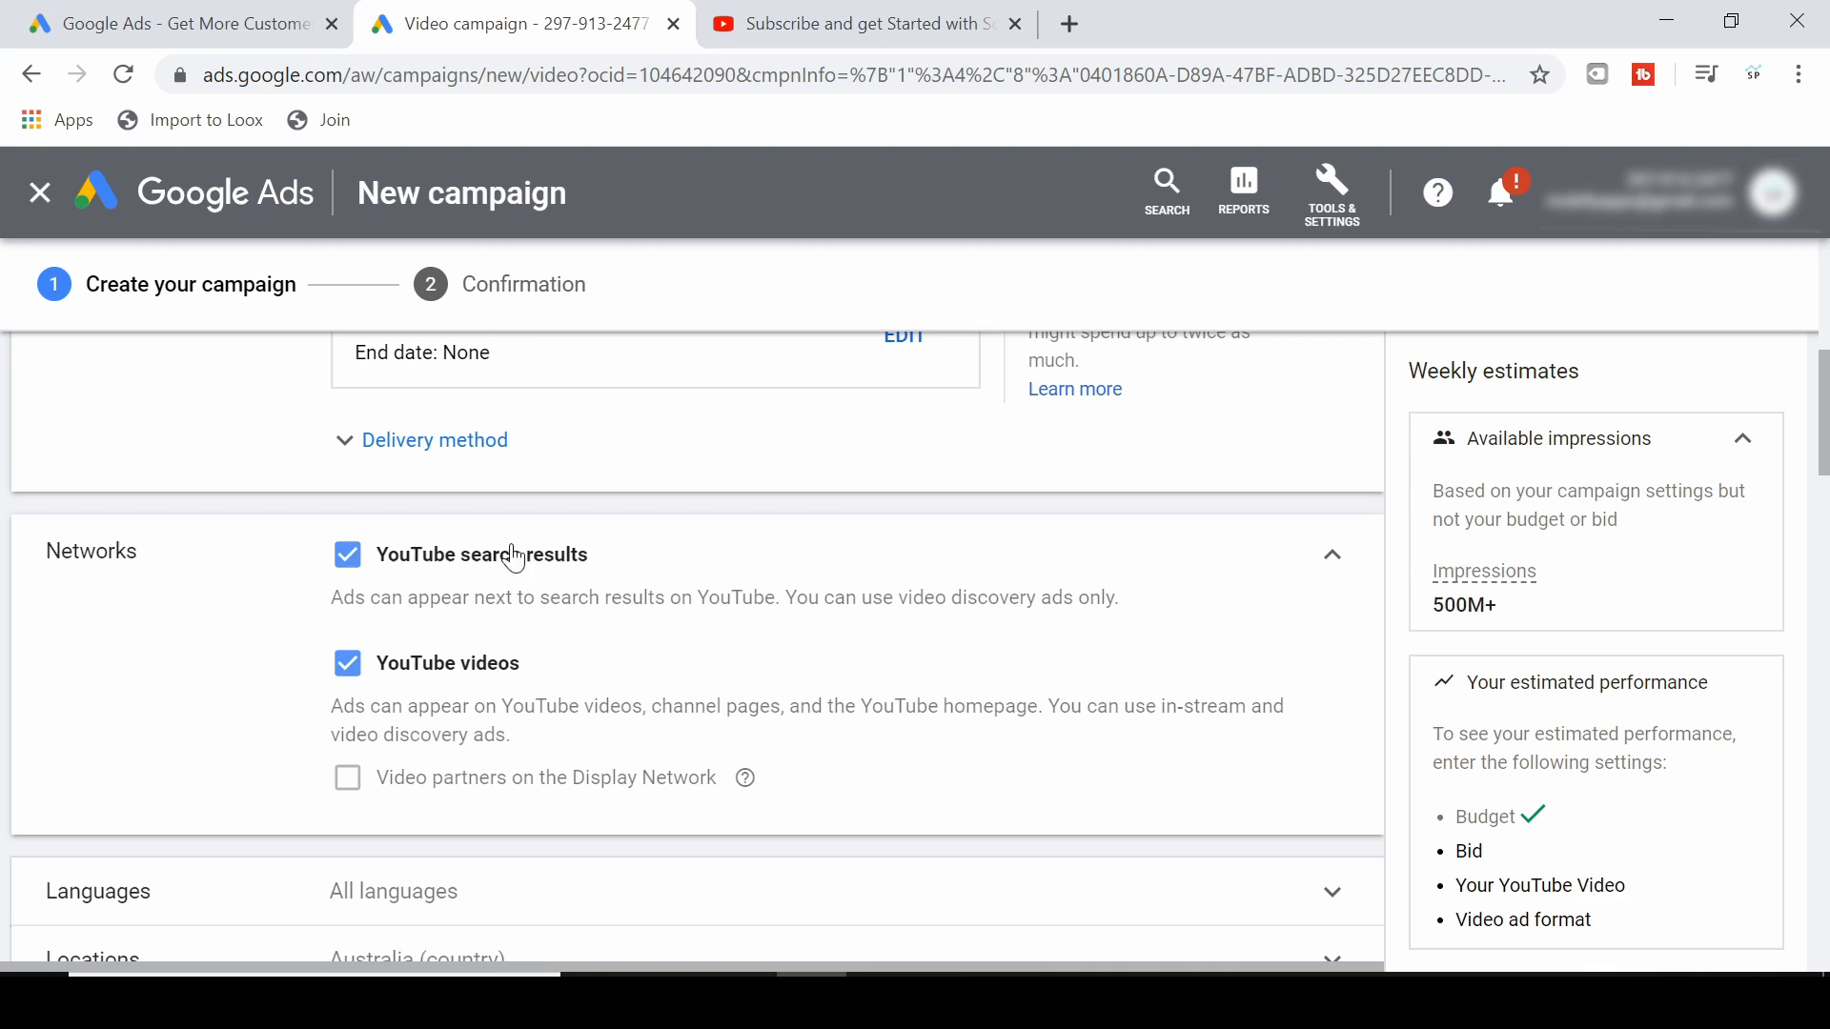
{"action": "mouse_move", "coordinate": [439, 663]}
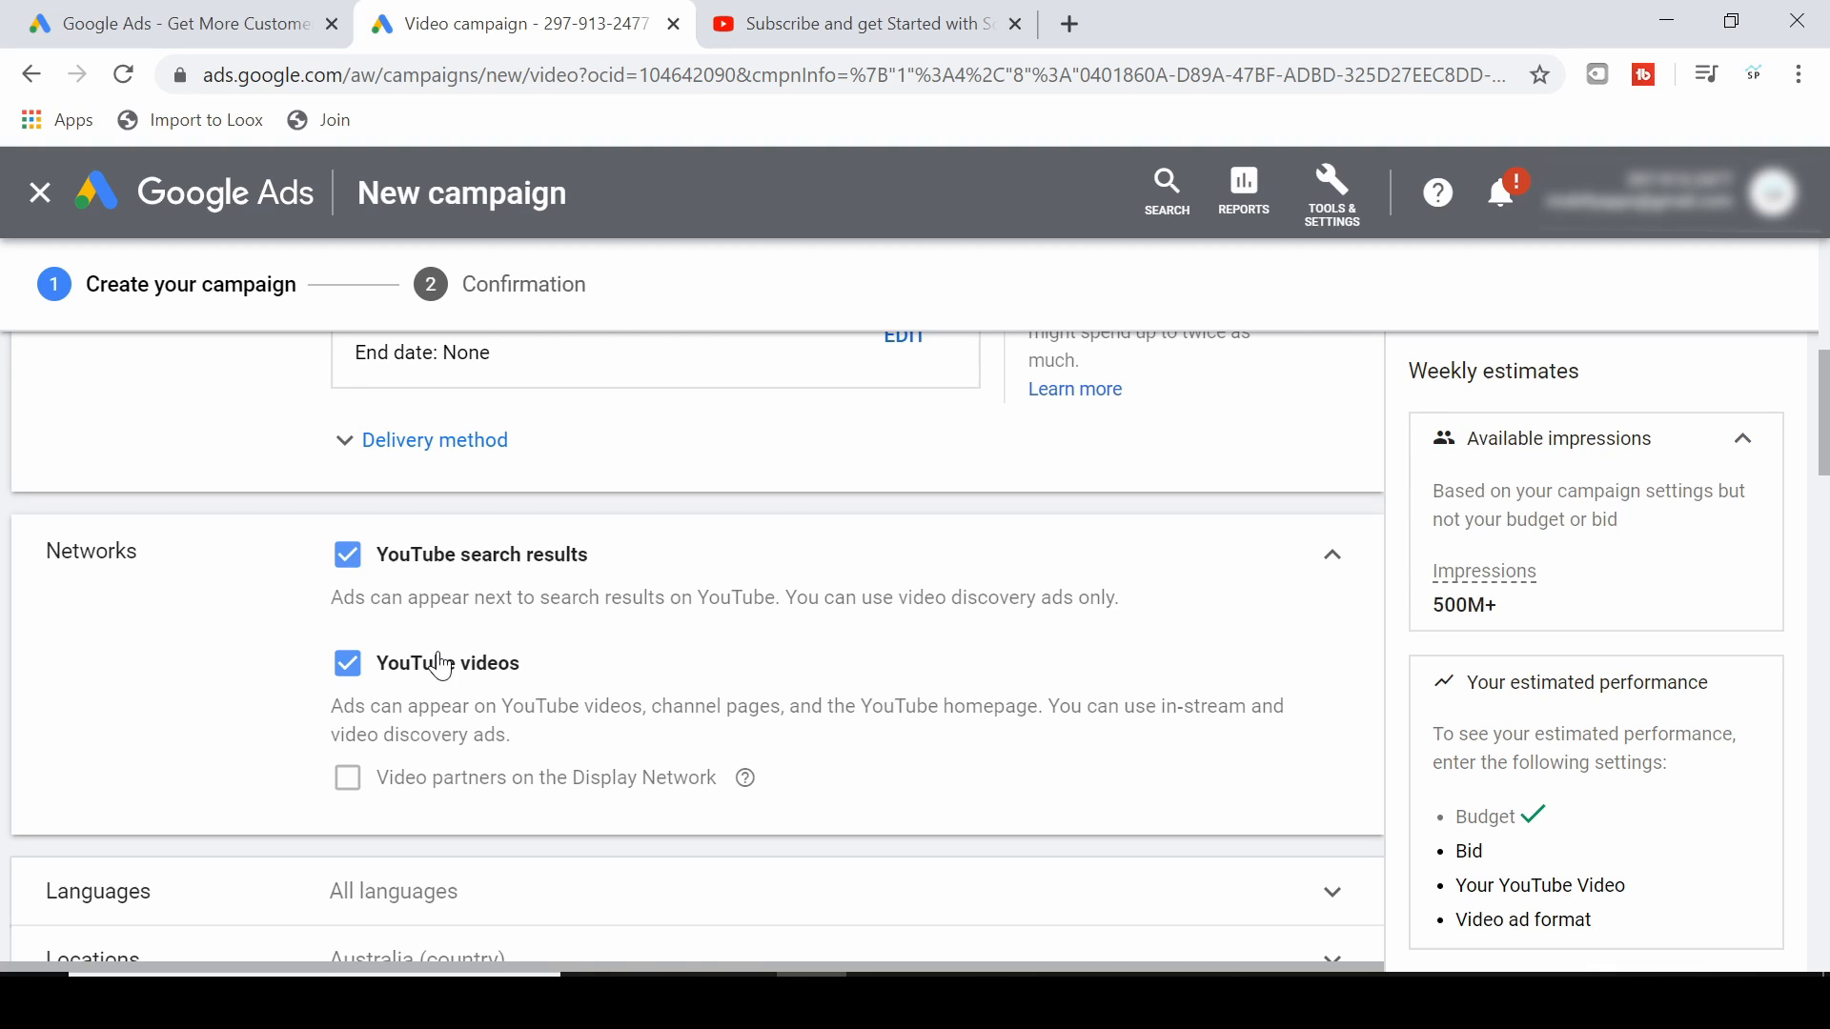
{"action": "mouse_move", "coordinate": [440, 683]}
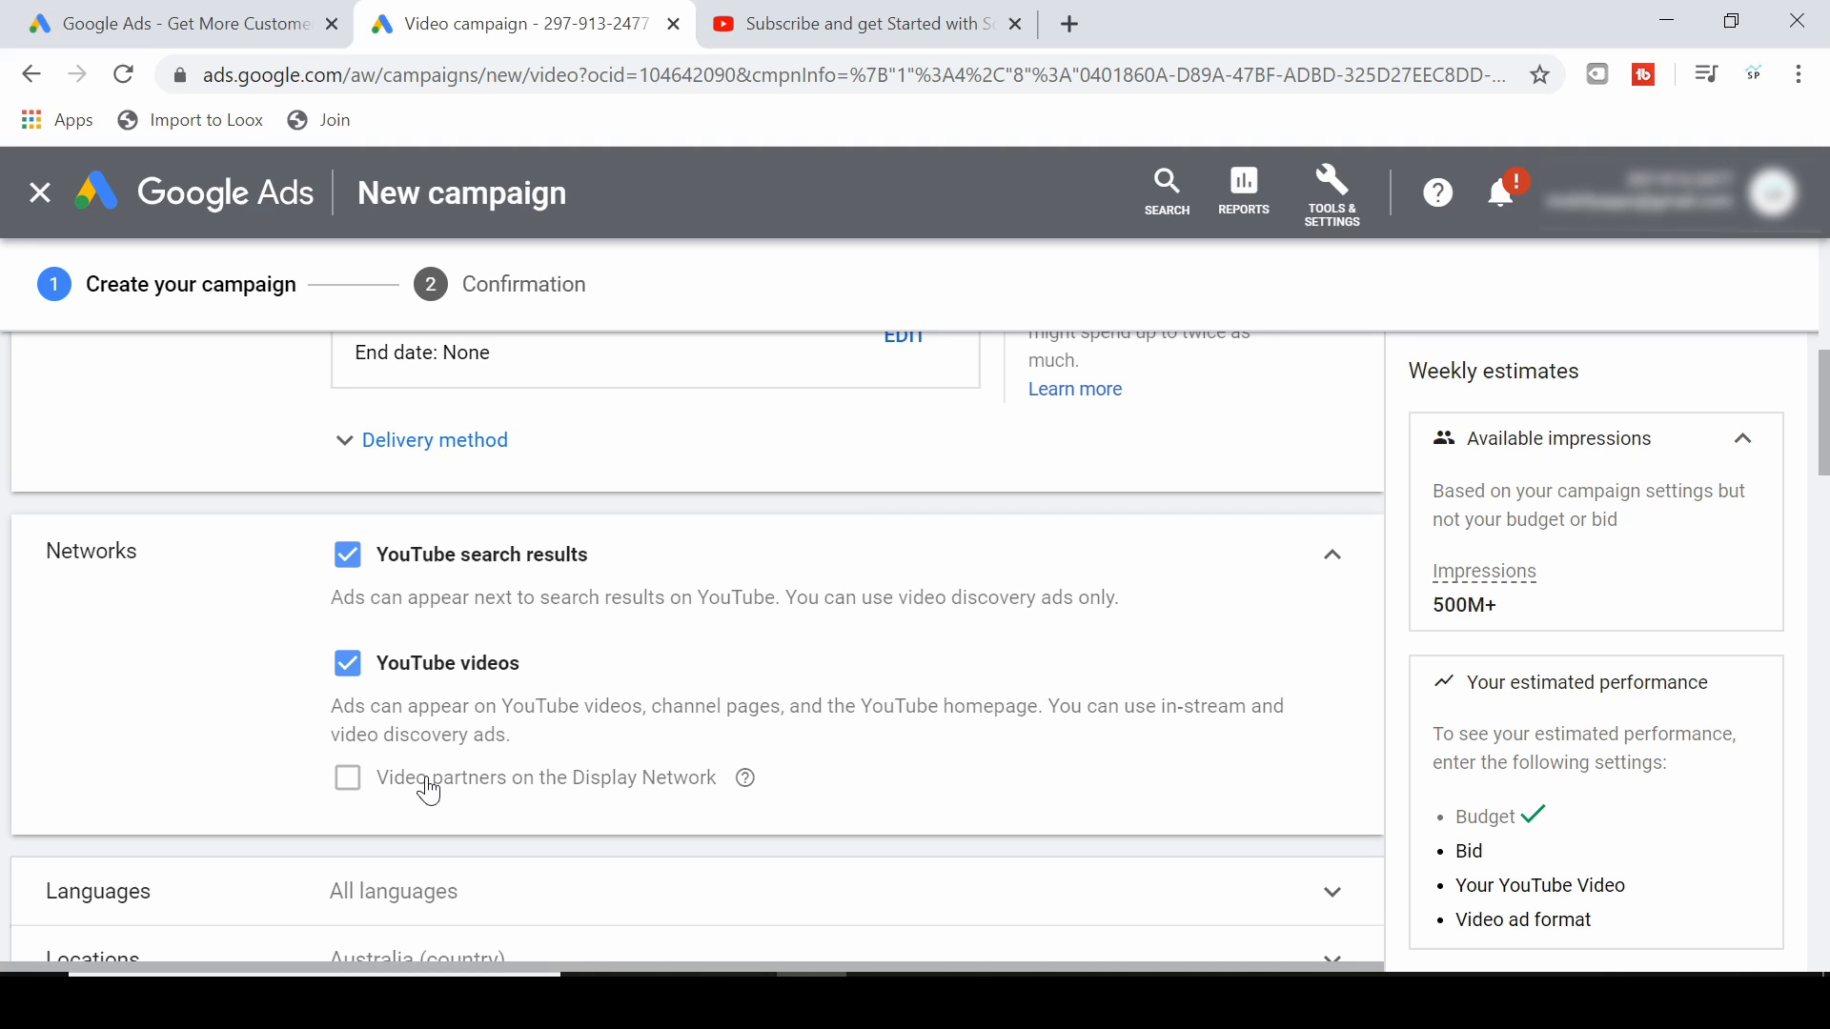
Set the customer language to English.
{"action": "left_click", "coordinate": [1332, 555]}
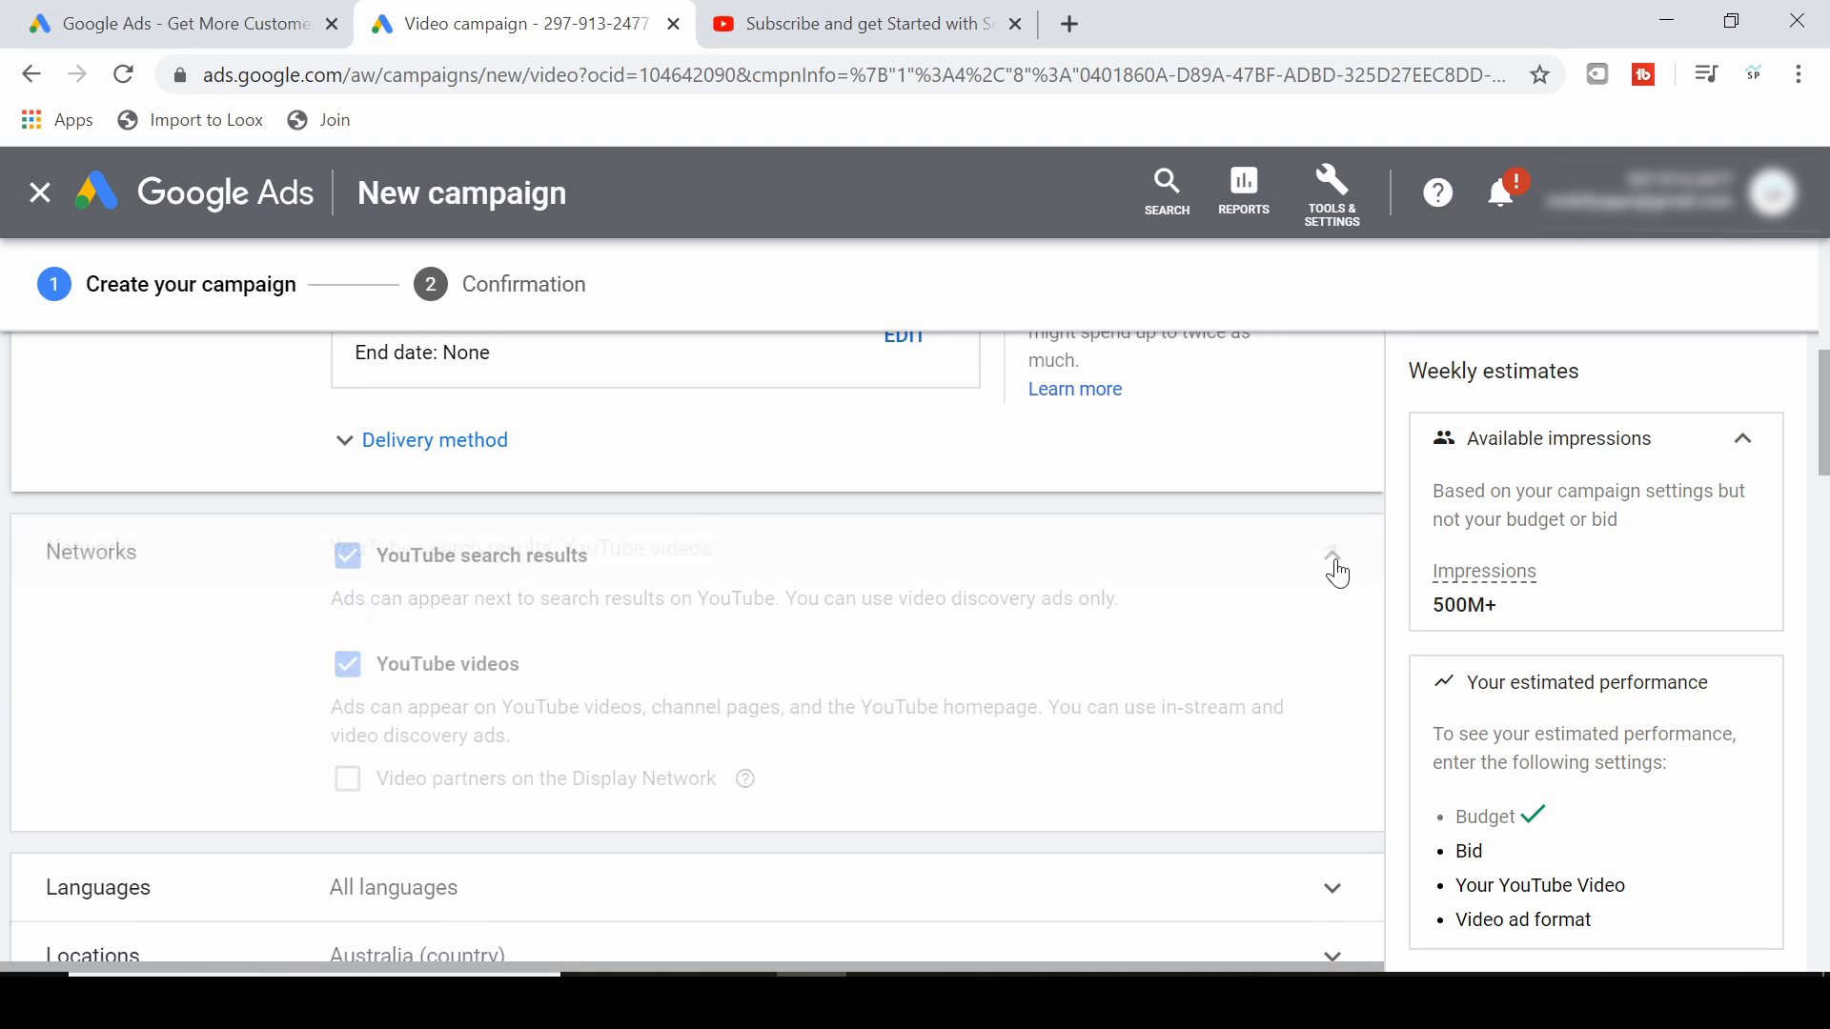
{"action": "left_click", "coordinate": [1333, 559]}
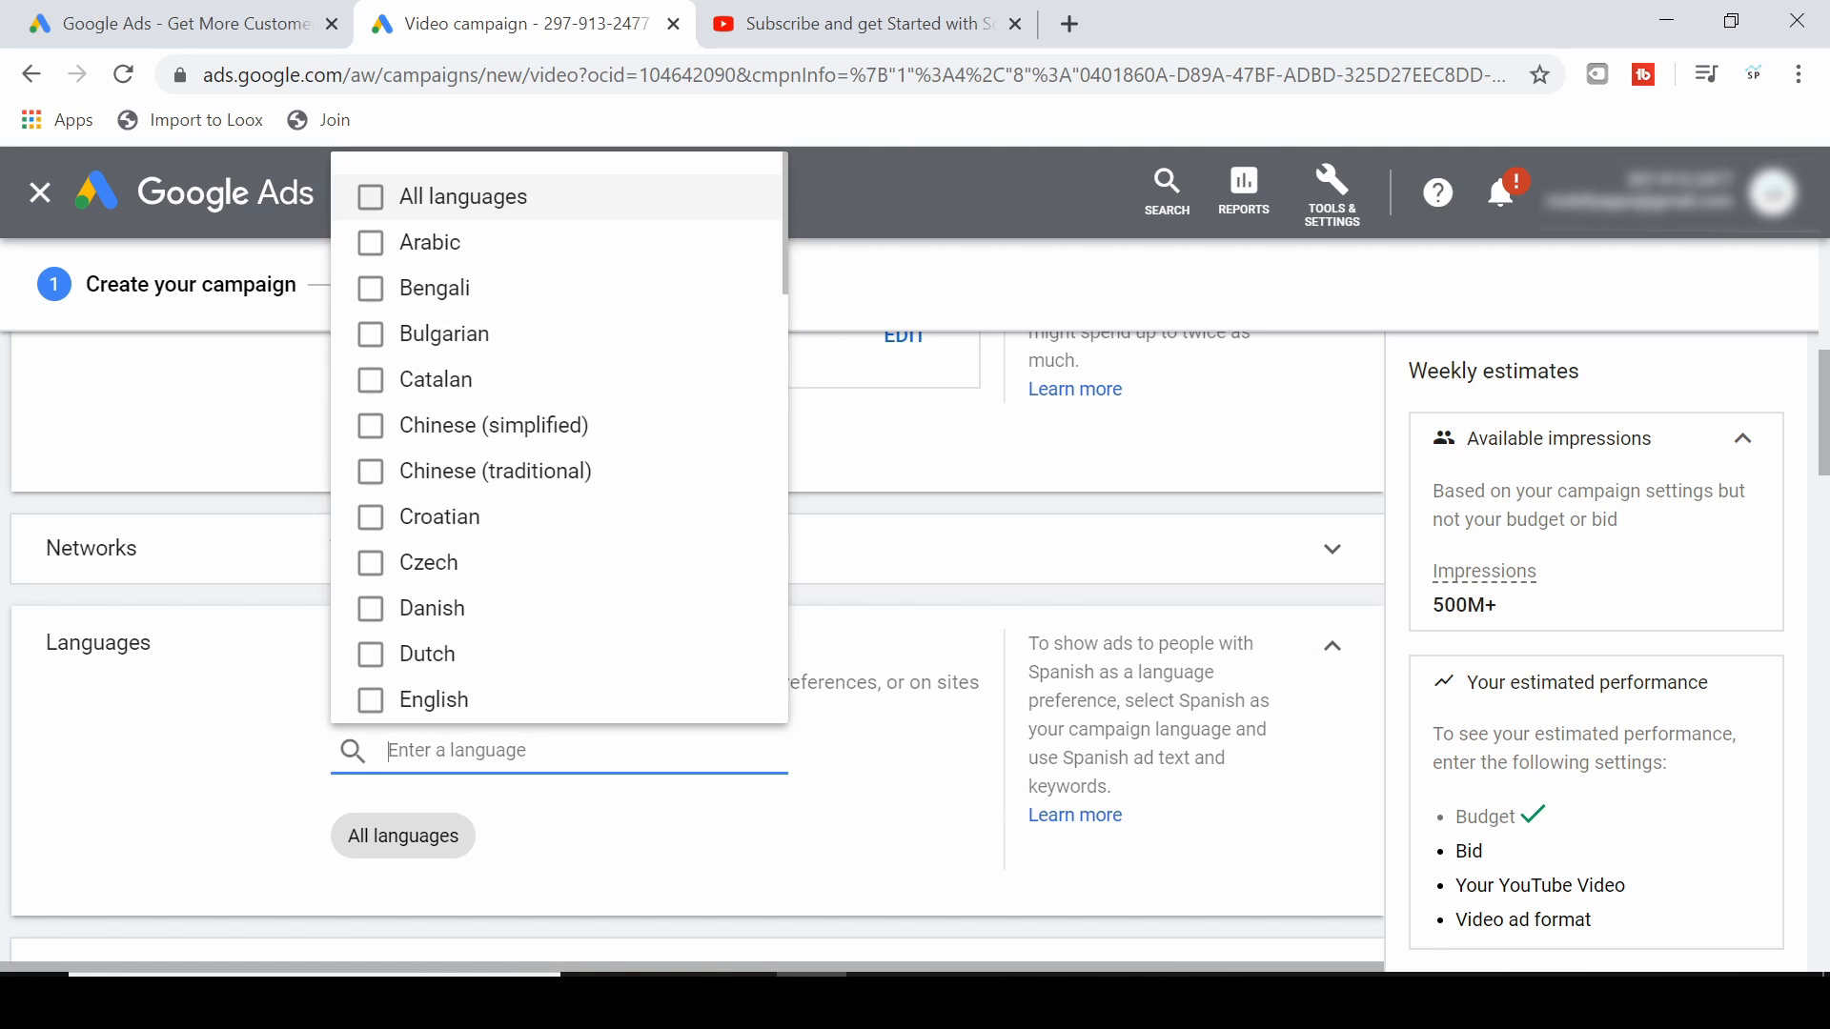
{"action": "type", "text": "en"}
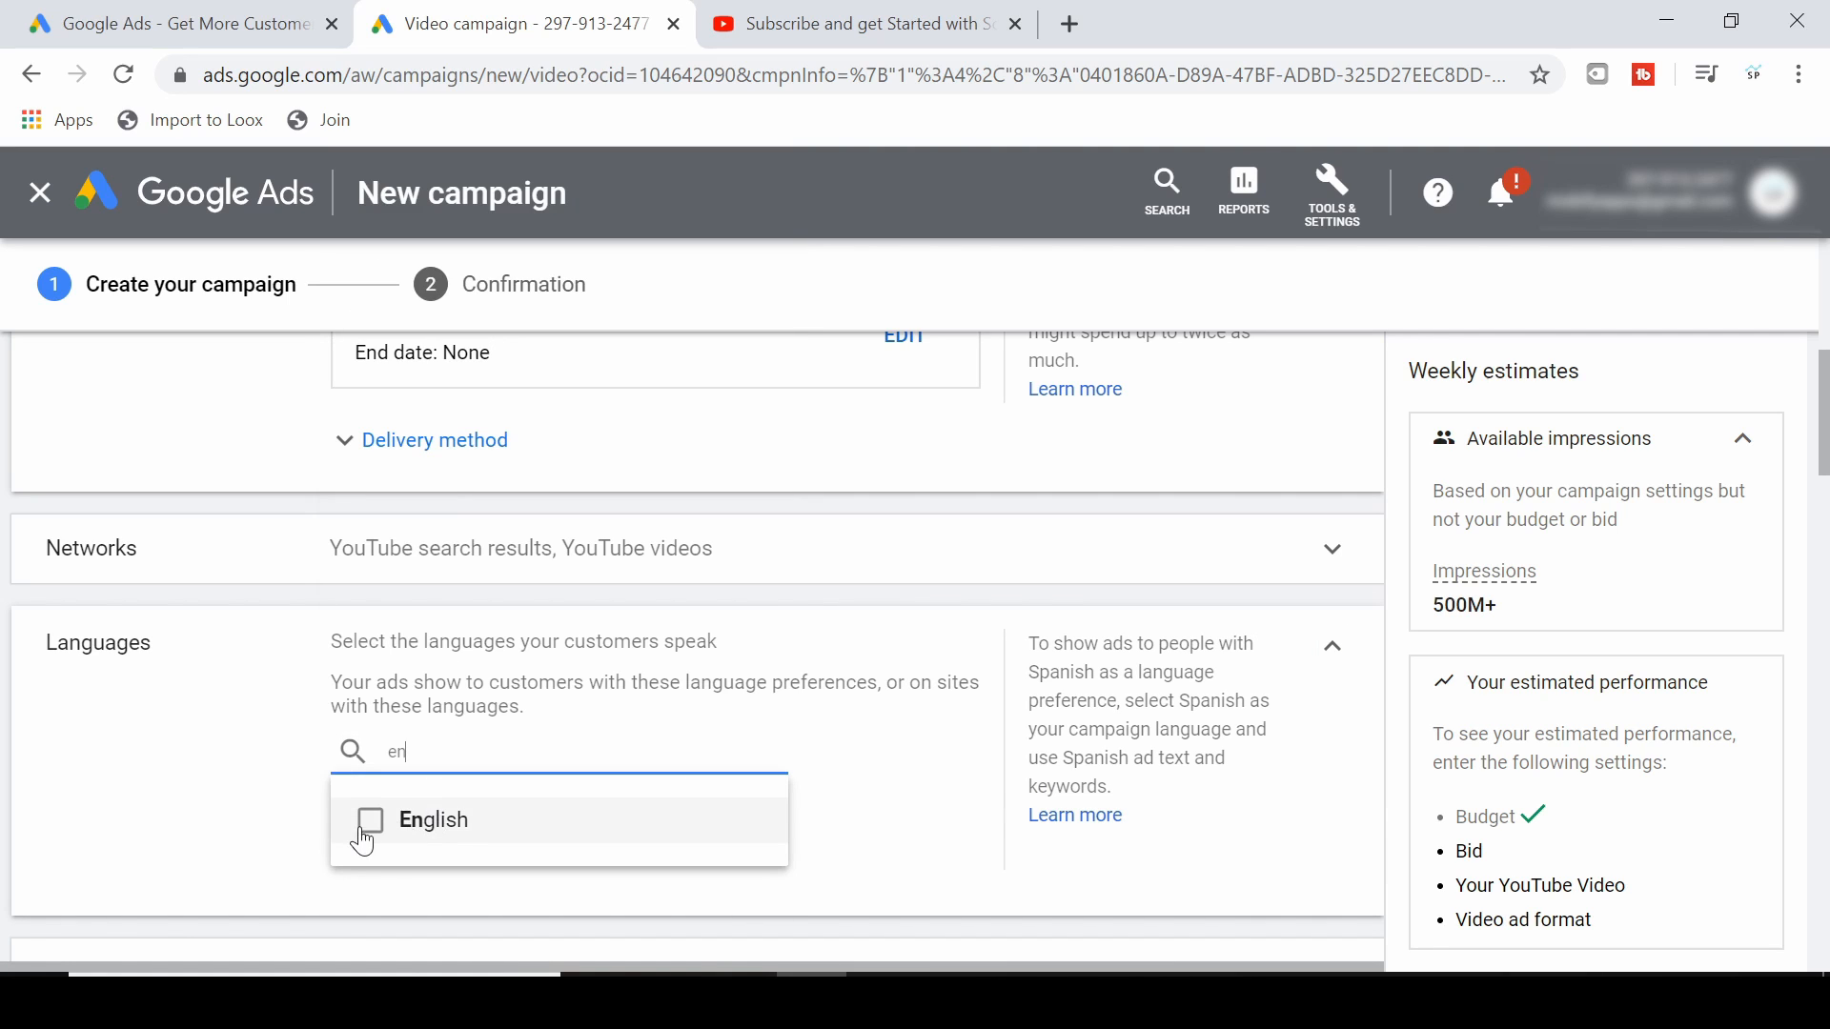
{"action": "left_click", "coordinate": [368, 820]}
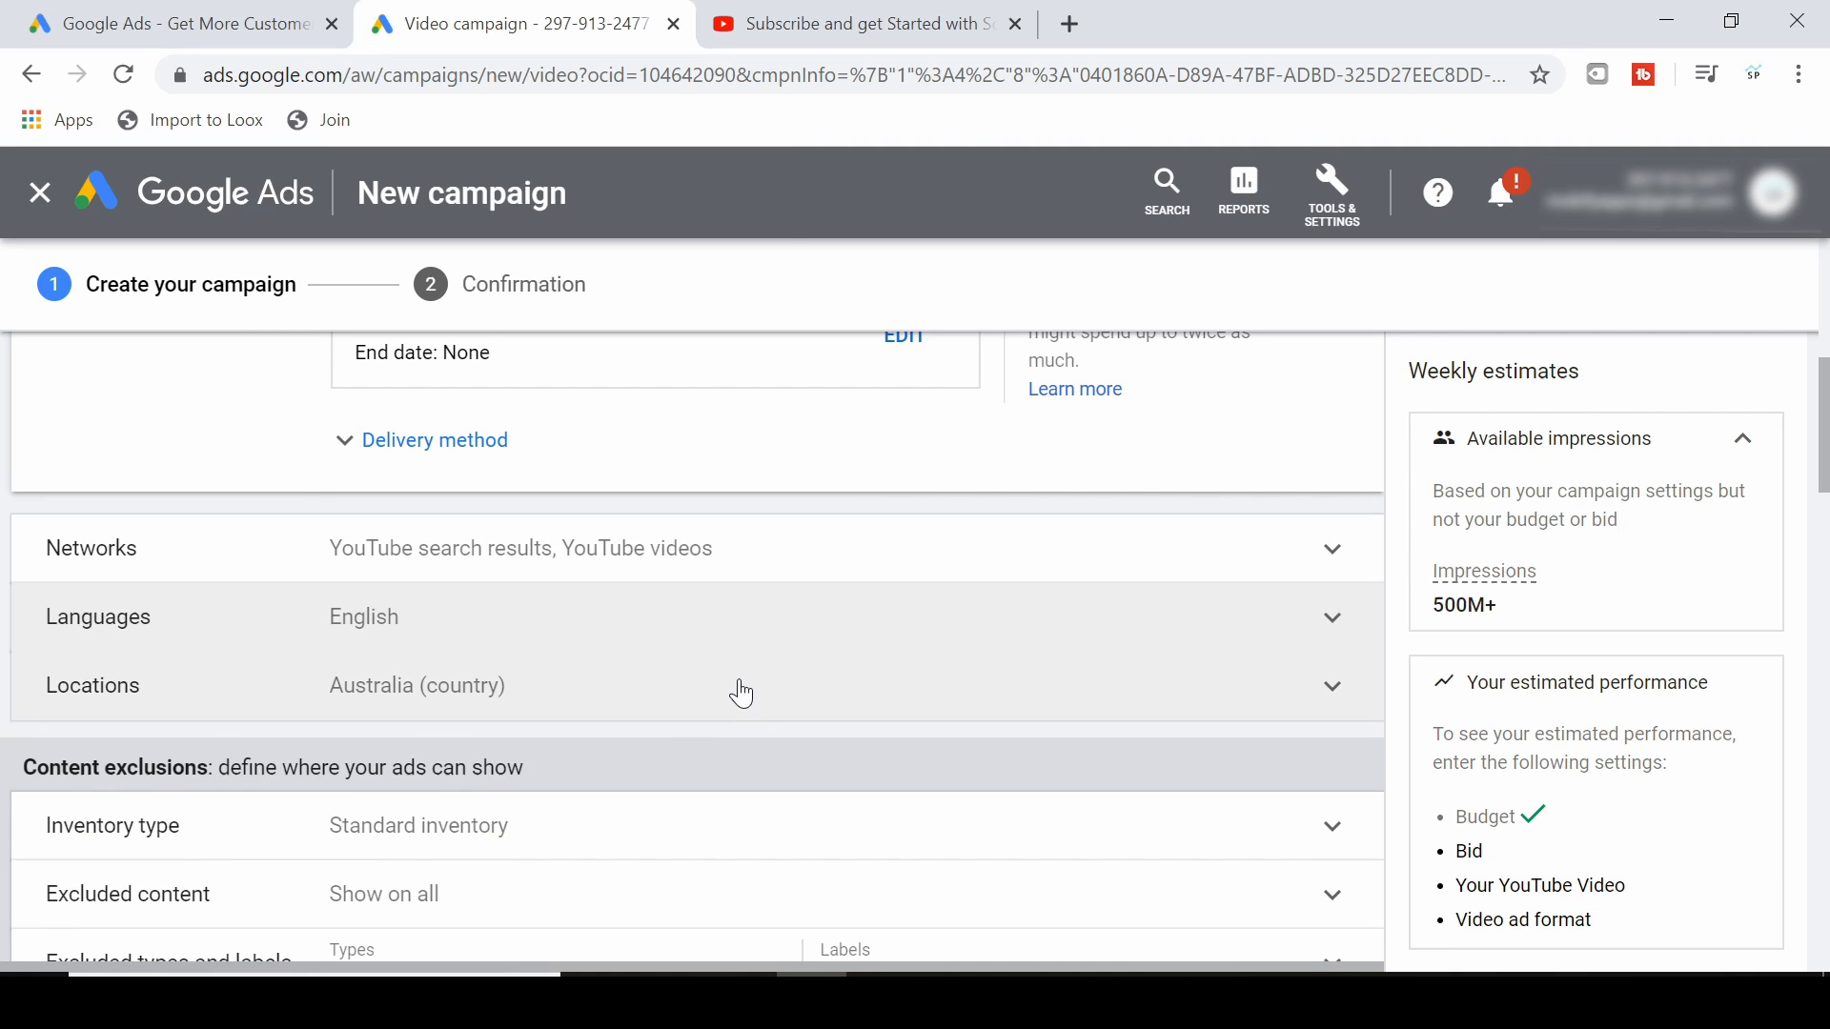
Target United States, United Kingdom, Australia, New Zealand and Canada as specific locations.
{"action": "left_click", "coordinate": [1330, 685]}
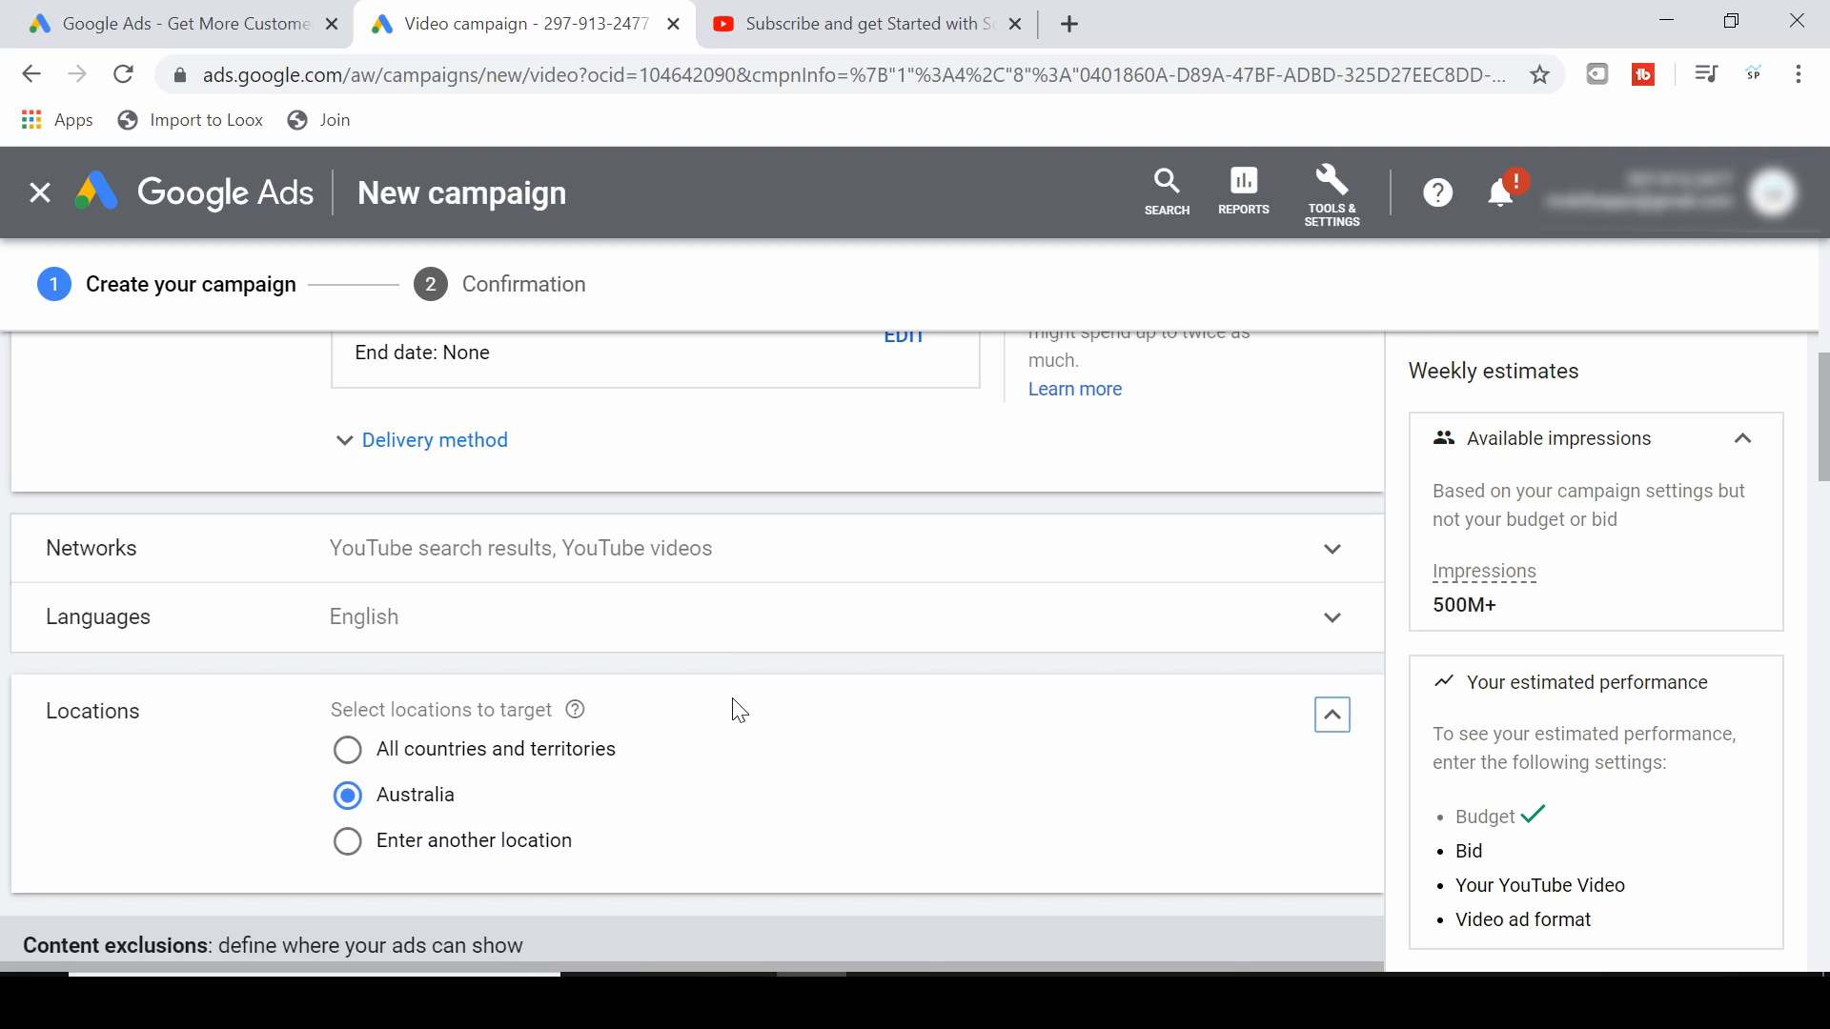
{"action": "scroll", "scroll_direction": "down", "scroll_amount": 3}
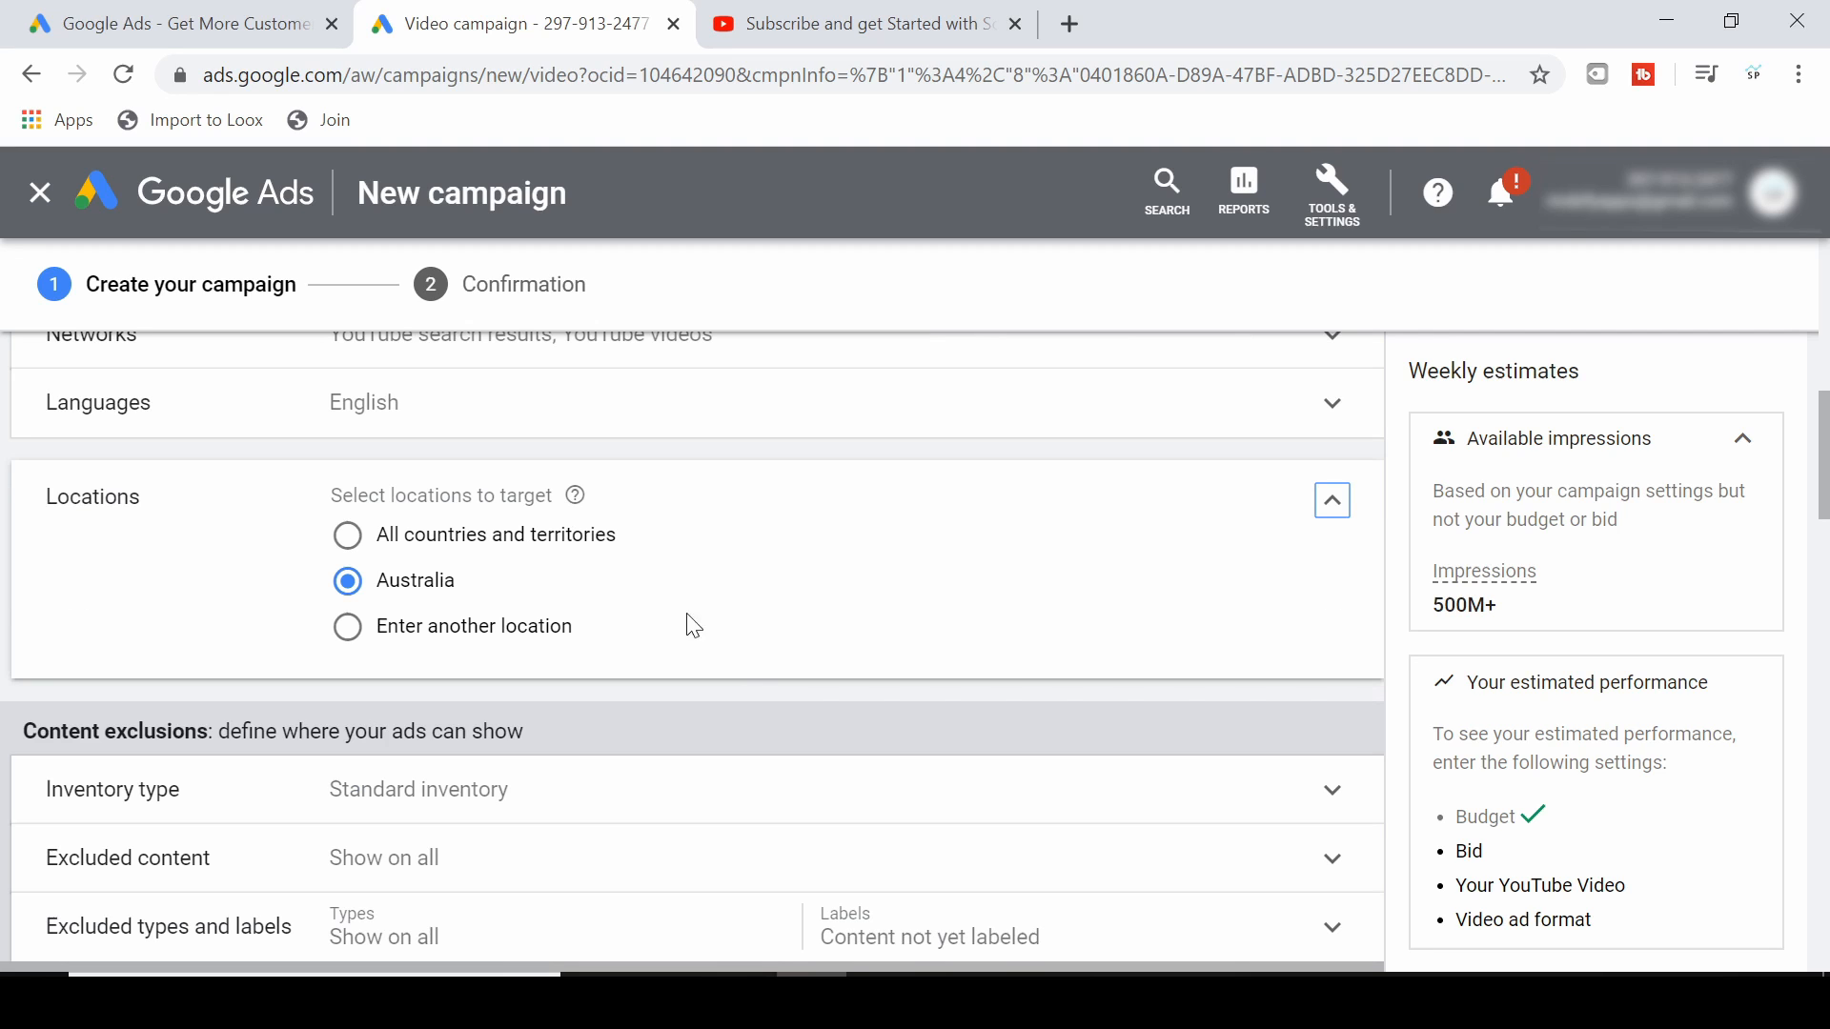
{"action": "left_click", "coordinate": [346, 626]}
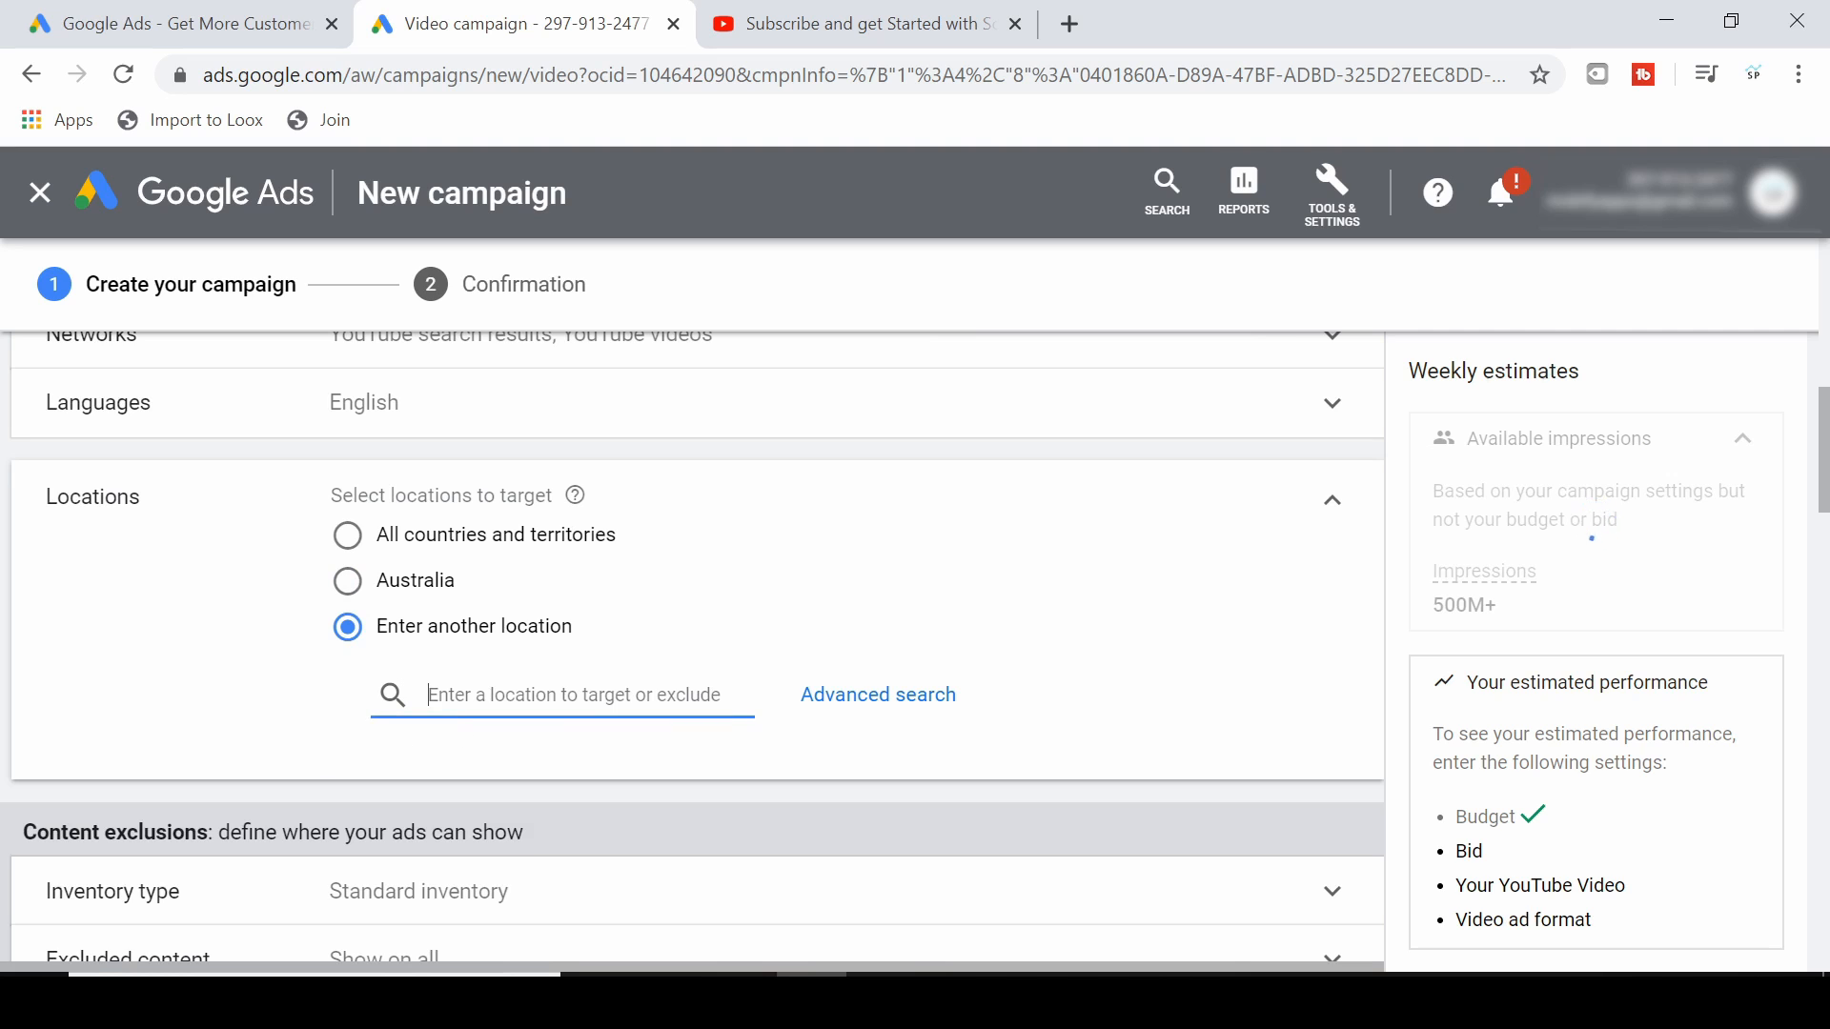
{"action": "type", "text": "uni"}
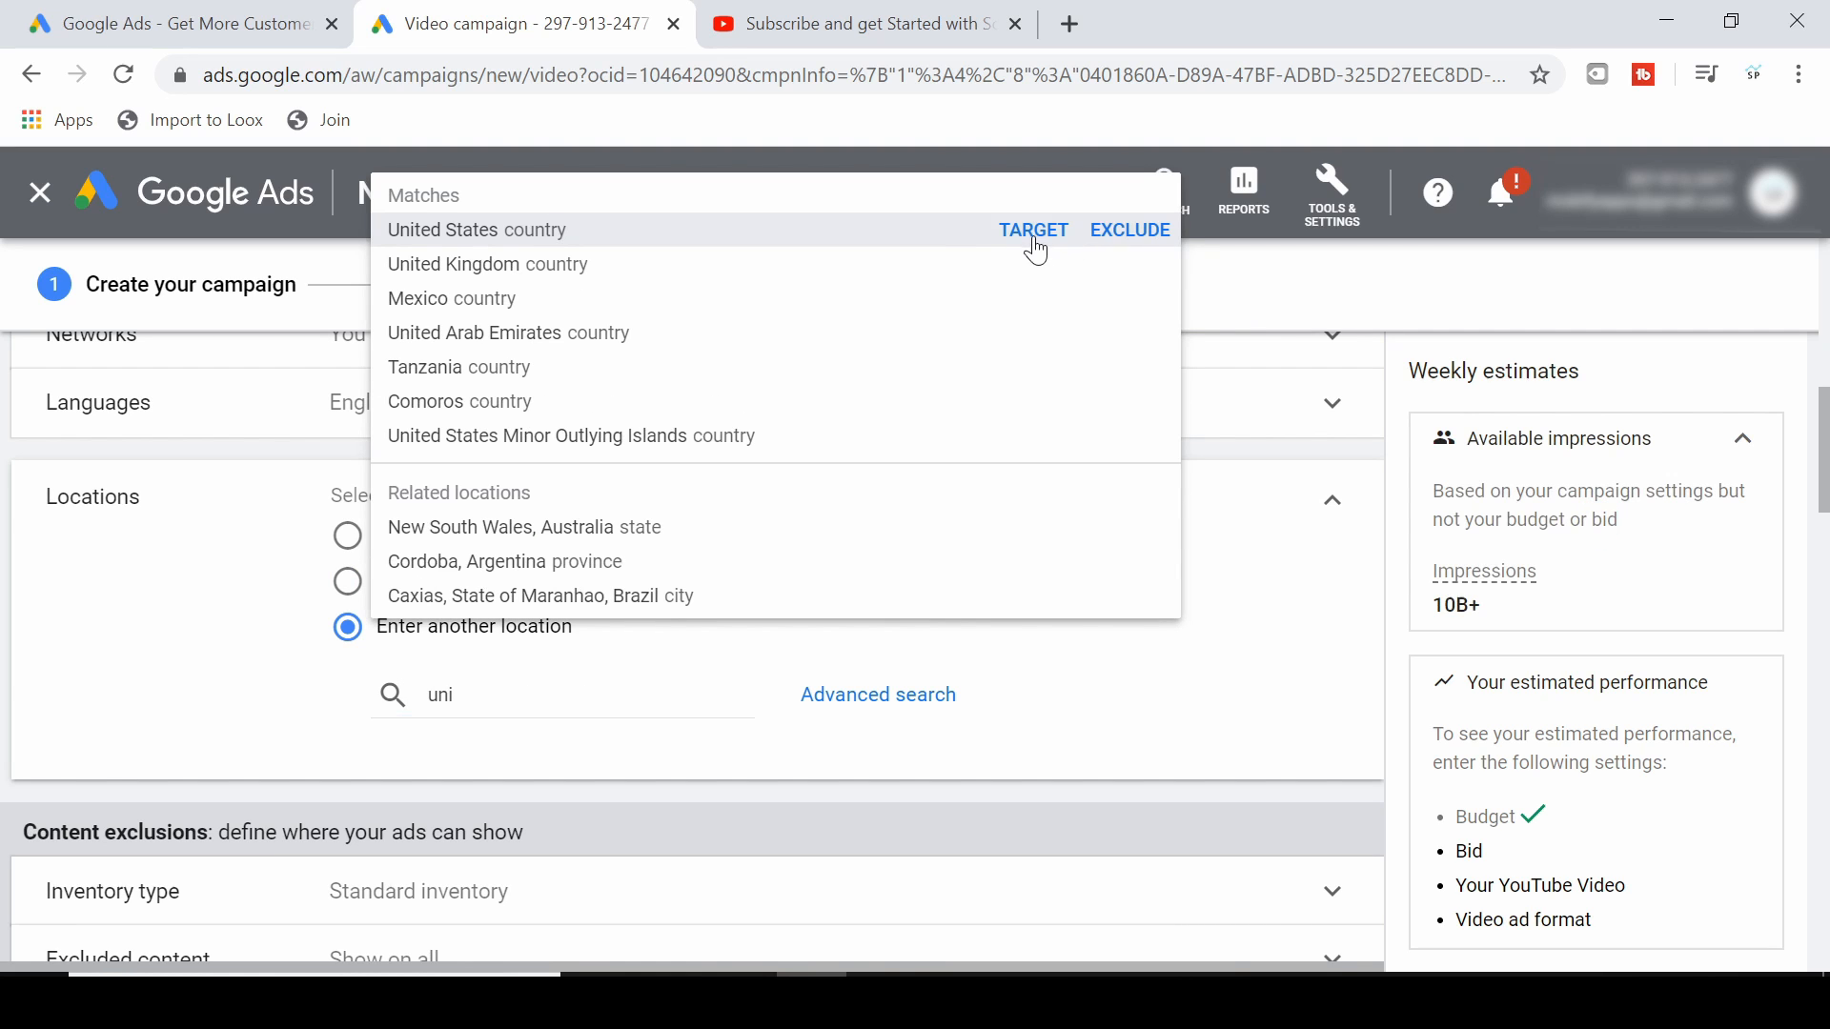
{"action": "left_click", "coordinate": [1031, 231]}
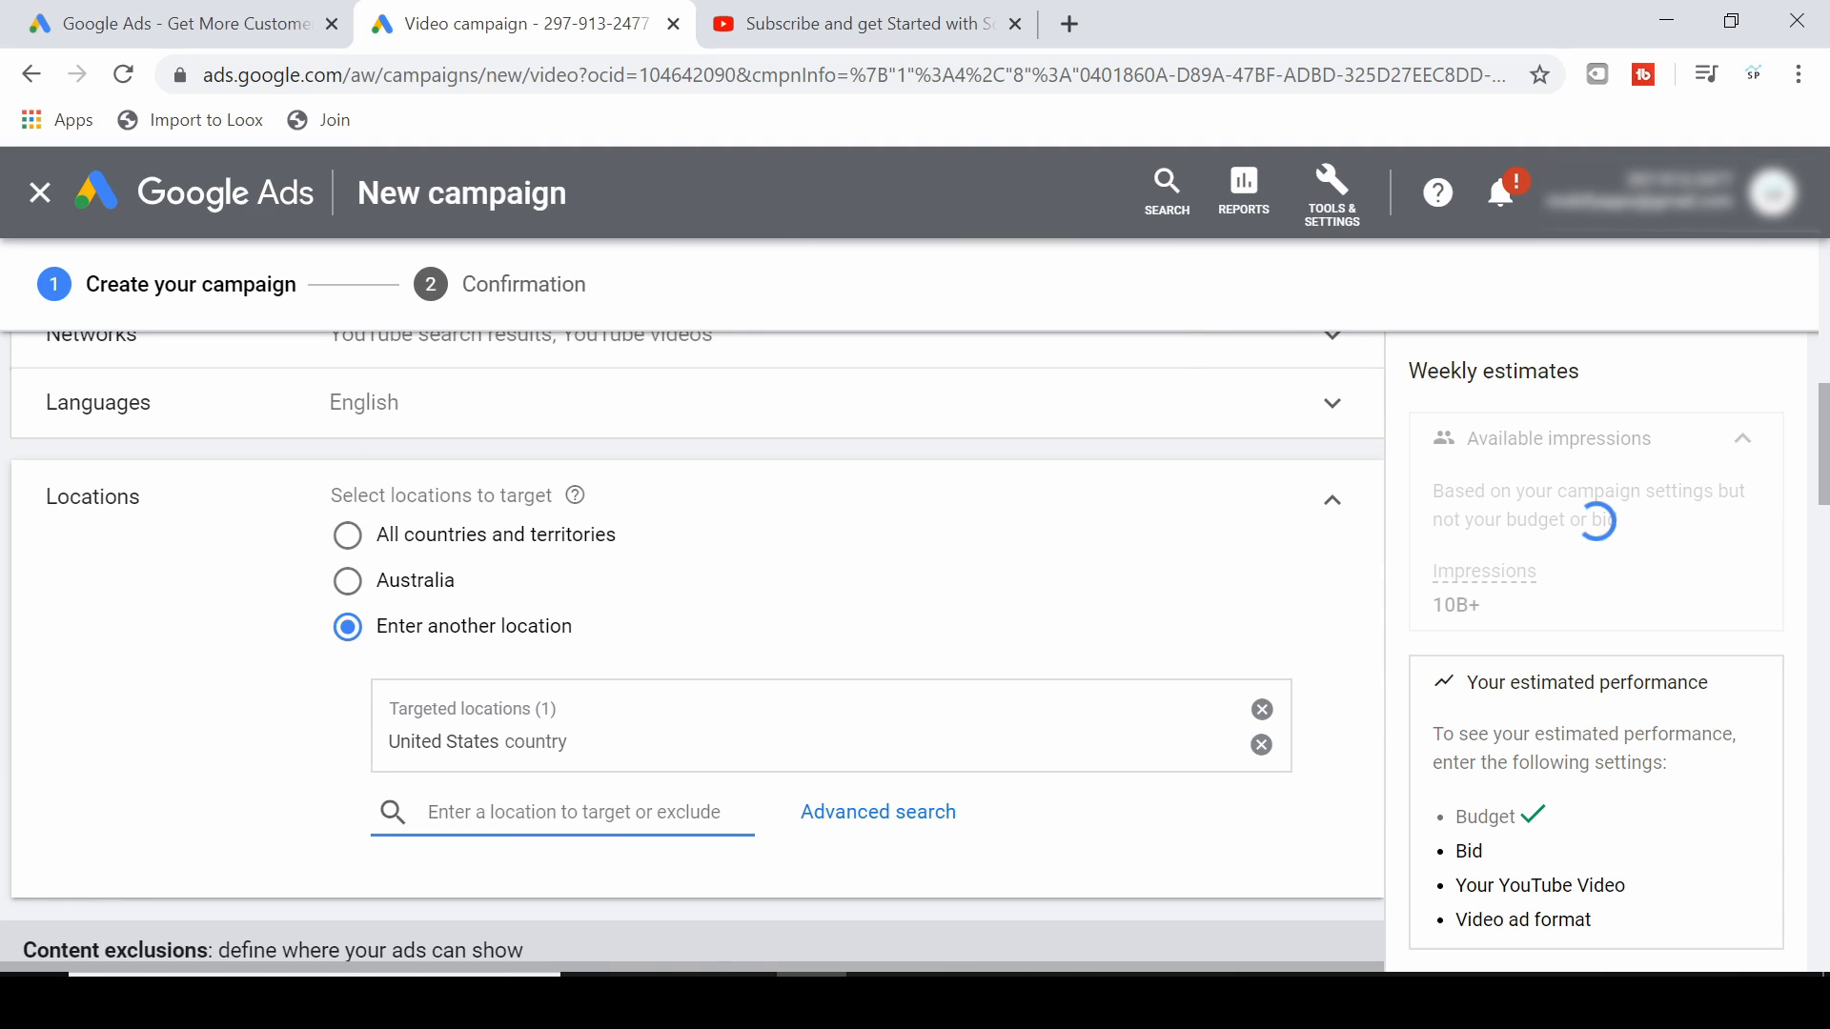
{"action": "type", "text": "uni"}
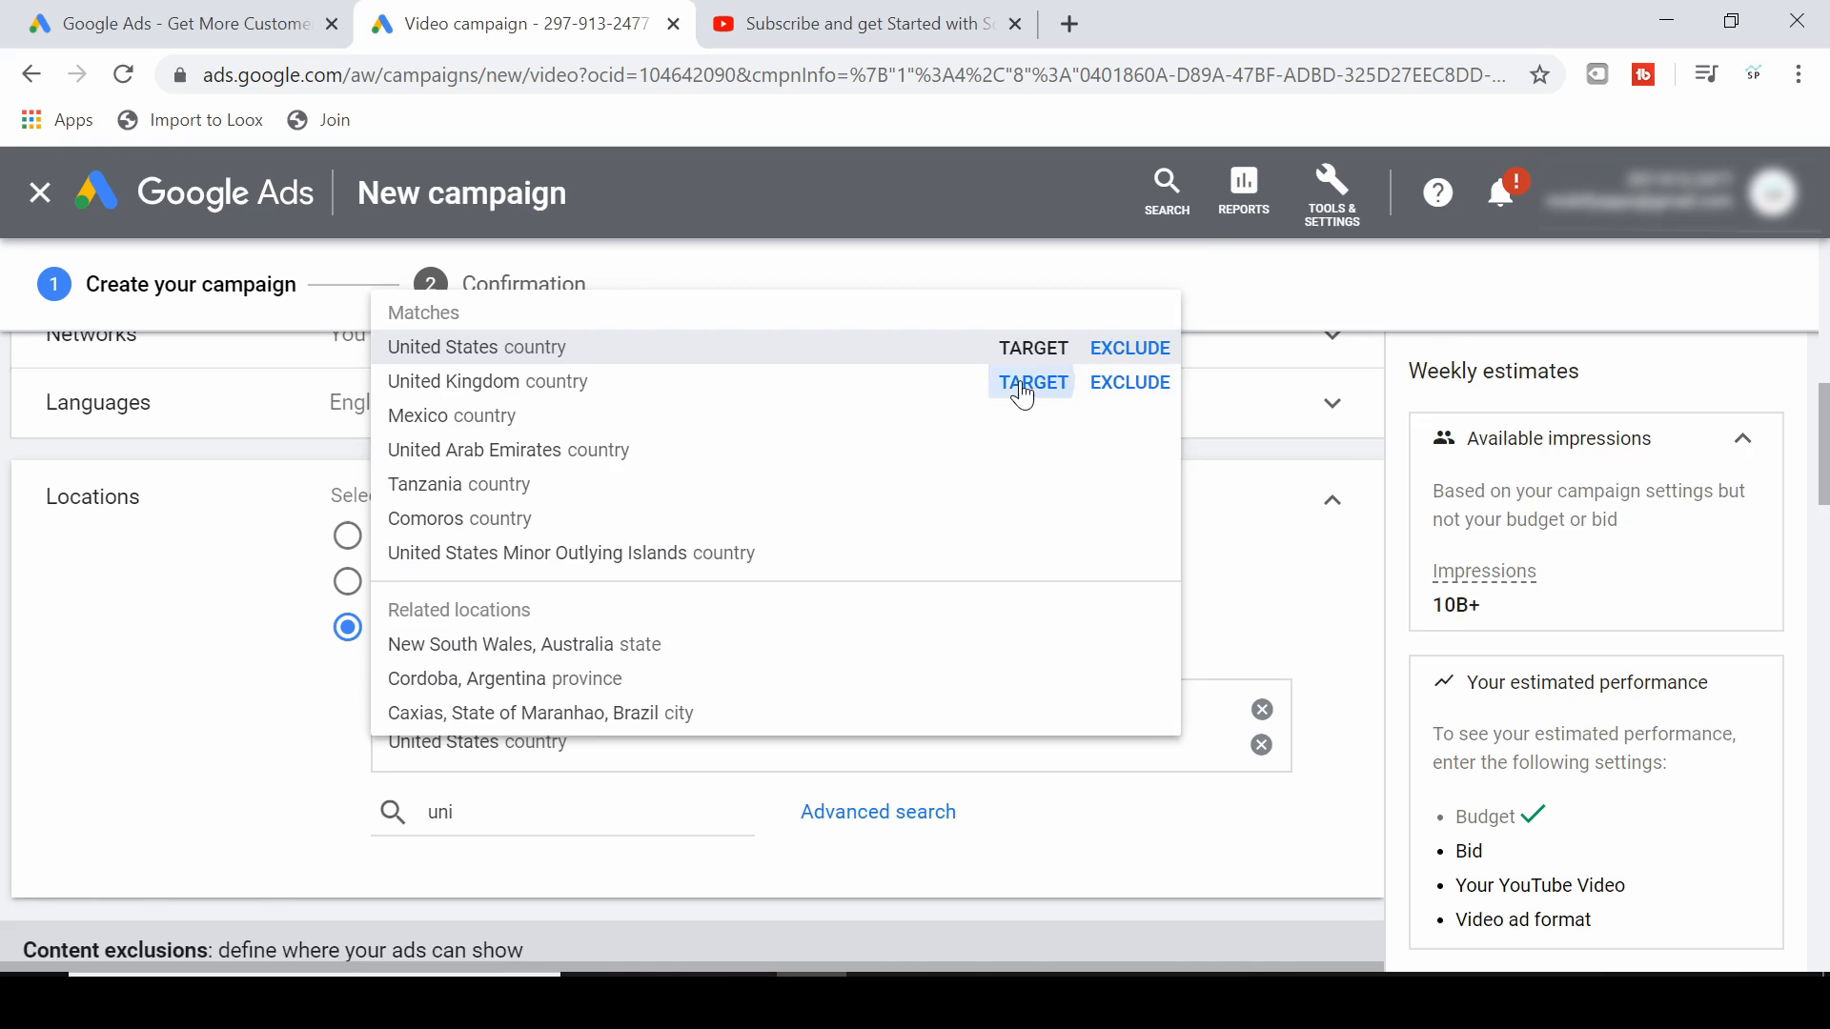
{"action": "type", "text": "au"}
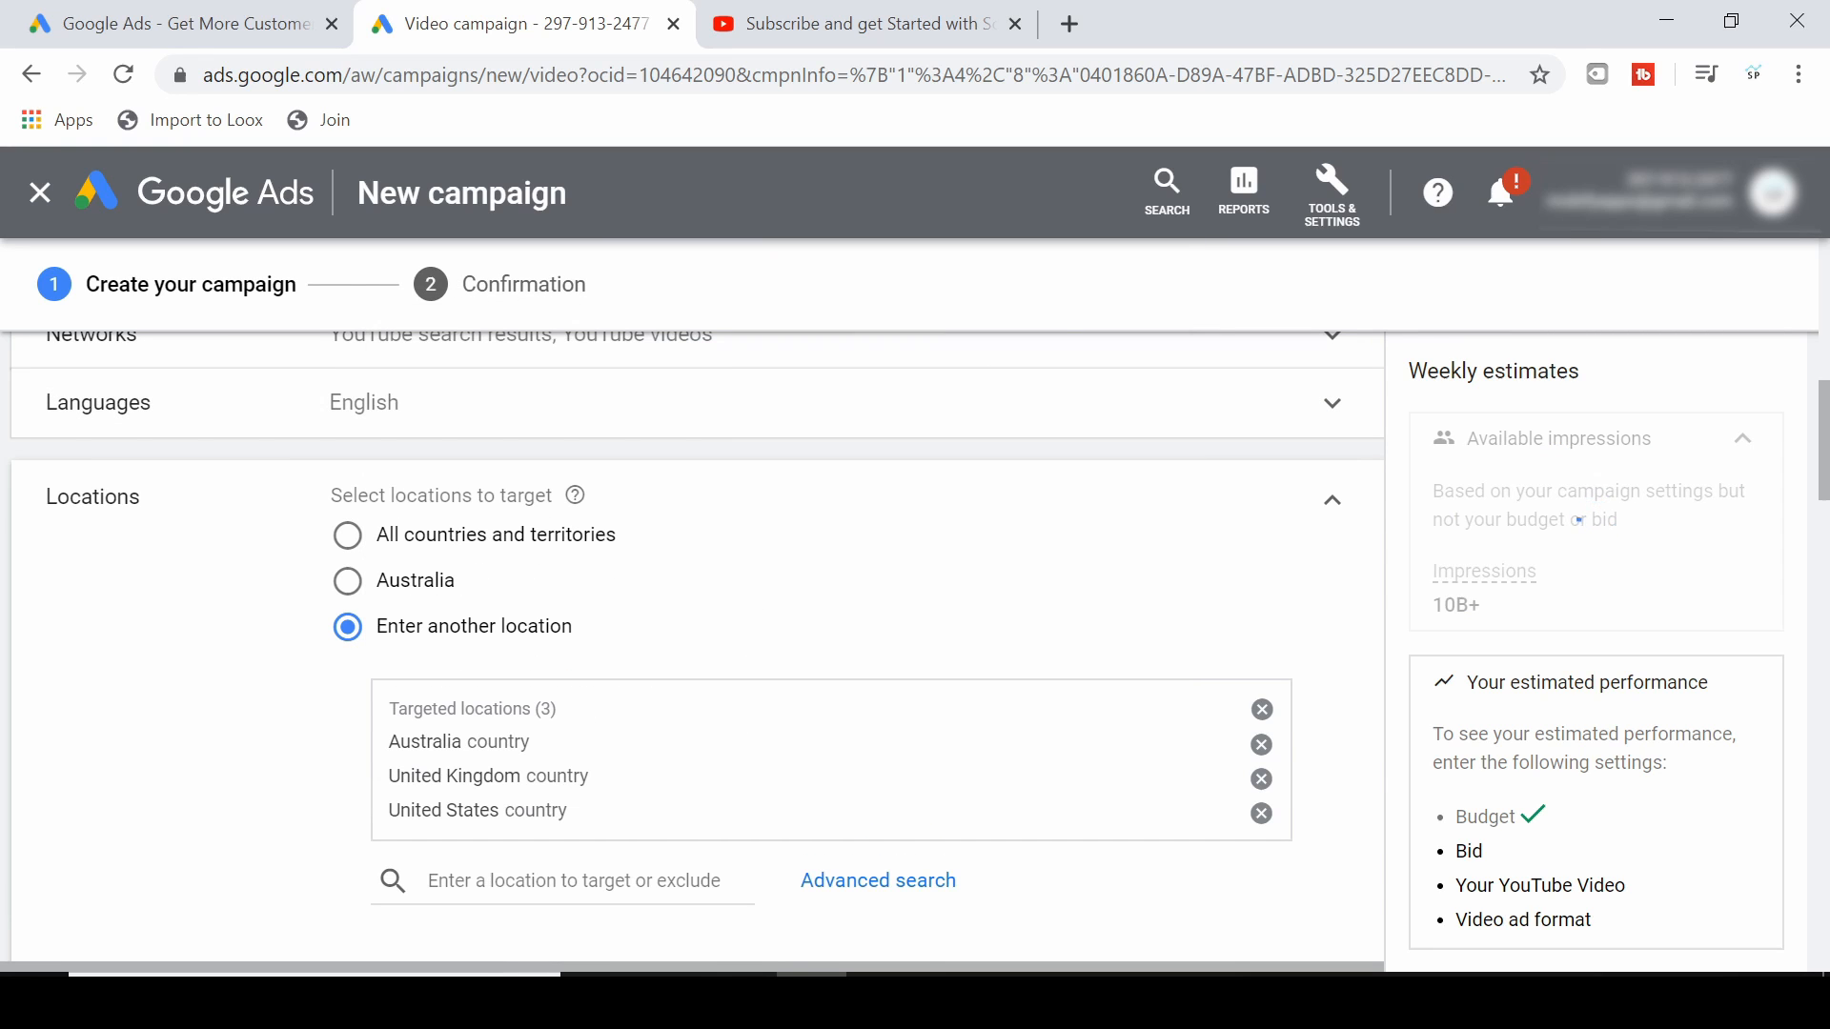
{"action": "type", "text": "new"}
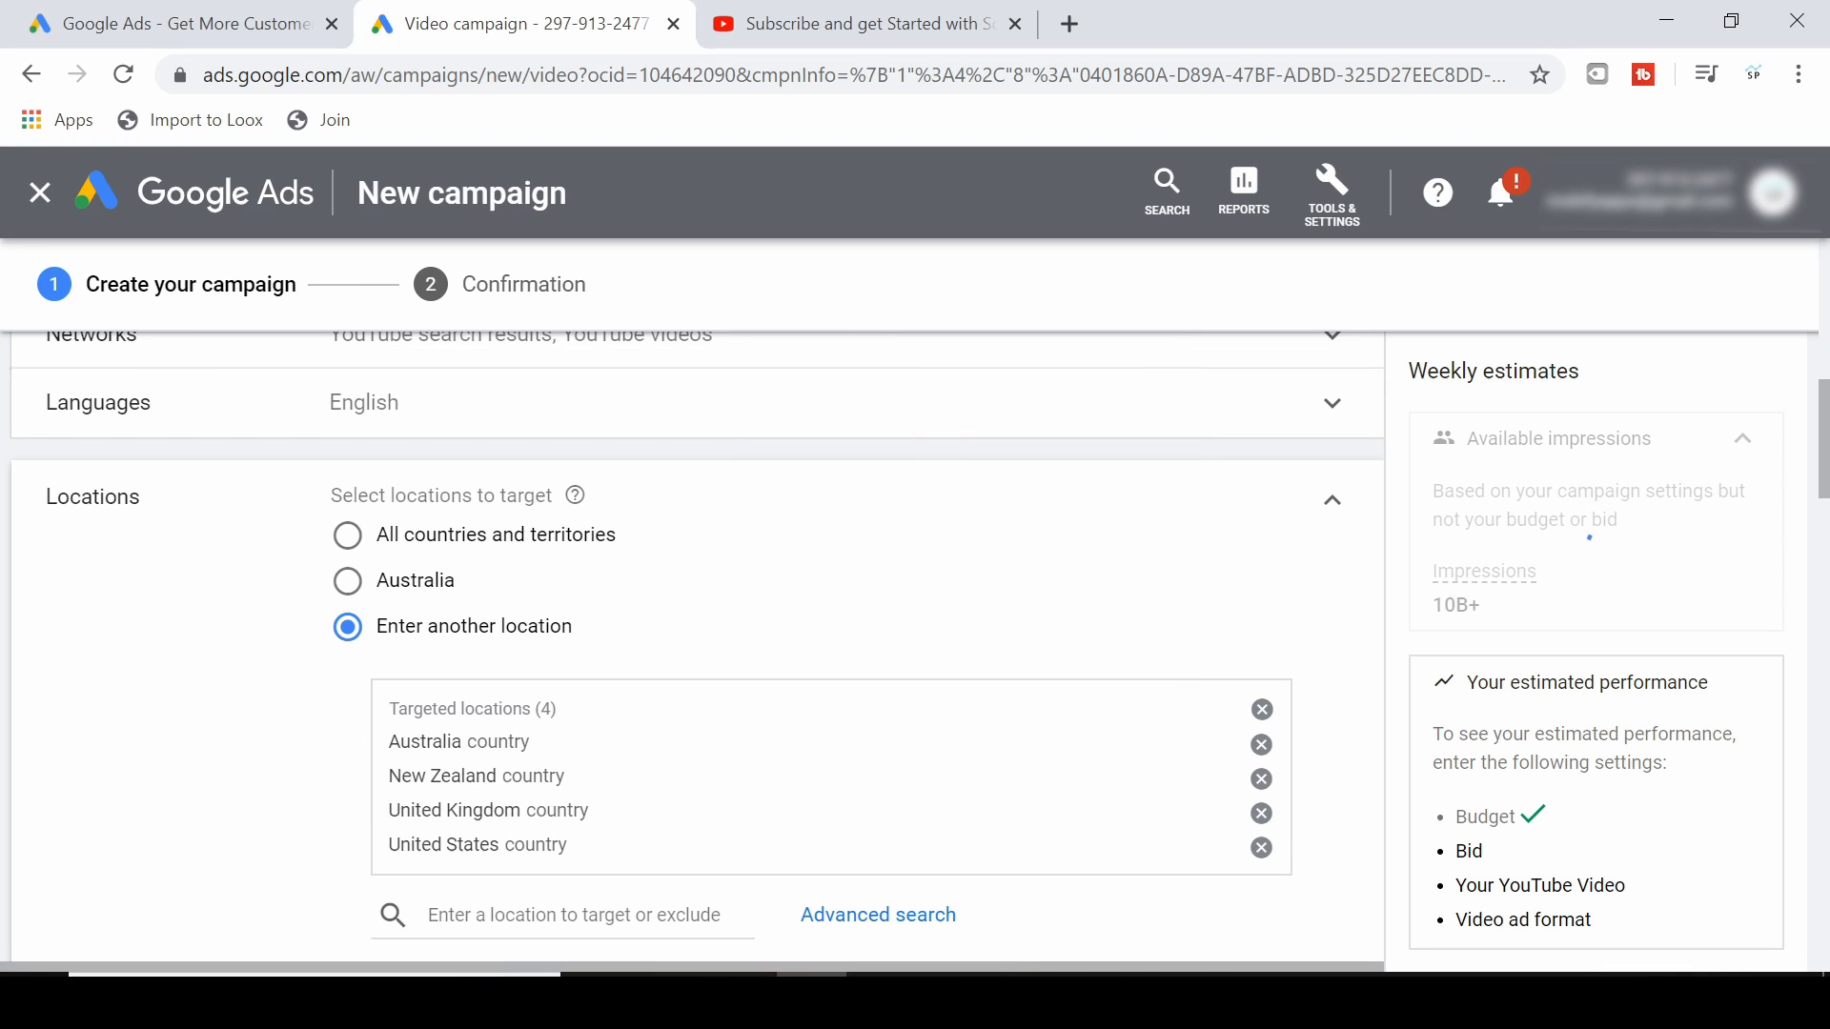
{"action": "type", "text": "can"}
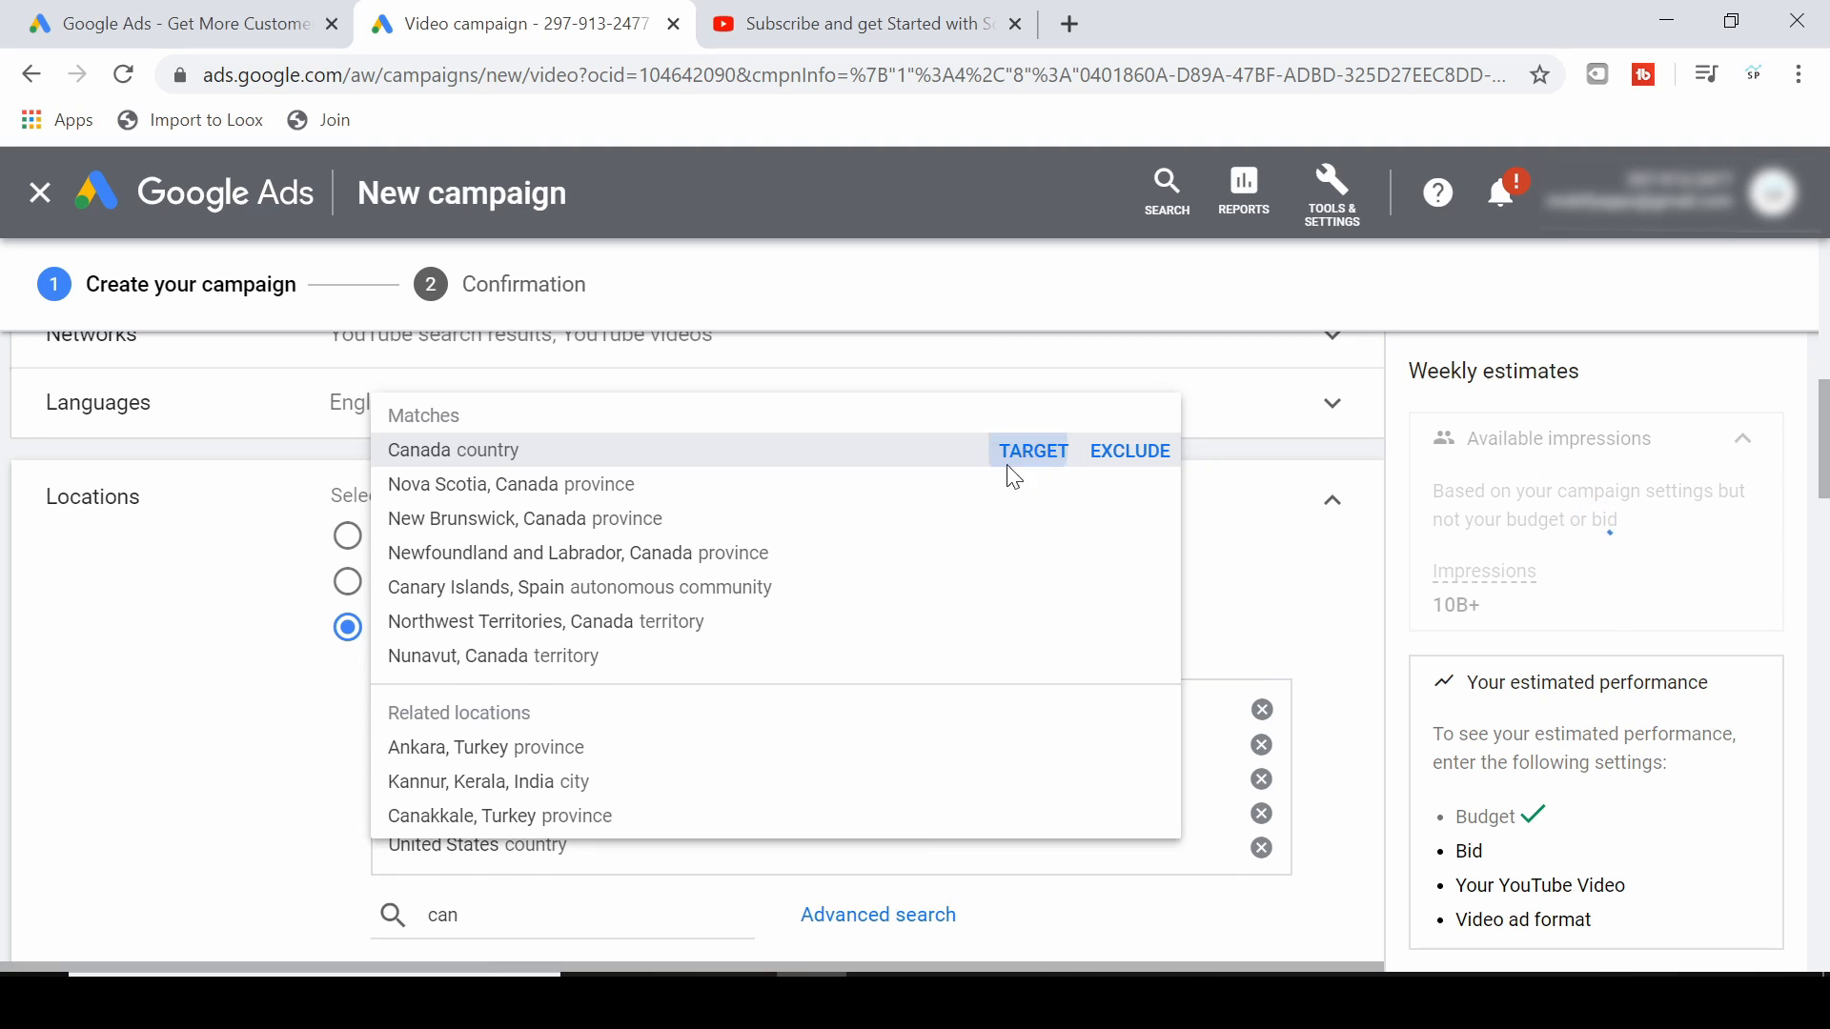
{"action": "left_click", "coordinate": [1032, 450]}
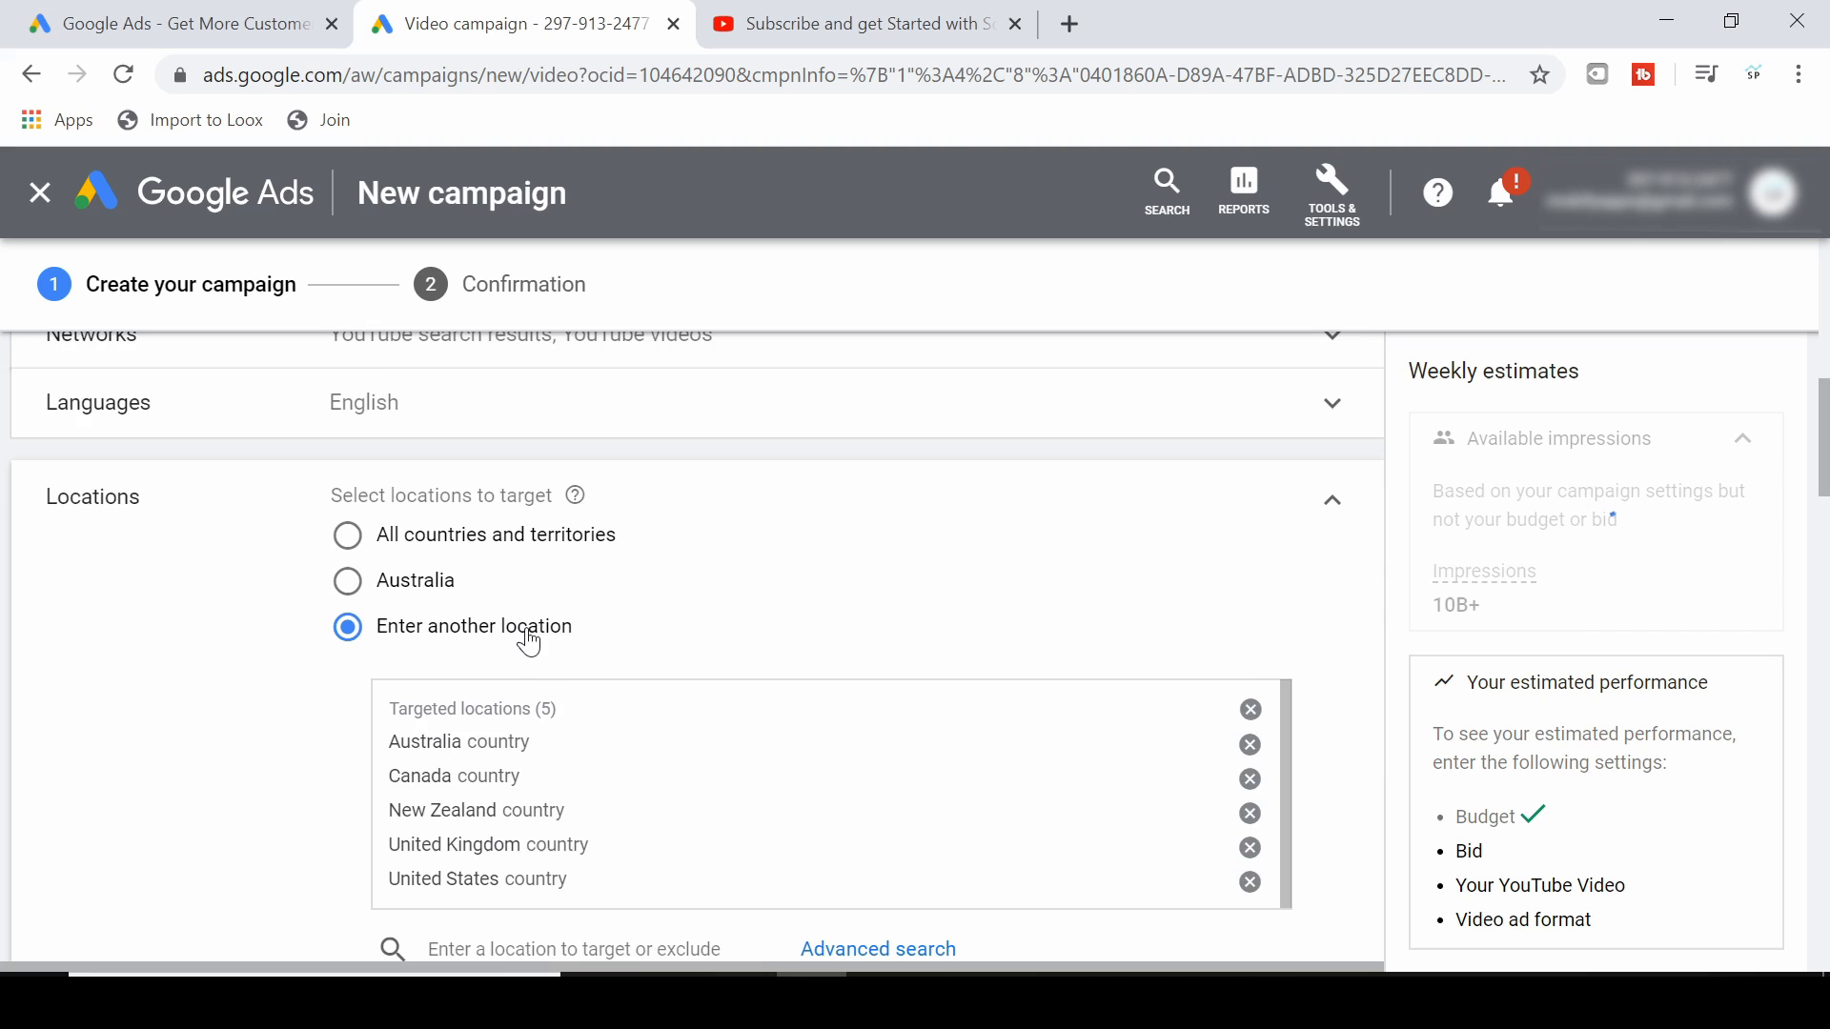
Choose Expanded inventory as the inventory type under Content exclusions.
{"action": "scroll", "scroll_direction": "down", "scroll_amount": 3}
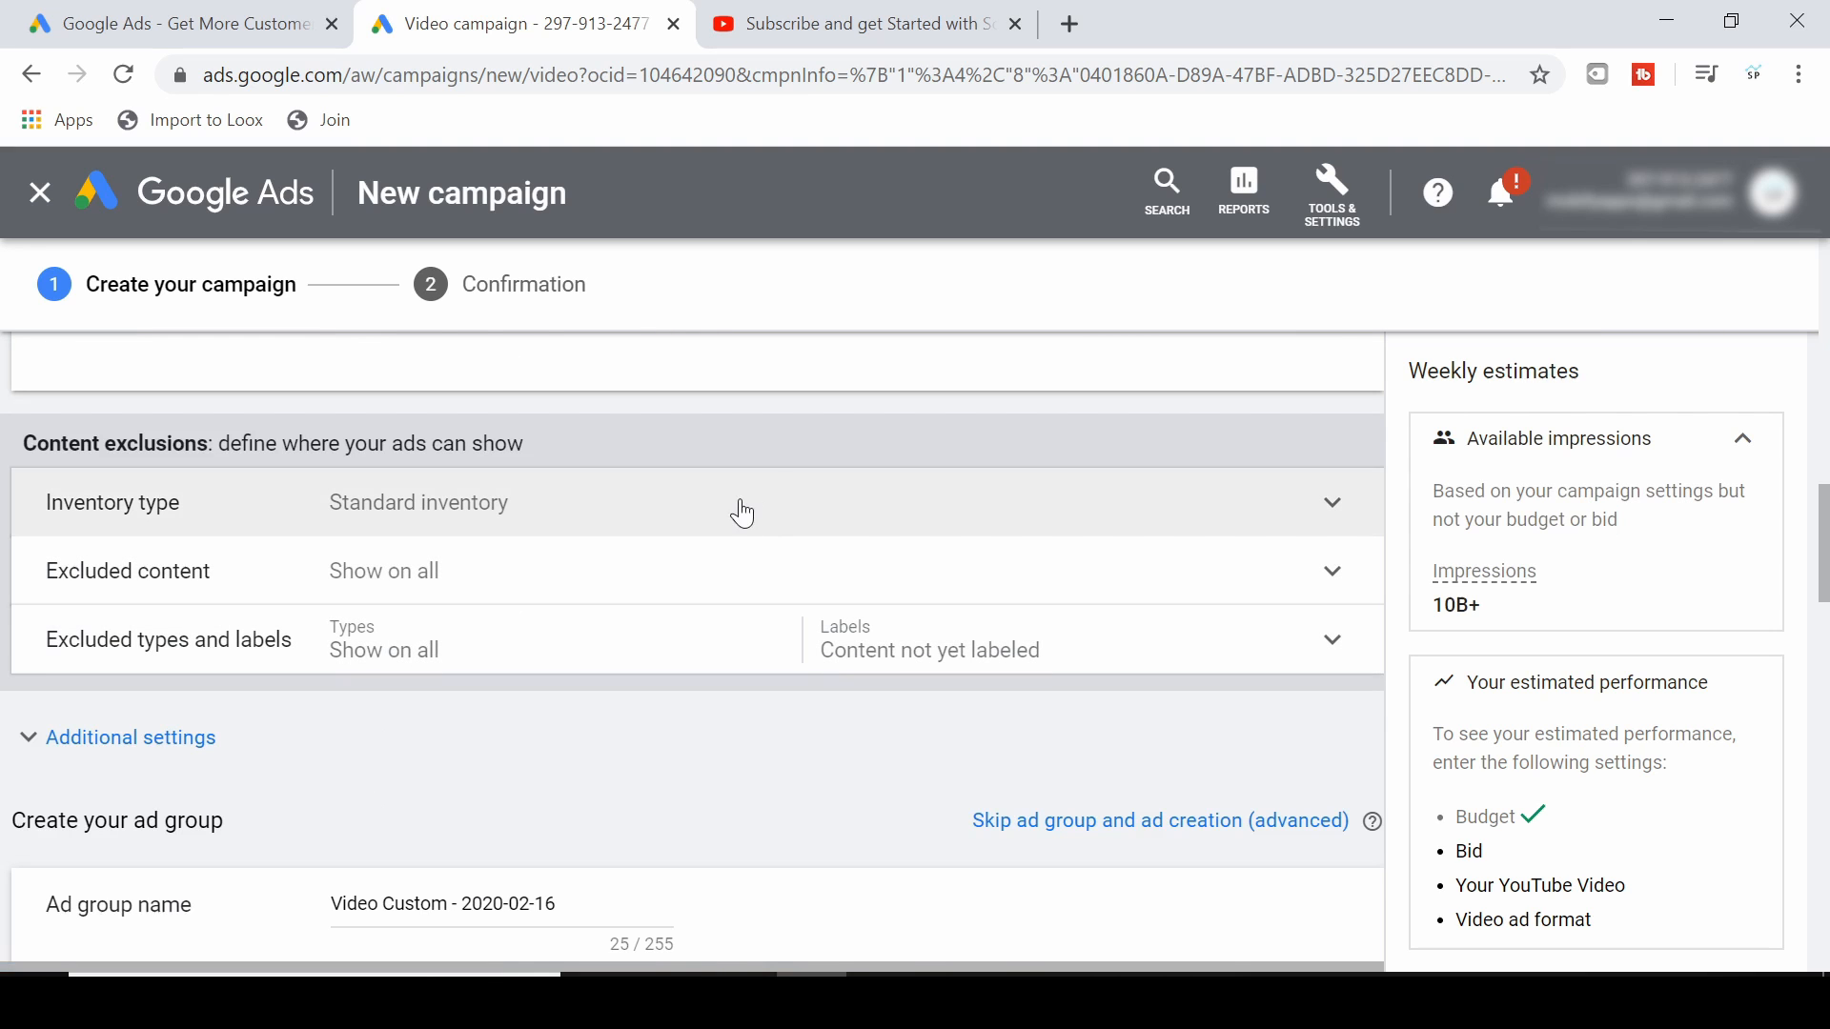
{"action": "left_click", "coordinate": [1330, 501]}
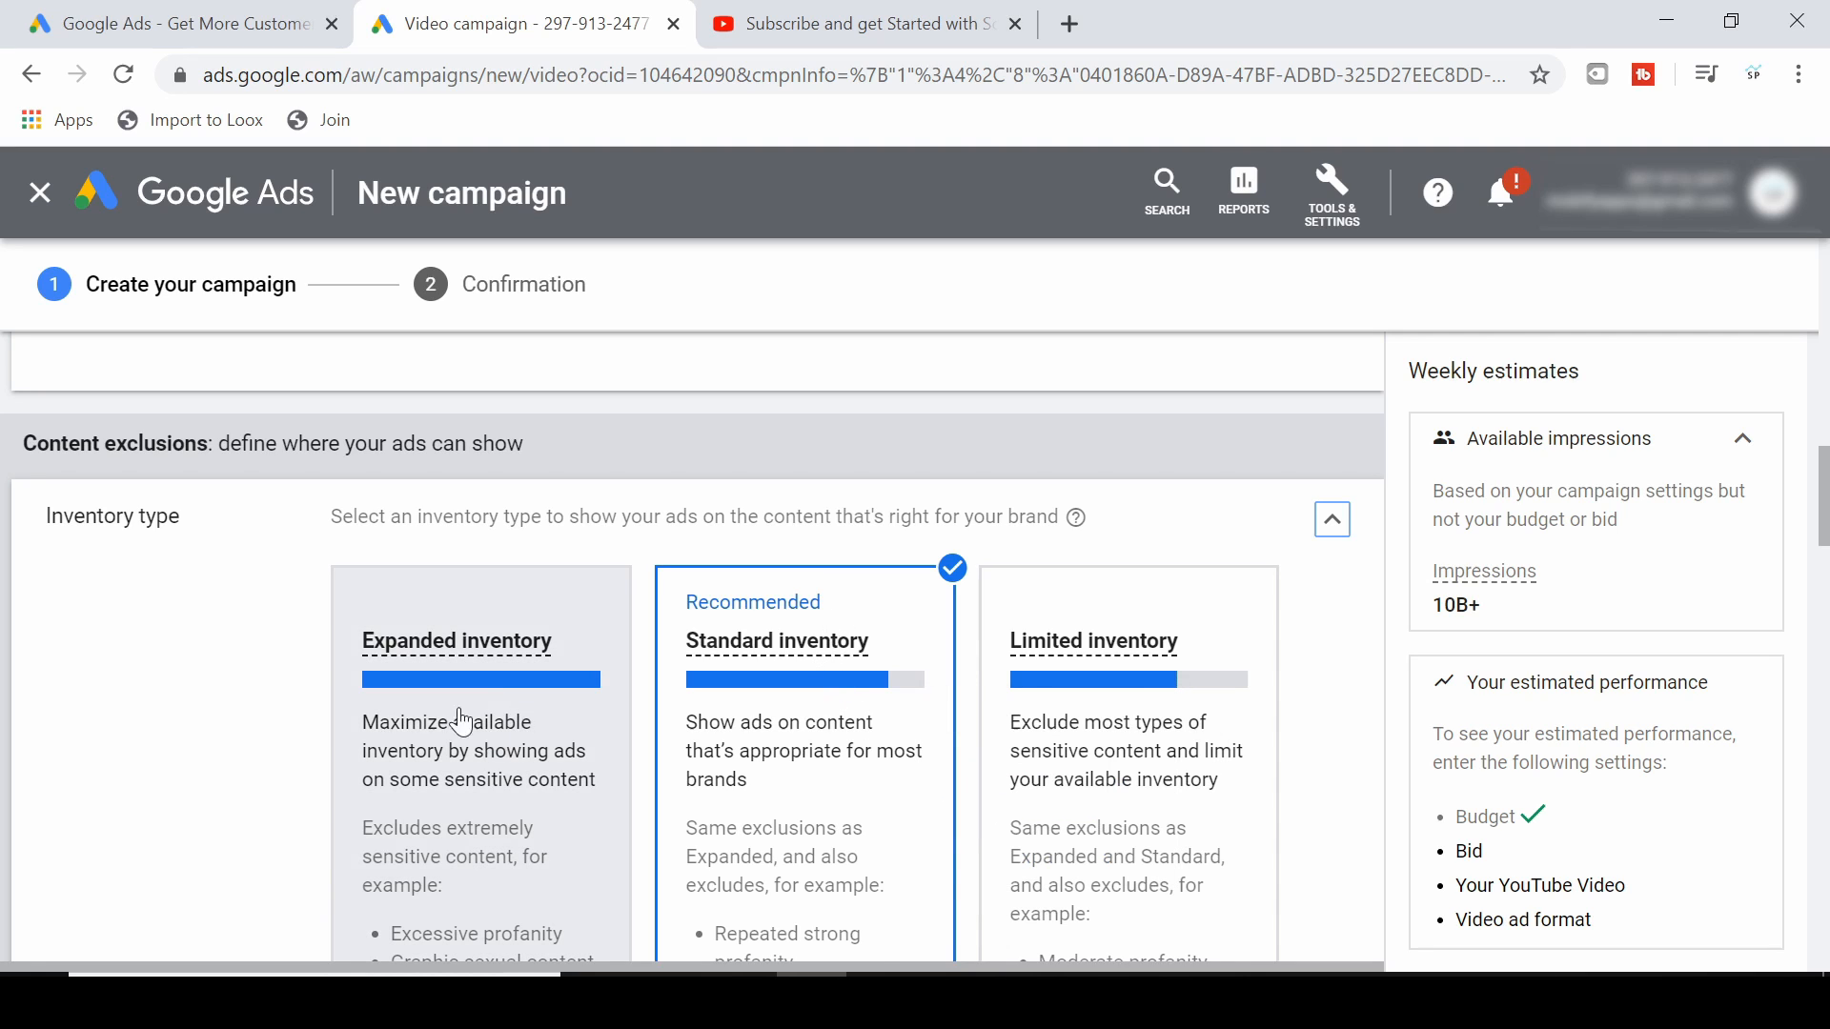
{"action": "left_click", "coordinate": [478, 642]}
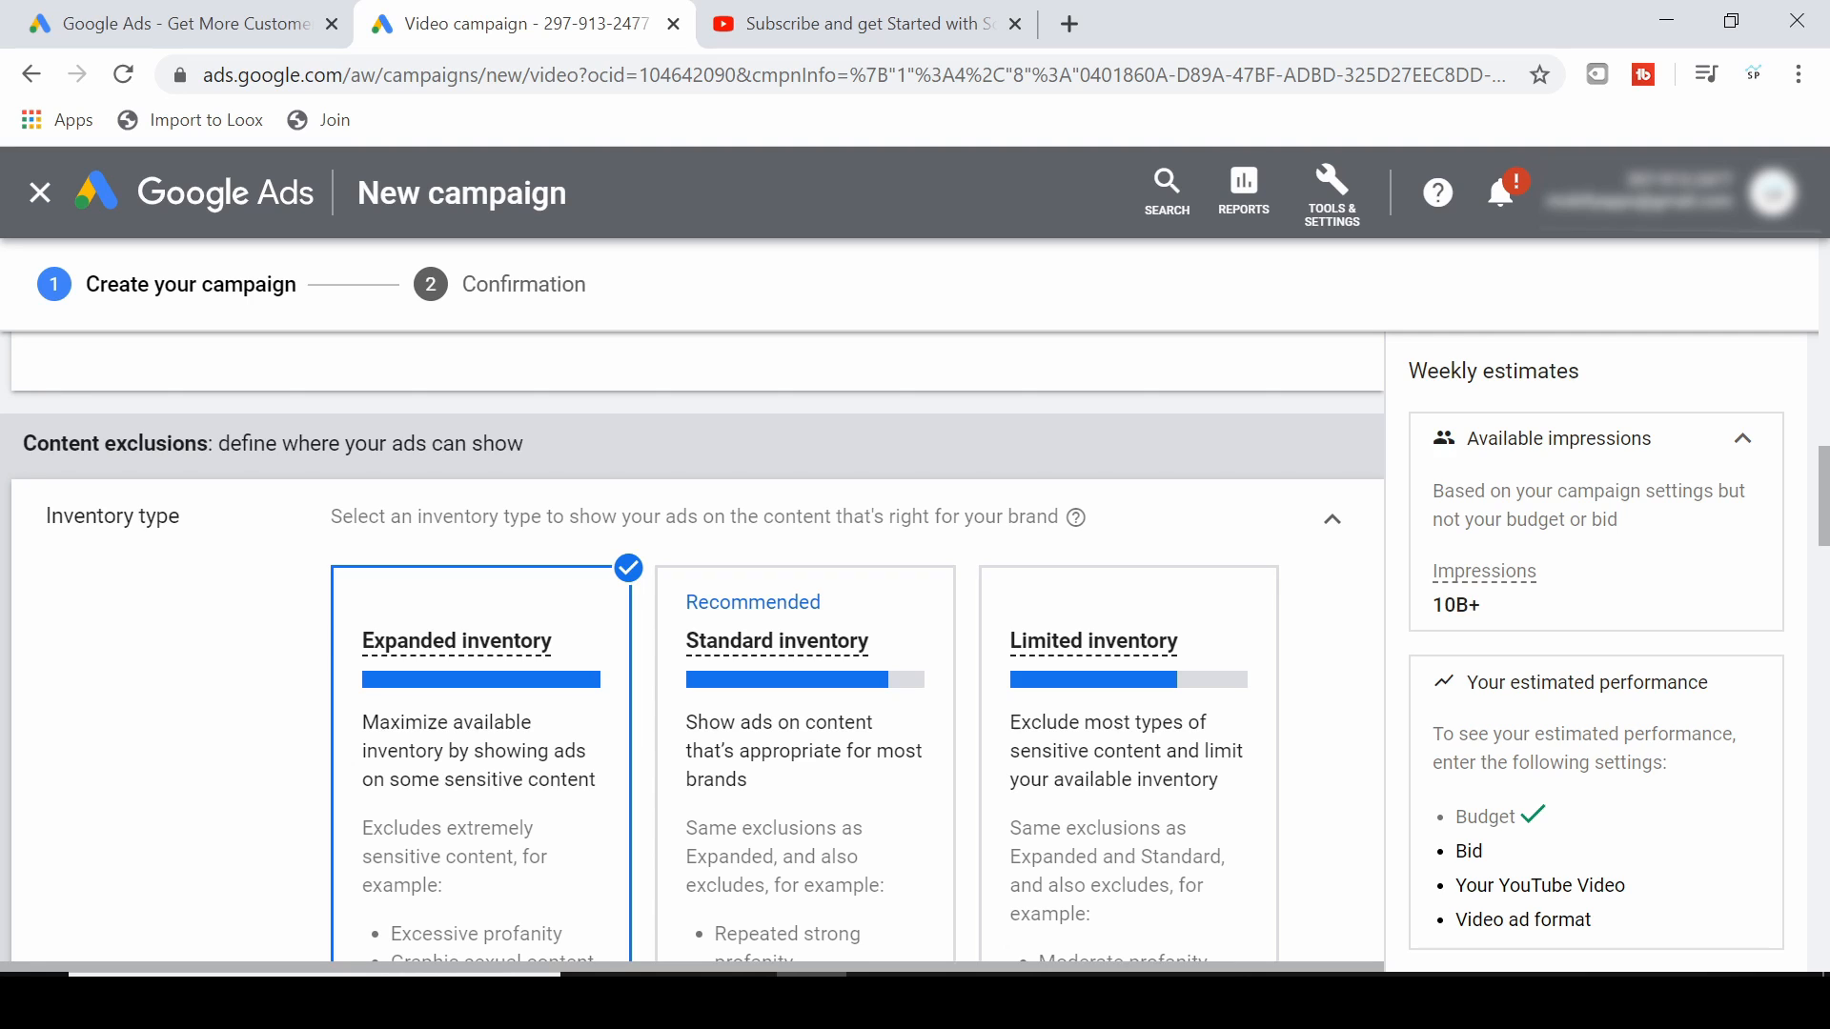
{"action": "mouse_move", "coordinate": [1443, 564]}
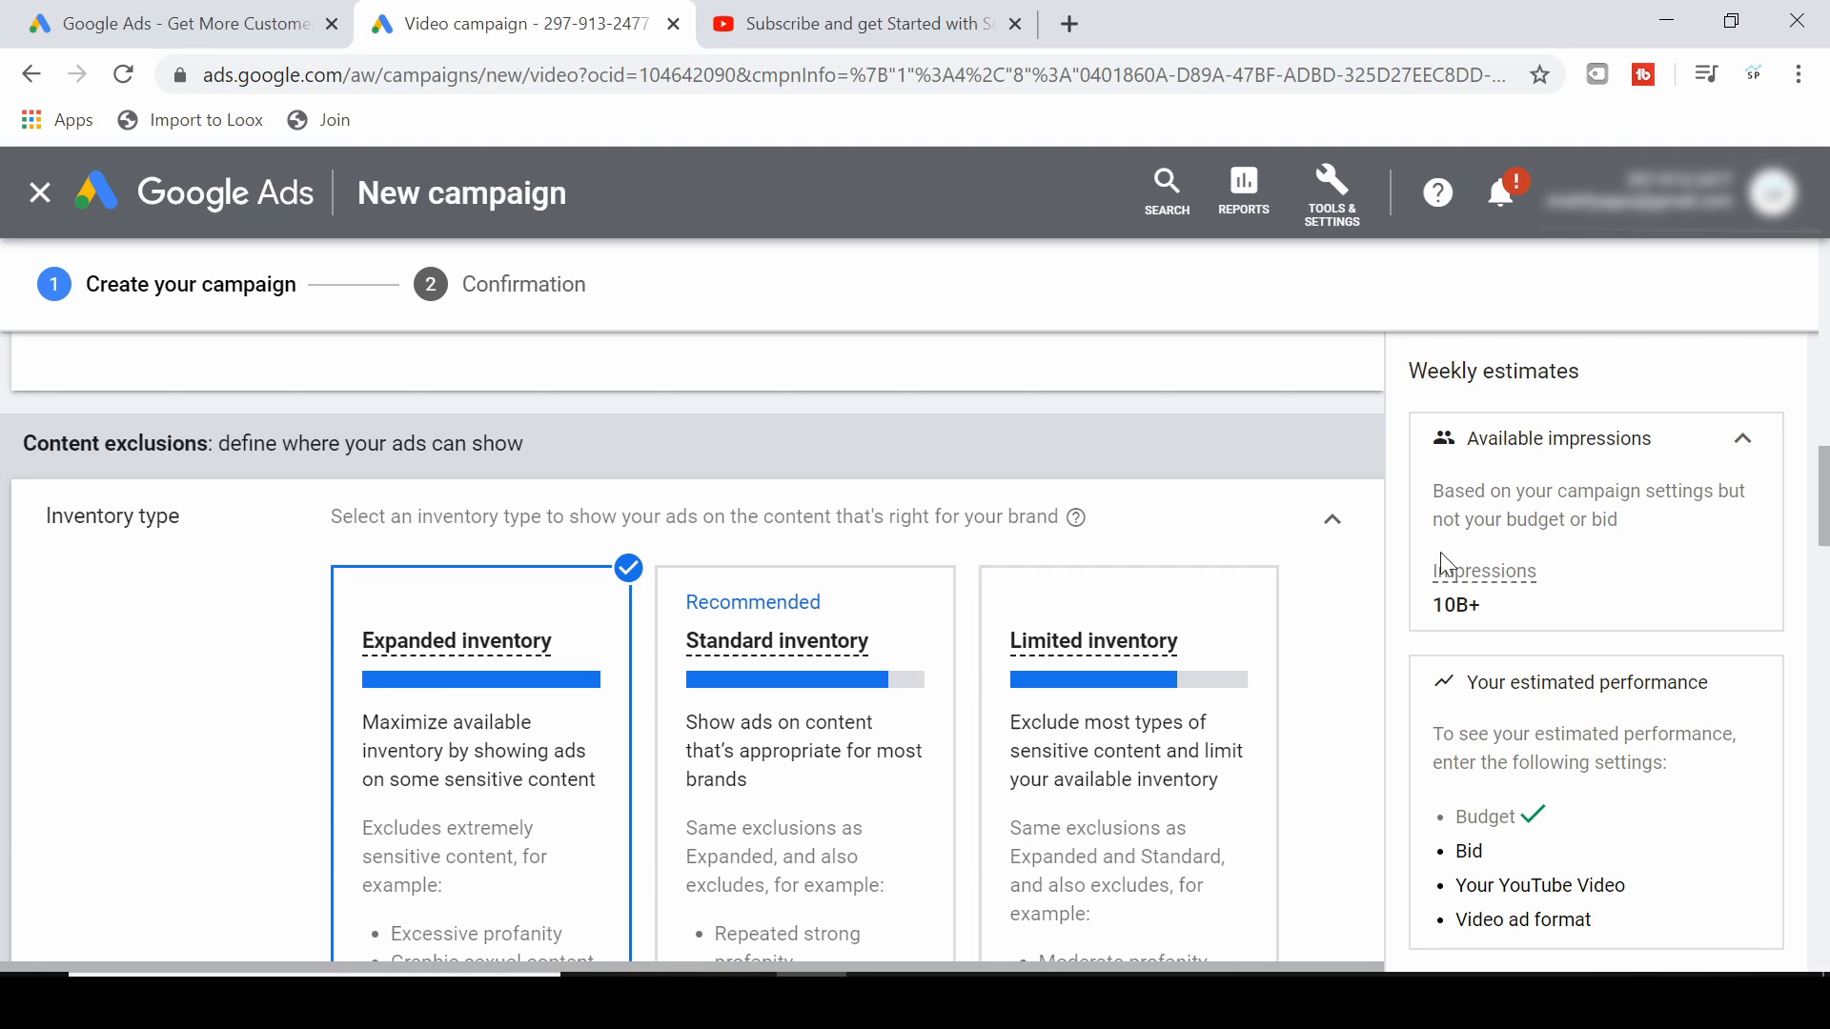
{"action": "left_click", "coordinate": [1331, 518]}
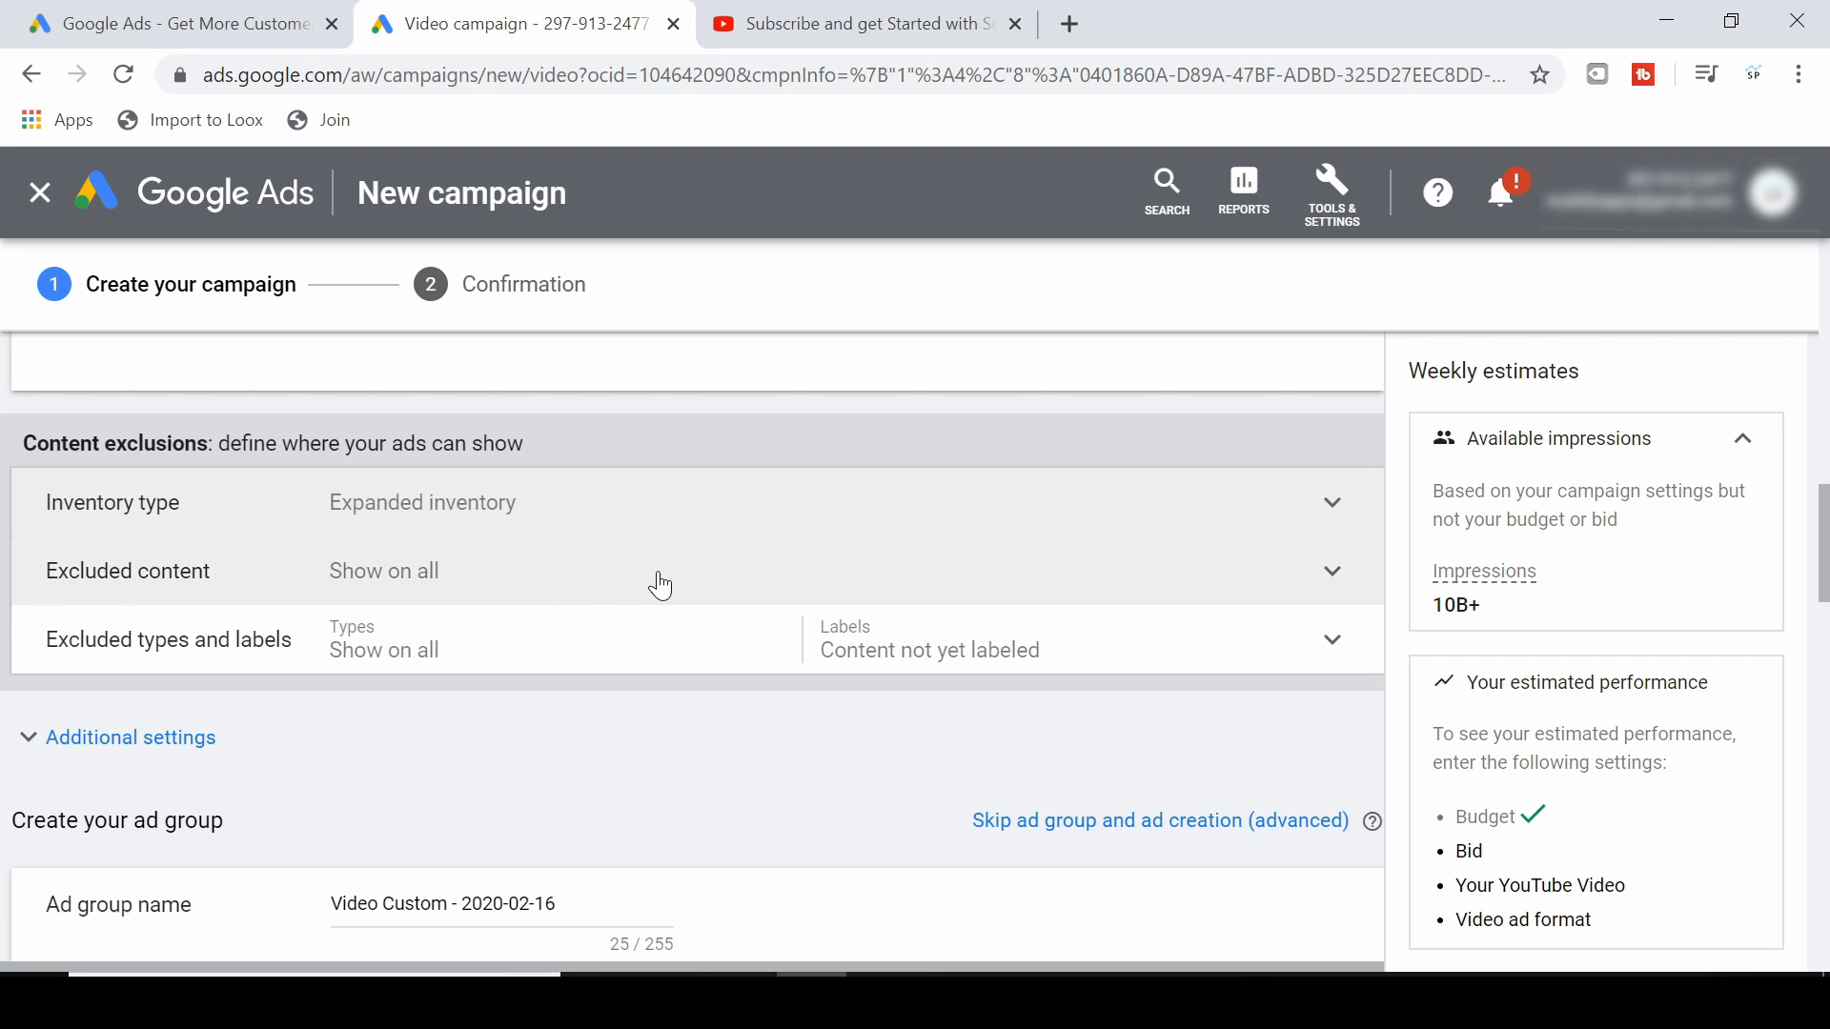
Exclude Embedded videos and Live streaming videos under Excluded types and labels.
{"action": "left_click", "coordinate": [1328, 570]}
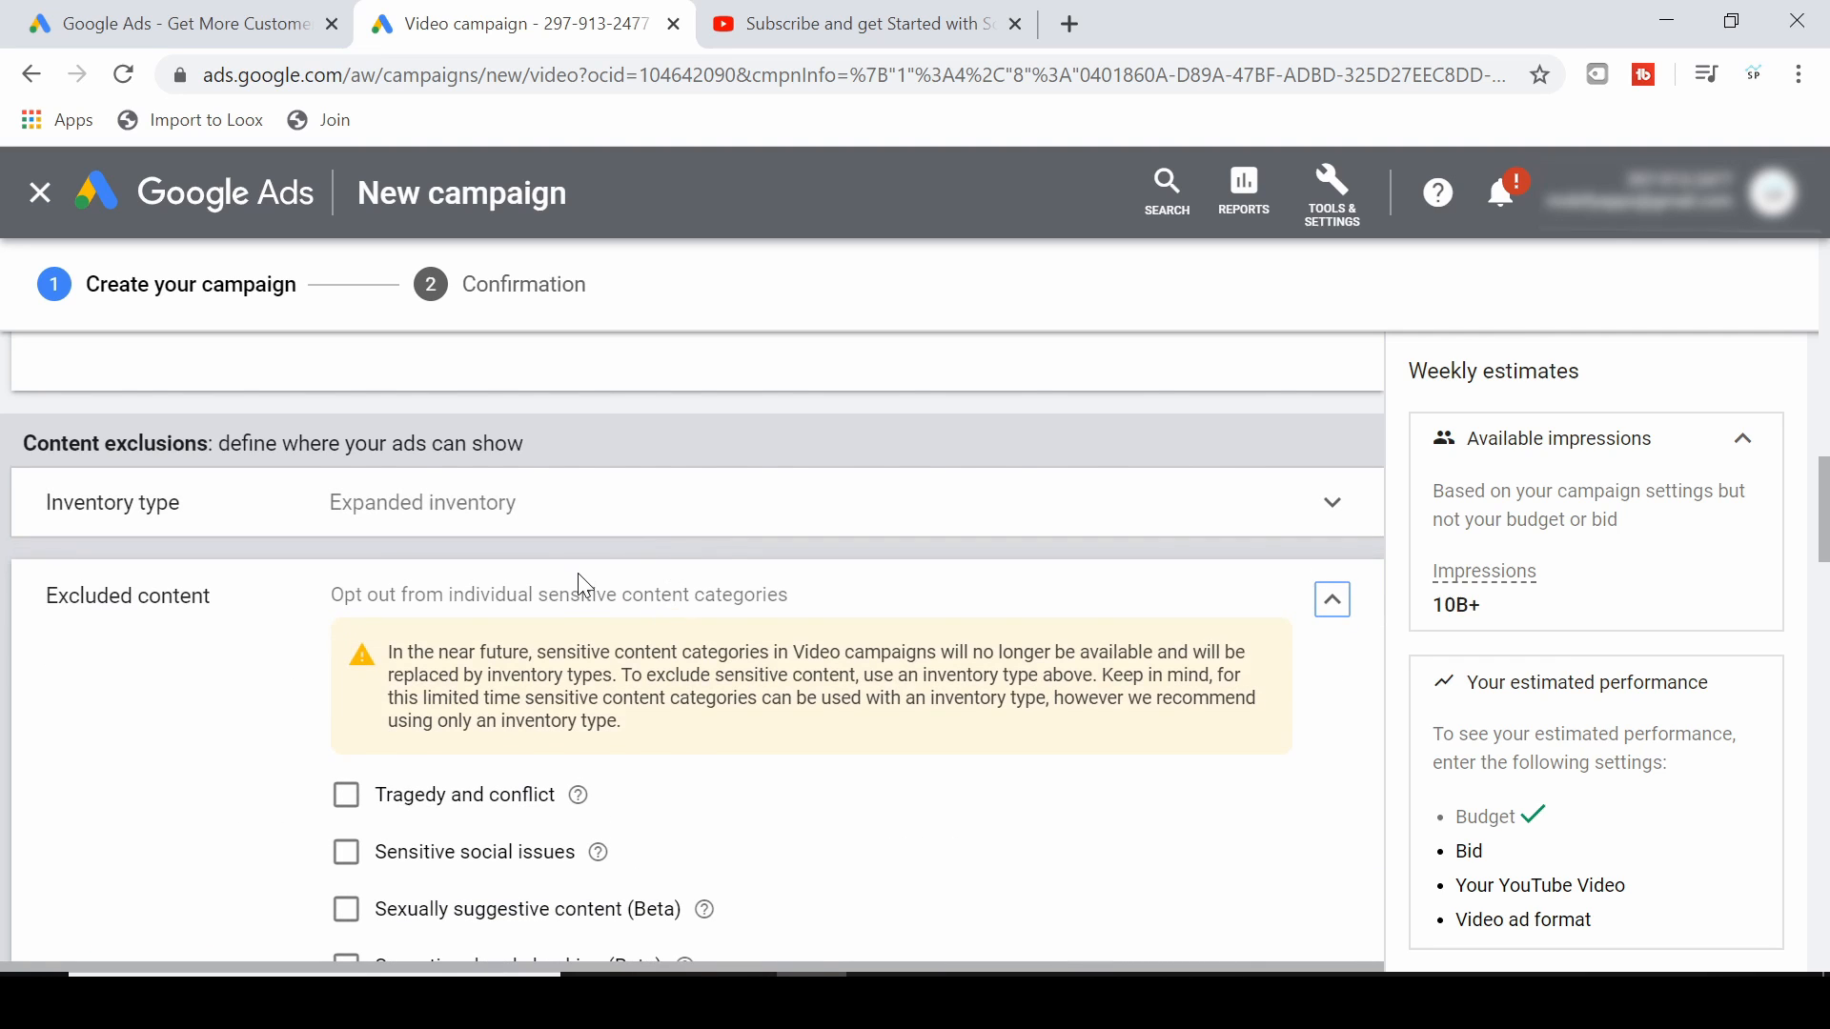
{"action": "scroll", "scroll_direction": "down", "scroll_amount": 3}
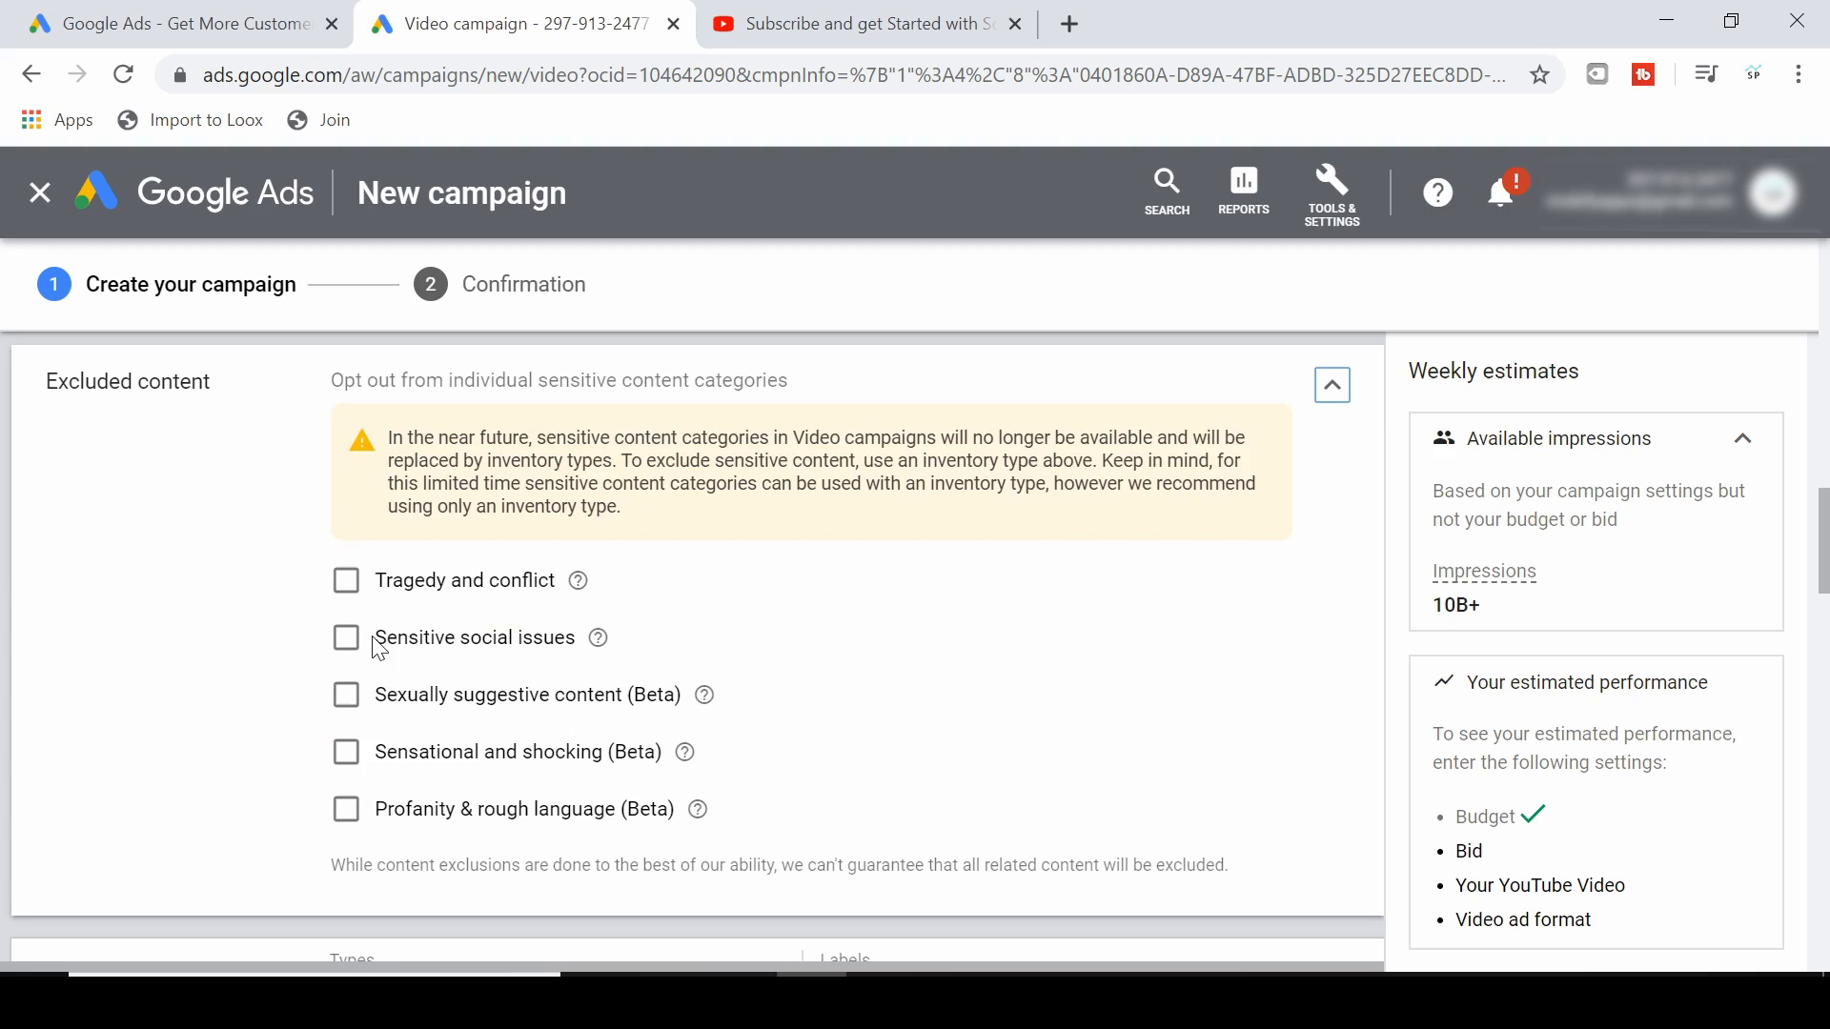
{"action": "mouse_move", "coordinate": [495, 779]}
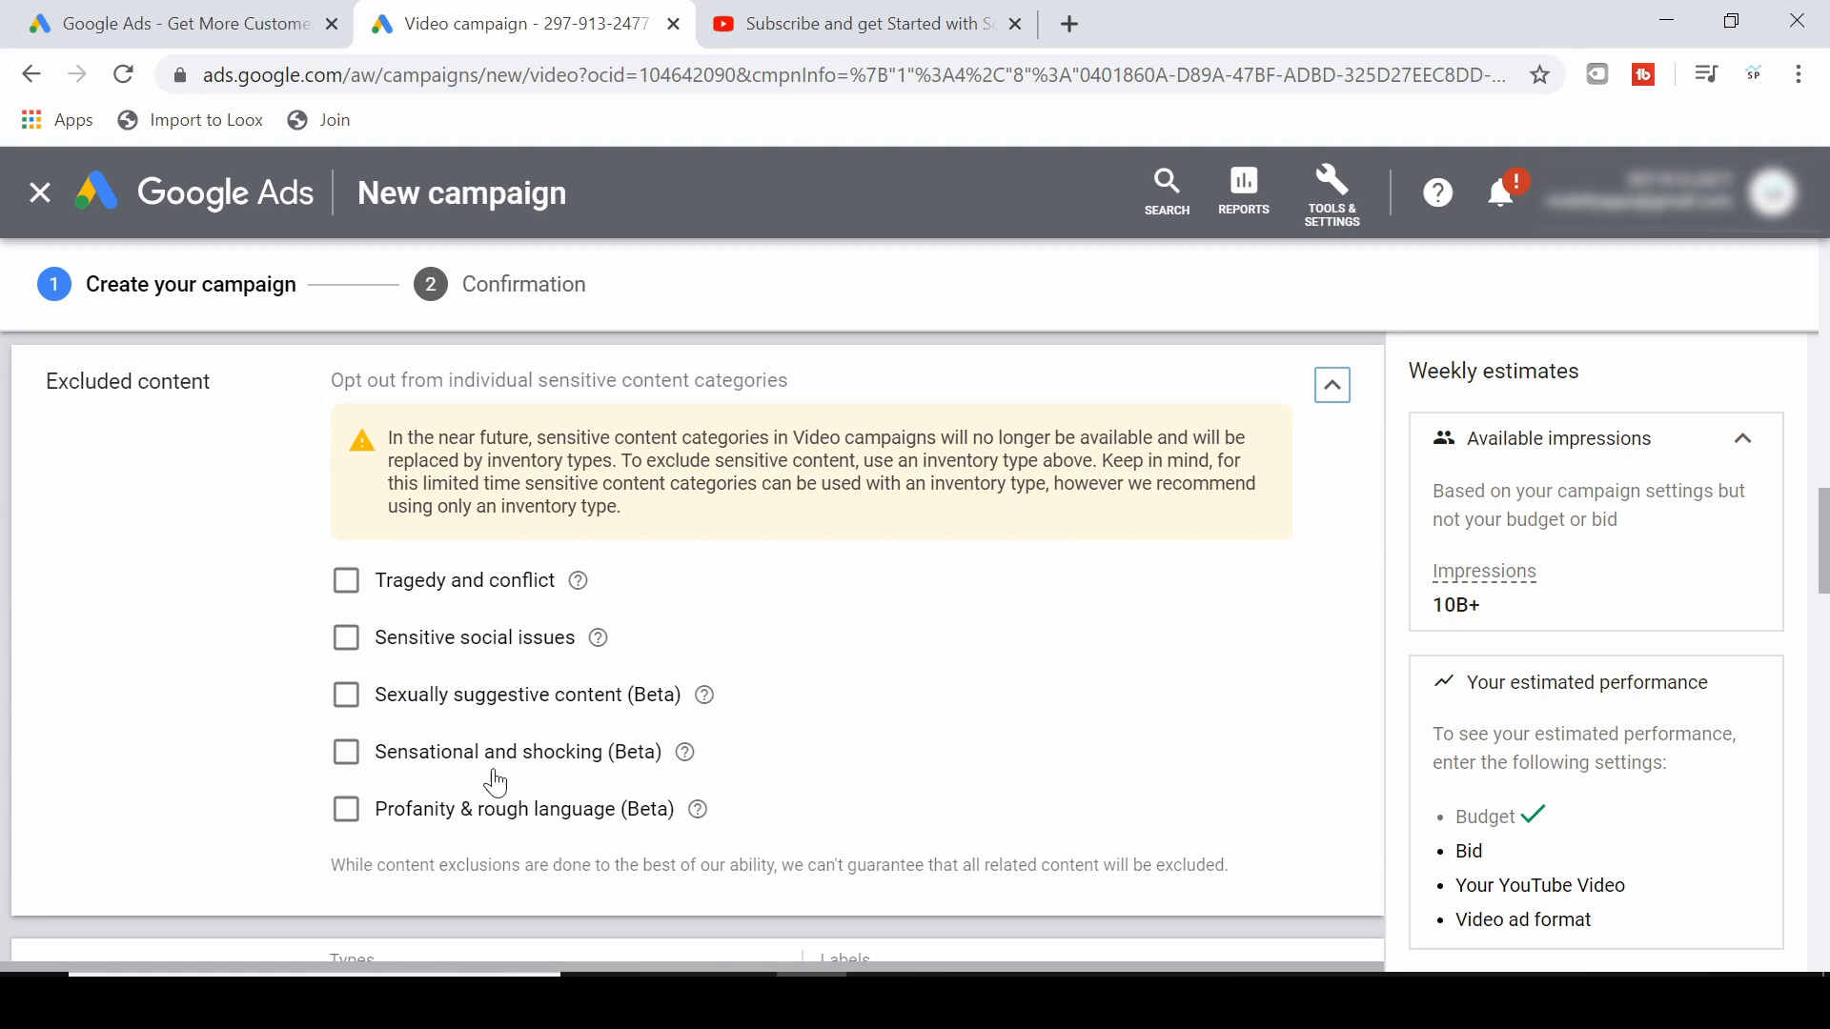
{"action": "mouse_move", "coordinate": [581, 631]}
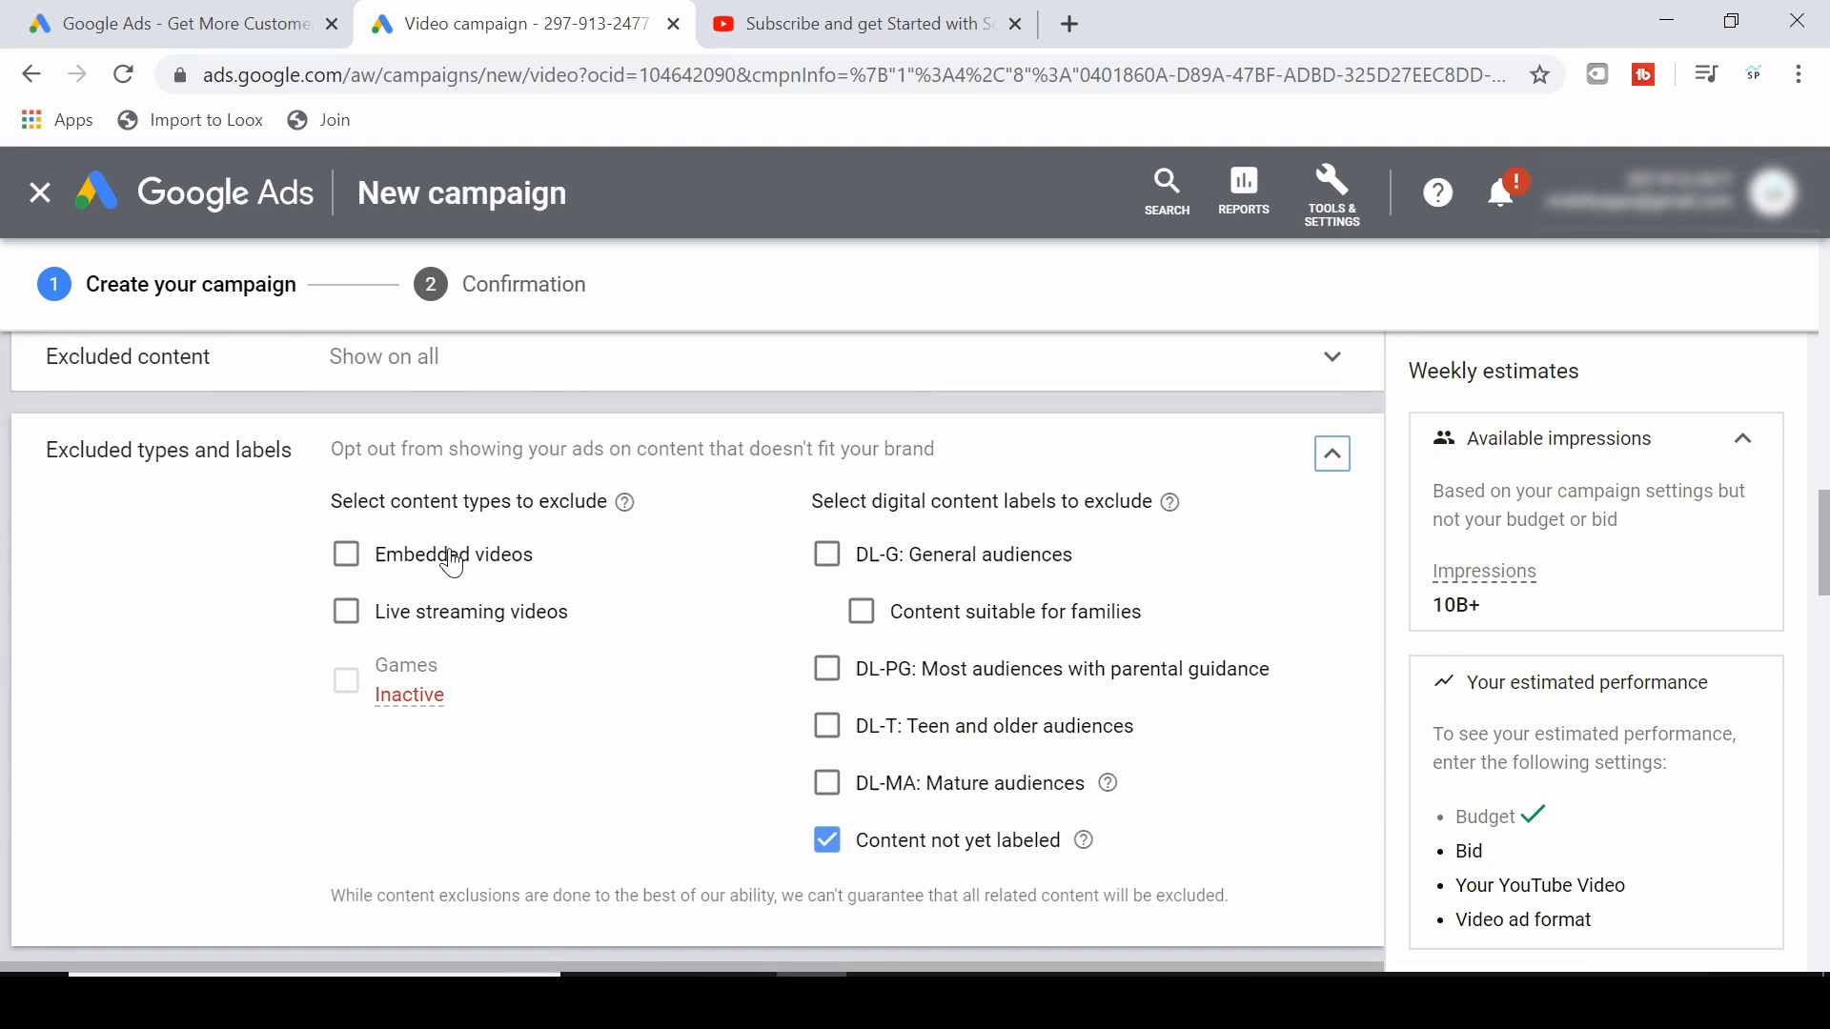
{"action": "mouse_move", "coordinate": [377, 600]}
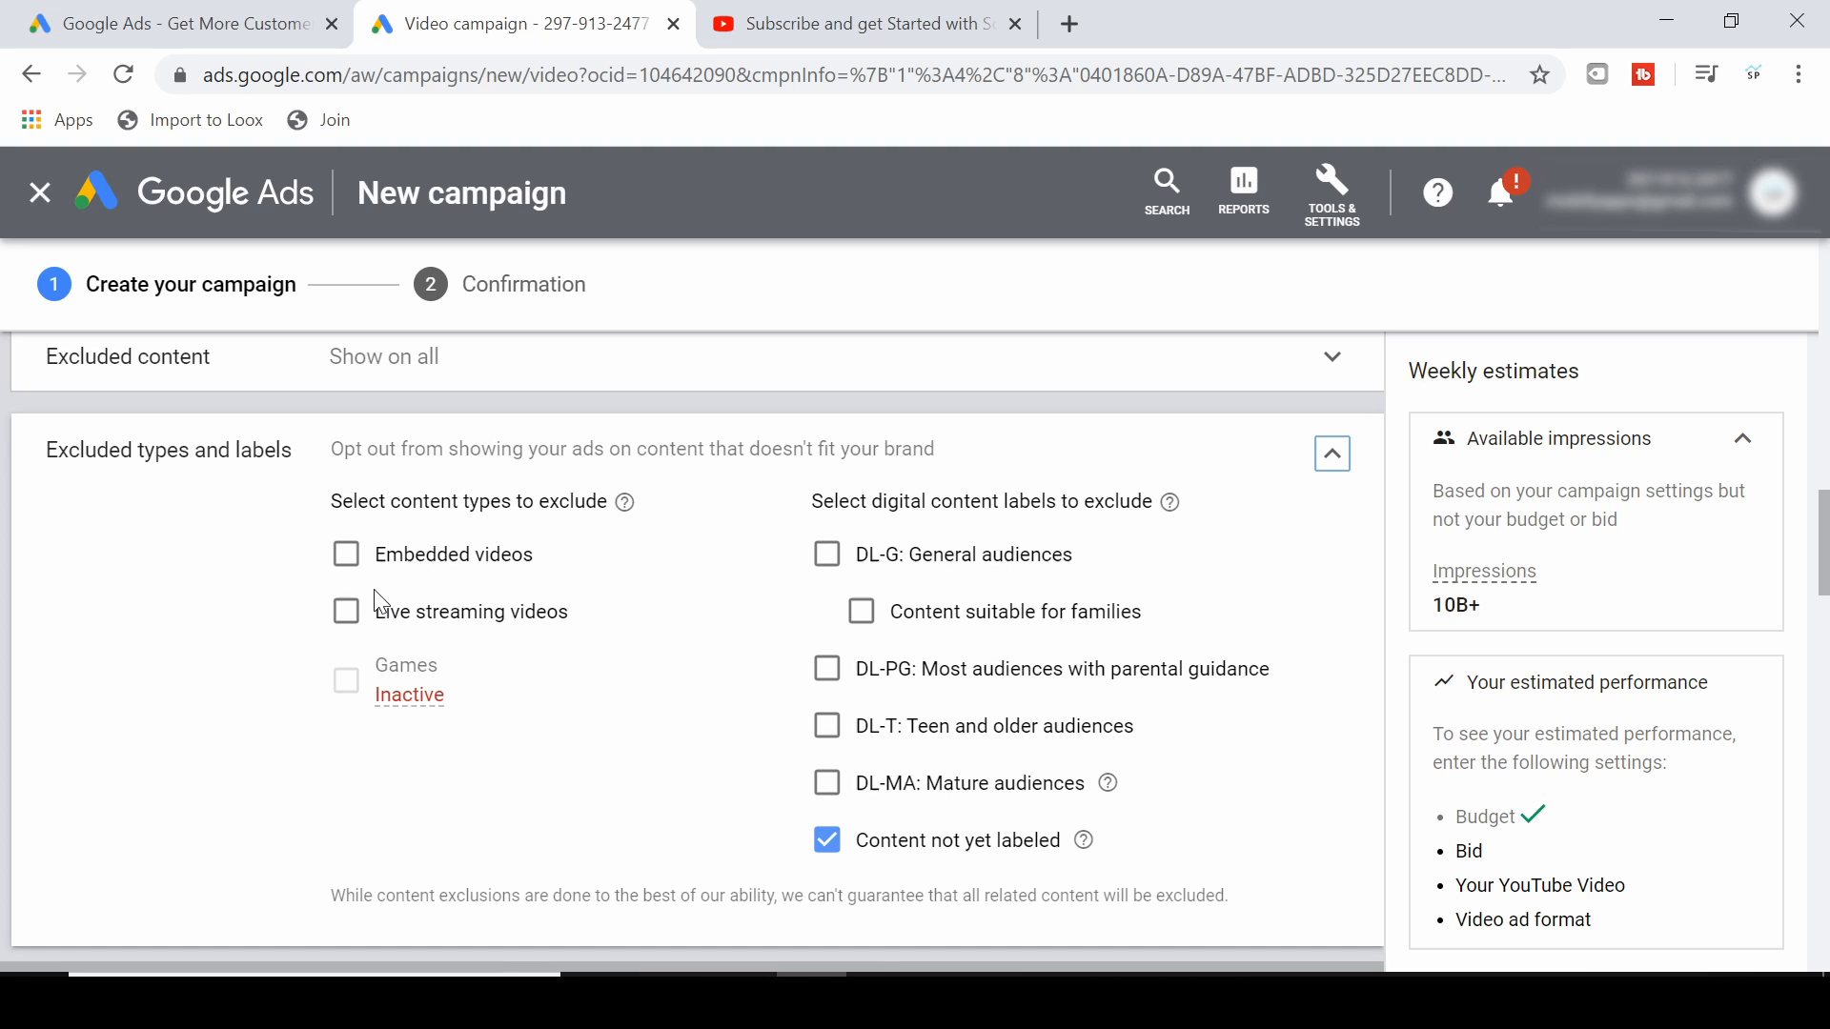
{"action": "mouse_move", "coordinate": [336, 572]}
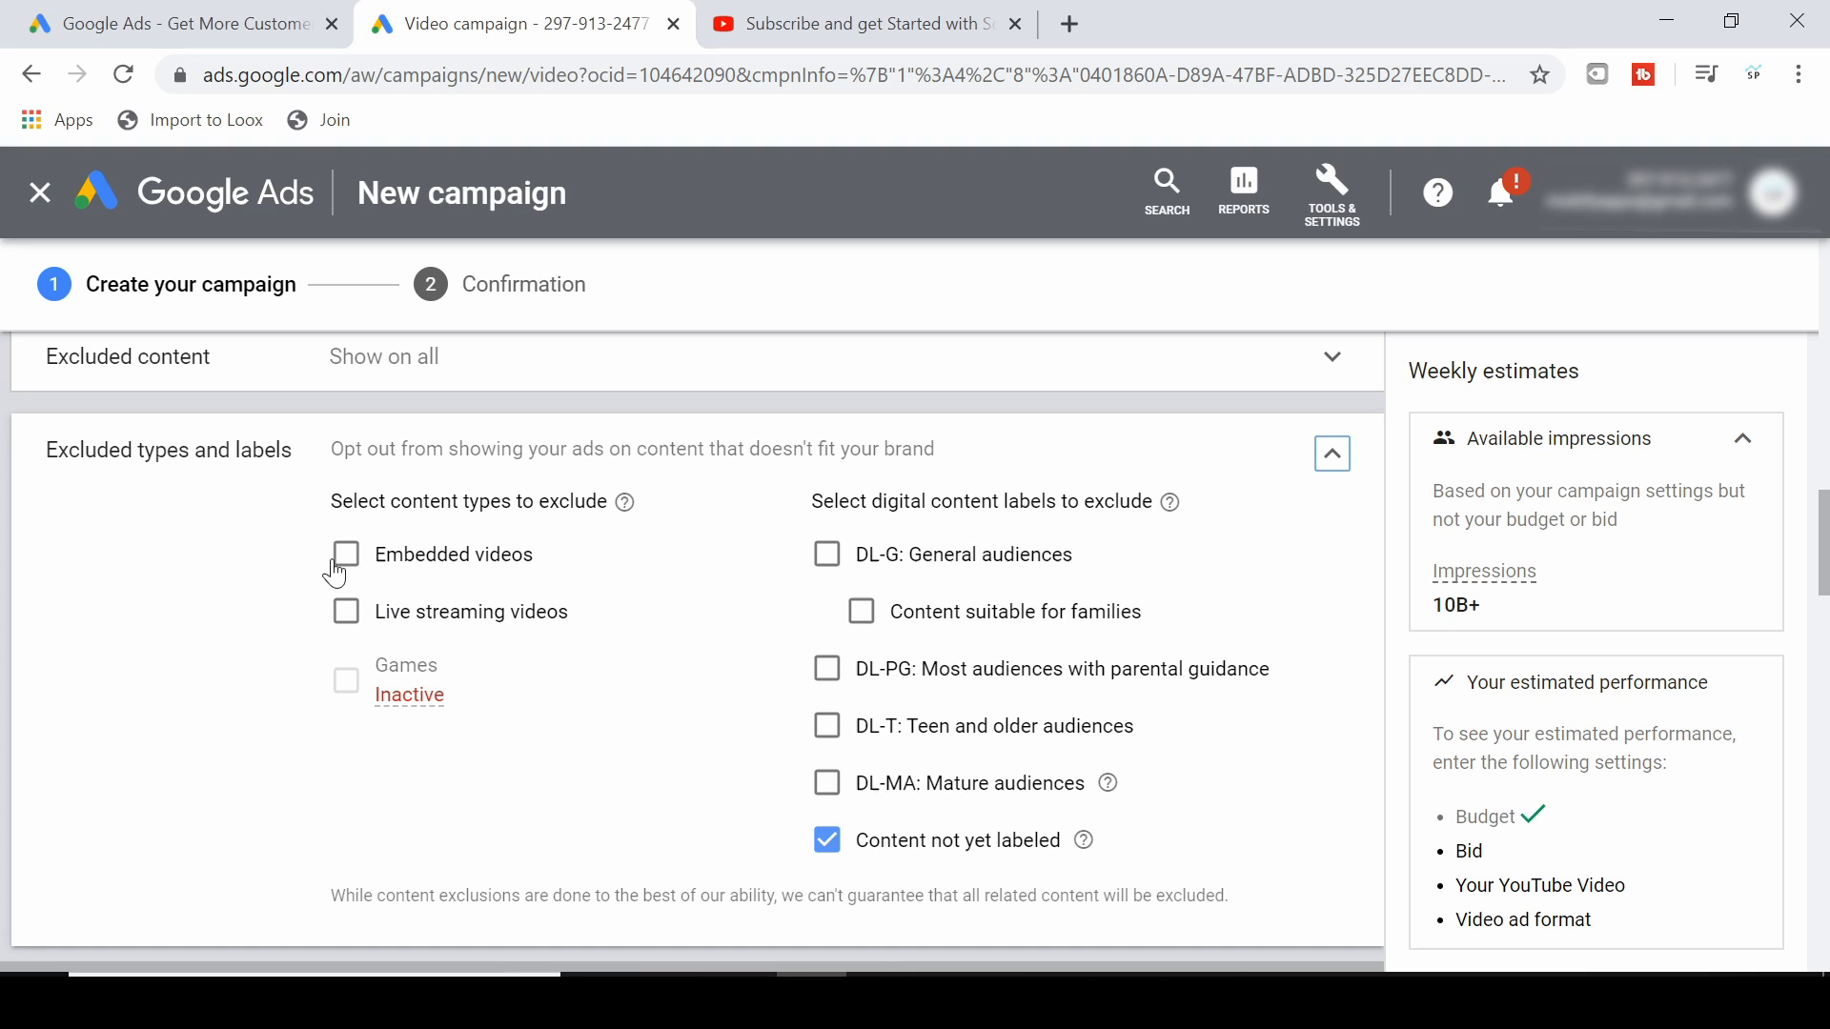
{"action": "left_click", "coordinate": [345, 553]}
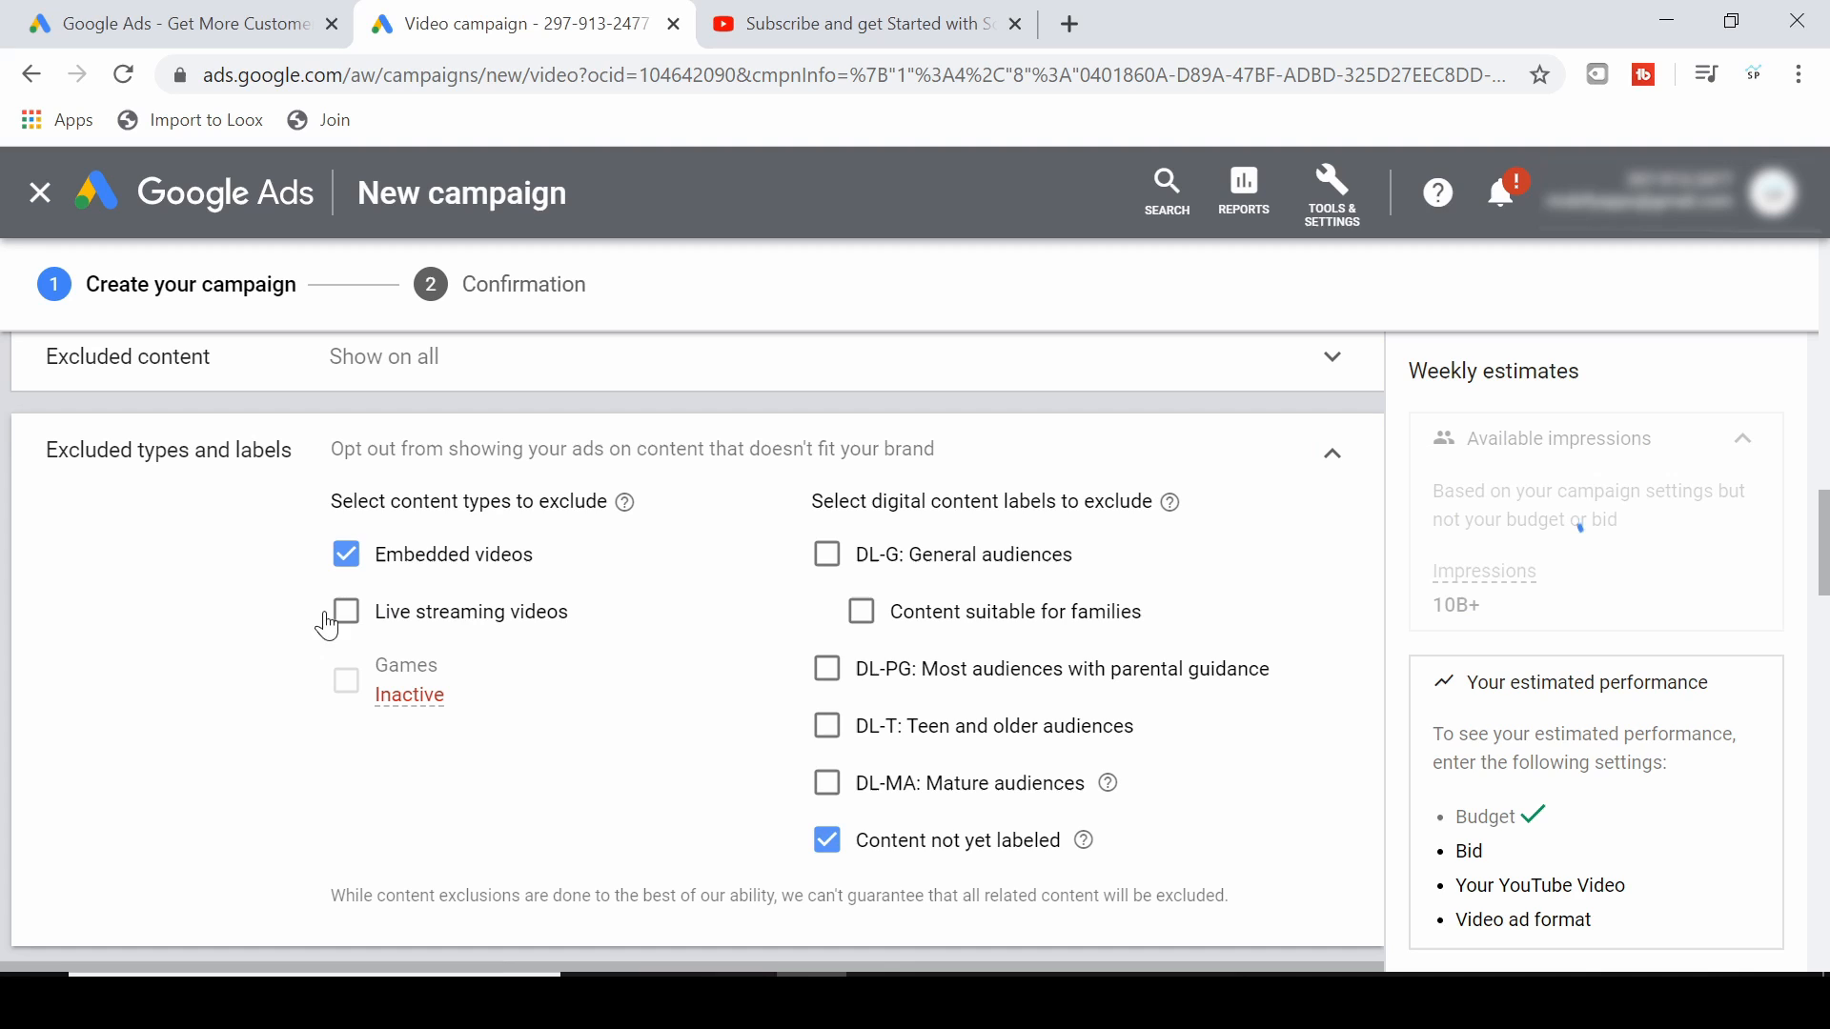
{"action": "left_click", "coordinate": [345, 611]}
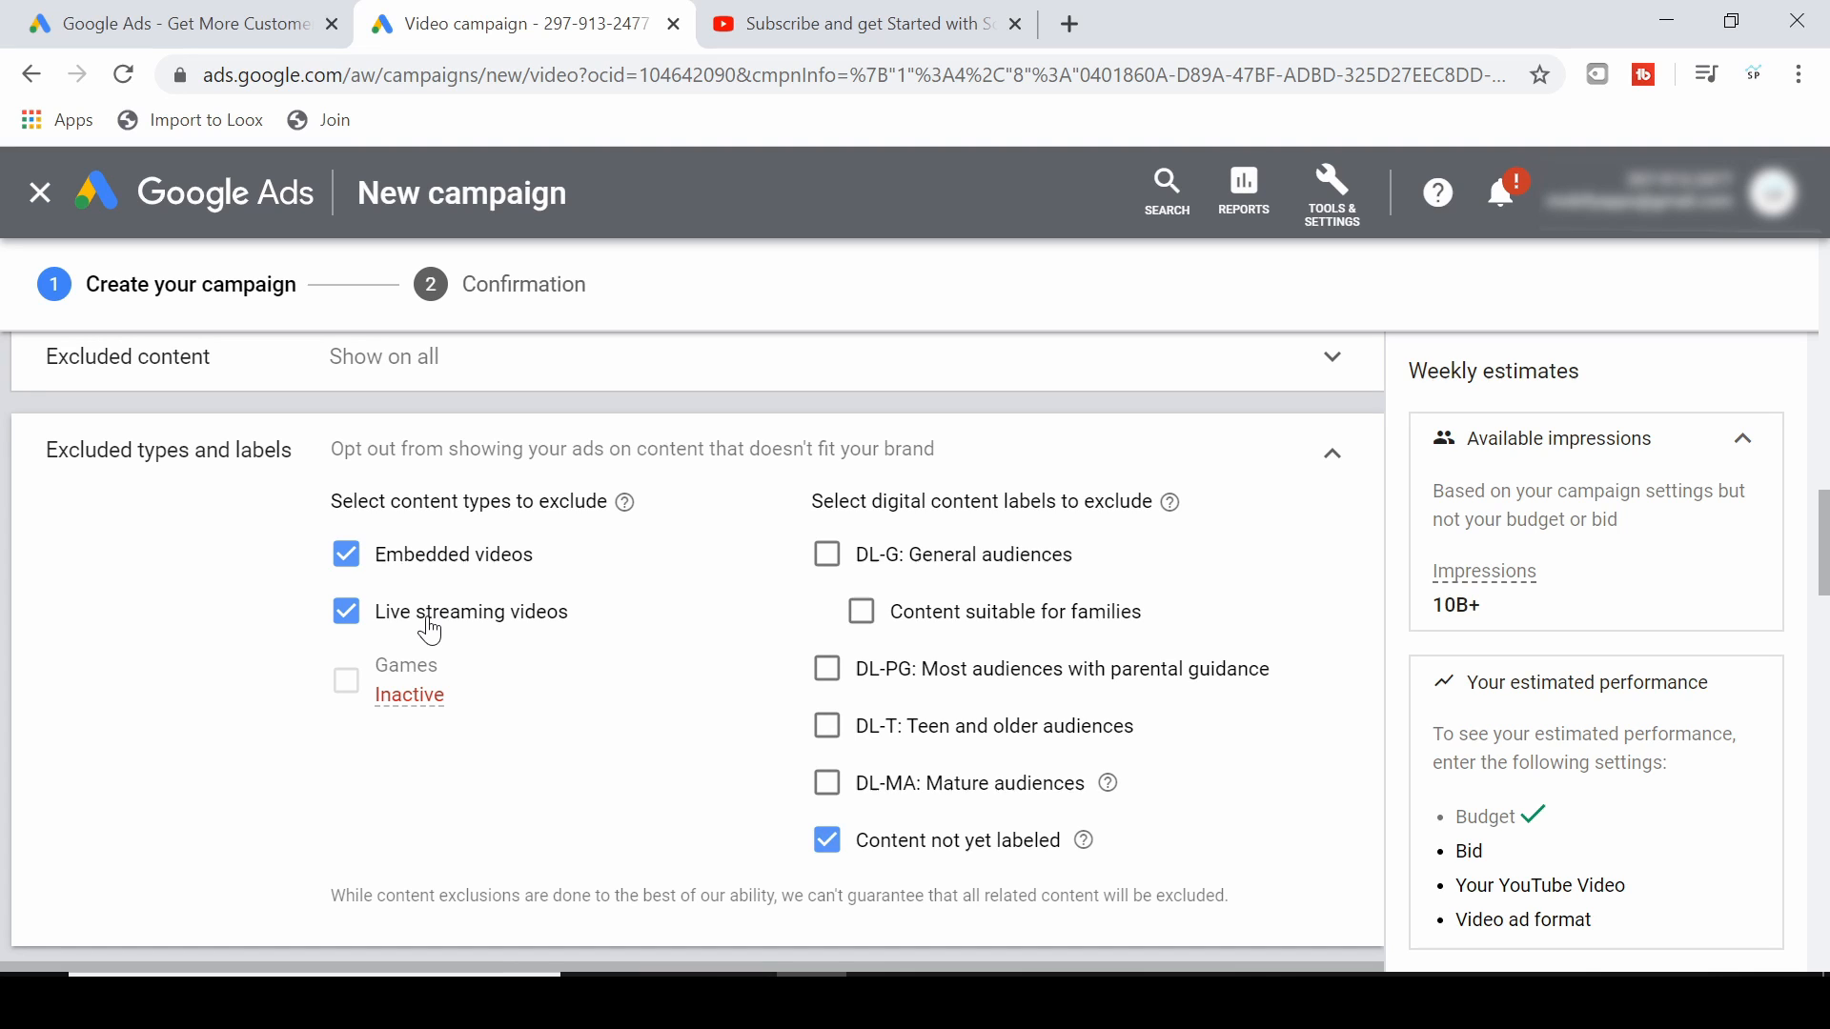
{"action": "left_click", "coordinate": [1333, 454]}
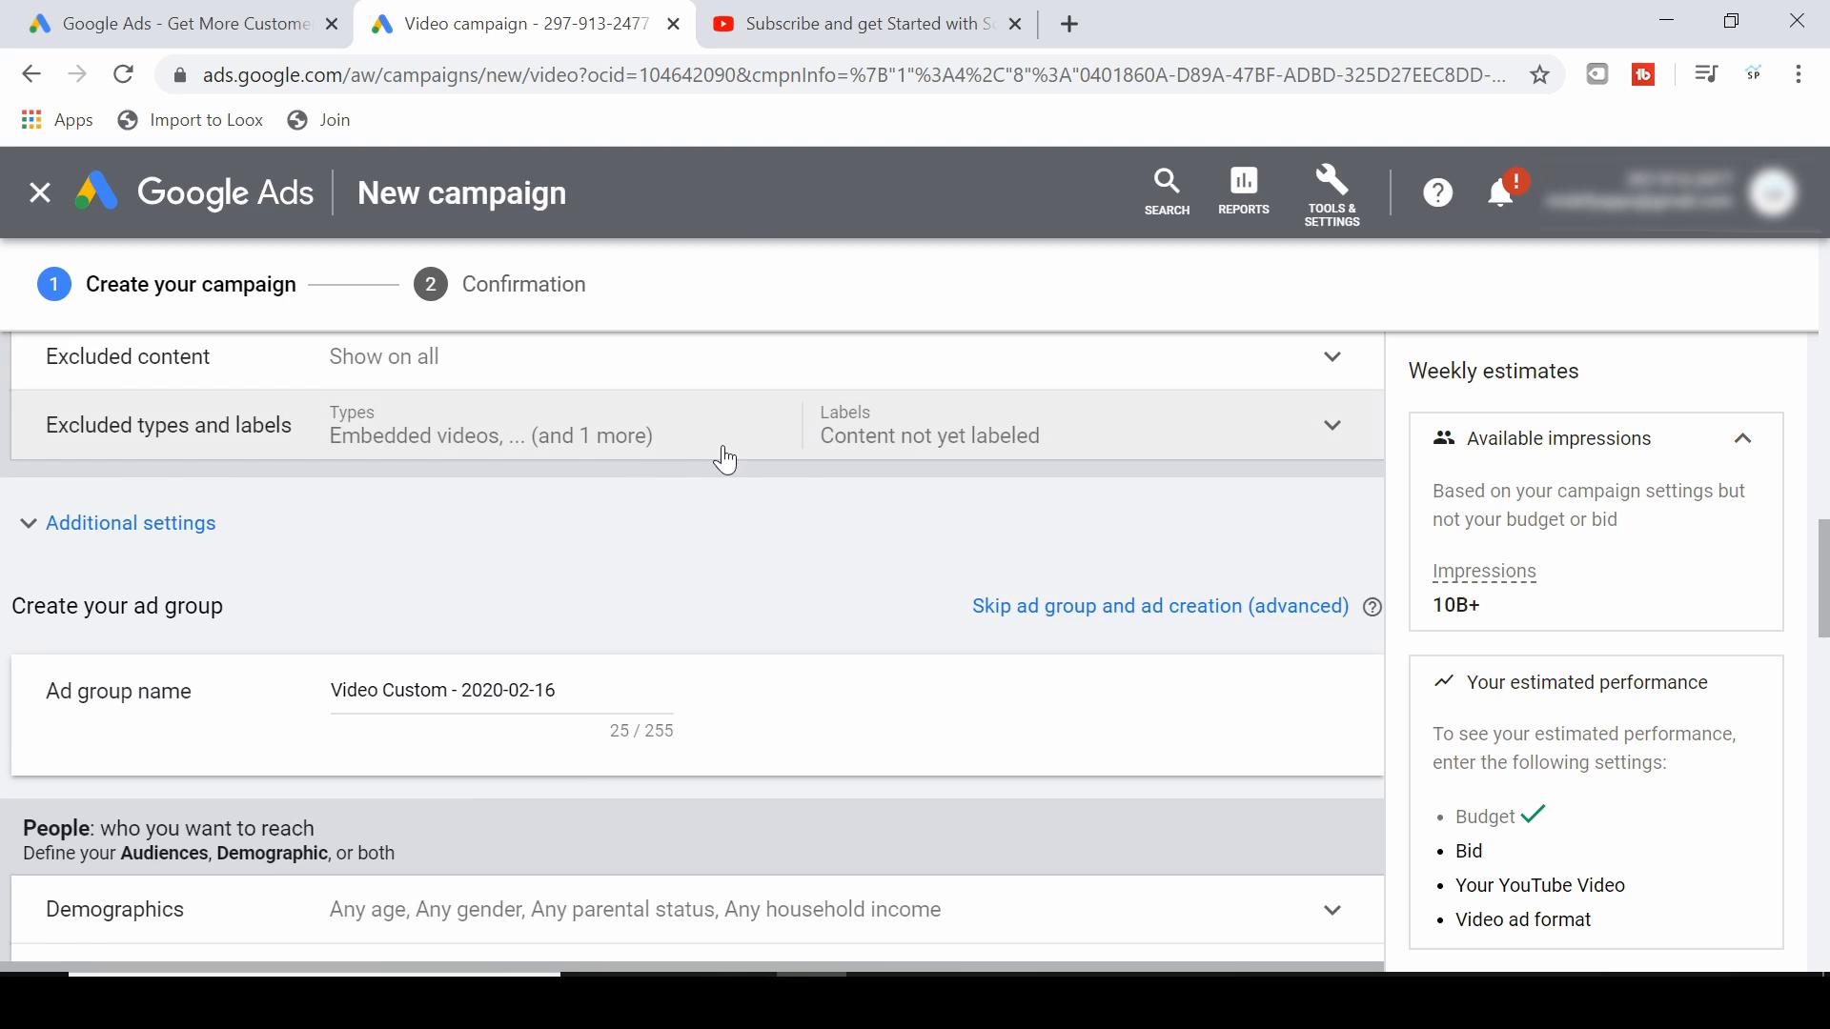
{"action": "scroll", "scroll_direction": "down", "scroll_amount": 3}
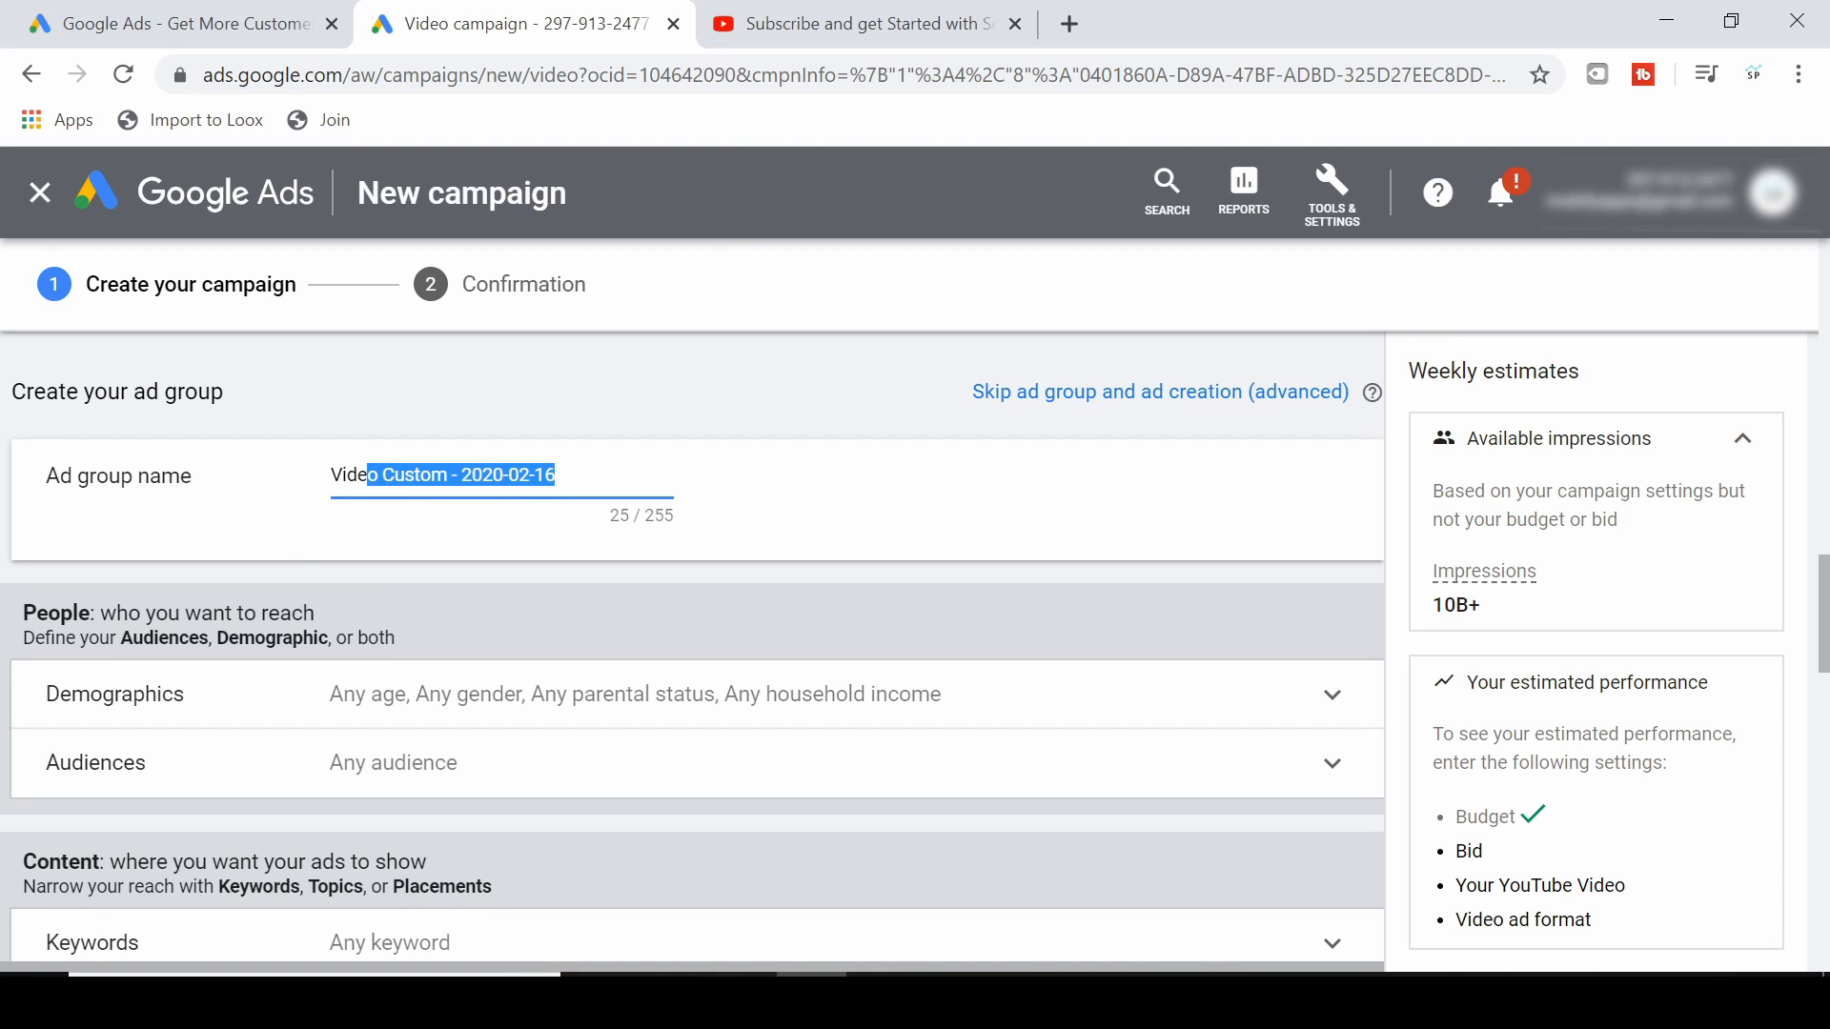
Name the ad group 'Ad 1' and move down to the Content section.
{"action": "type", "text": "Ad 1"}
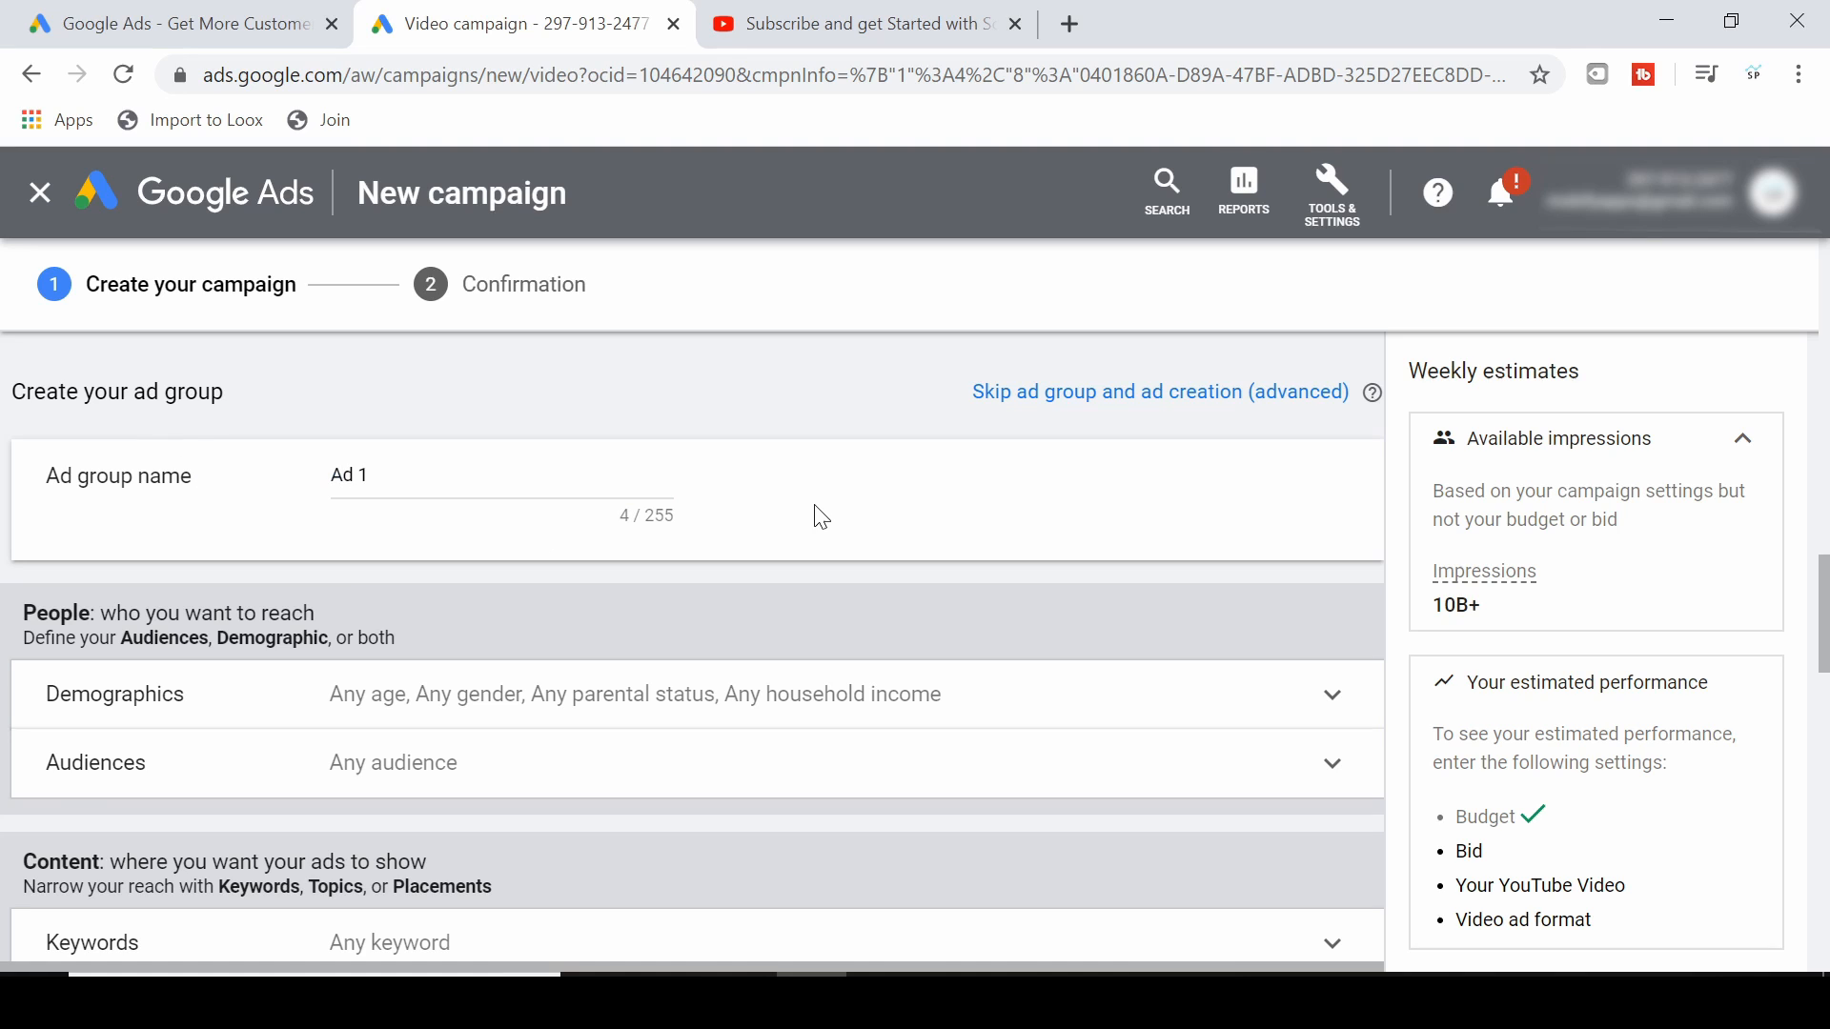
{"action": "scroll", "scroll_direction": "down", "scroll_amount": 3}
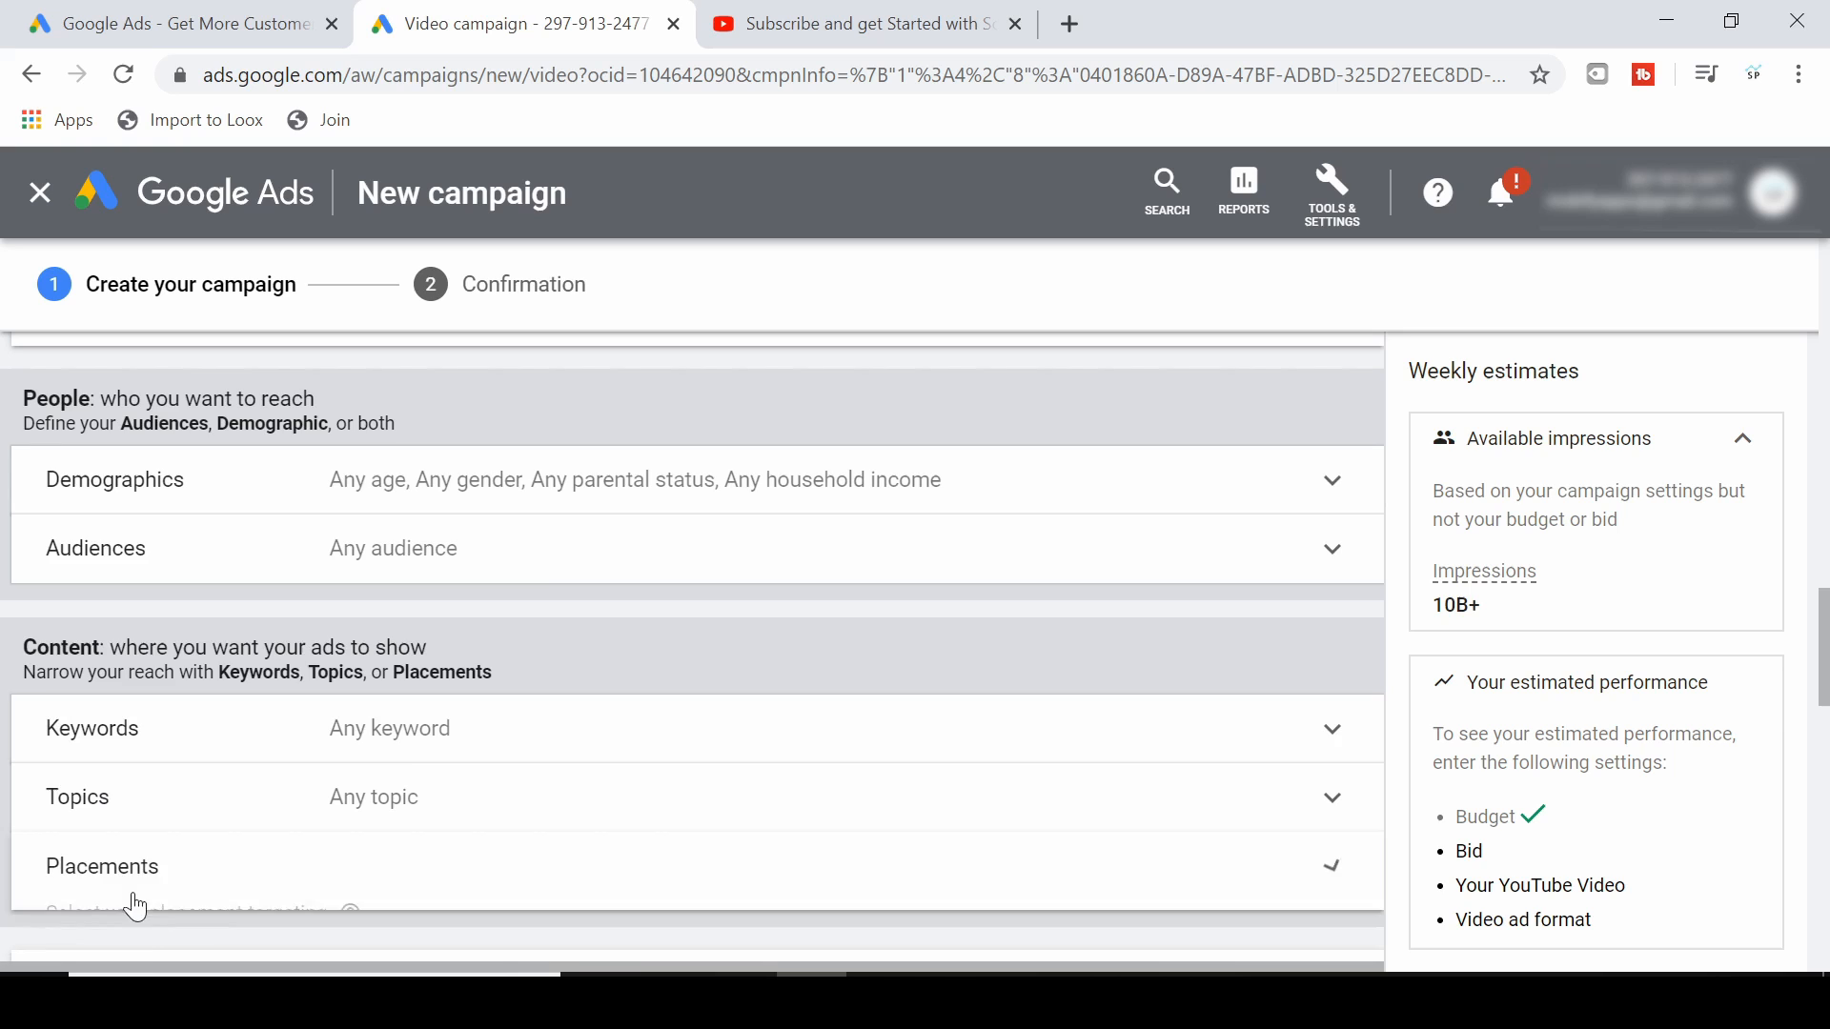
Search placements for 'kevin david' and add the Kevin David YouTube channel.
{"action": "left_click", "coordinate": [101, 866]}
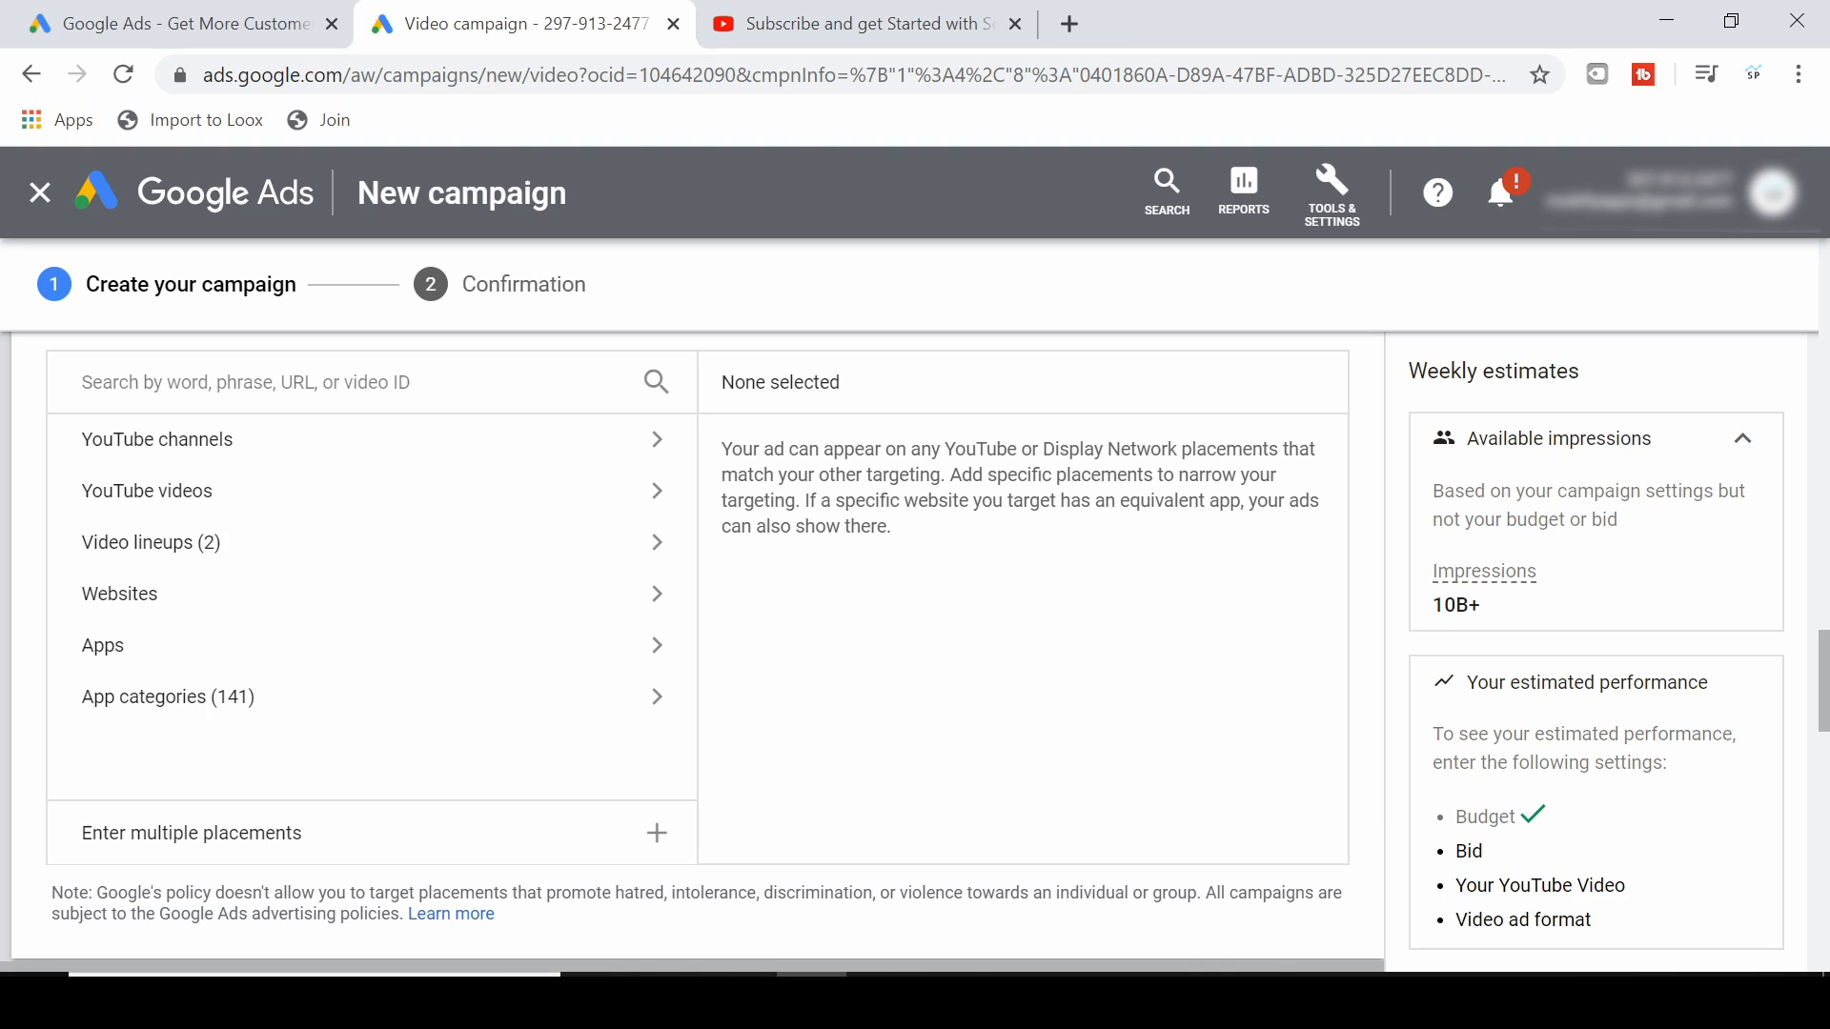
{"action": "left_click", "coordinate": [351, 381]}
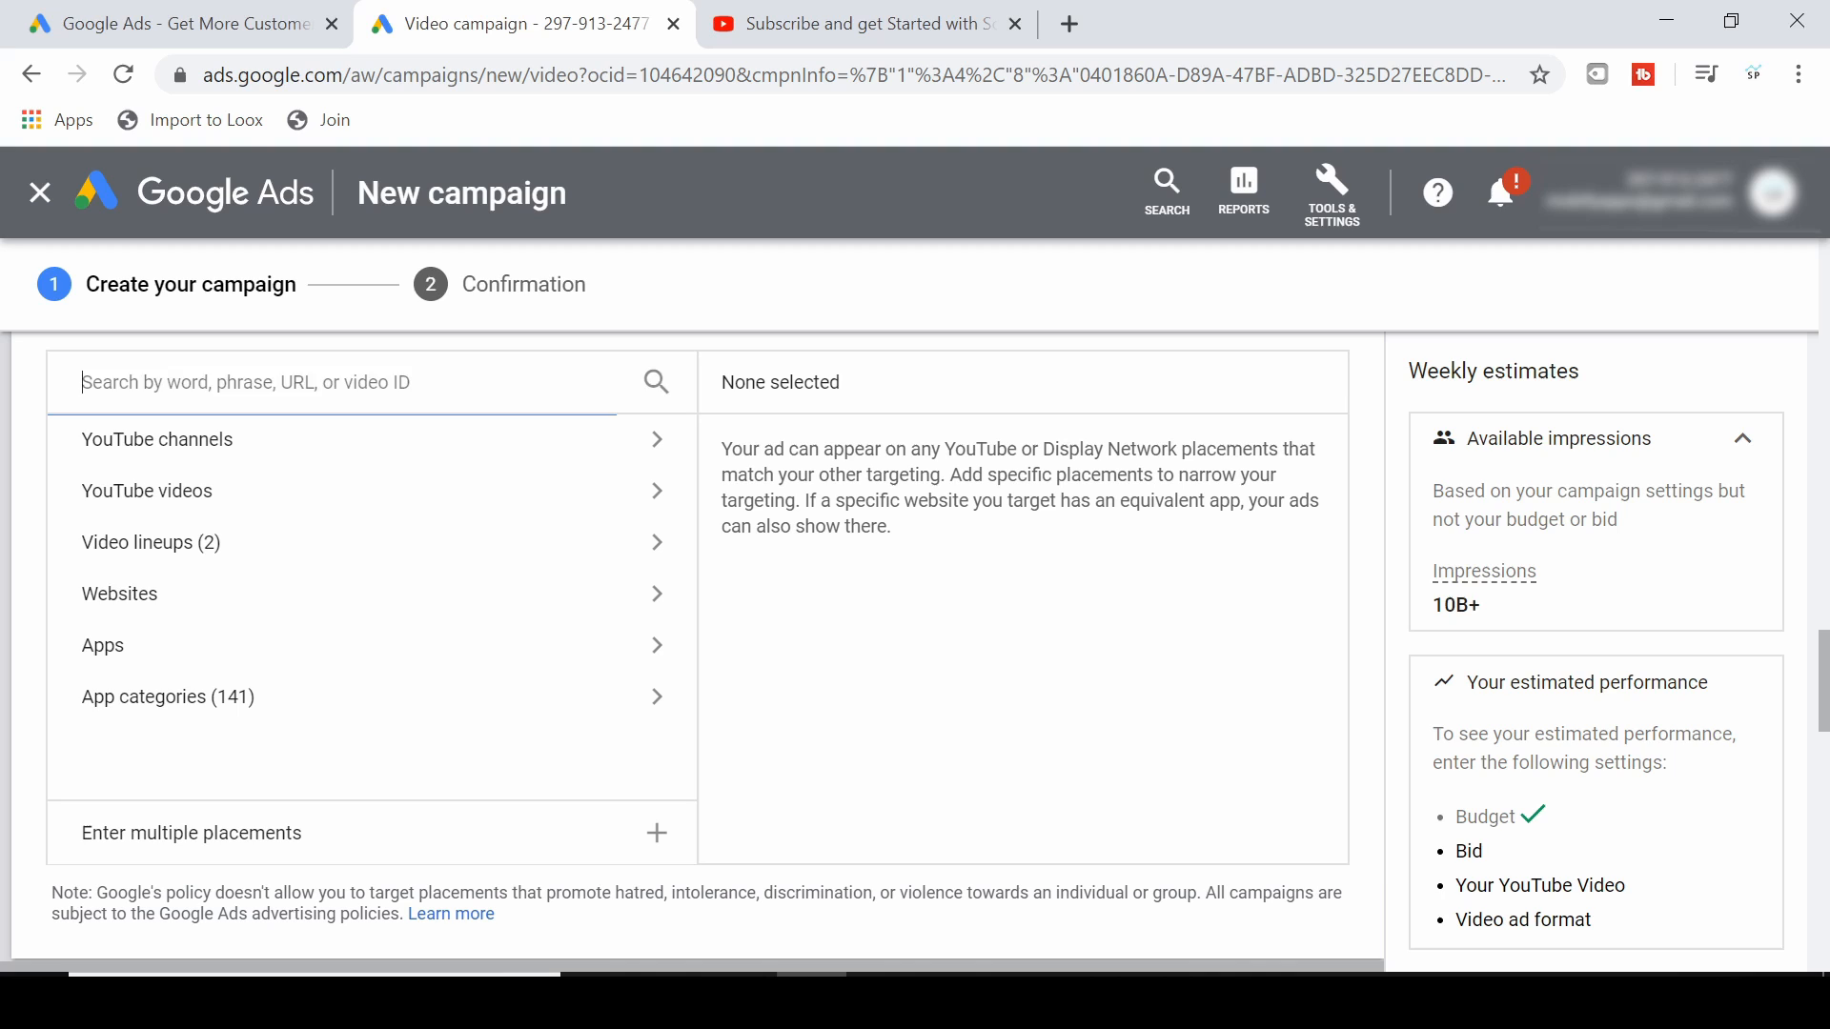
{"action": "type", "text": "kevin david"}
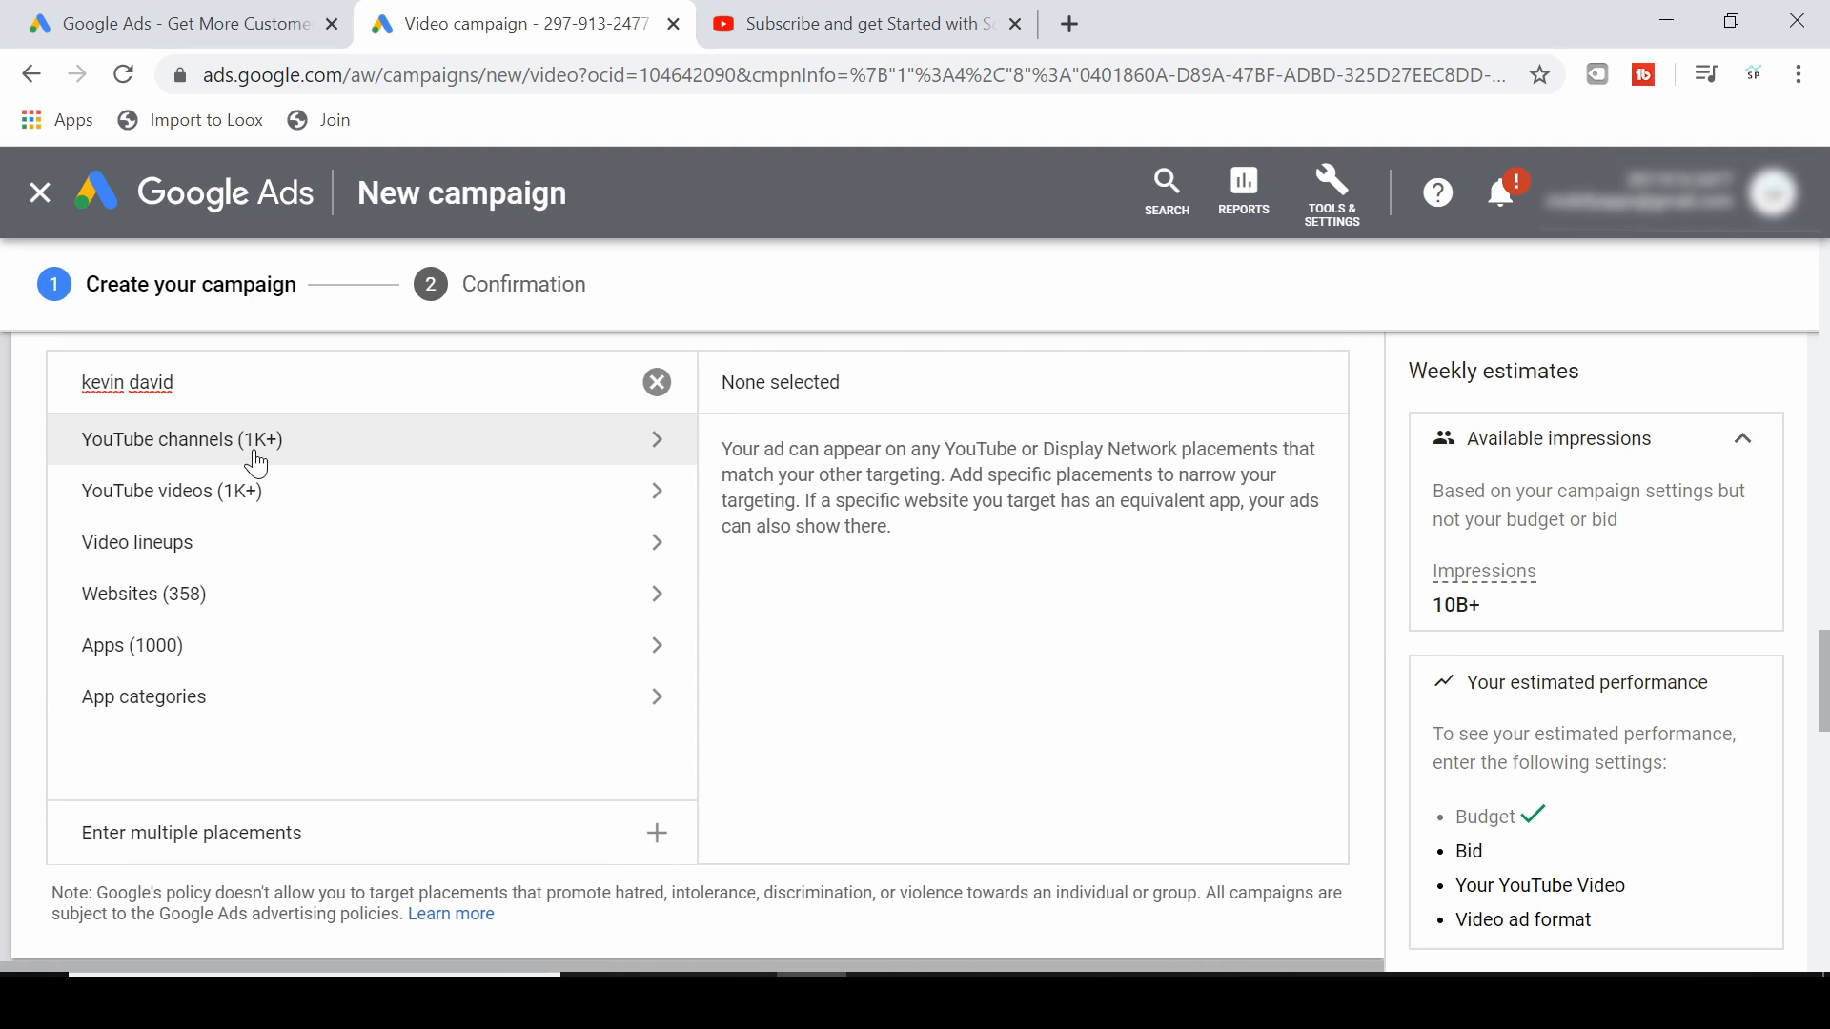
{"action": "left_click", "coordinate": [181, 438]}
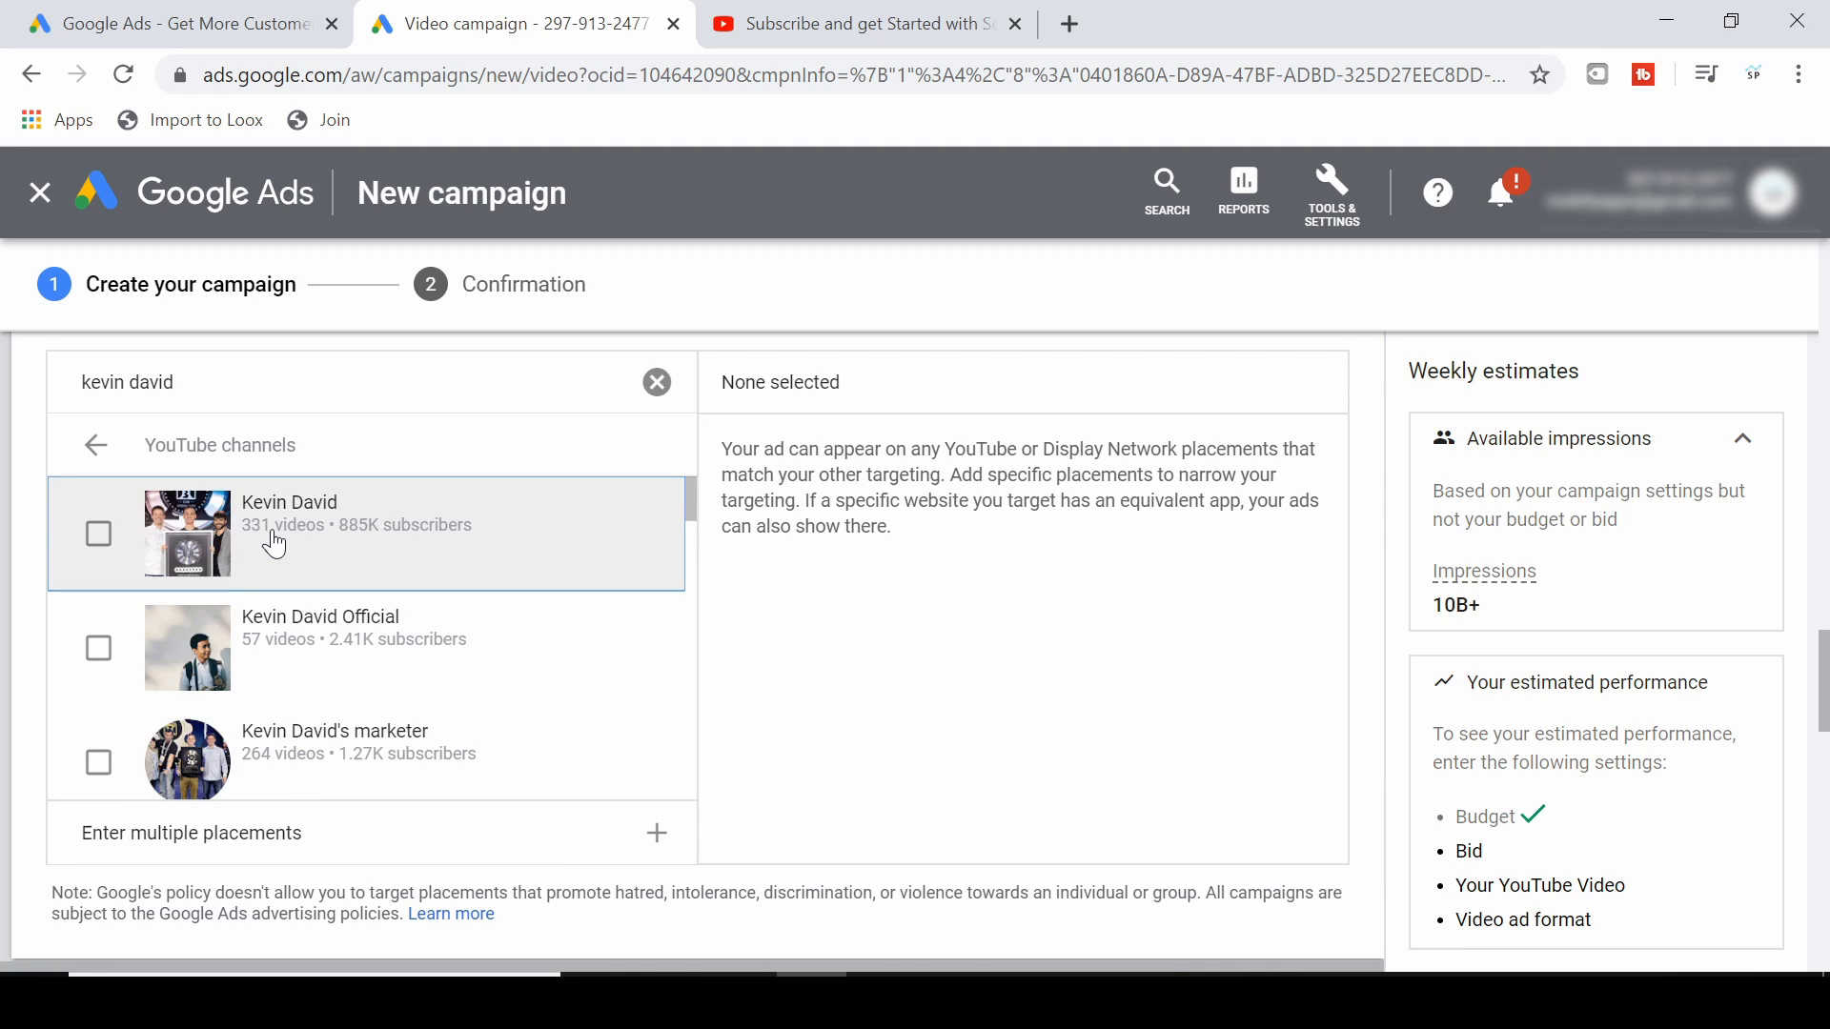
{"action": "left_click", "coordinate": [97, 534]}
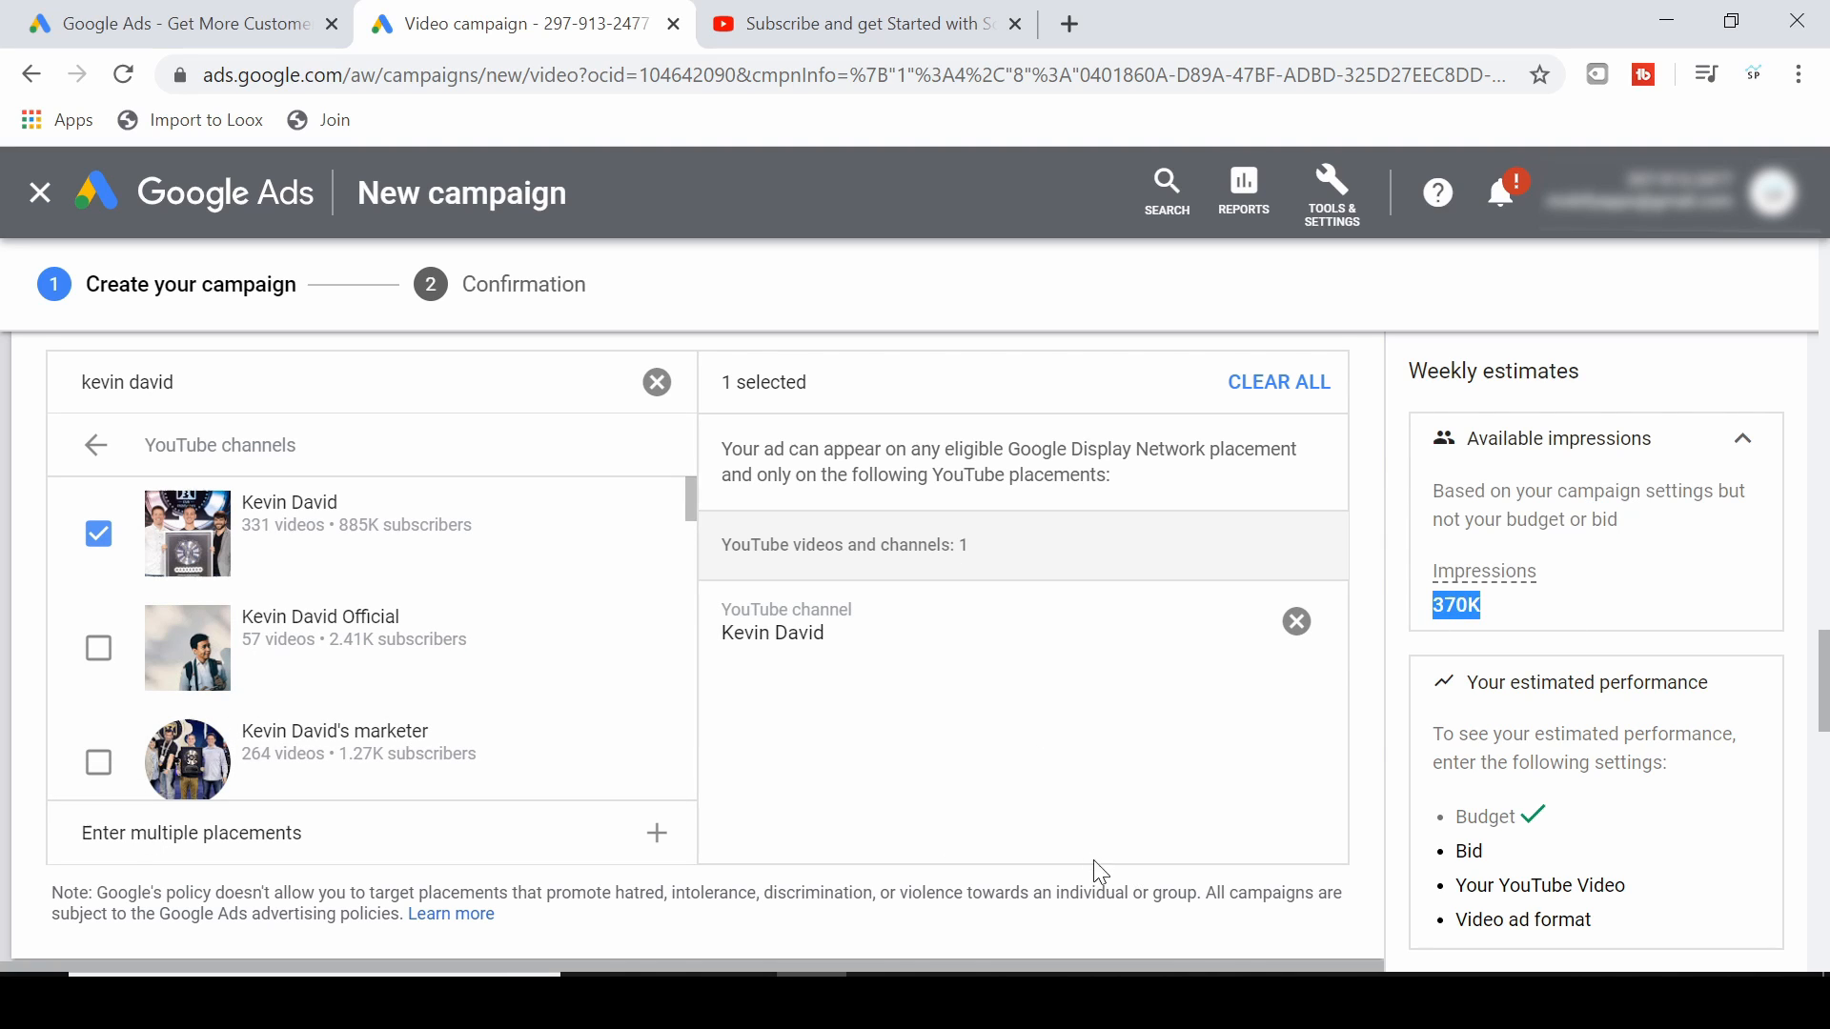
{"action": "mouse_move", "coordinate": [826, 732]}
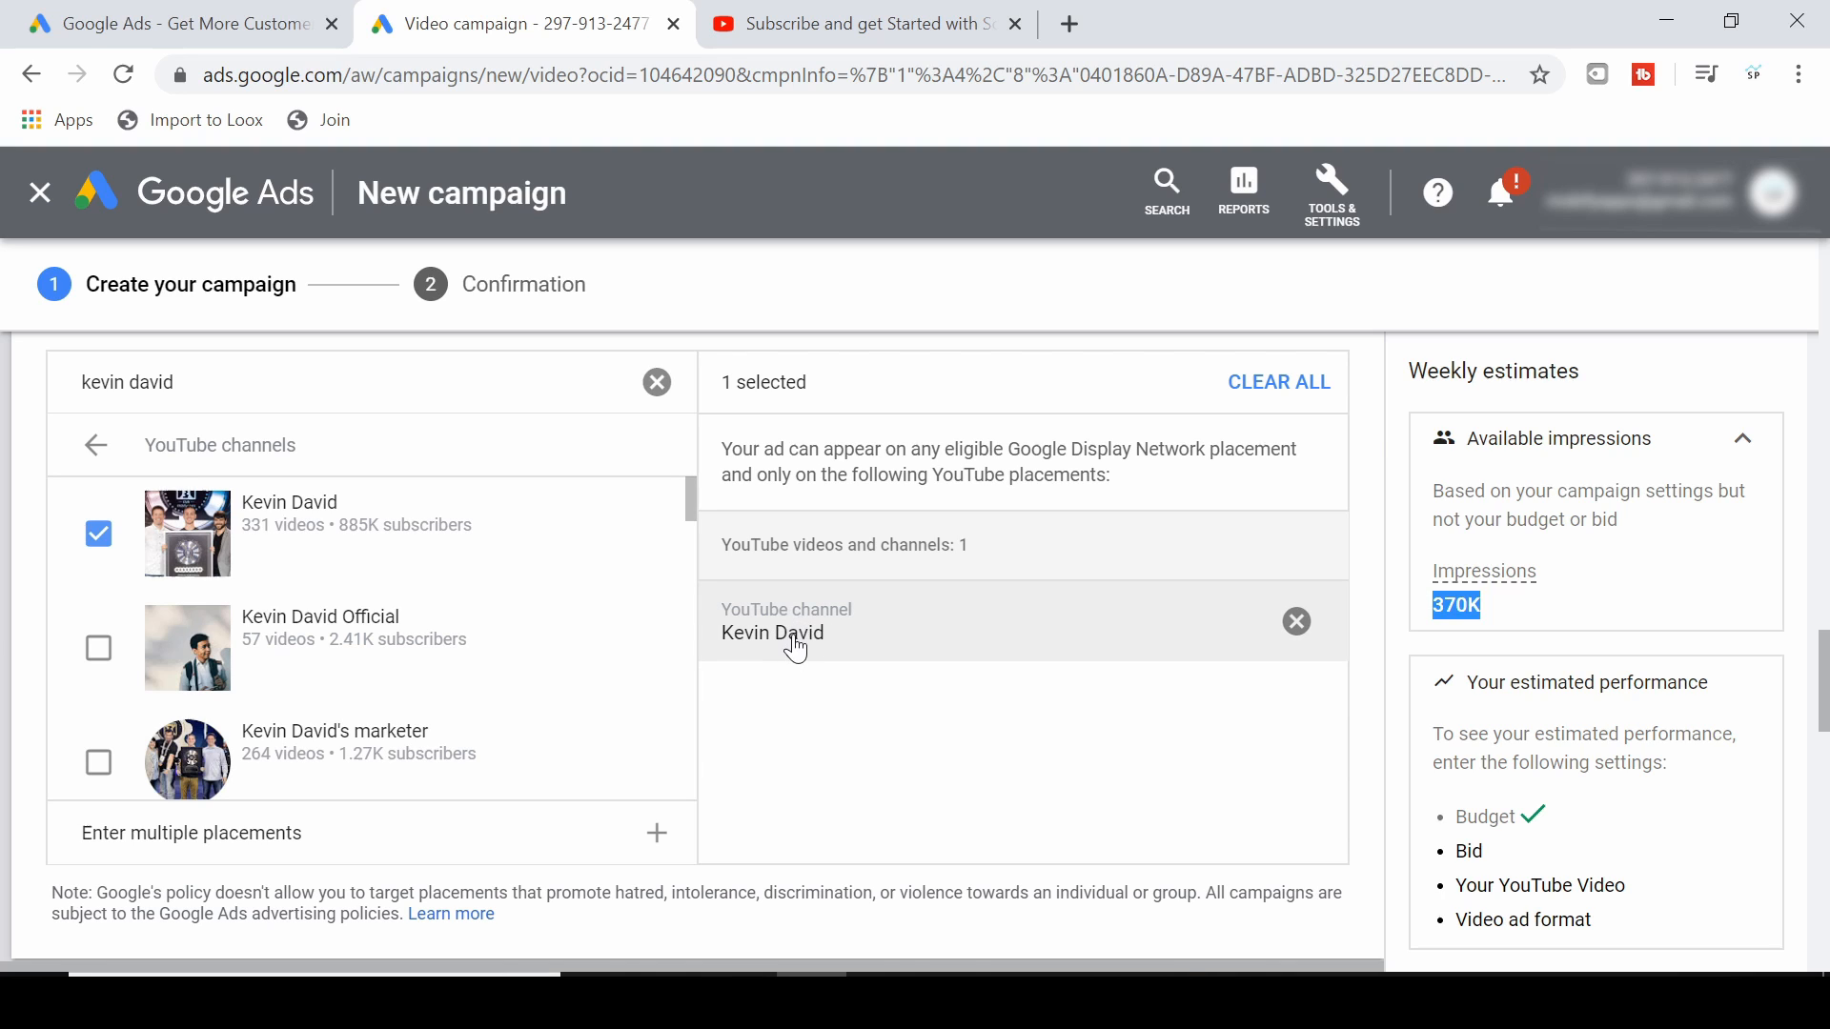
{"action": "mouse_move", "coordinate": [918, 654]}
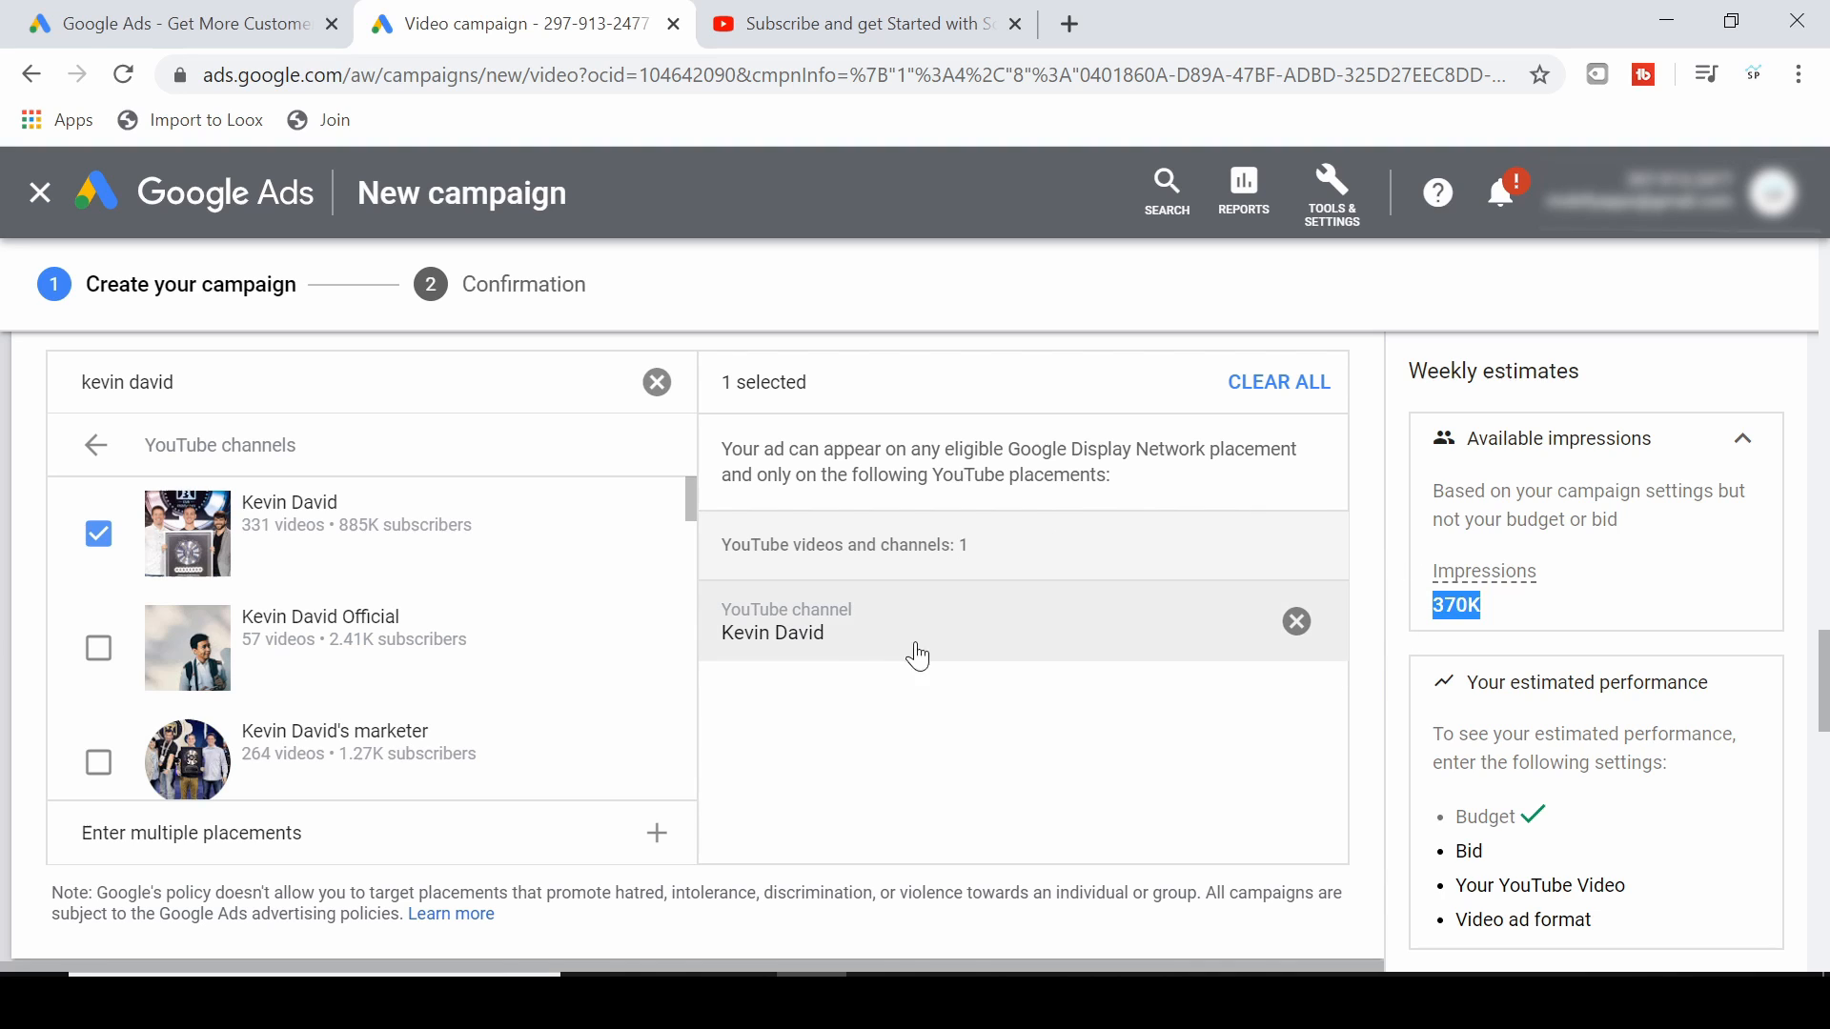
{"action": "mouse_move", "coordinate": [845, 643]}
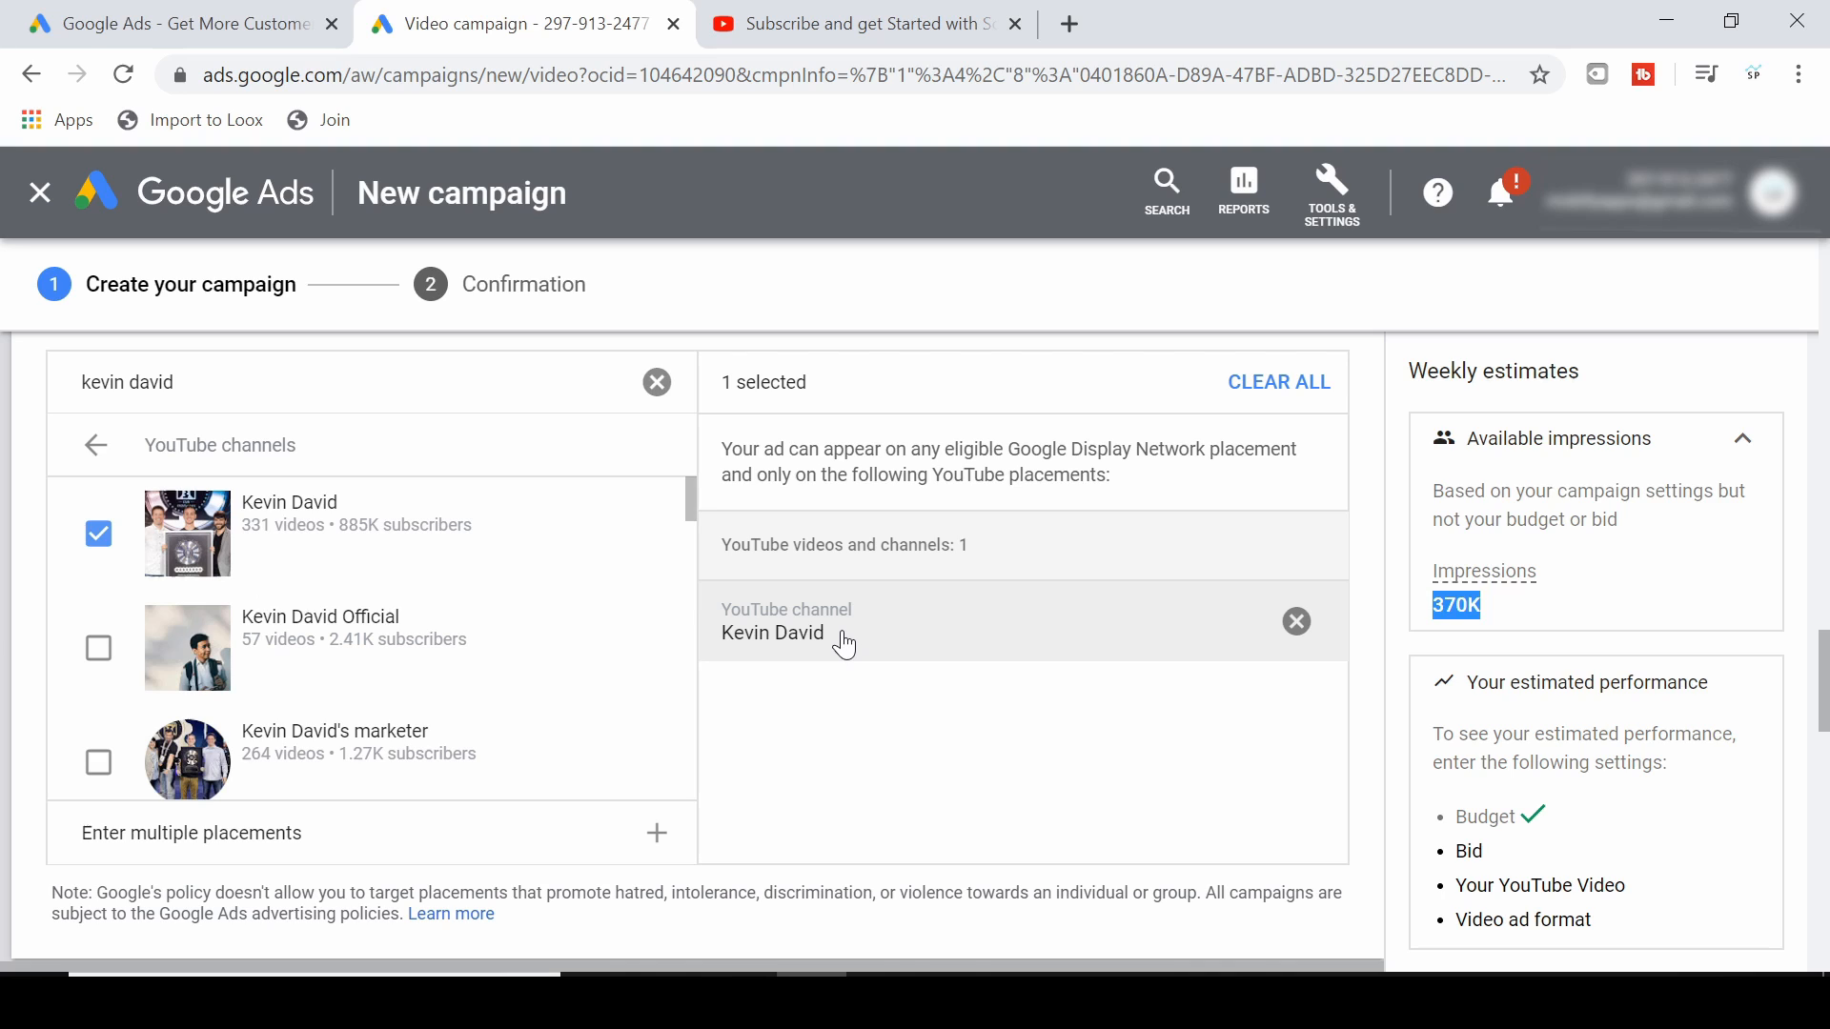
{"action": "mouse_move", "coordinate": [831, 637]}
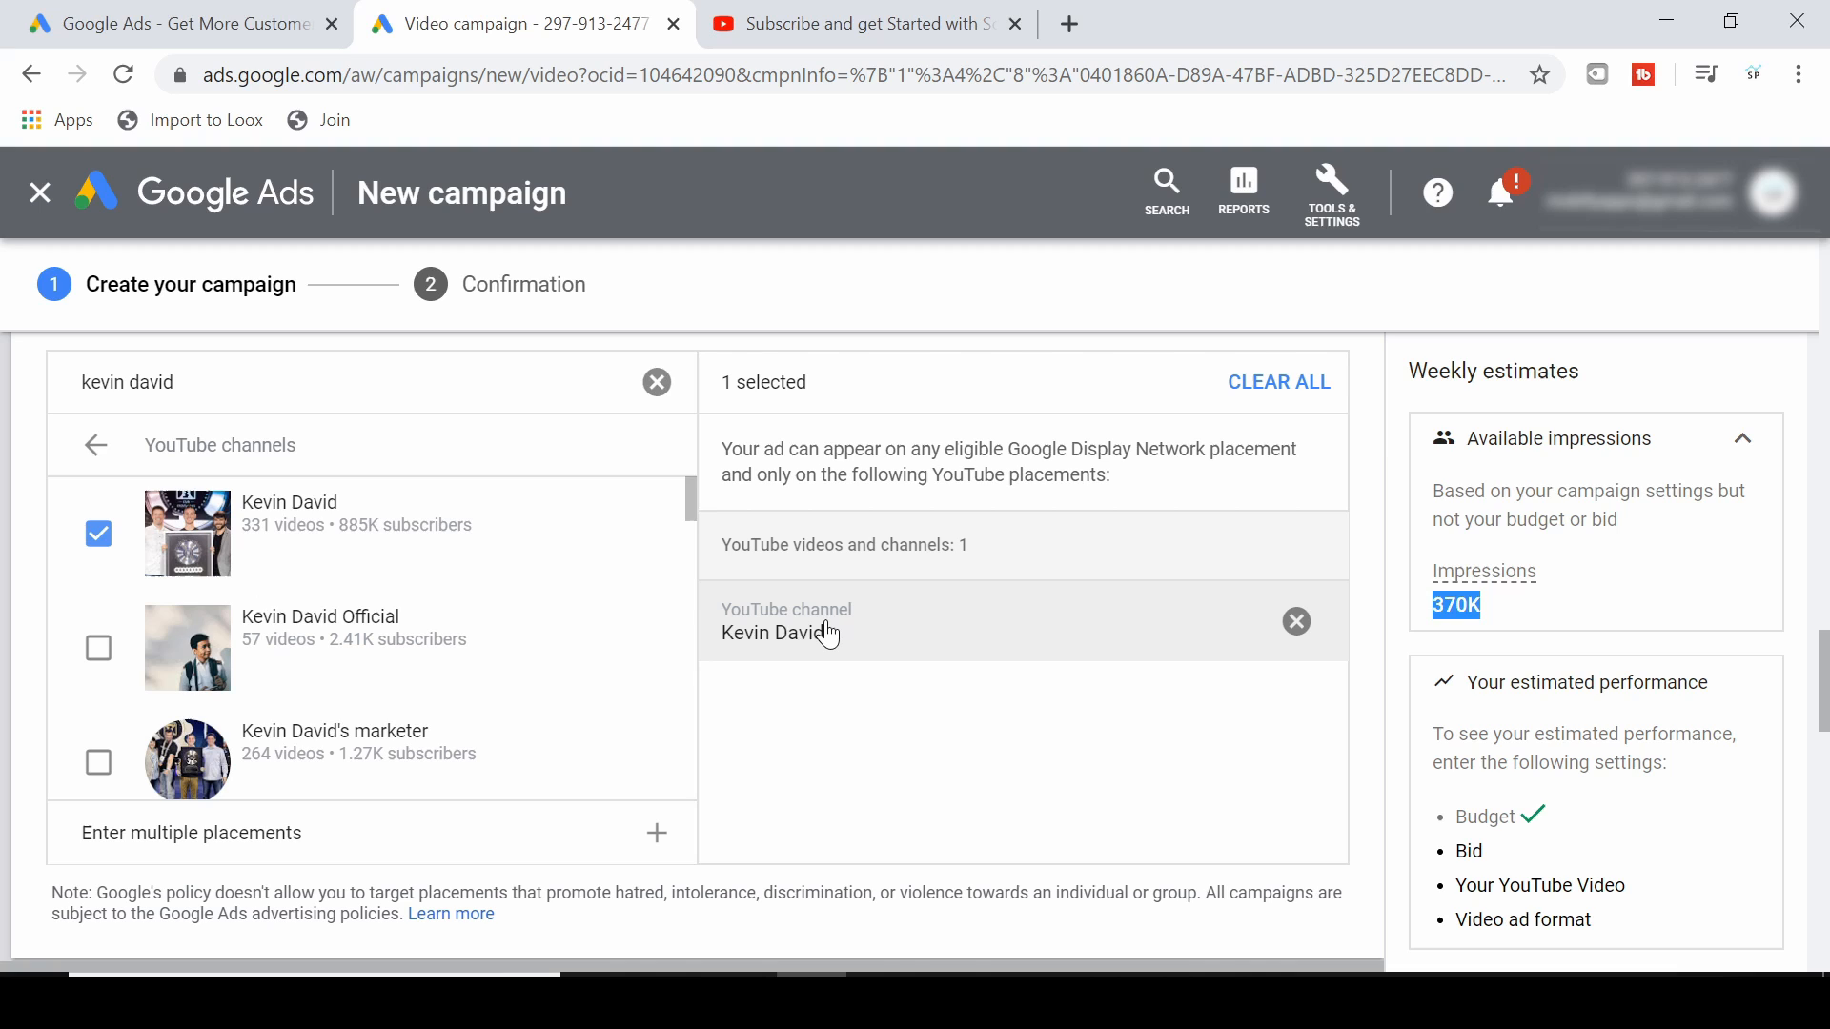
{"action": "mouse_move", "coordinate": [883, 615]}
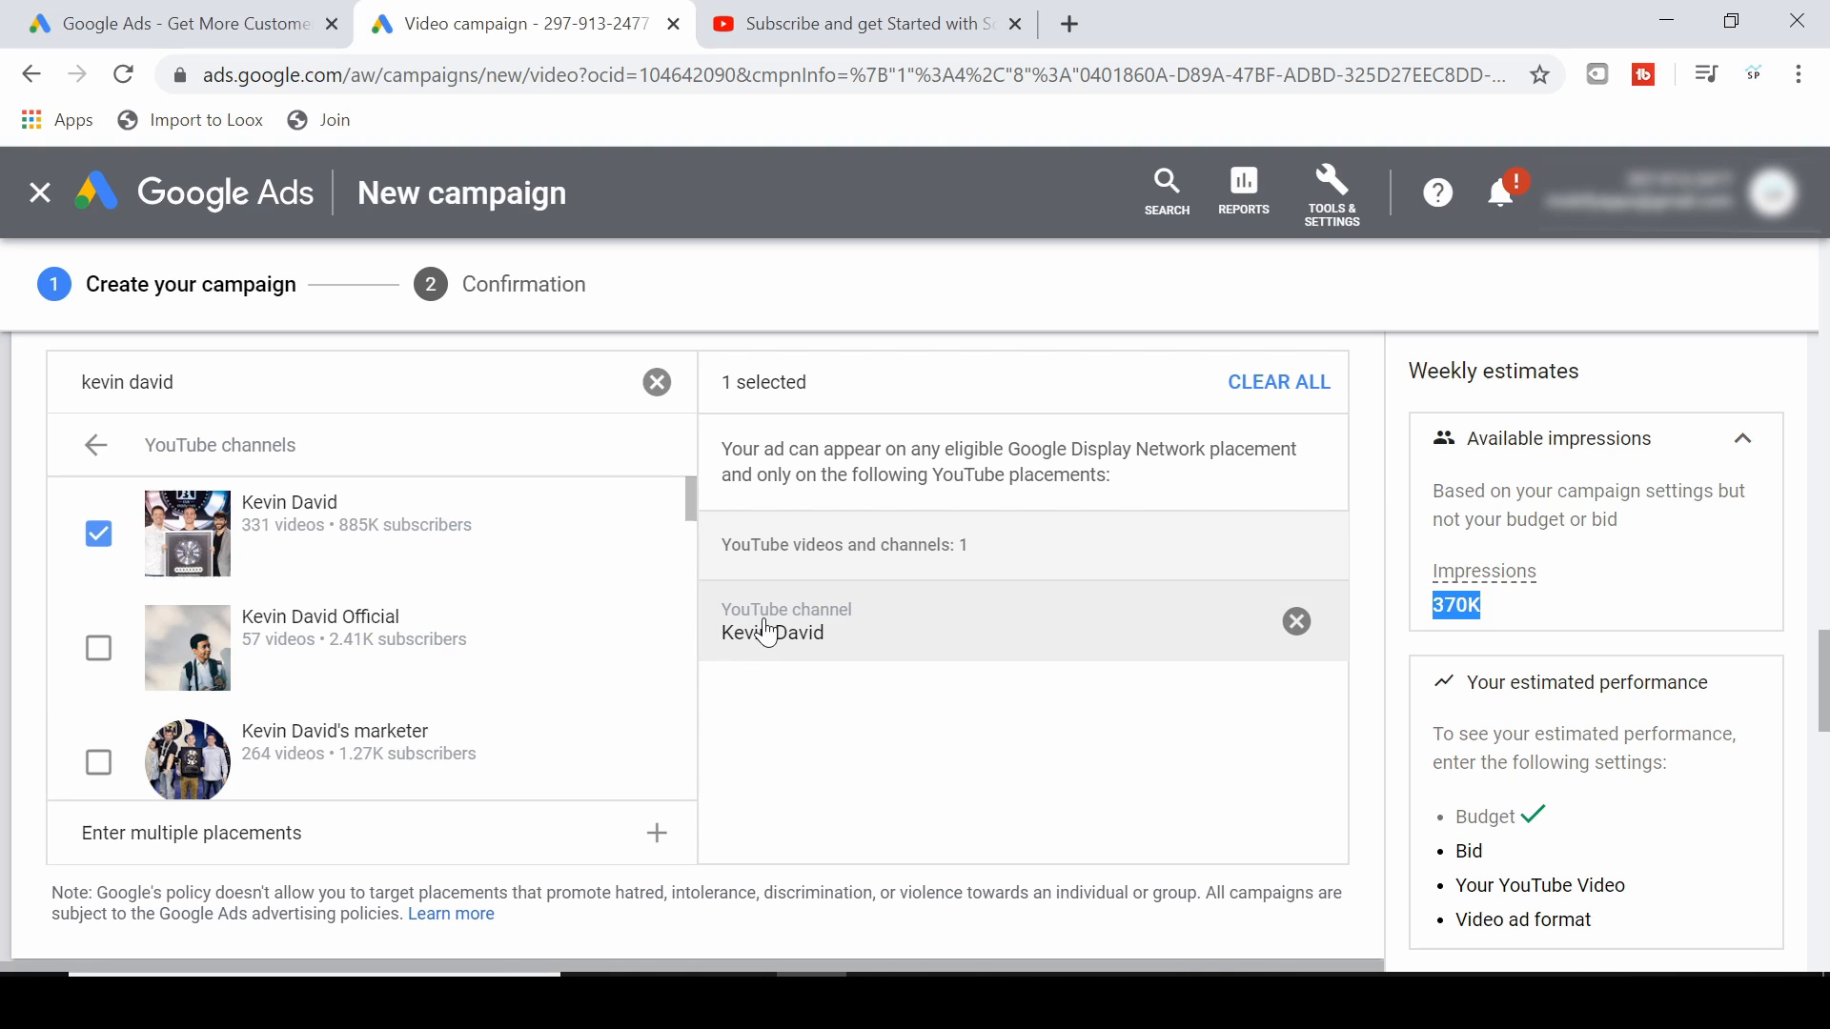
{"action": "mouse_move", "coordinate": [803, 640]}
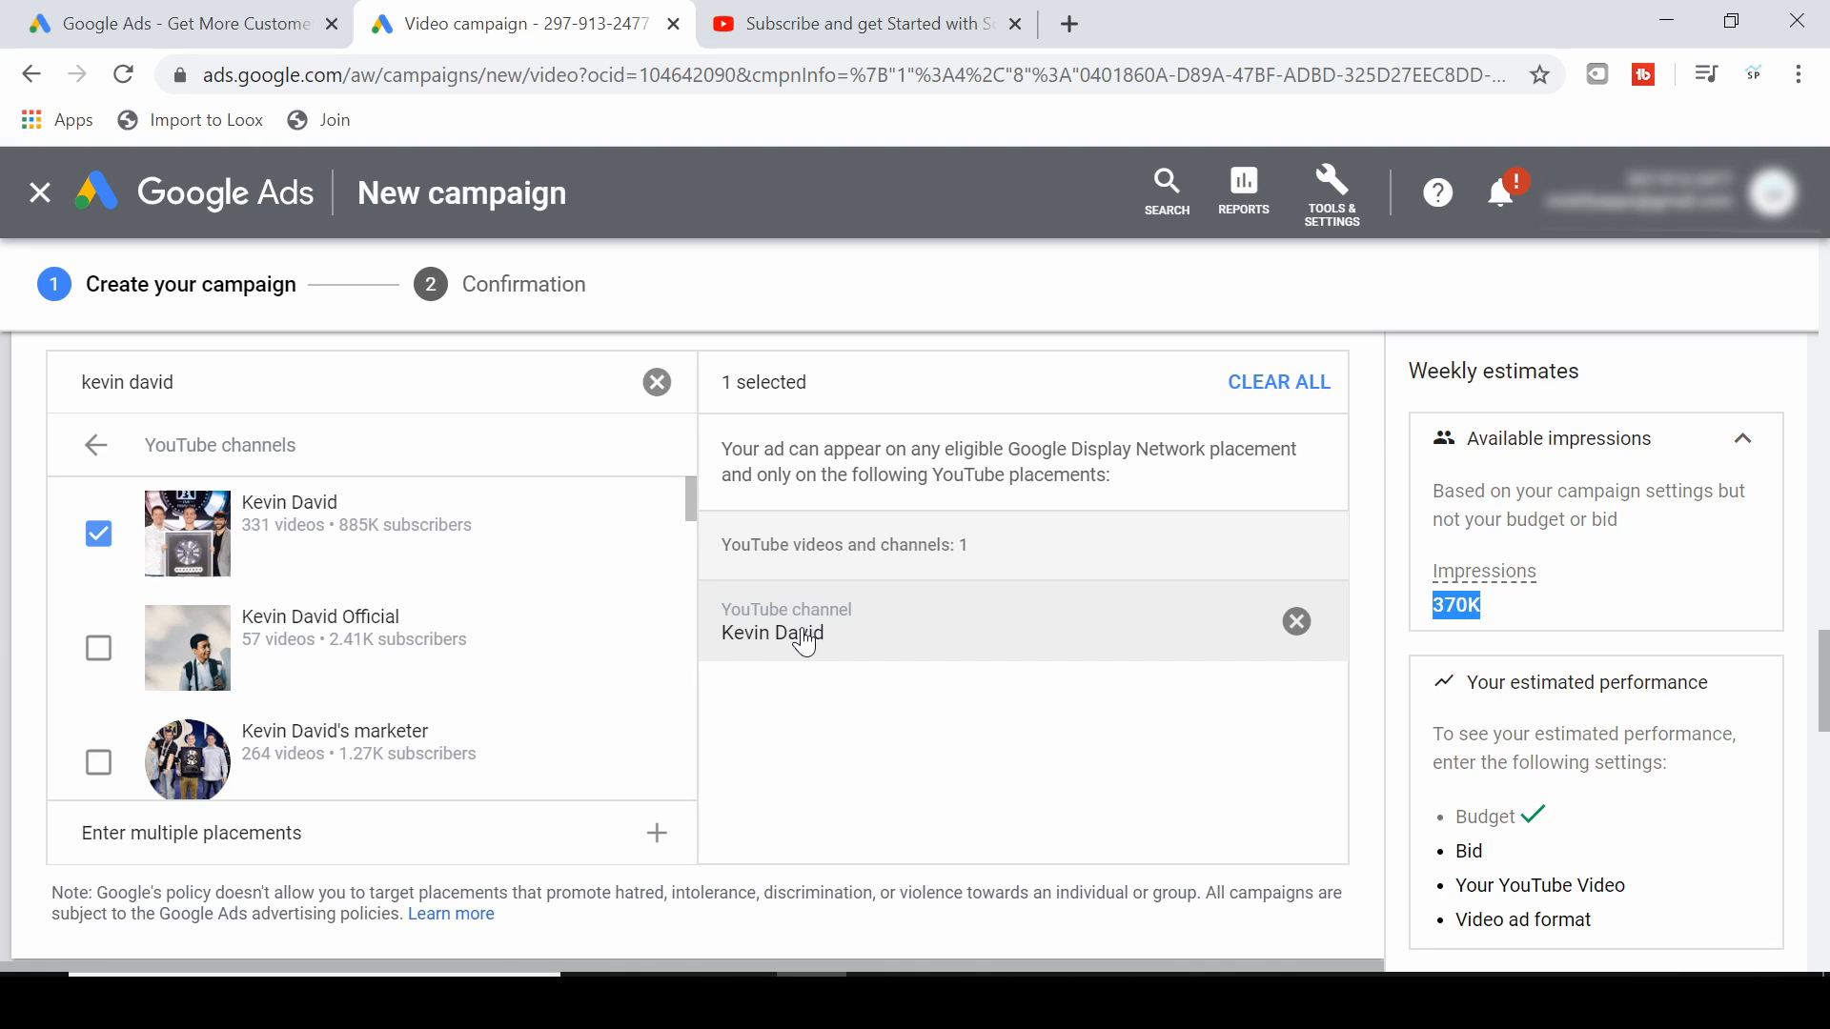
{"action": "mouse_move", "coordinate": [818, 553]}
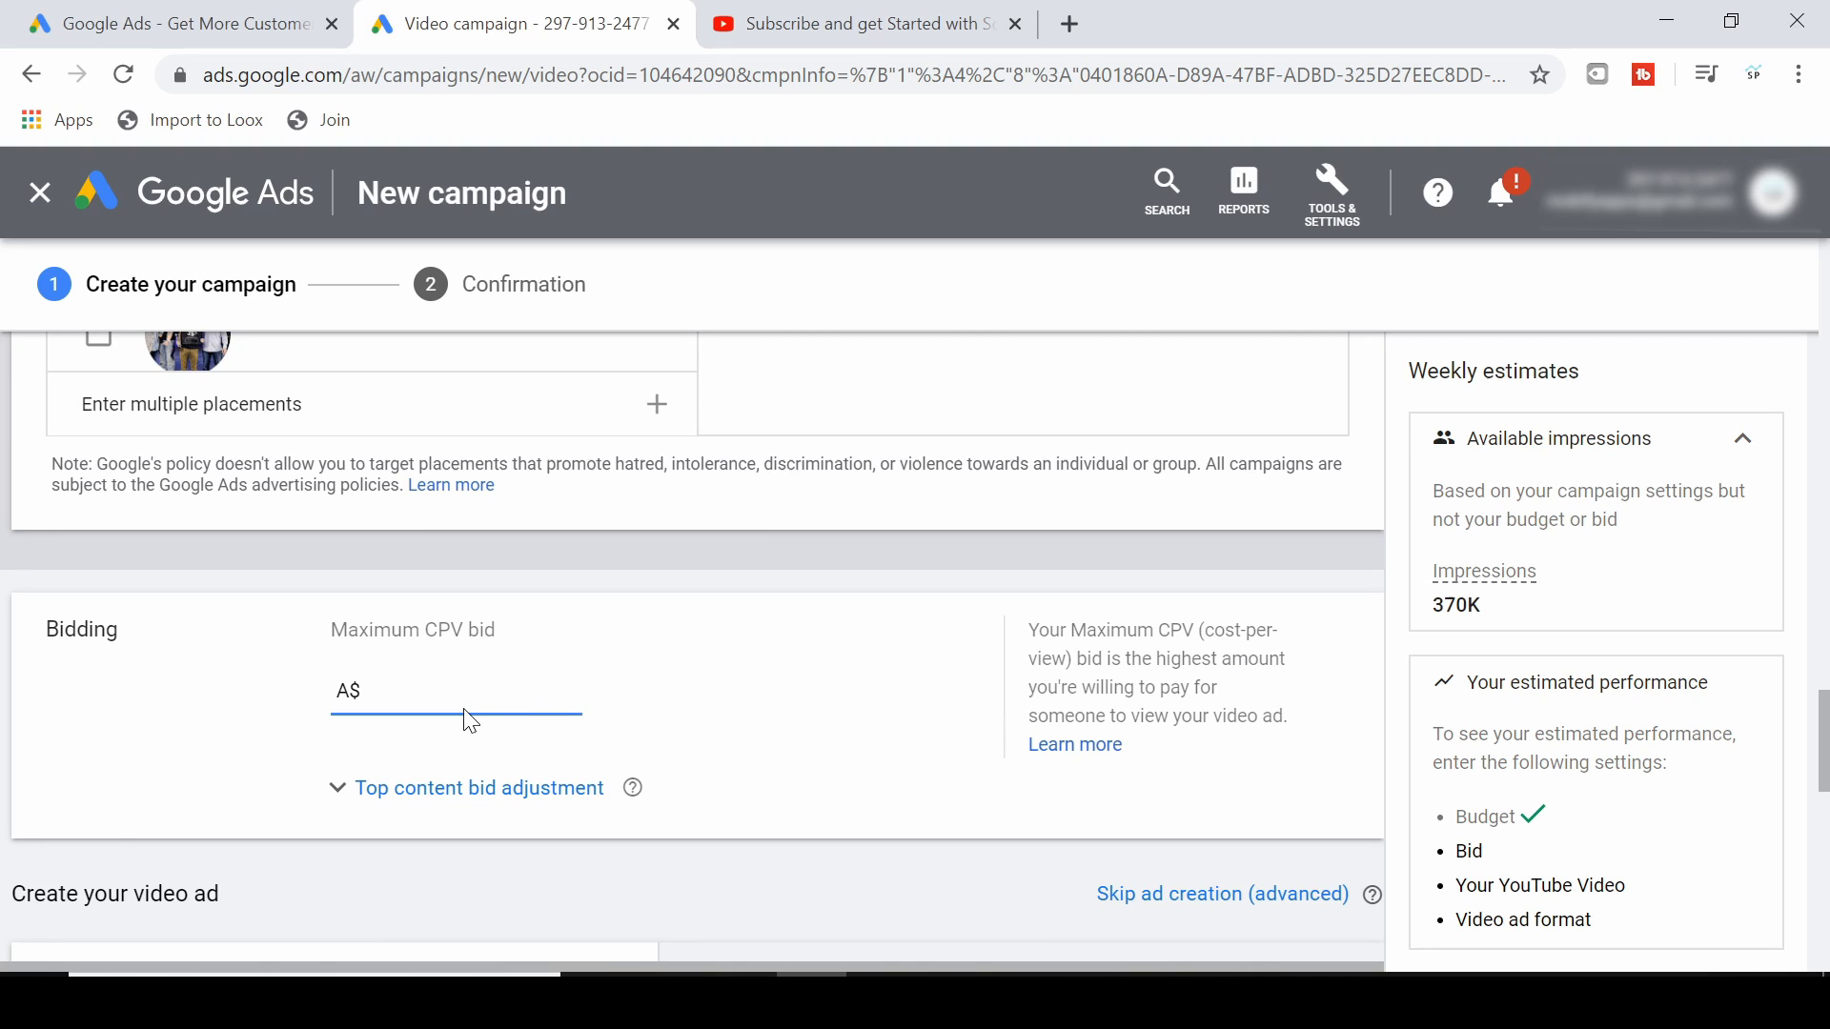
Enter a maximum CPV bid of A$0.10.
{"action": "type", "text": "0.00"}
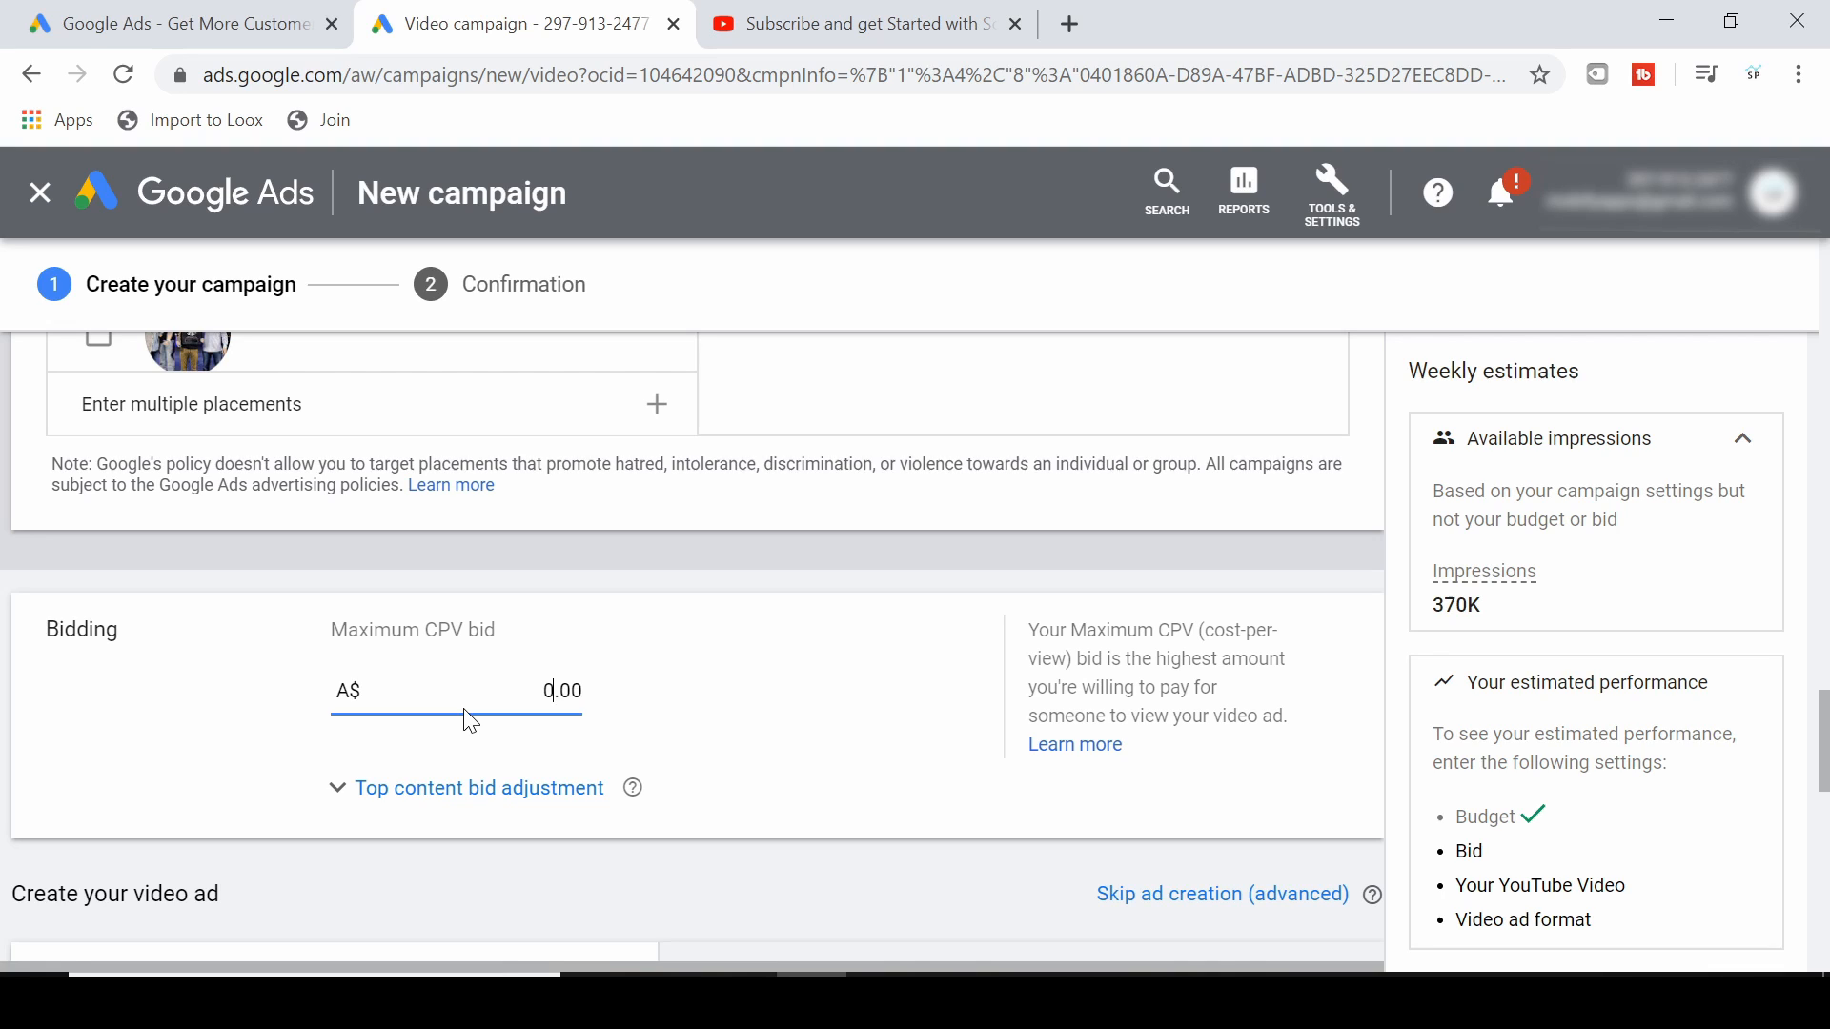
{"action": "type", "text": "0.05"}
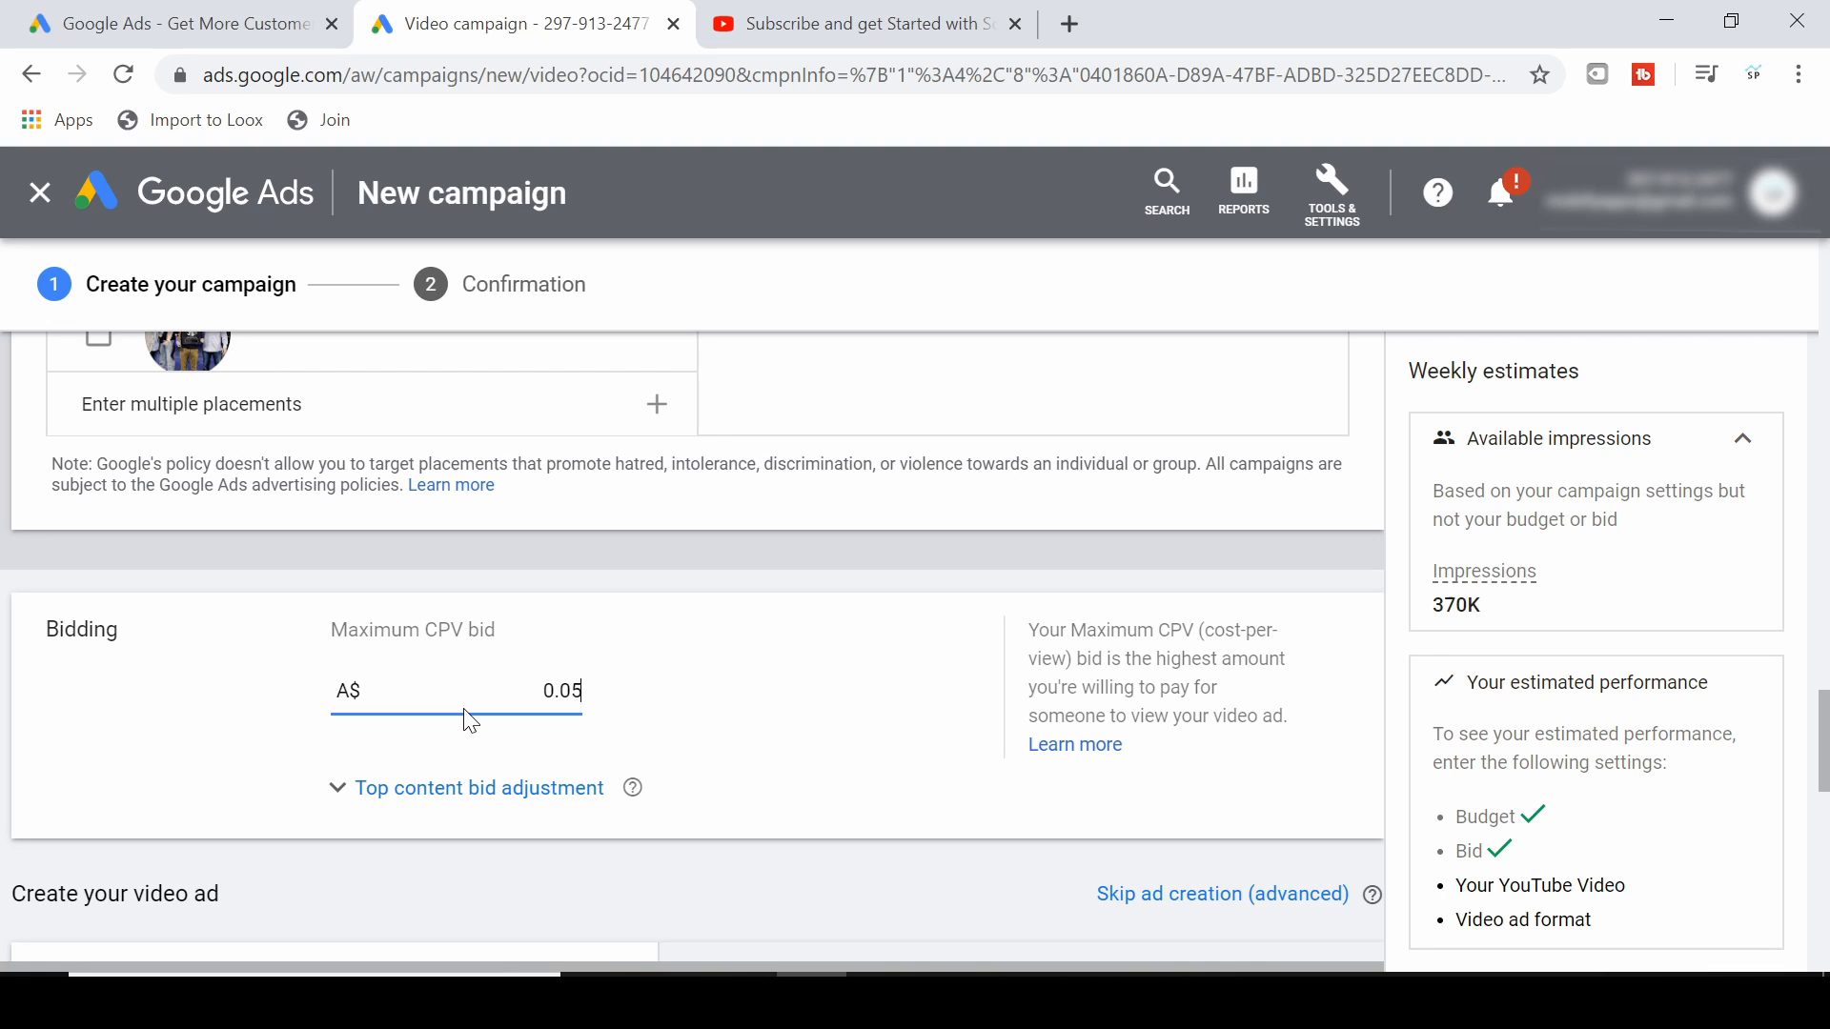
{"action": "type", "text": "0.00"}
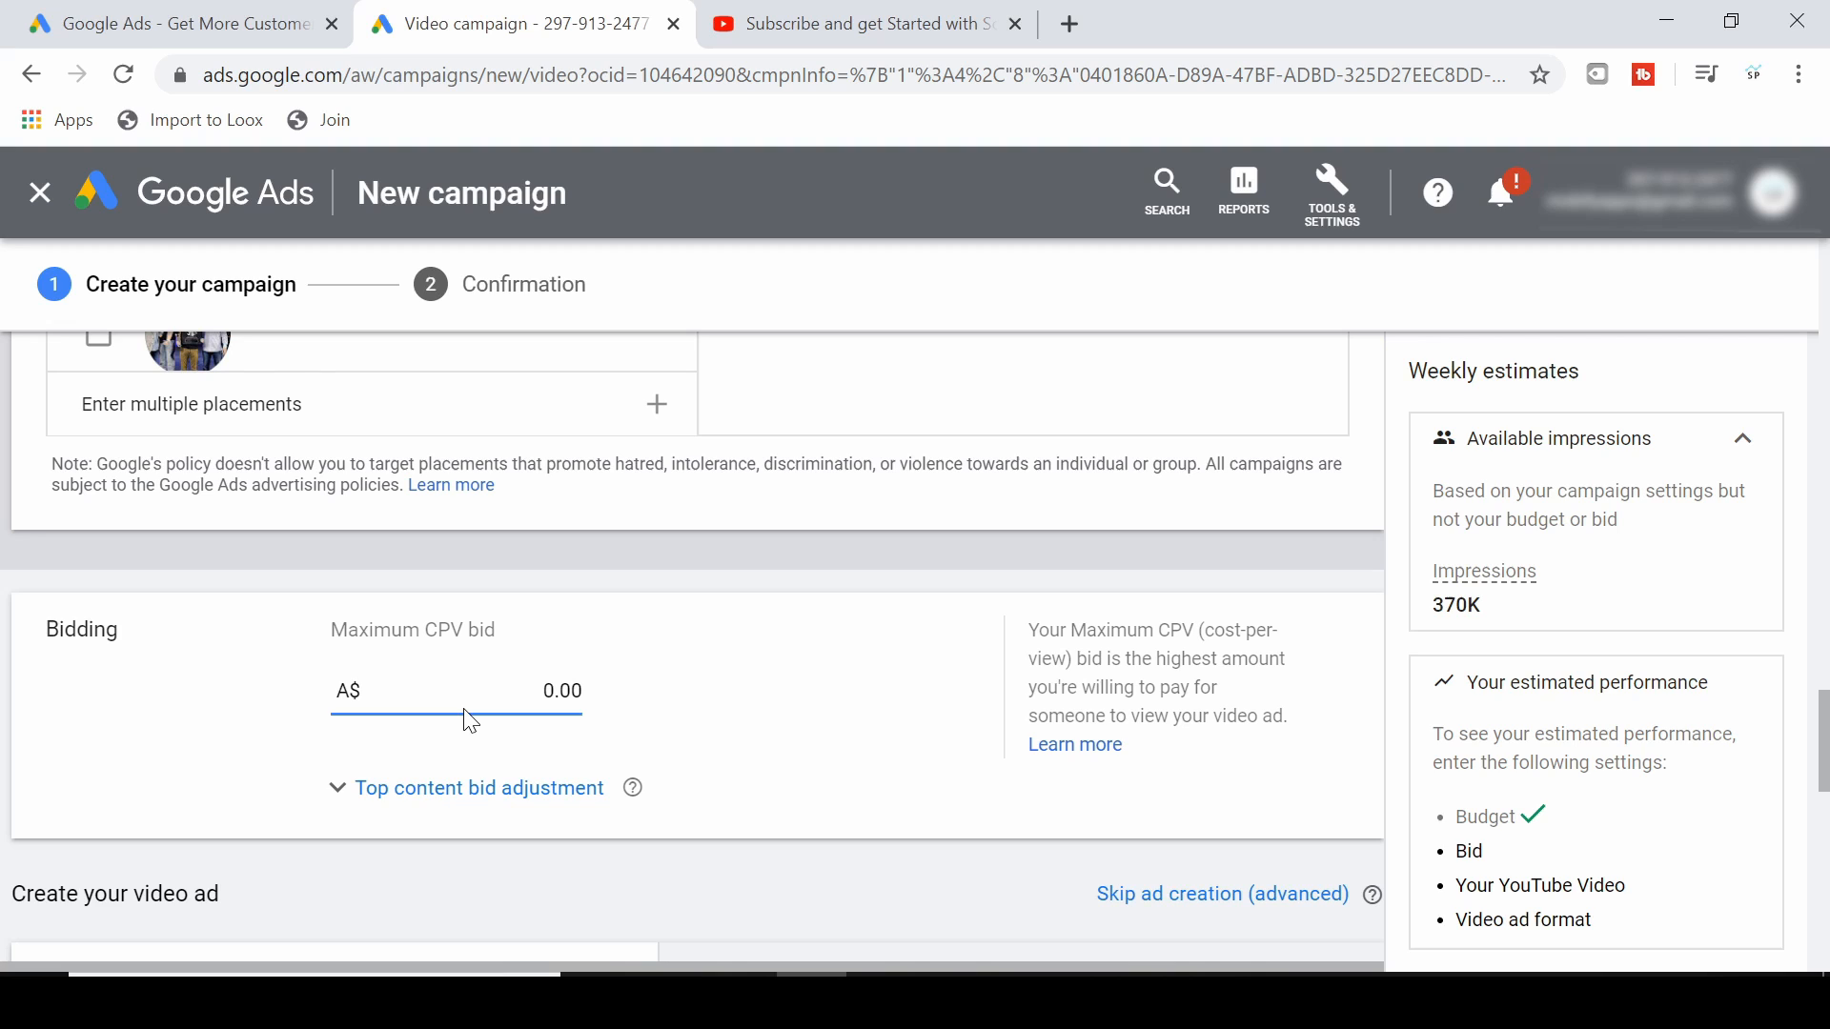
{"action": "type", "text": "0.10"}
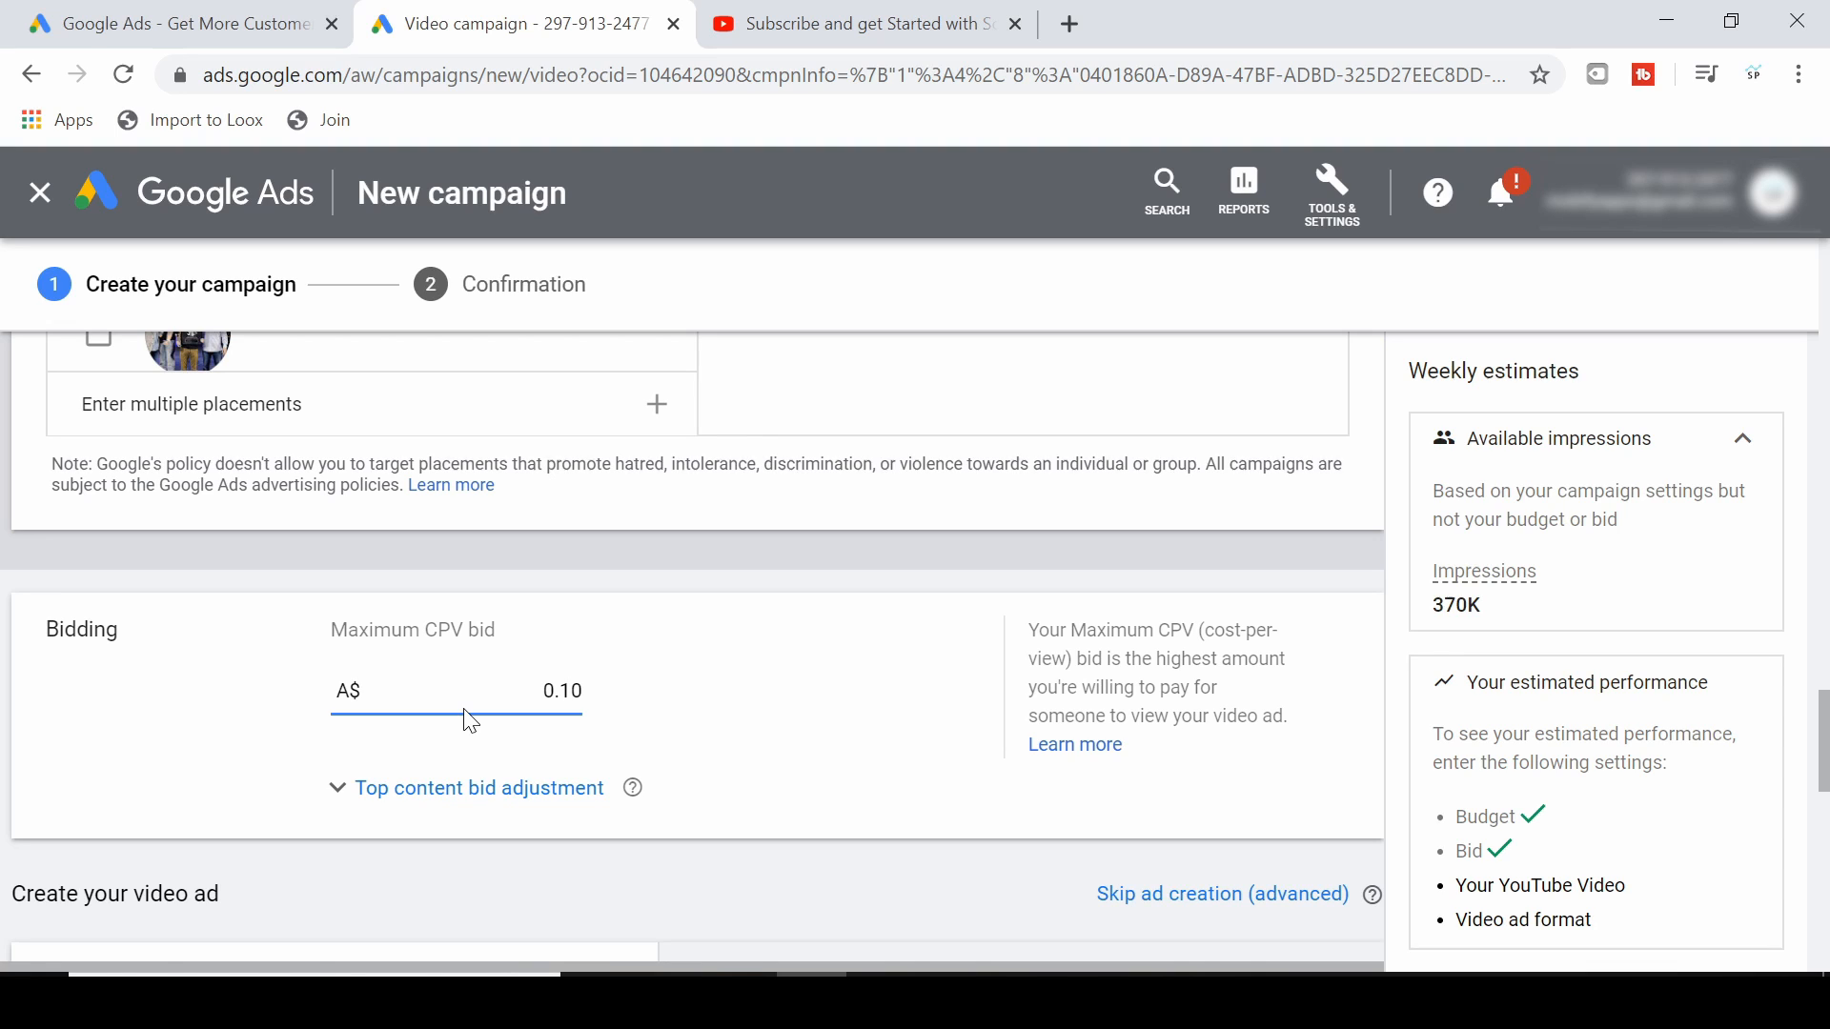
{"action": "mouse_move", "coordinate": [526, 662]}
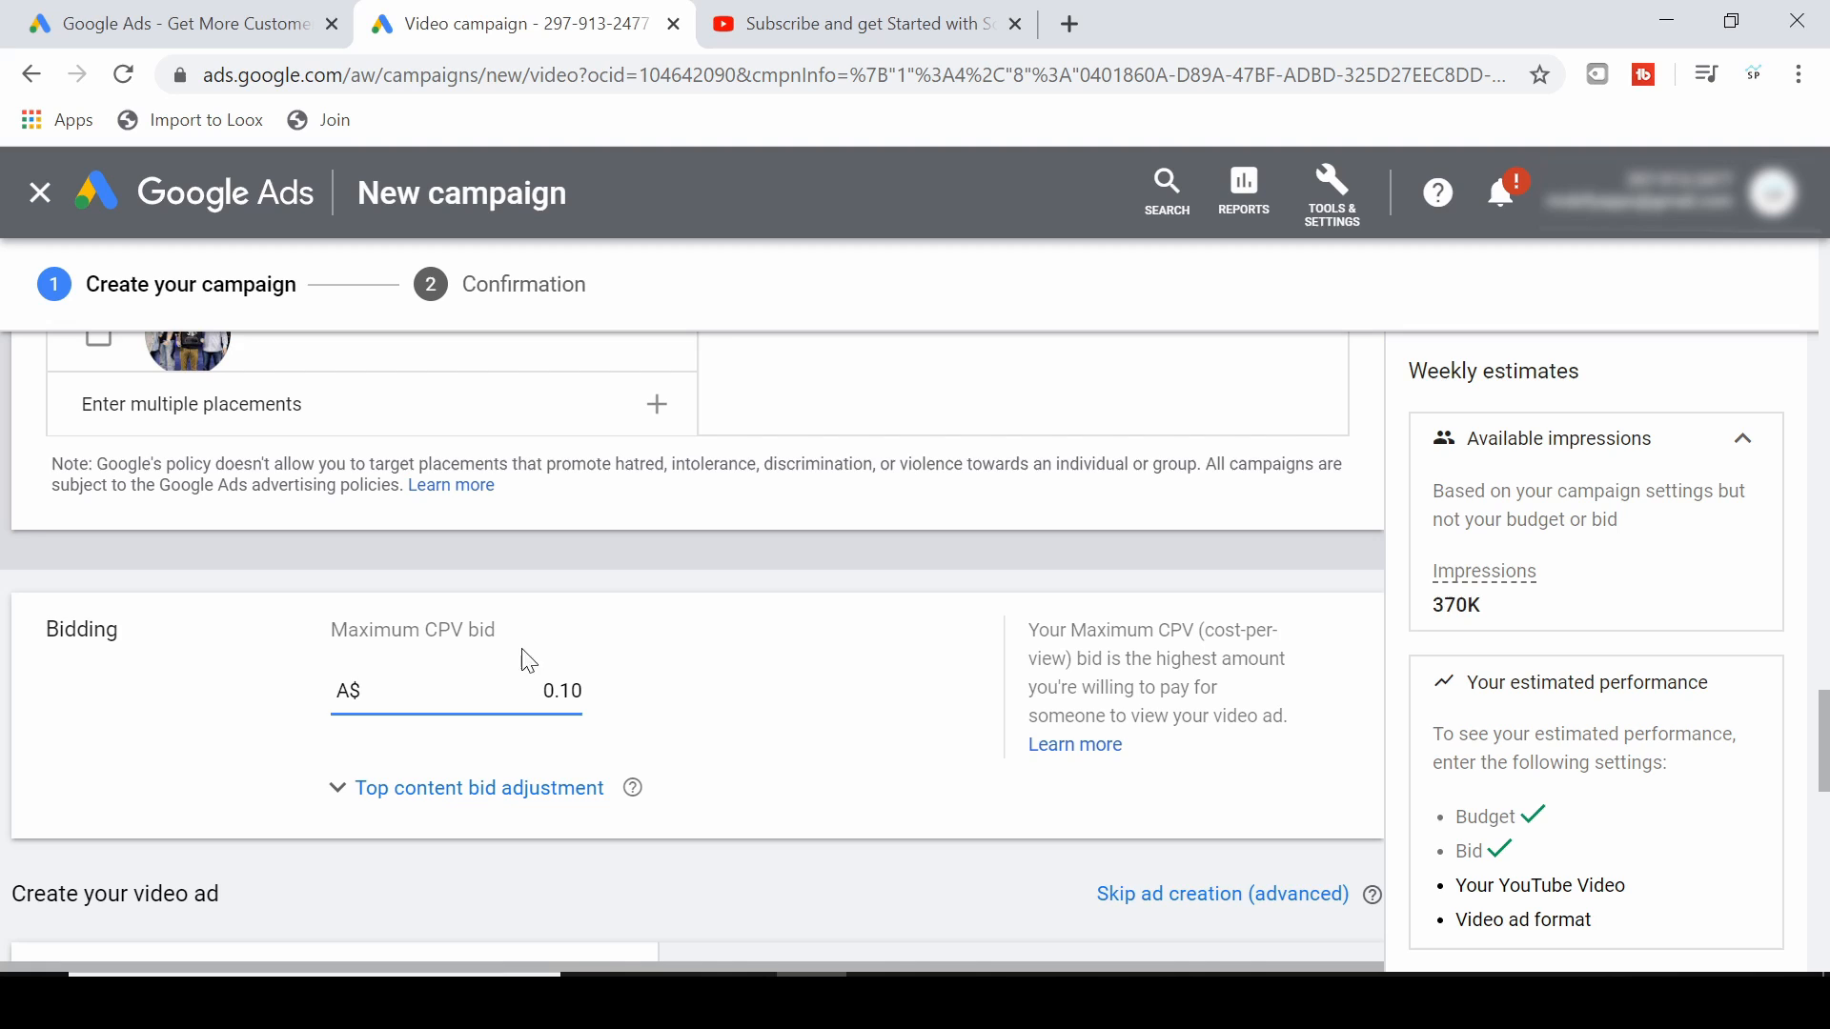
{"action": "scroll", "scroll_direction": "down", "scroll_amount": 3}
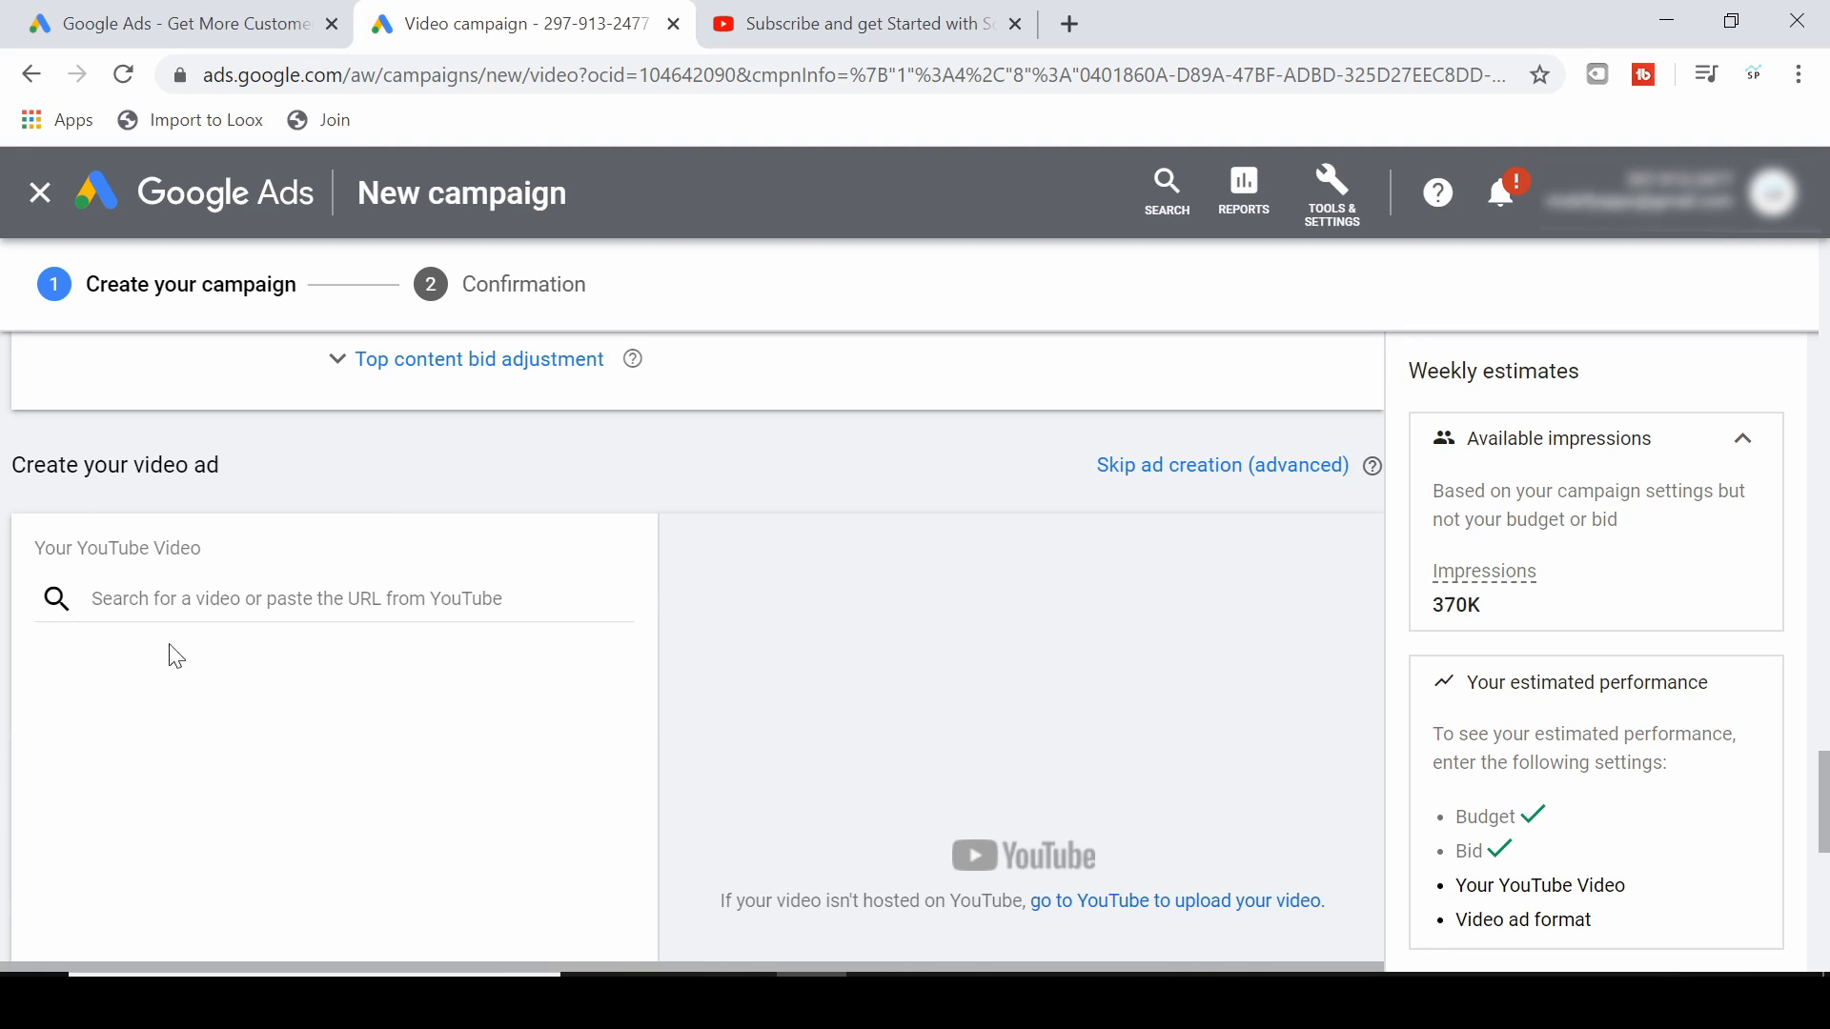
Copy the Social Media Advertising video URL from YouTube and paste it as the ad's video.
{"action": "left_click", "coordinate": [331, 599]}
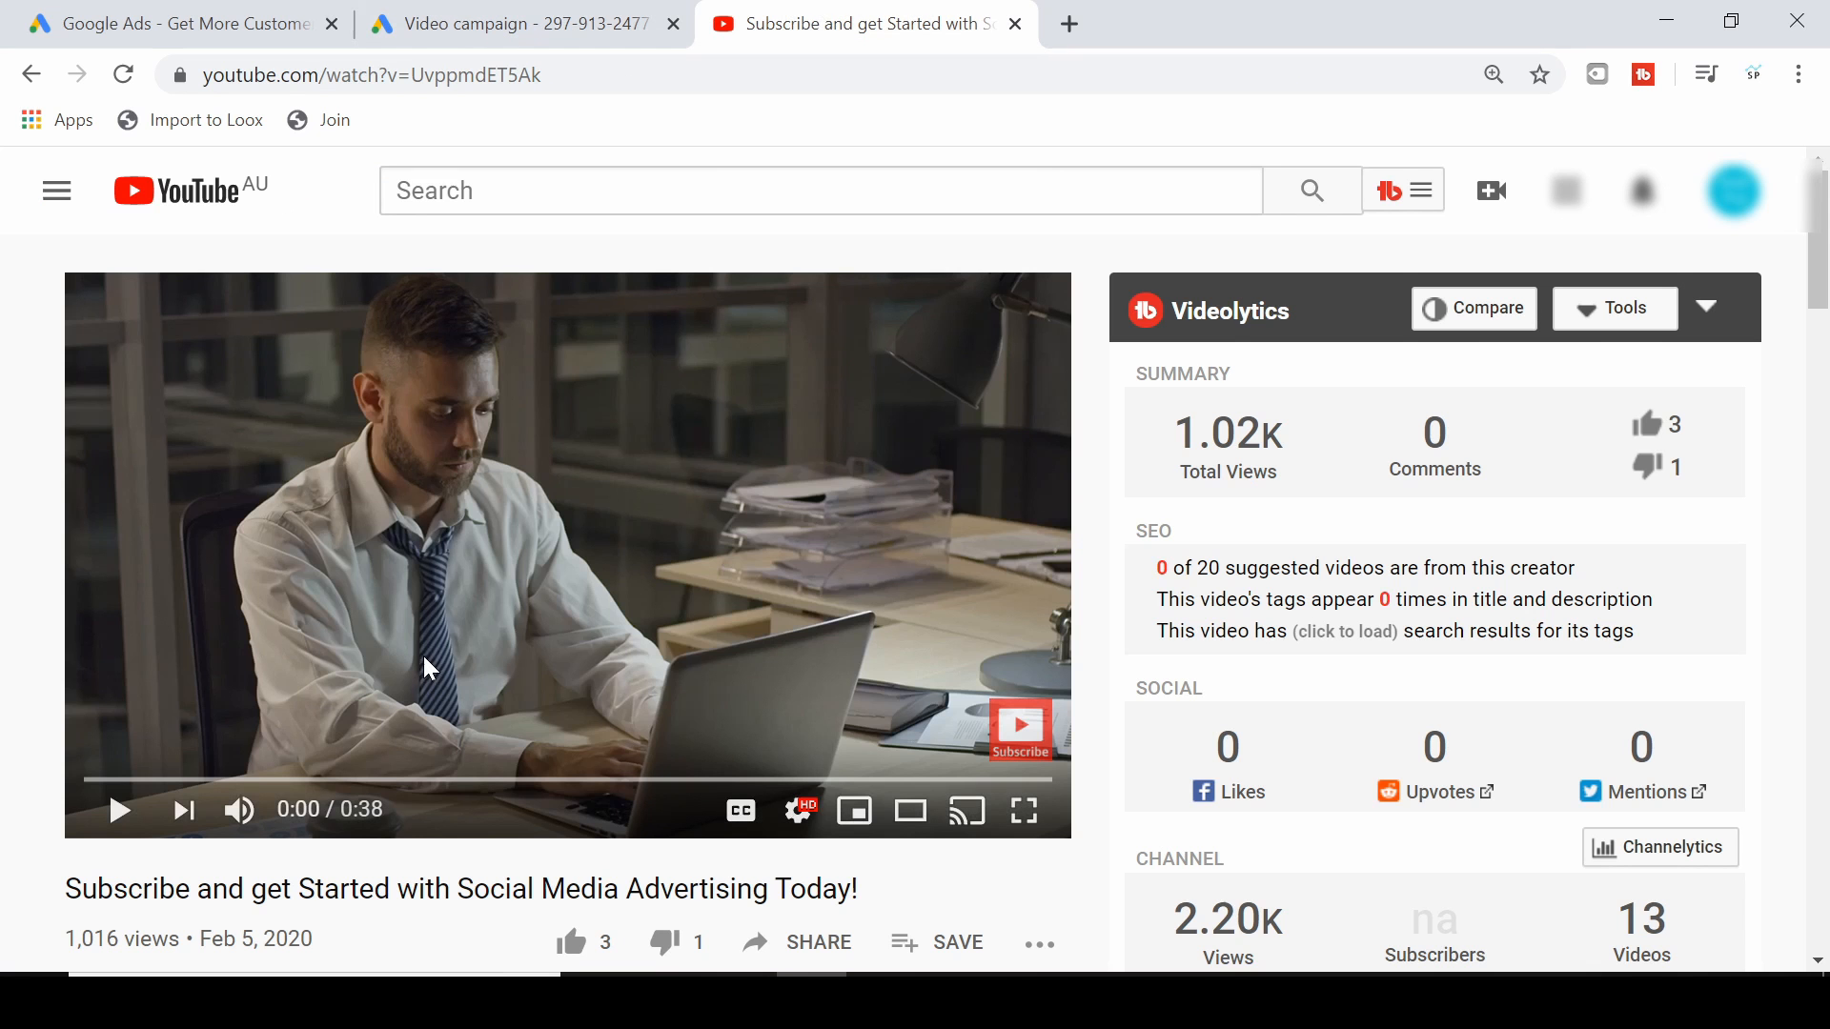
{"action": "mouse_move", "coordinate": [704, 478]}
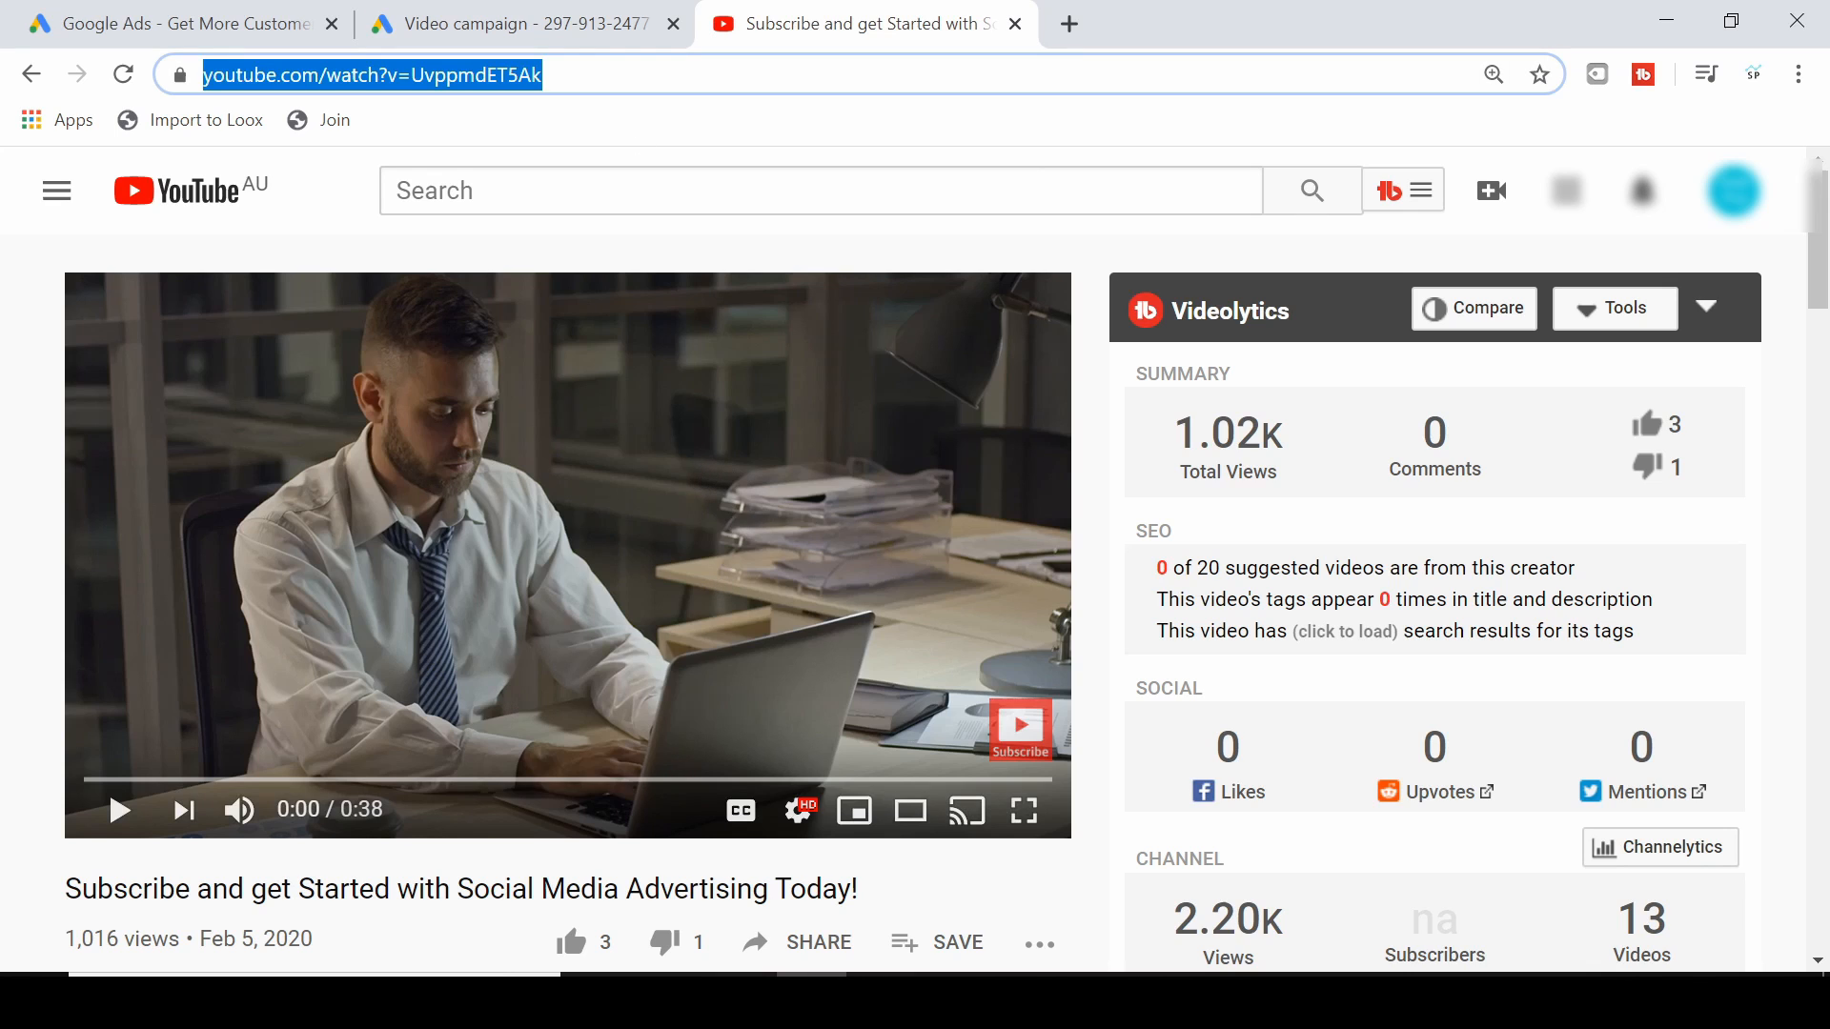
{"action": "mouse_move", "coordinate": [175, 23]}
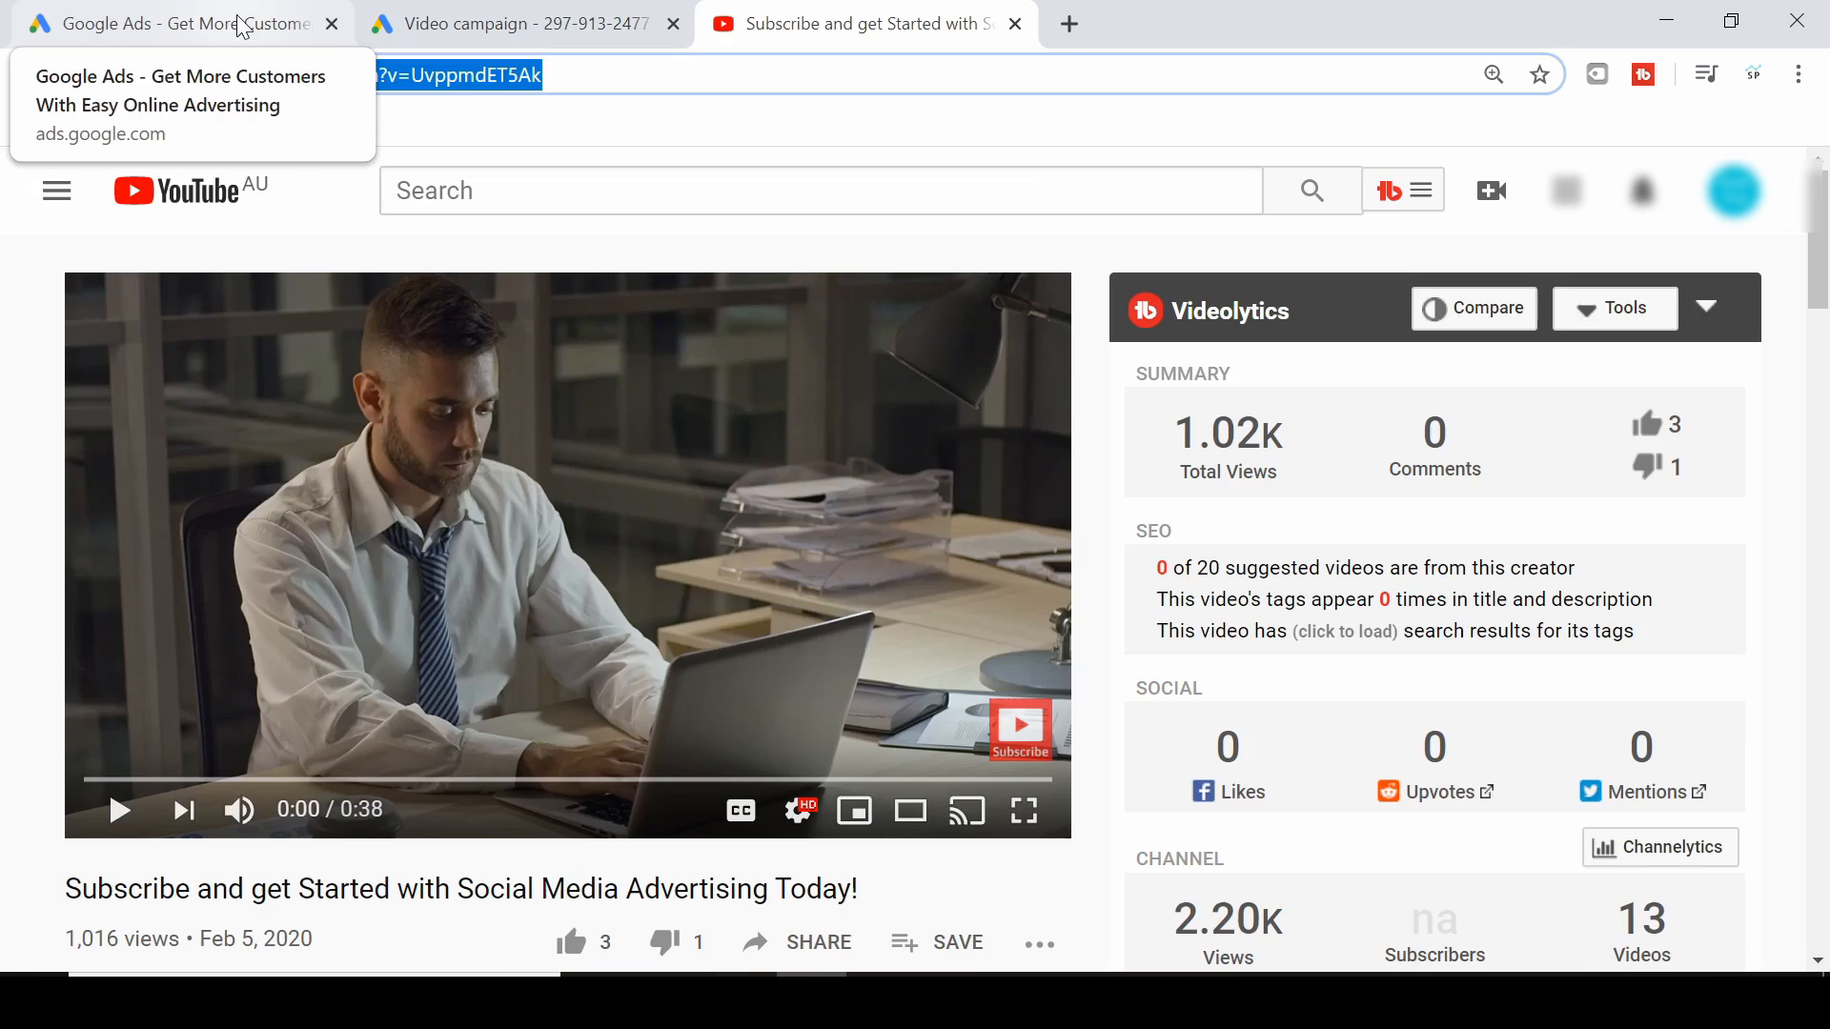
{"action": "left_click", "coordinate": [526, 23]}
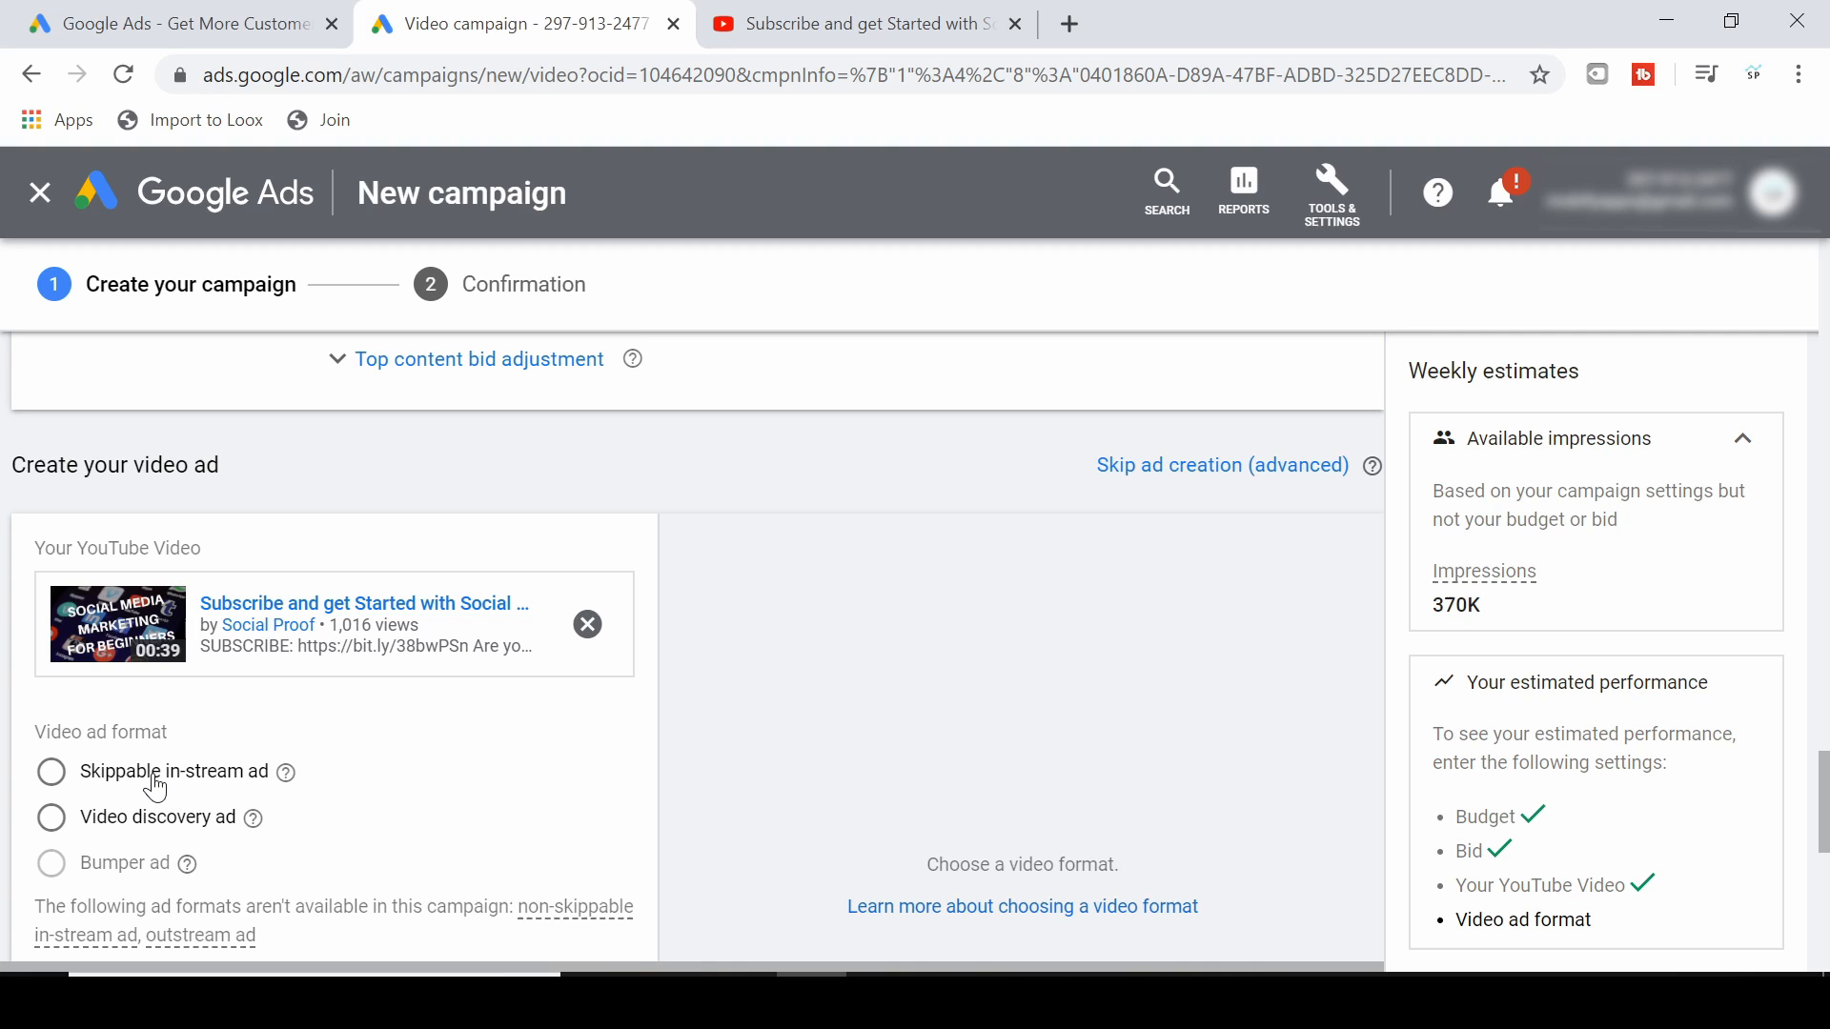
{"action": "mouse_move", "coordinate": [147, 835]}
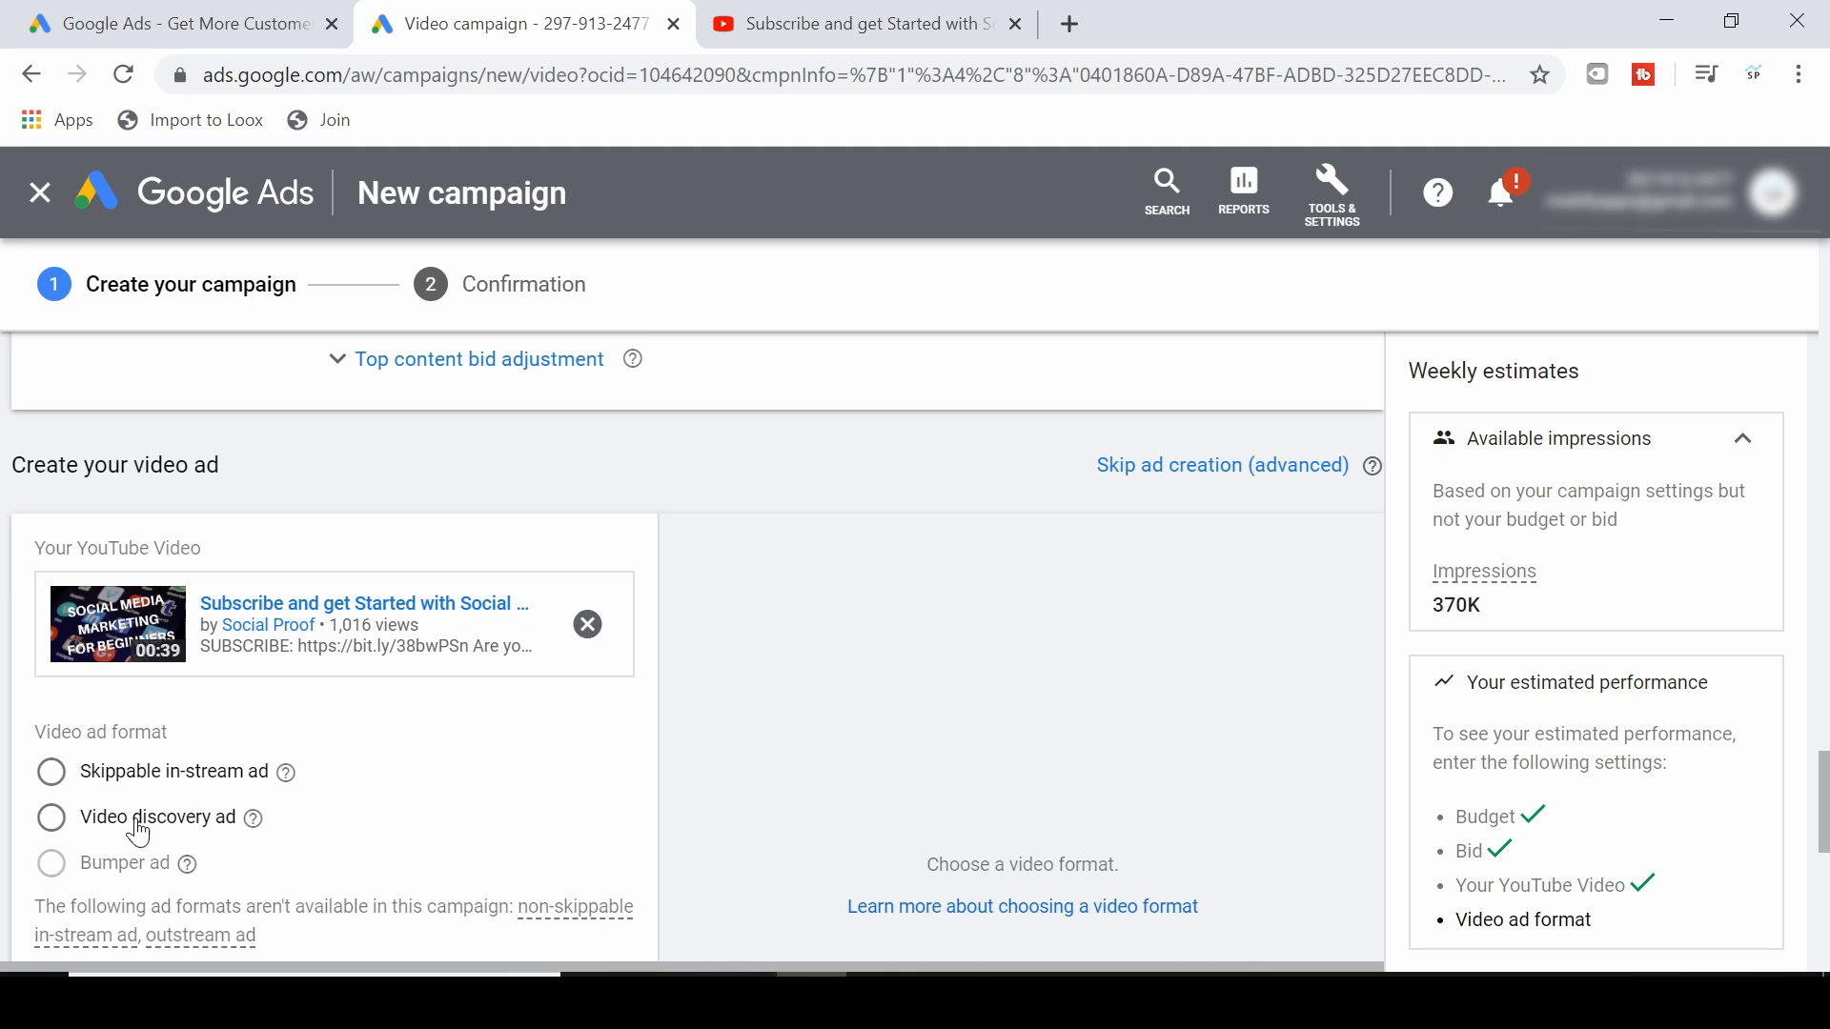
Choose Video discovery ad as the ad format, keeping the first thumbnail.
{"action": "left_click", "coordinate": [51, 818]}
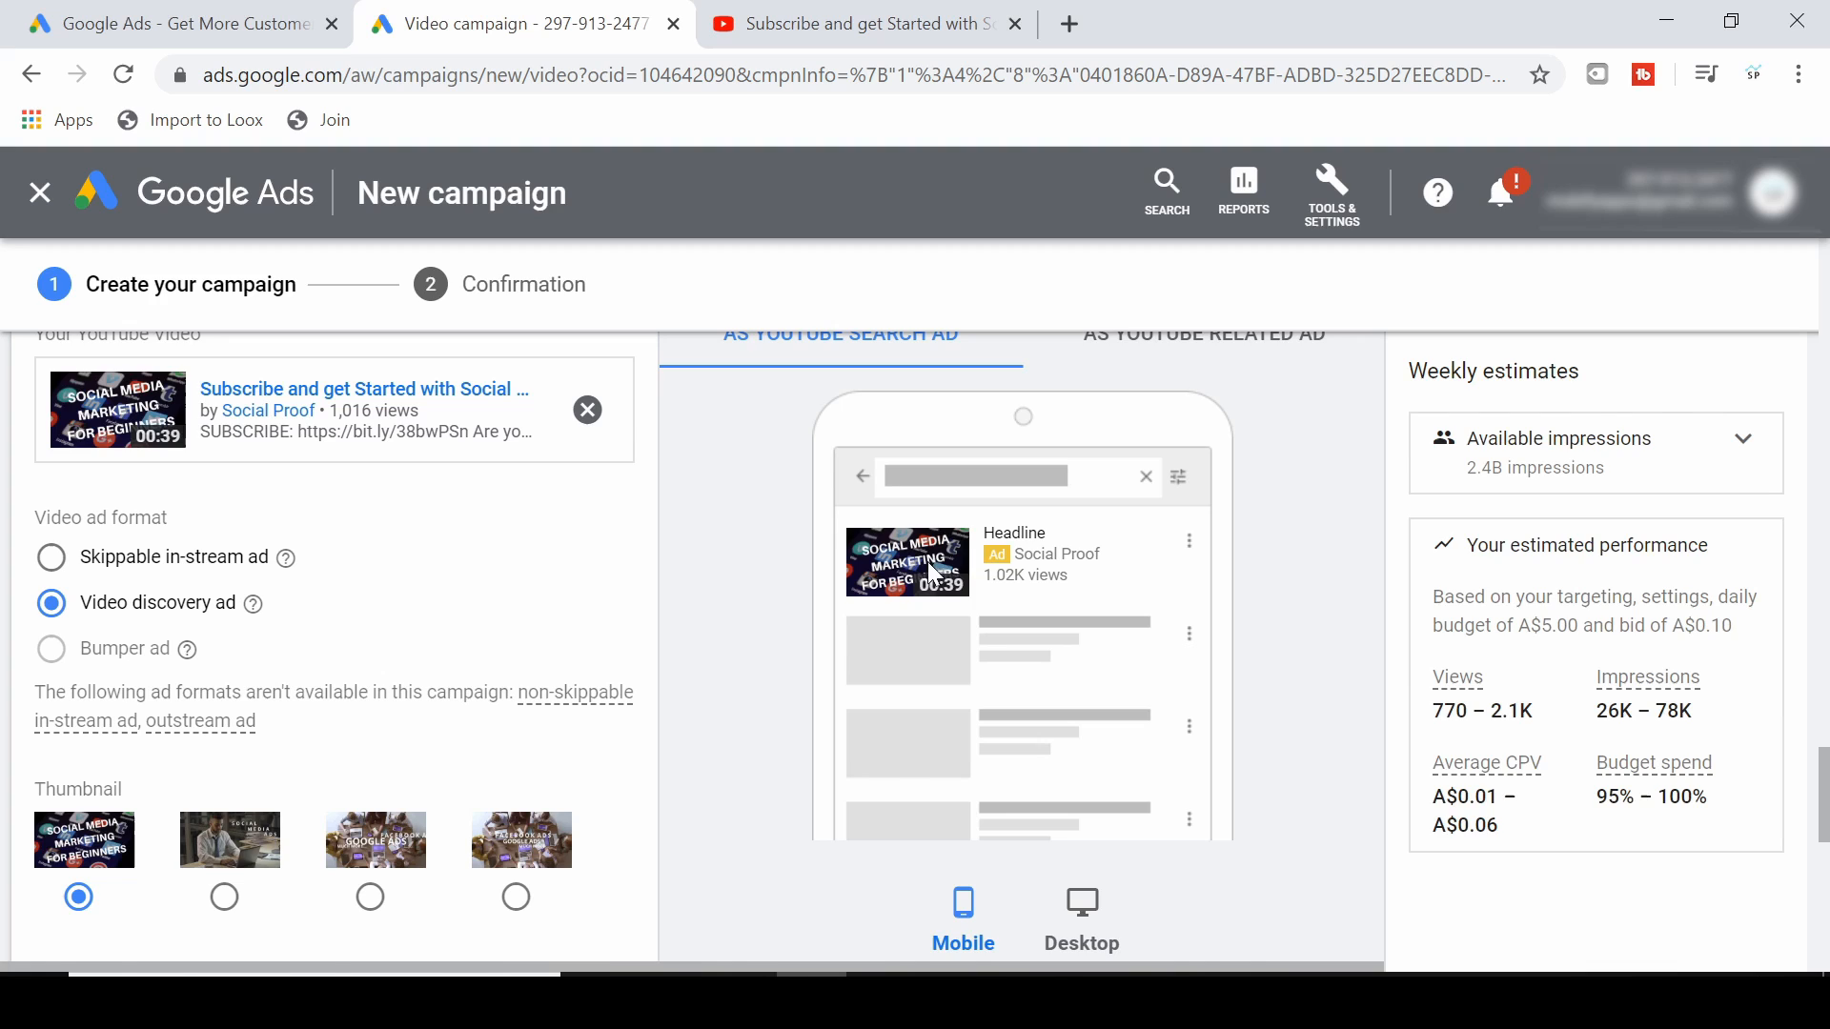
{"action": "mouse_move", "coordinate": [945, 568]}
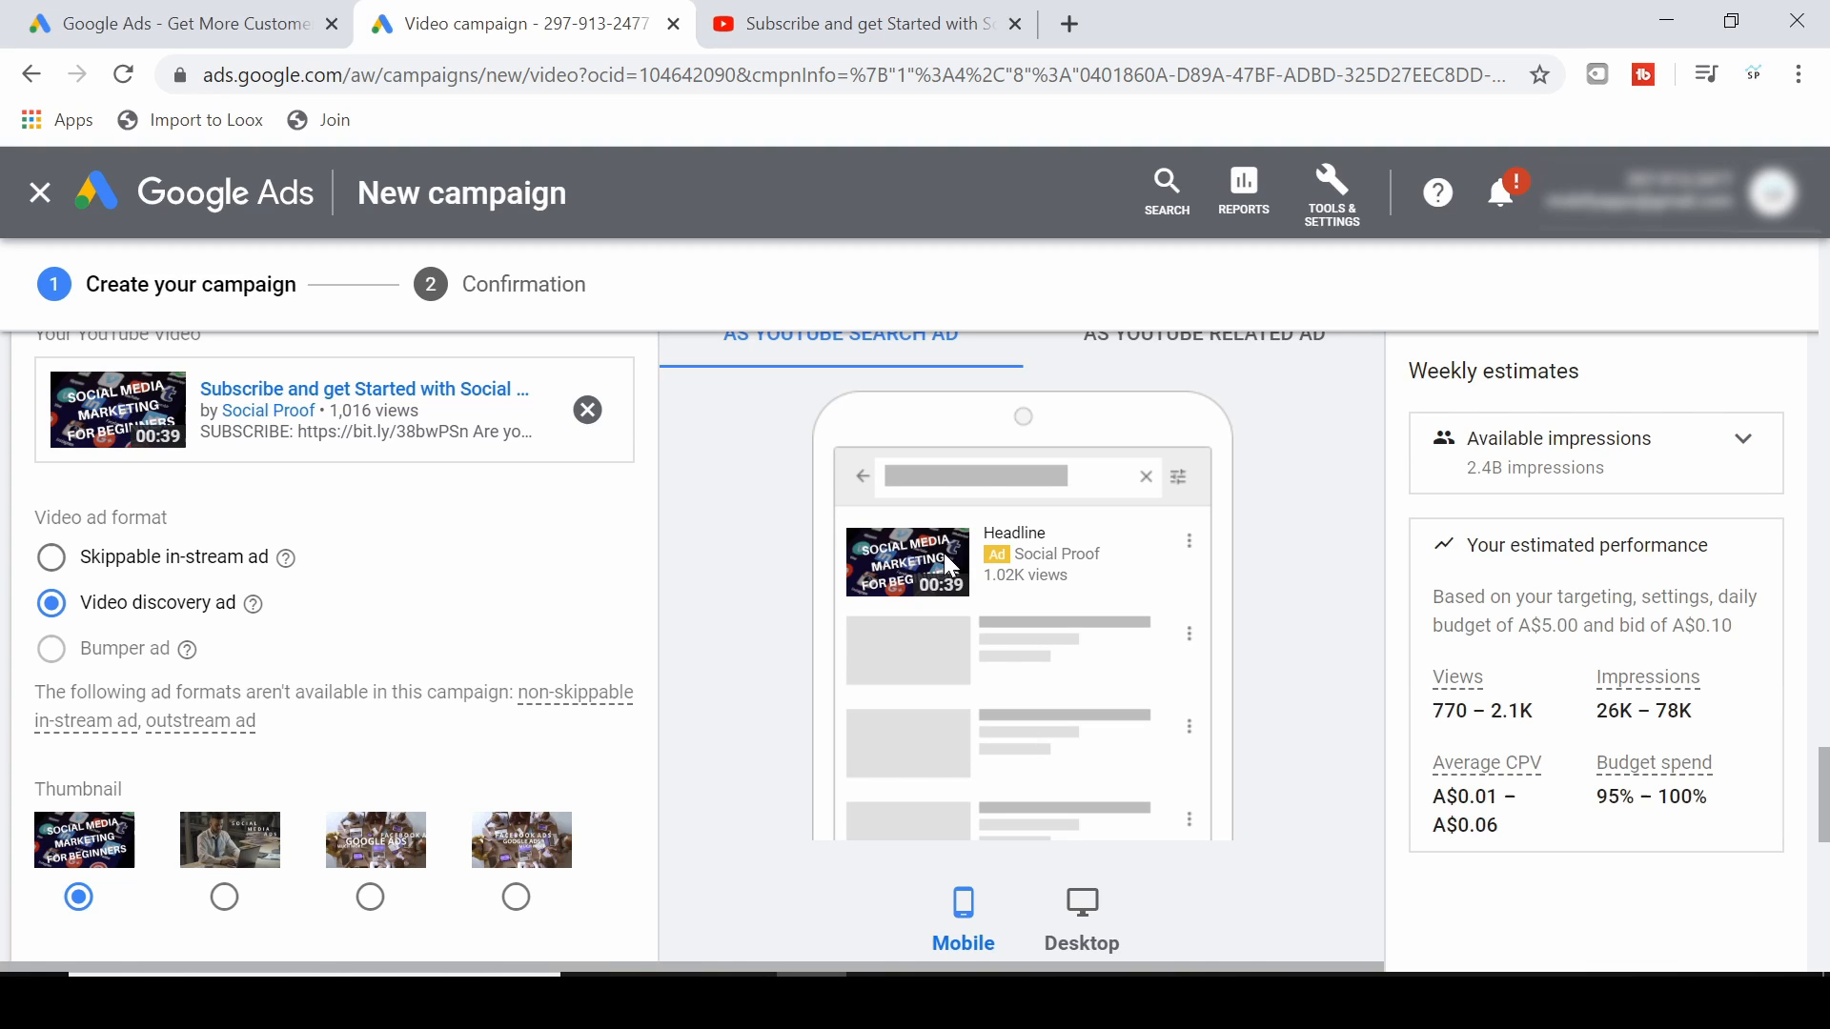
{"action": "mouse_move", "coordinate": [486, 591]}
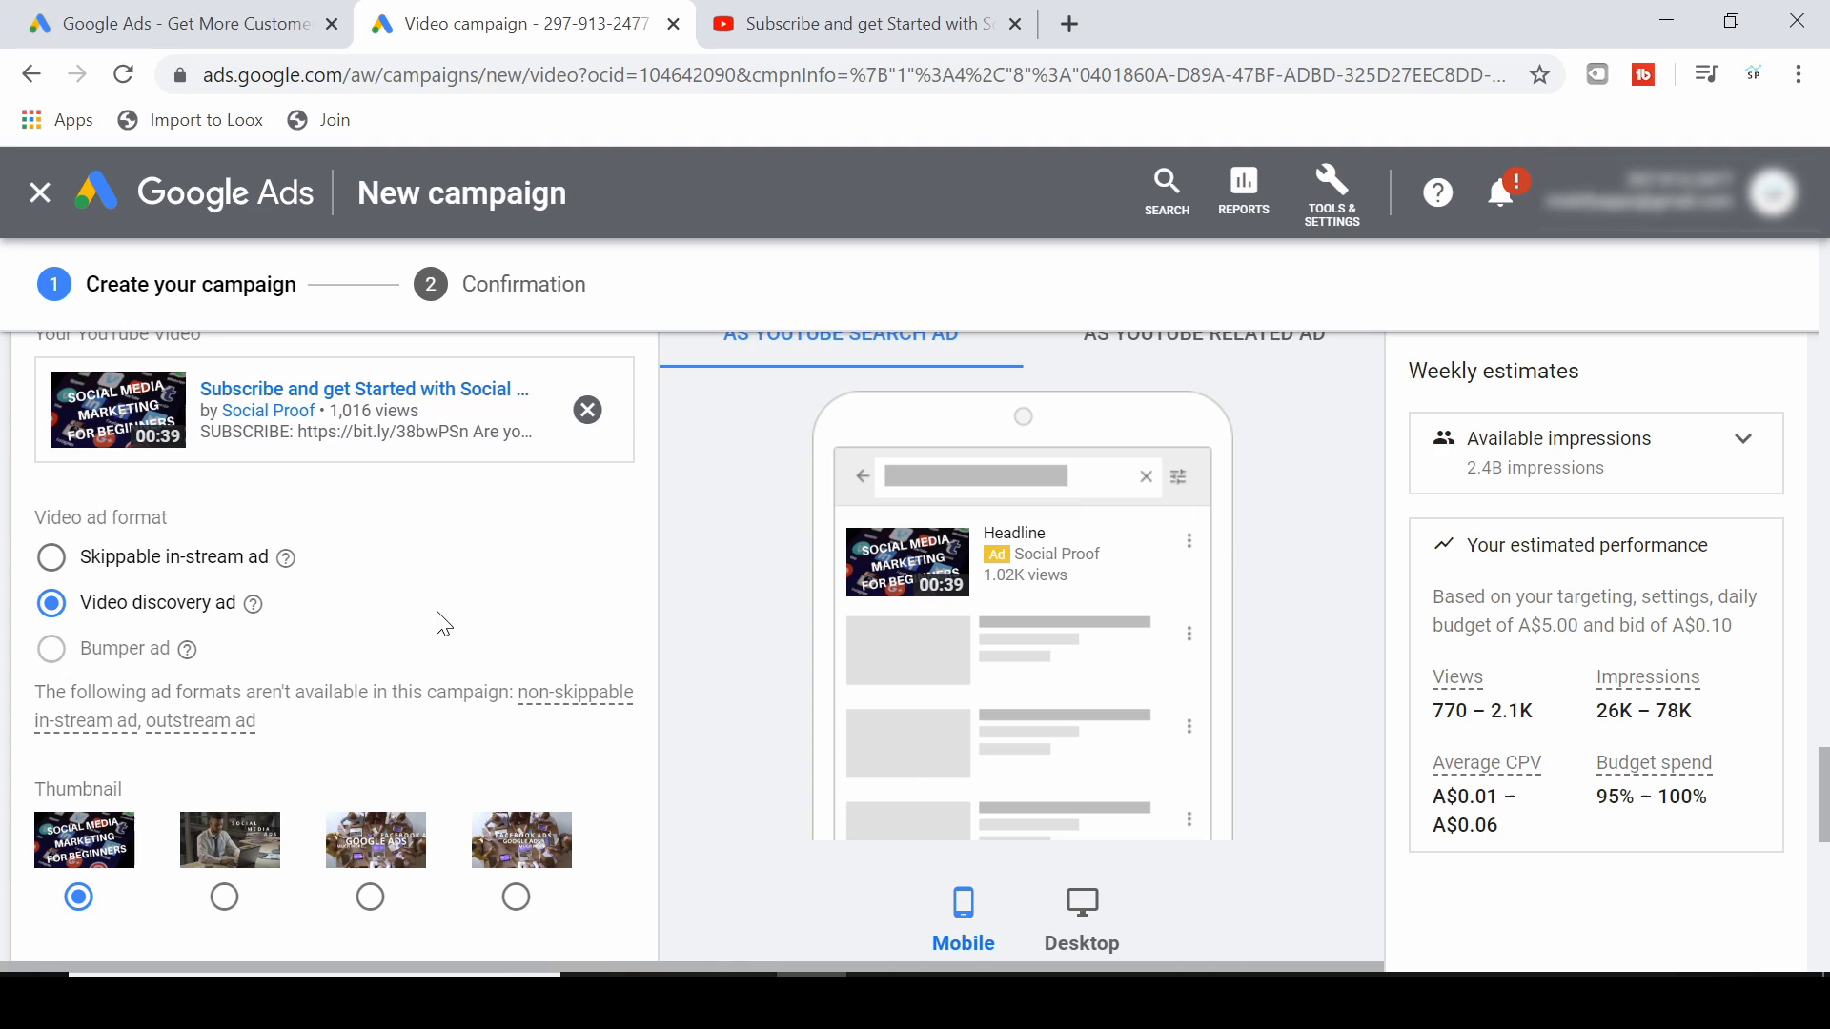
{"action": "scroll", "scroll_direction": "down", "scroll_amount": 3}
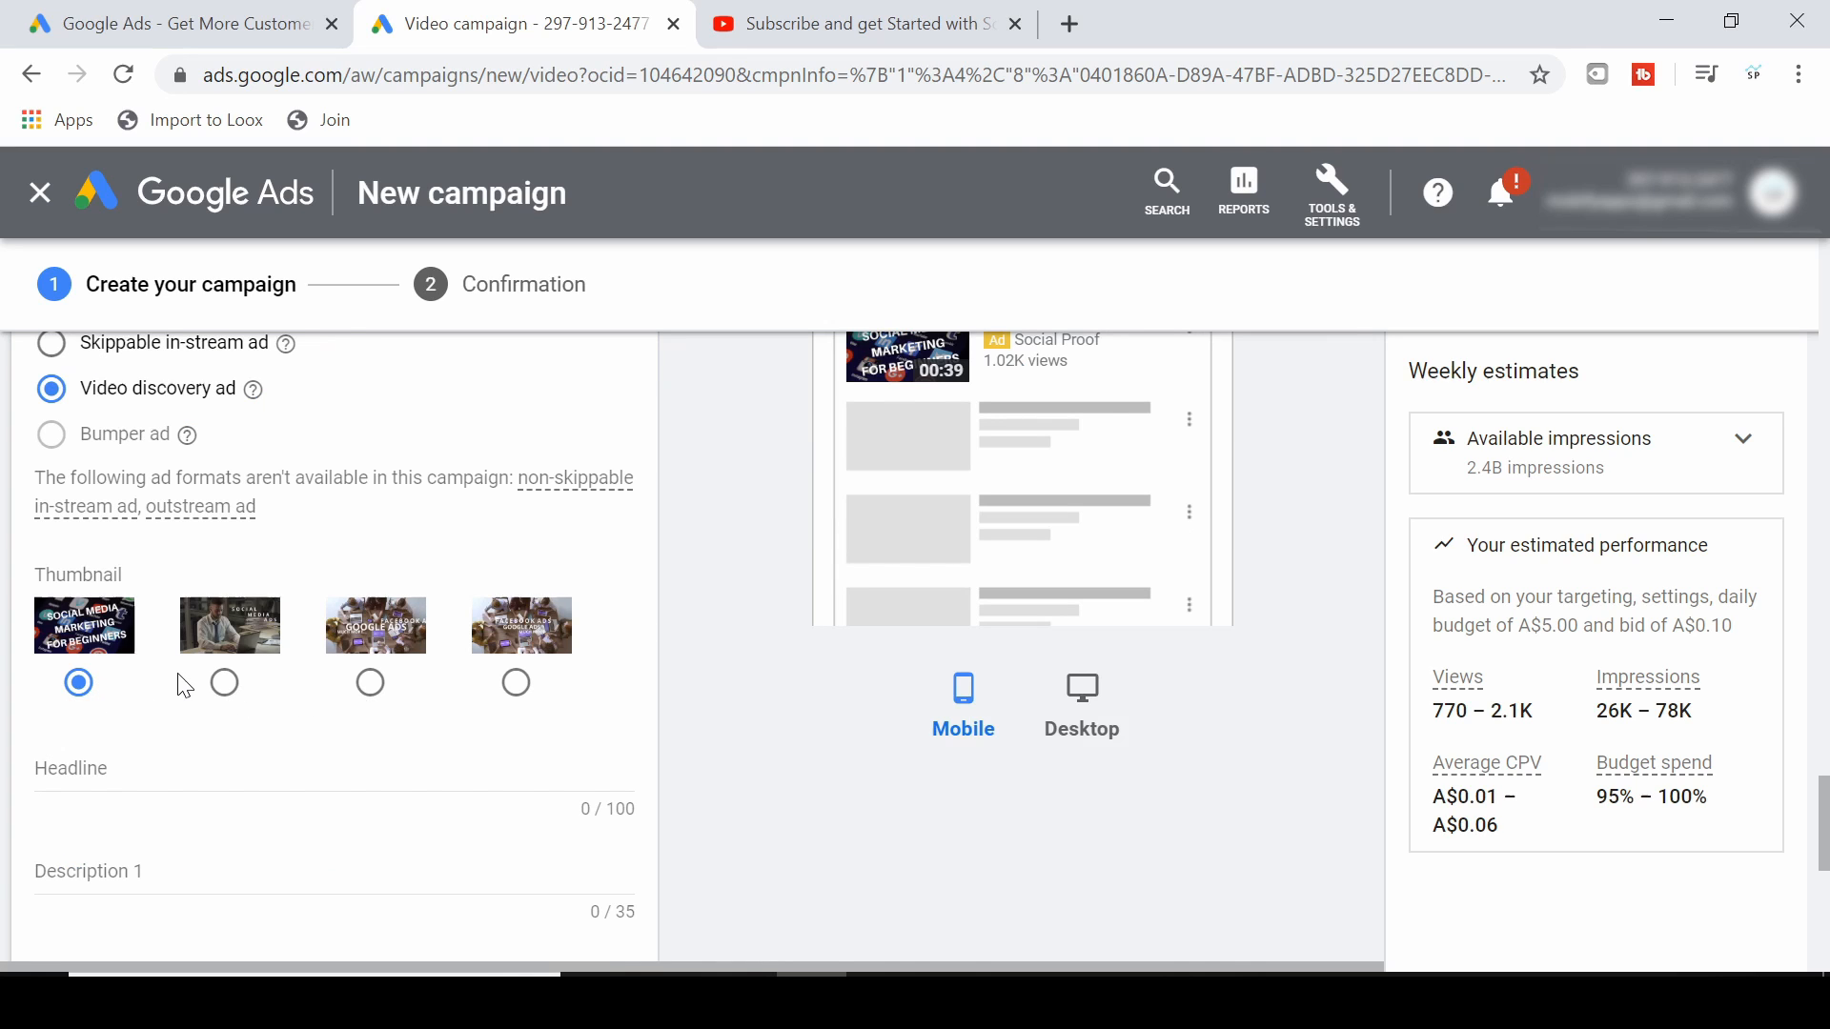
Enter the headline 'Do you want learn social media advertising' and move to Description 2.
{"action": "scroll", "scroll_direction": "down", "scroll_amount": 3}
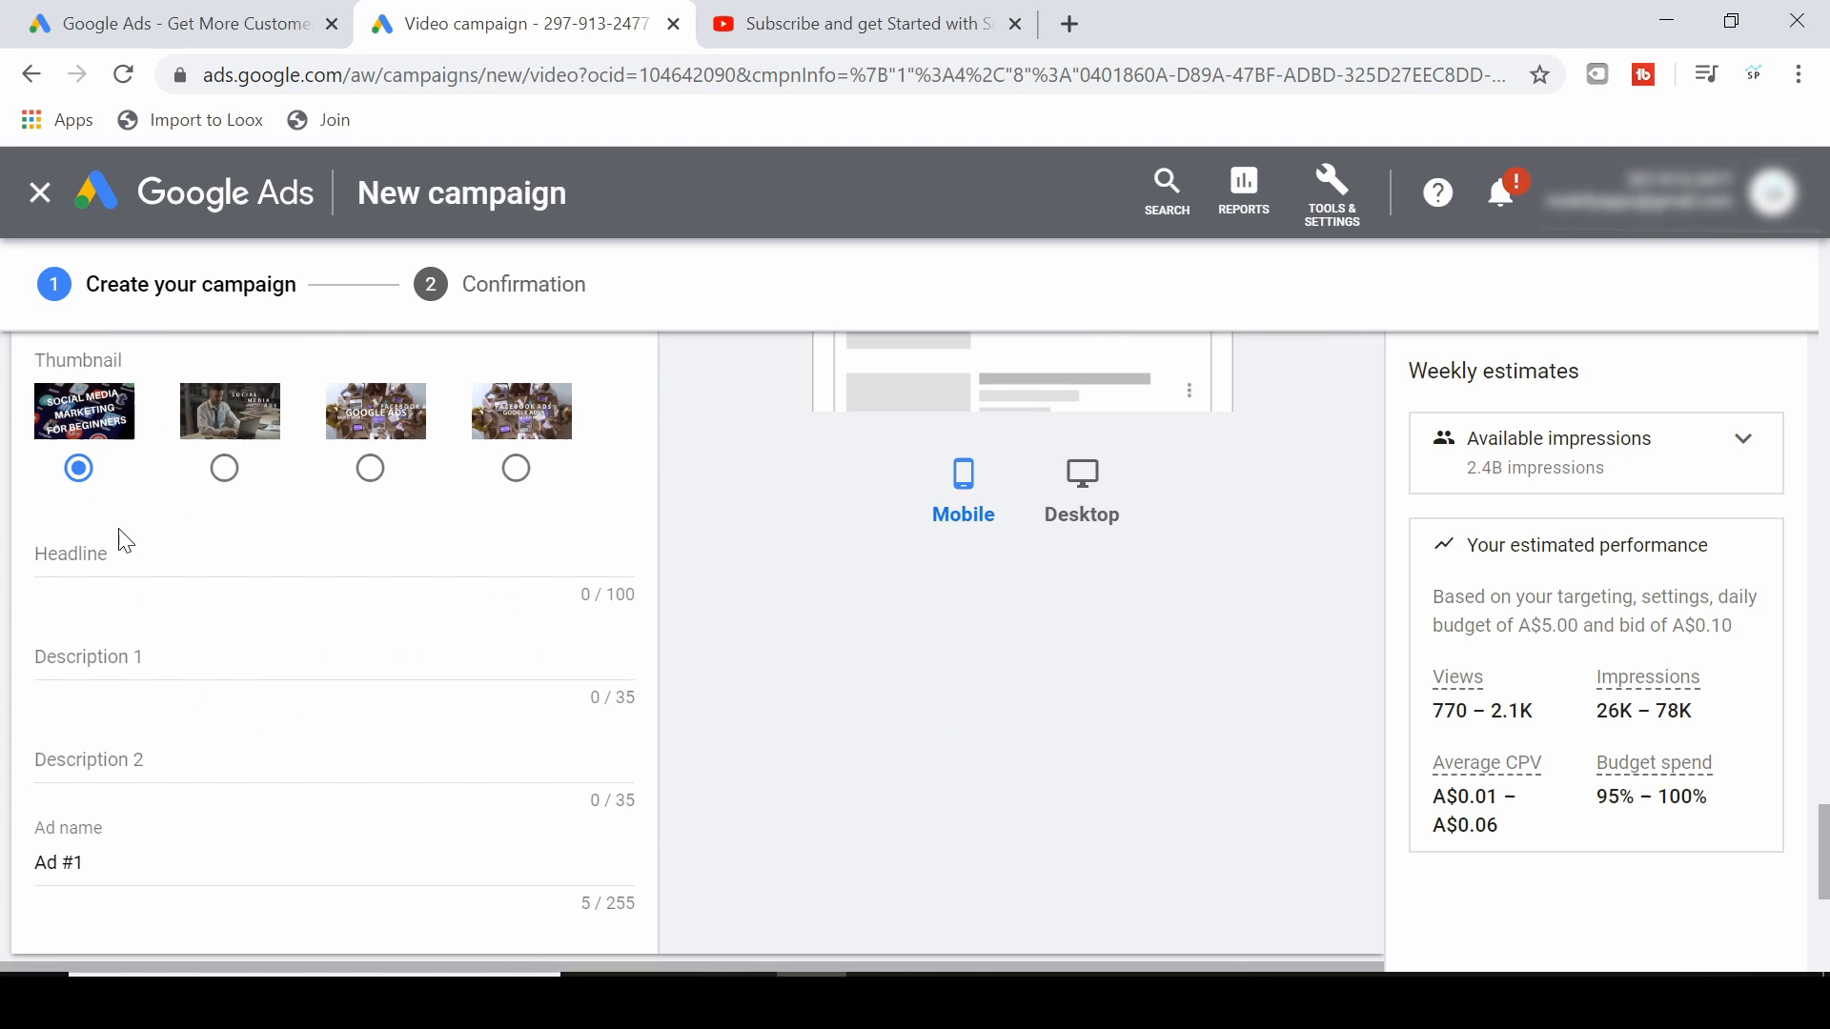
{"action": "left_click", "coordinate": [332, 555]}
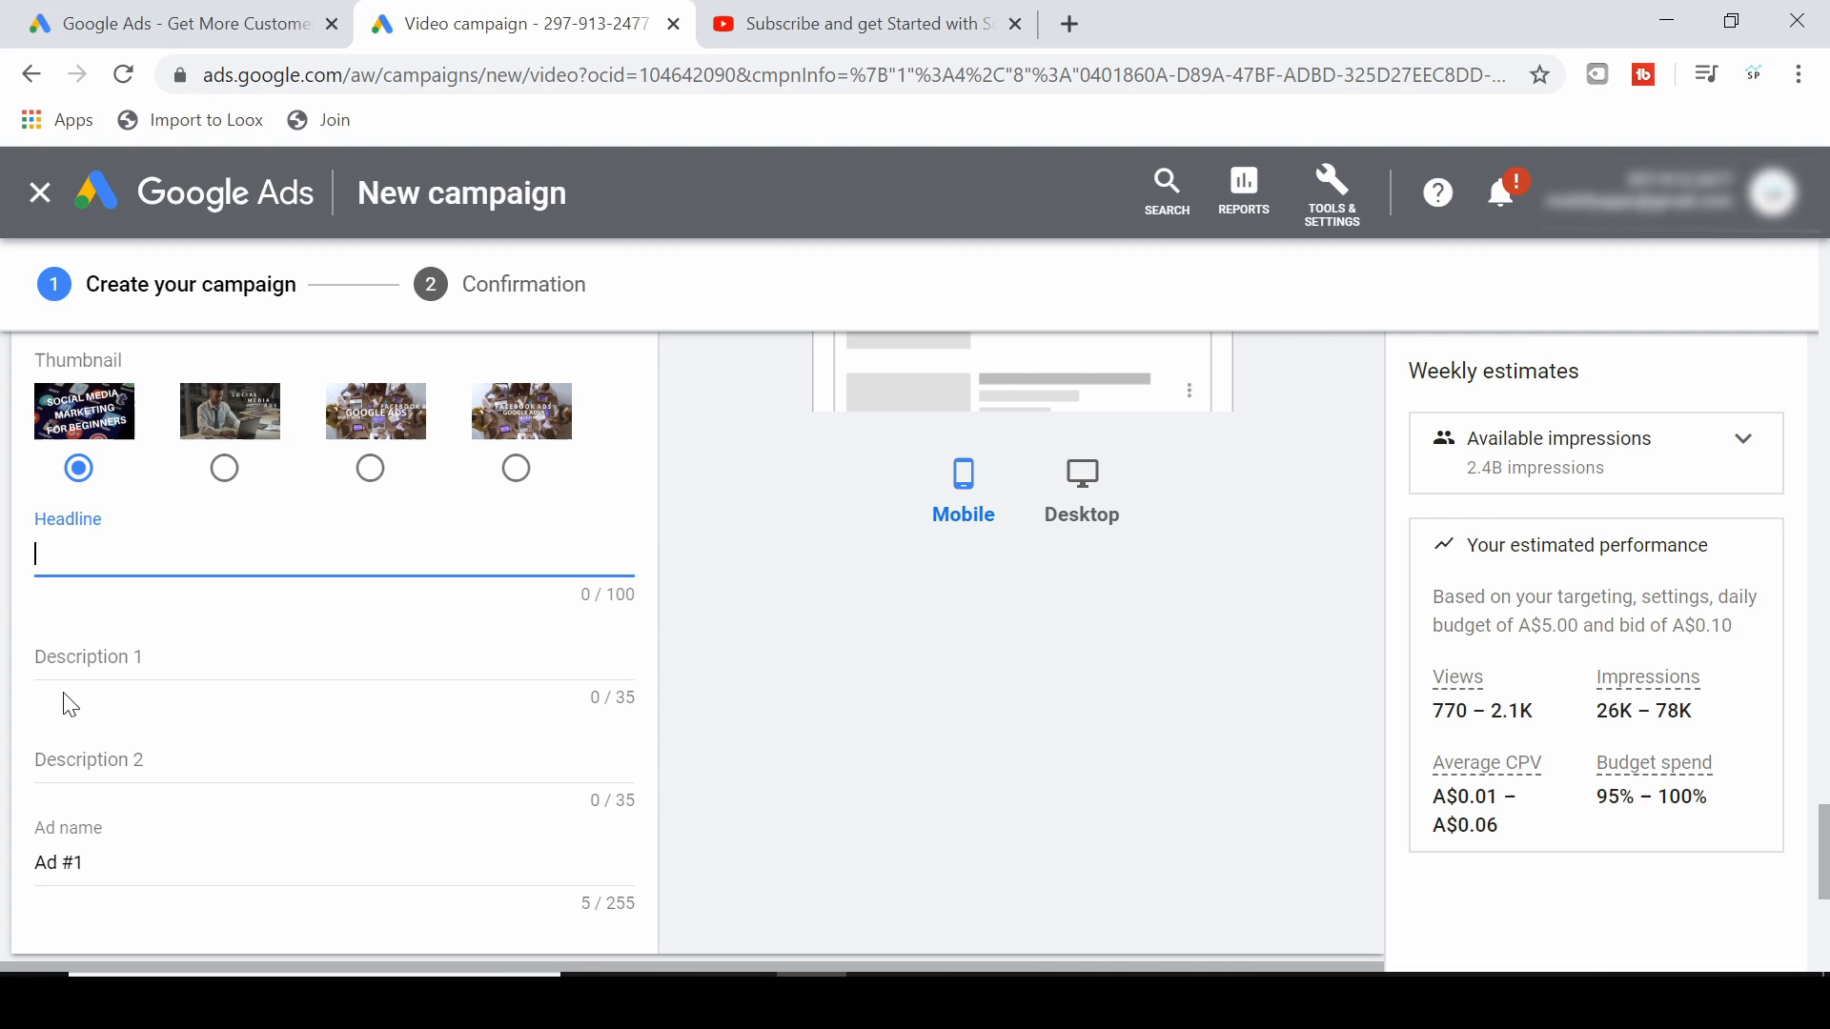
{"action": "type", "text": "Do you want"}
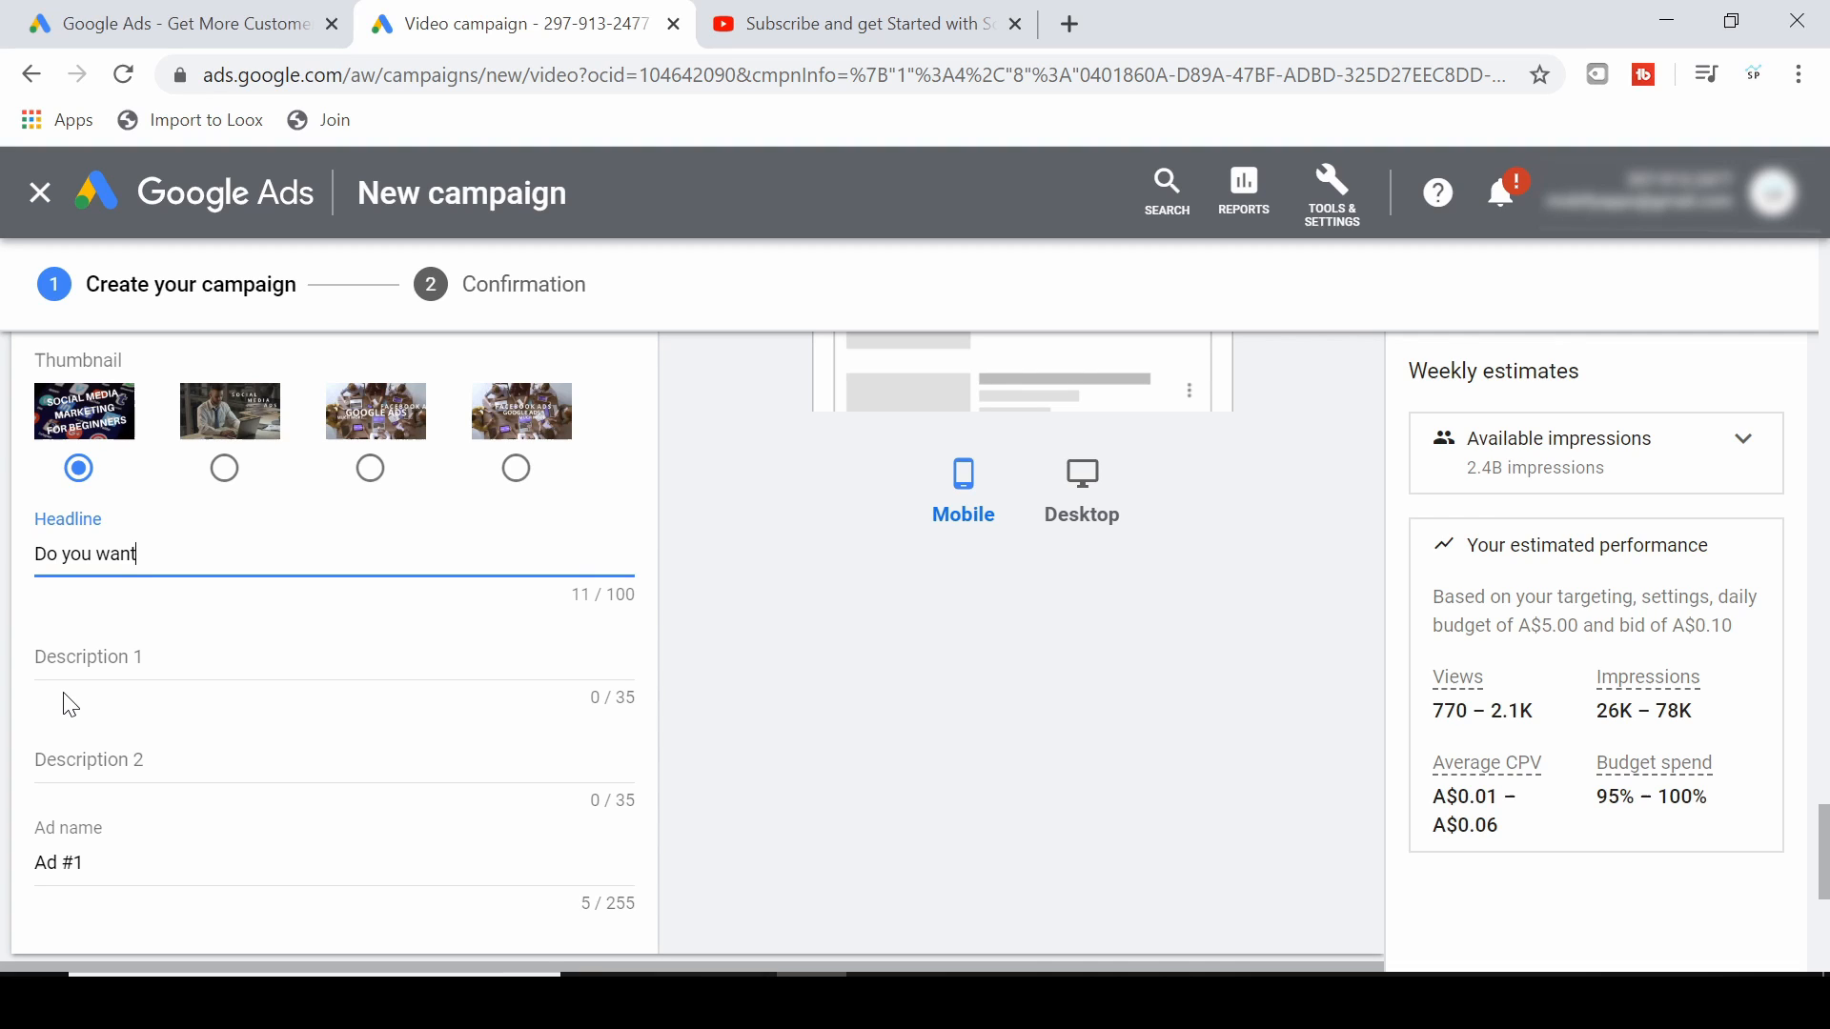
{"action": "type", "text": "learn"}
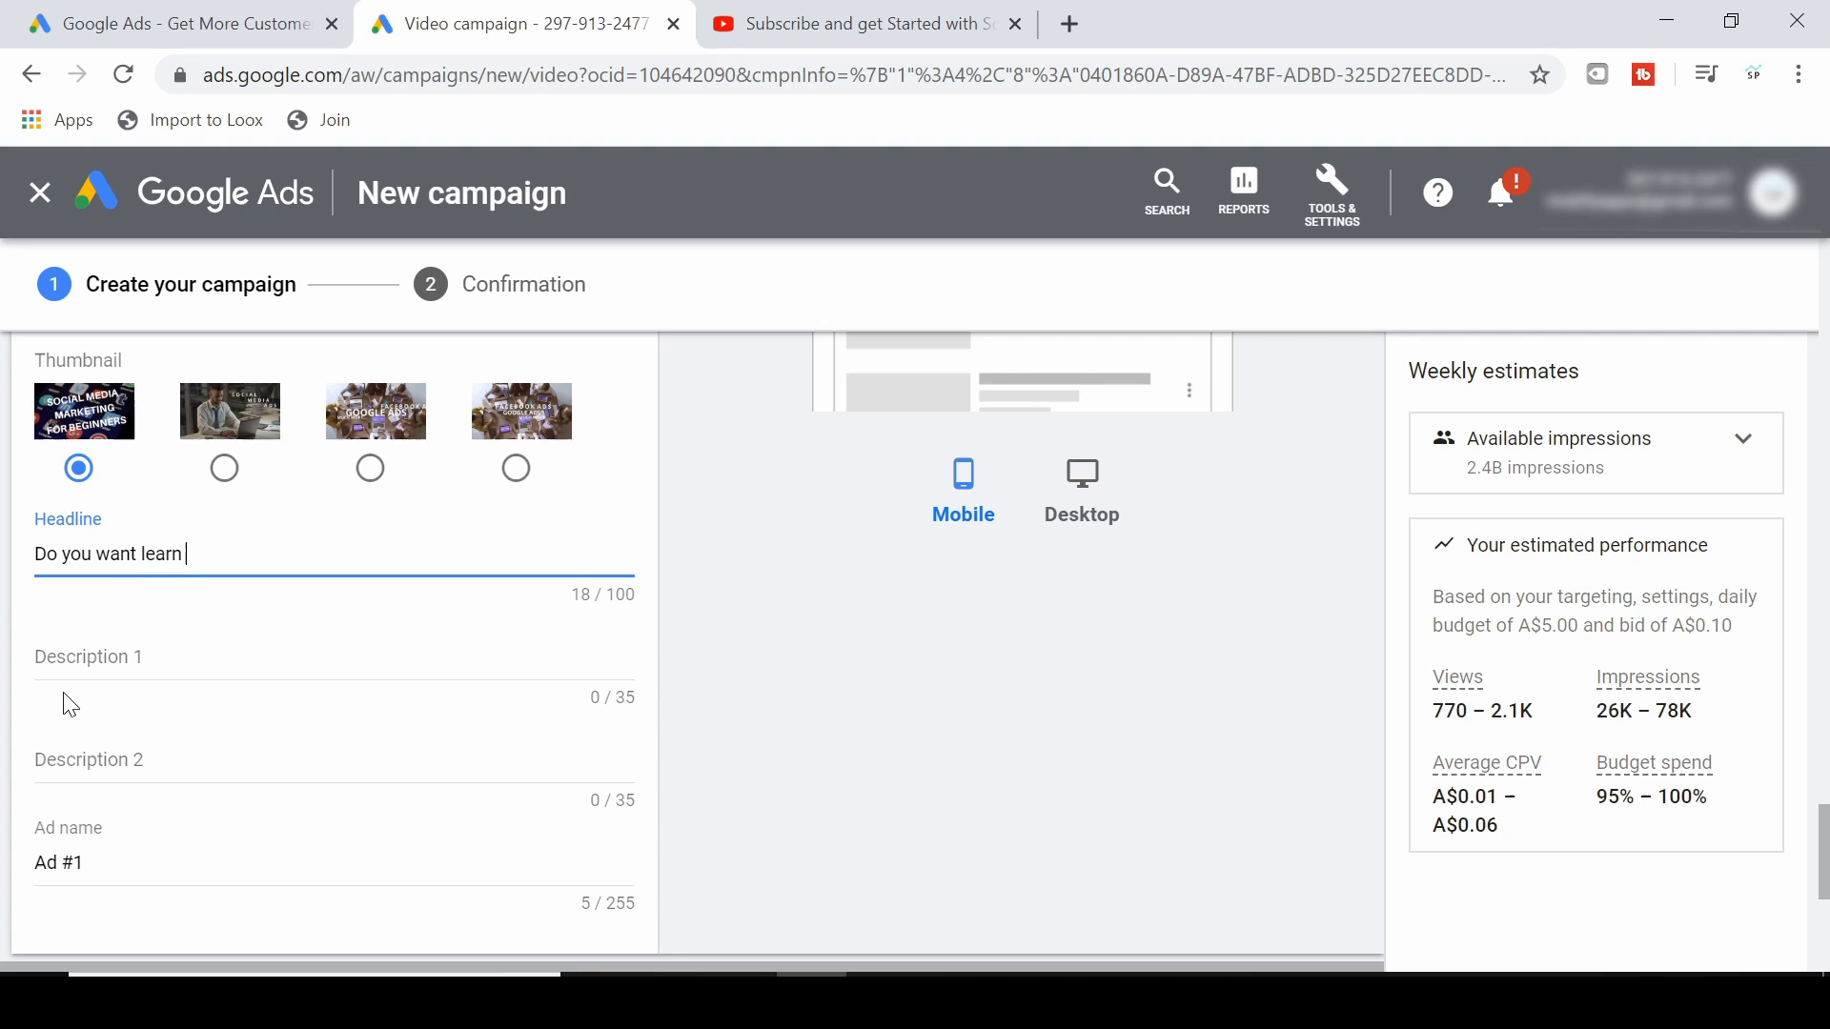
{"action": "type", "text": "social media advertising"}
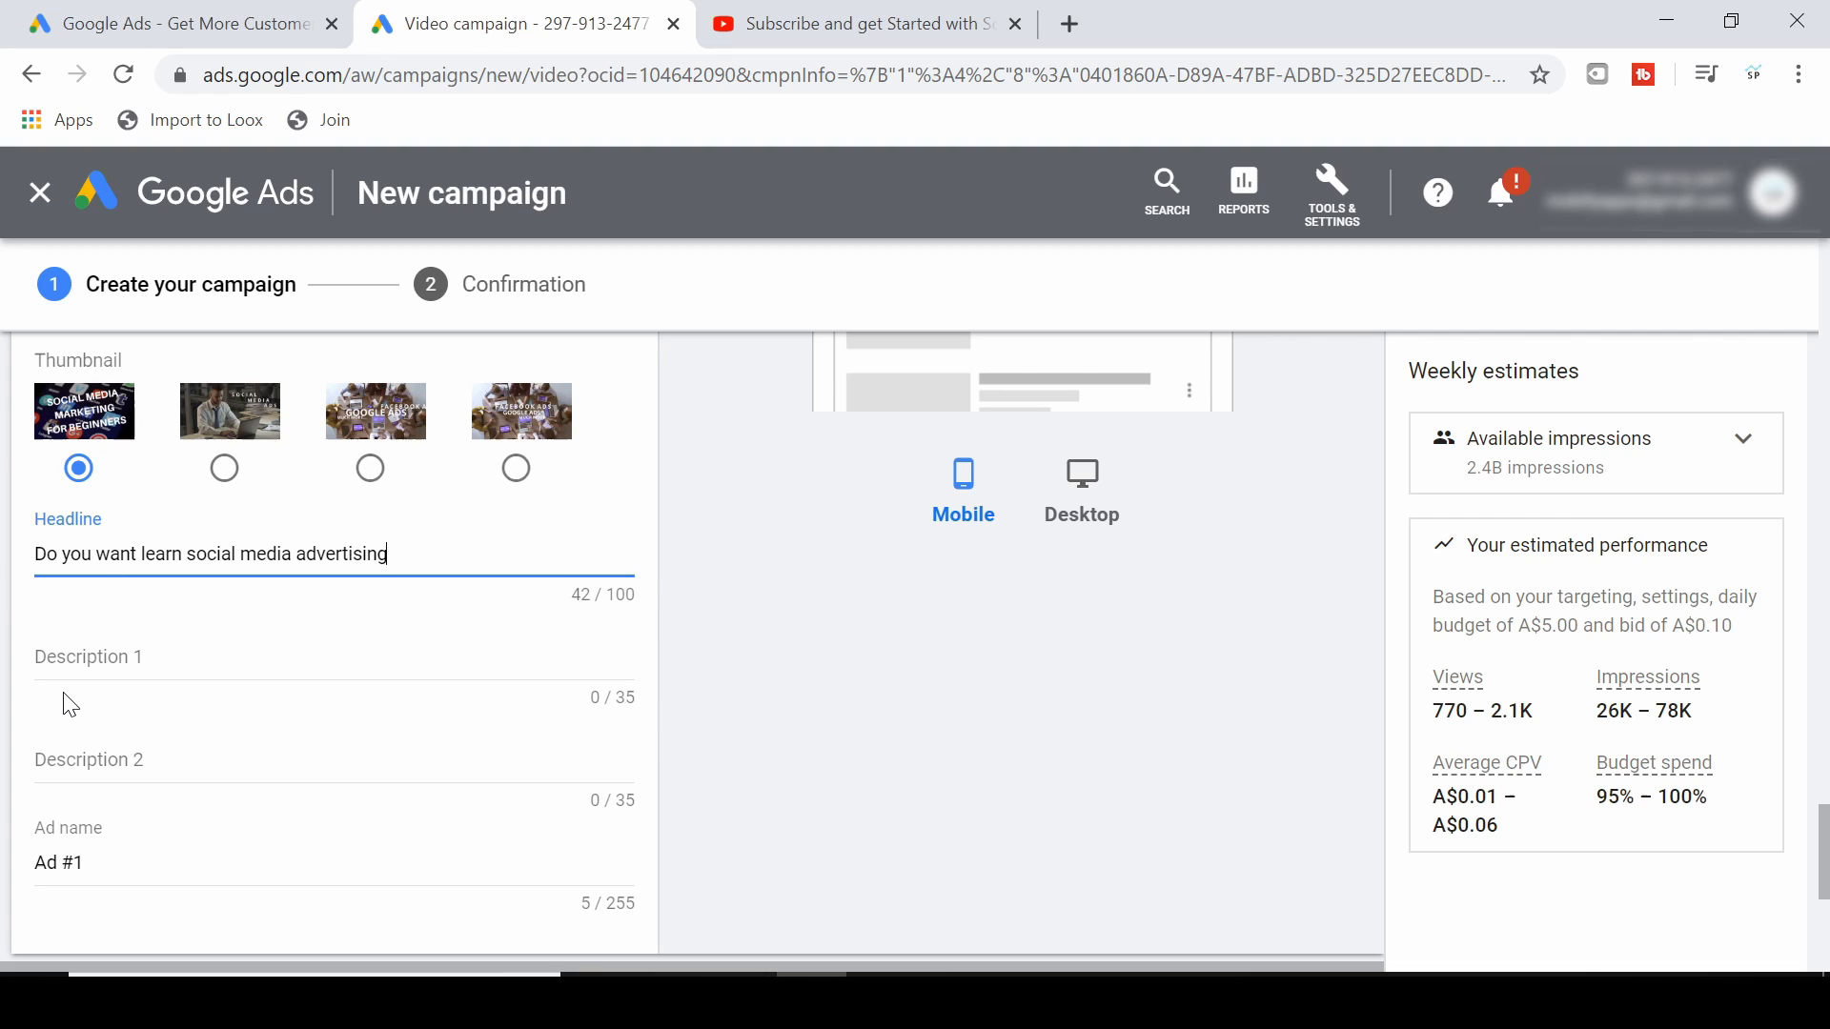
{"action": "triple_click", "coordinate": [210, 553]}
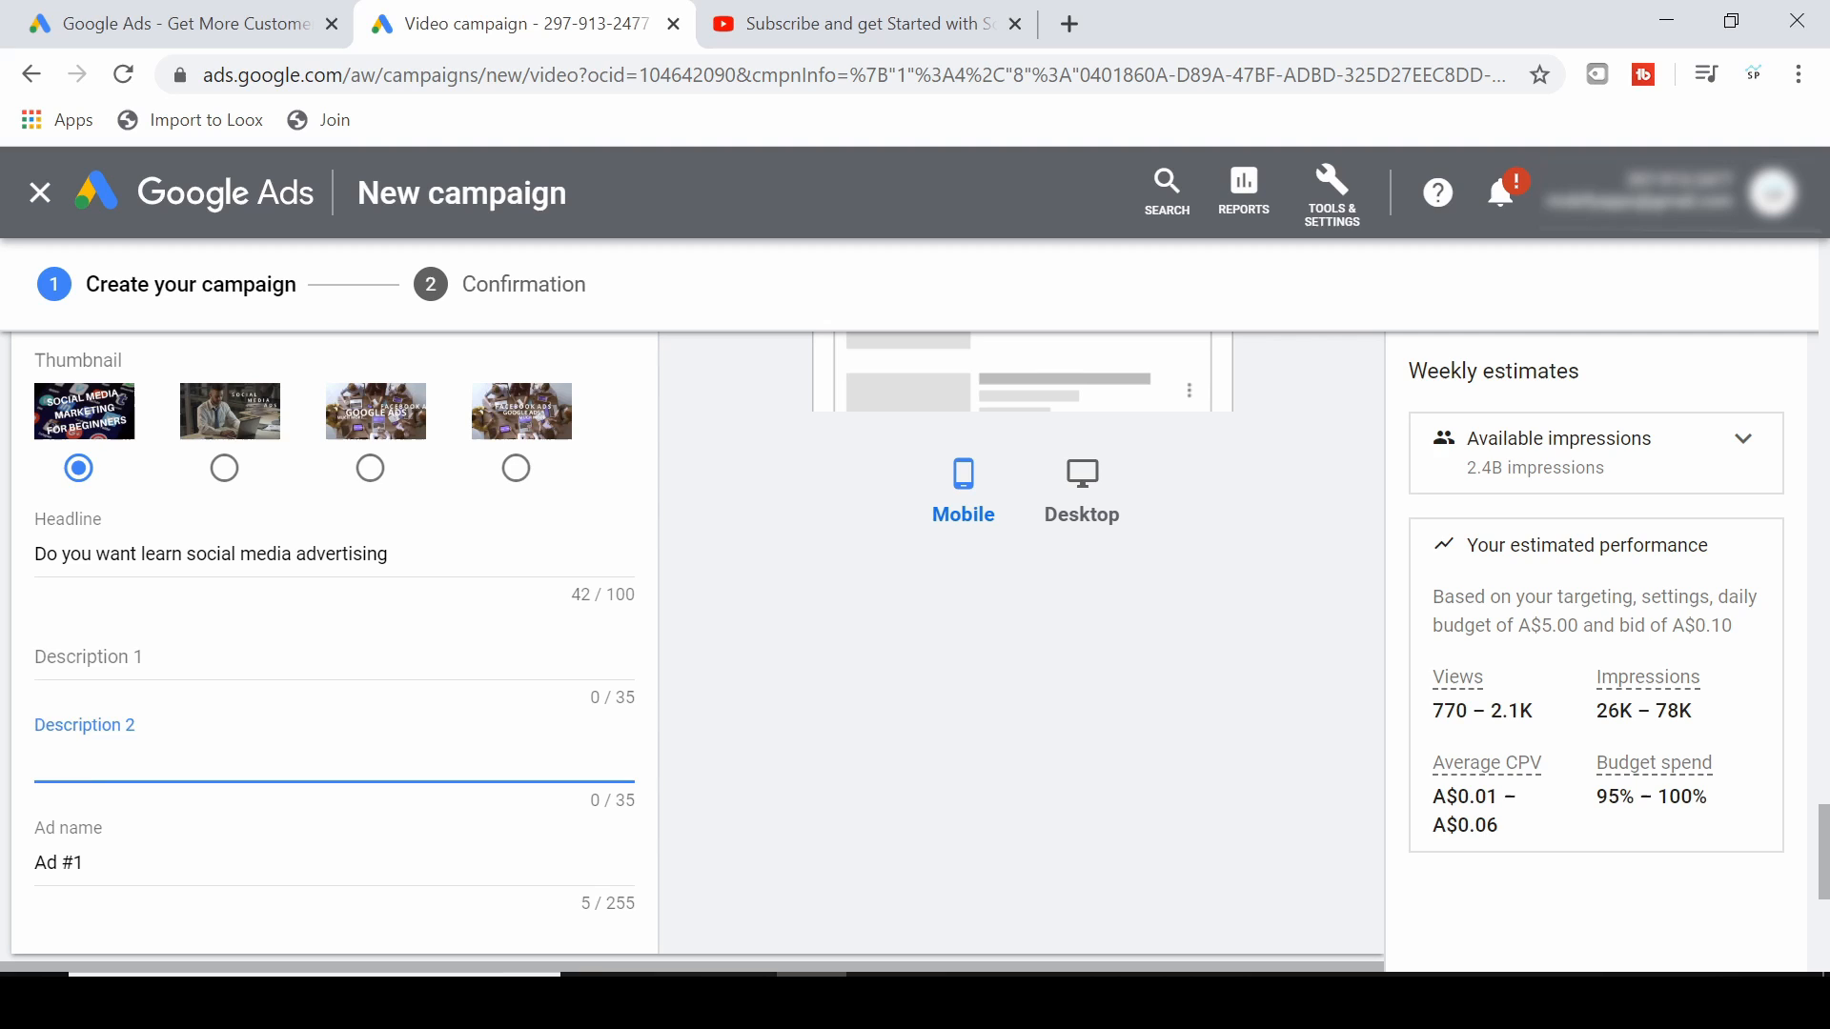
{"action": "scroll", "scroll_direction": "down", "scroll_amount": 3}
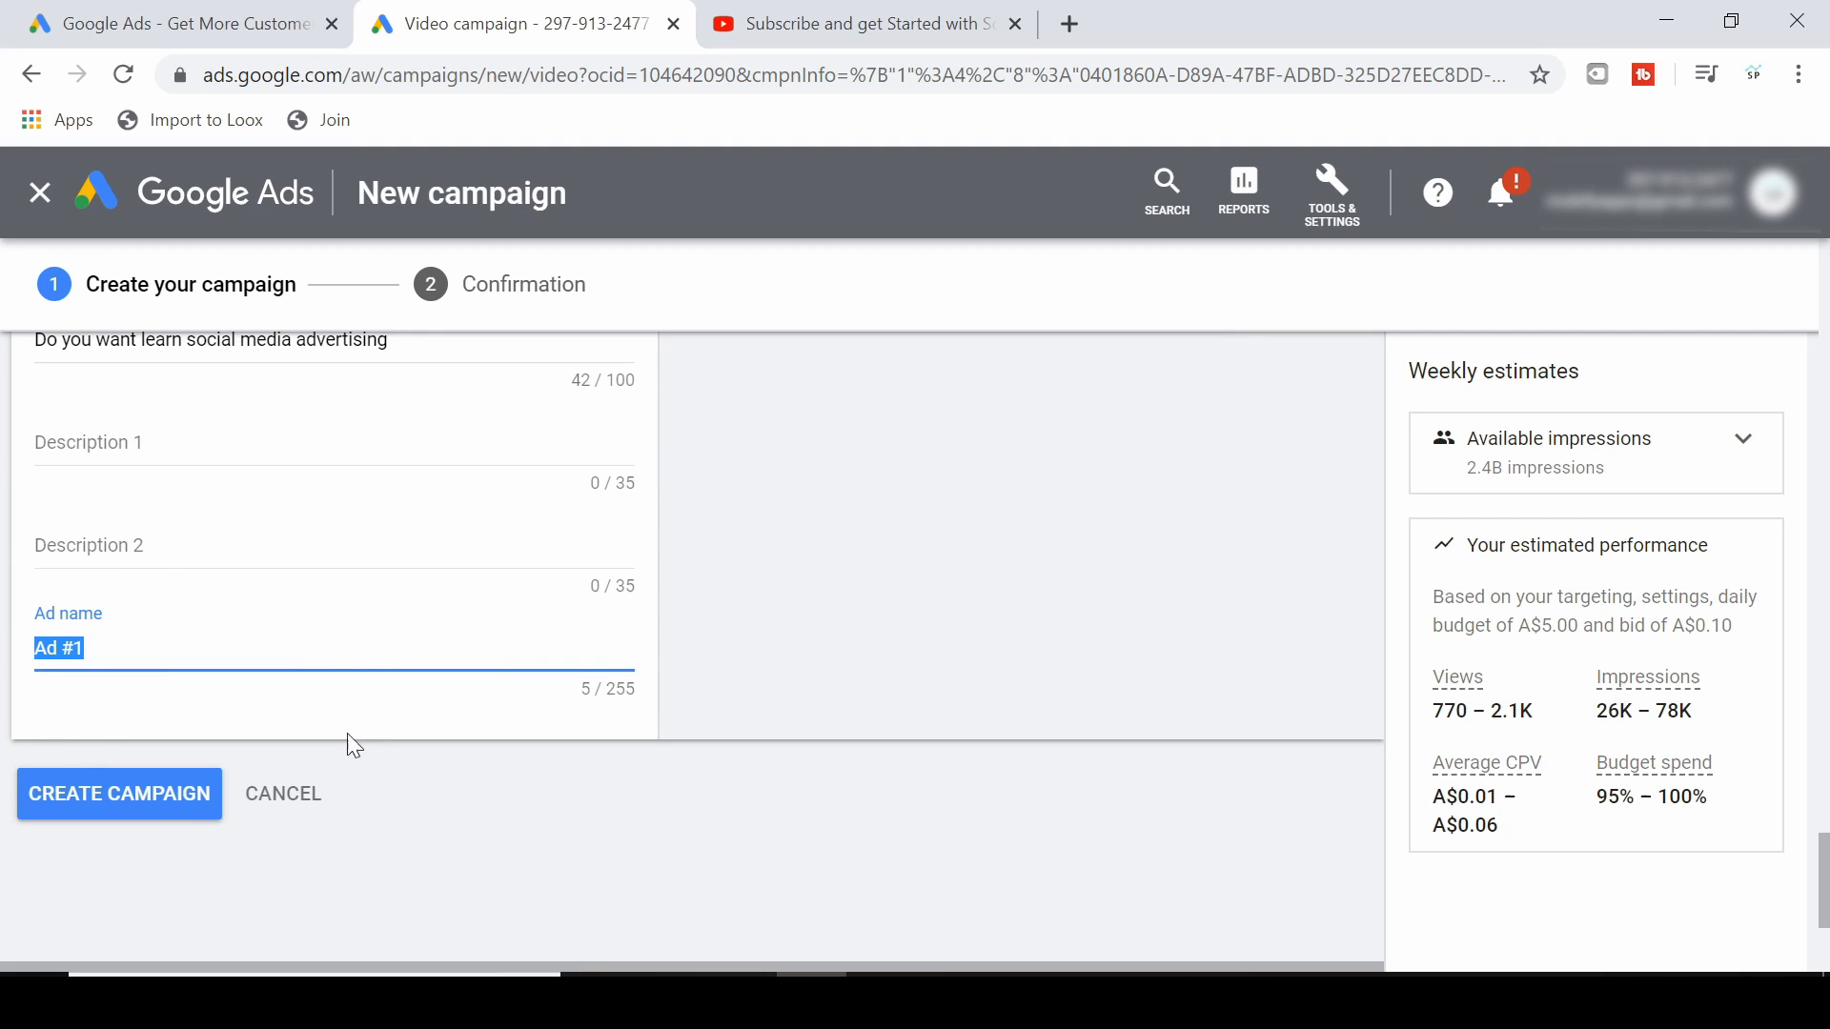
{"action": "mouse_move", "coordinate": [173, 809]}
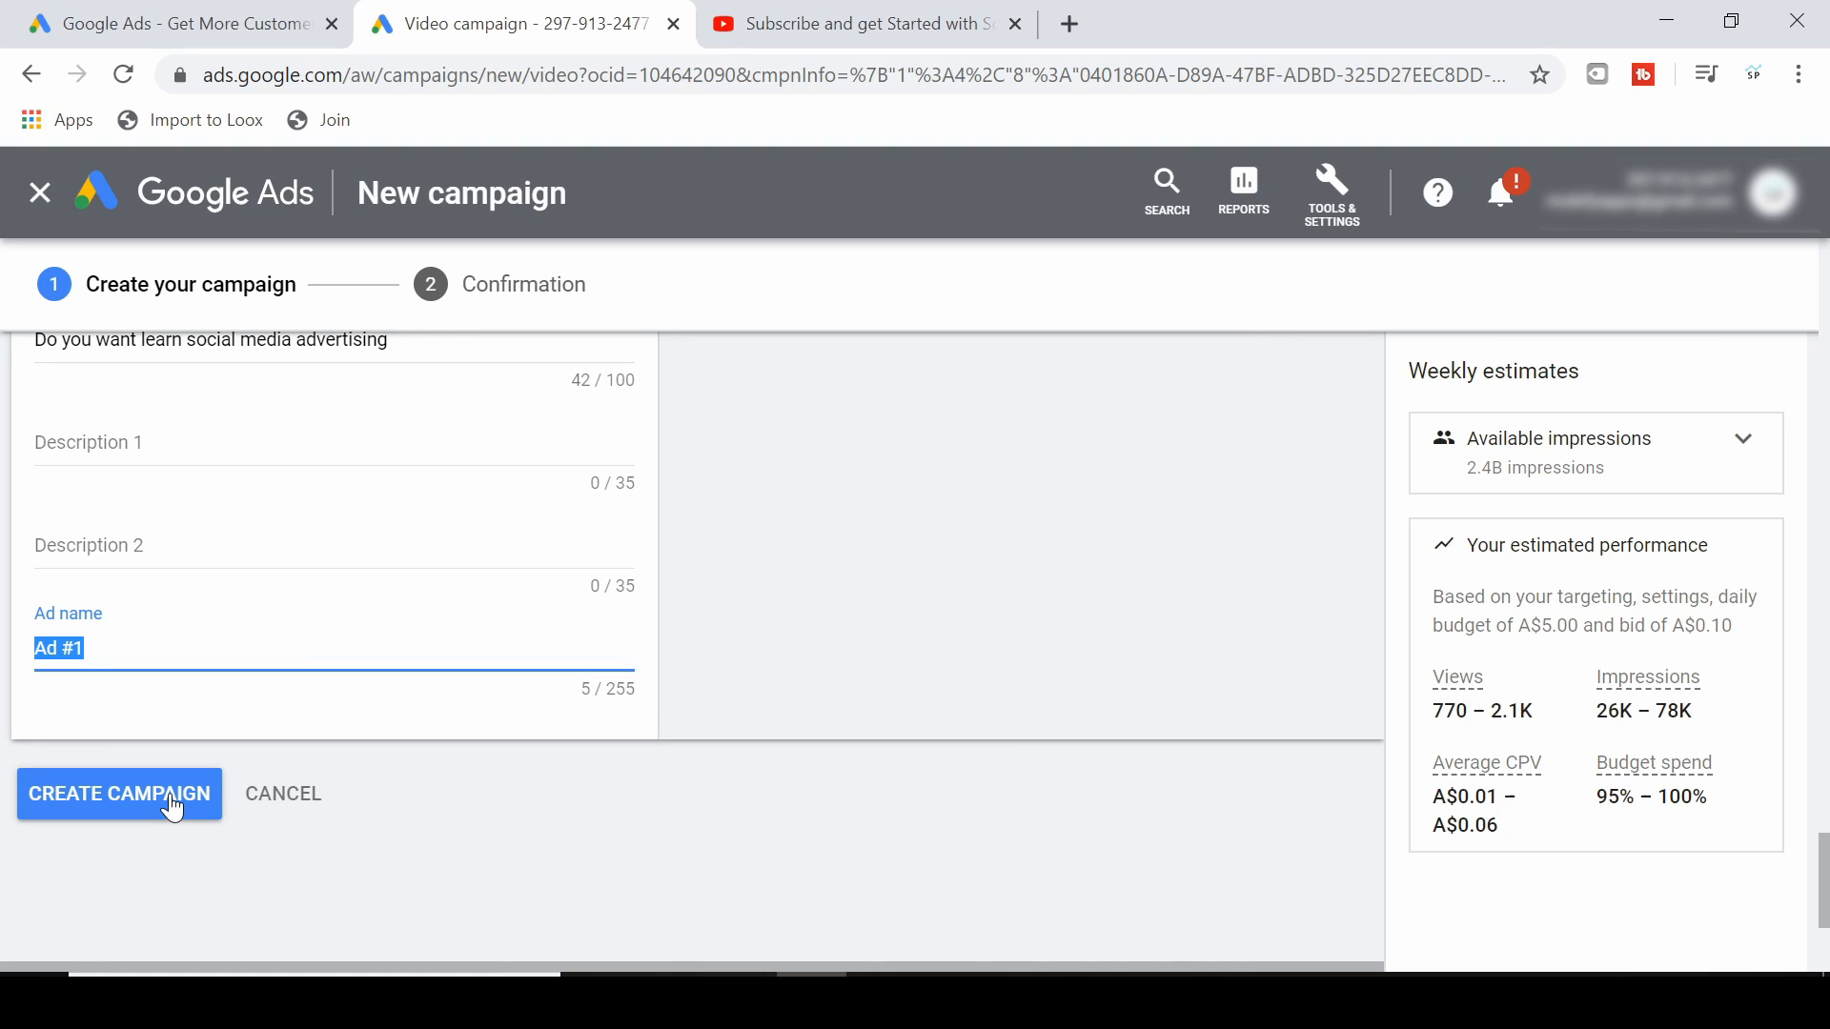